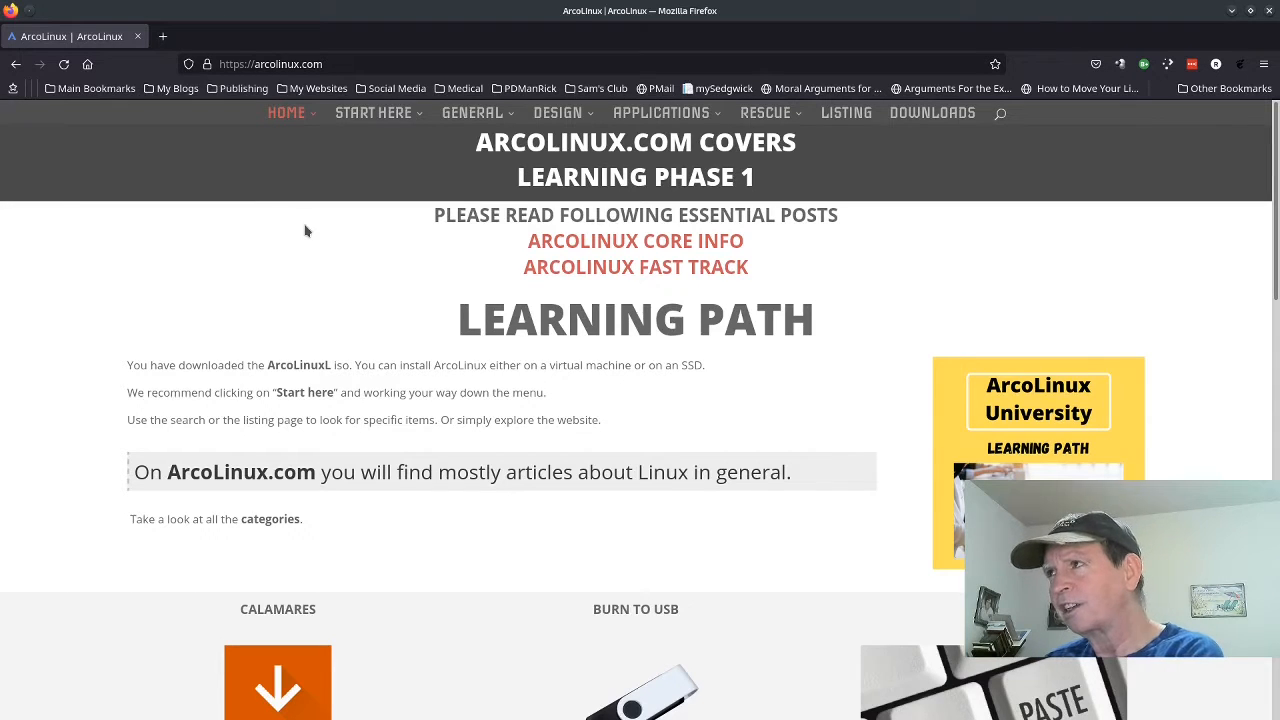
{"action": "mouse_move", "coordinate": [320, 220]}
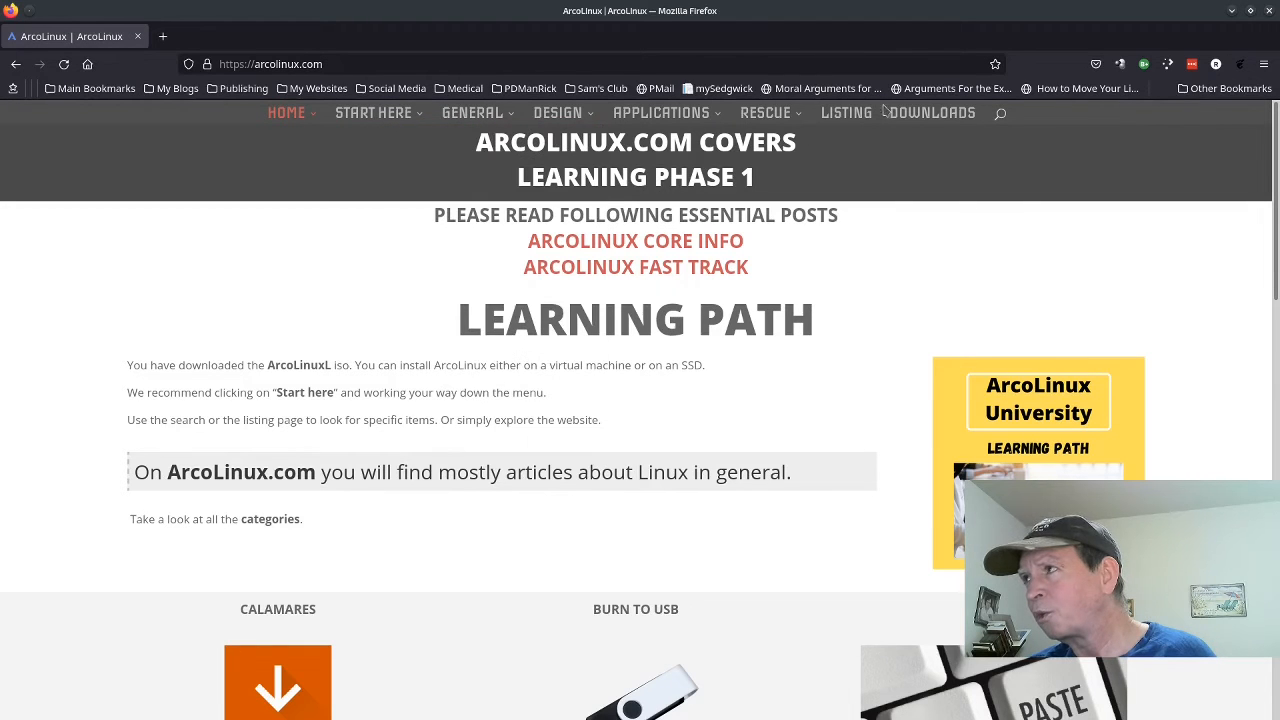
{"action": "mouse_move", "coordinate": [932, 112]}
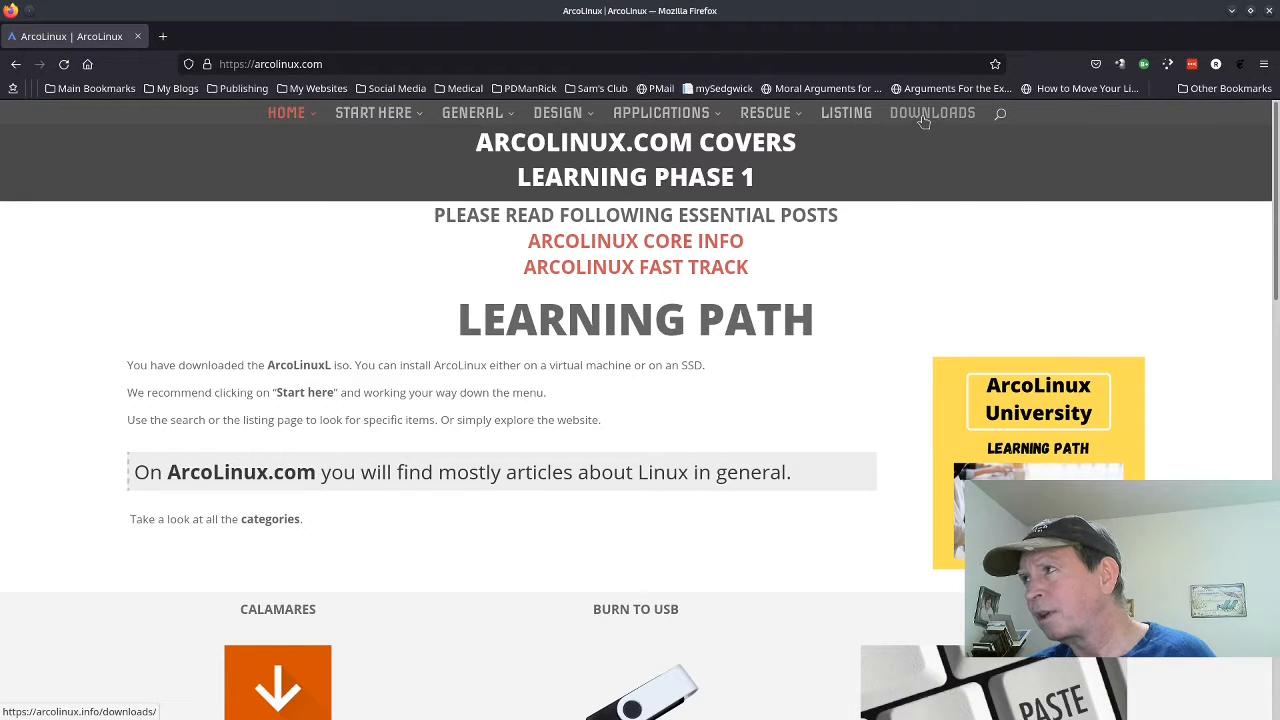
Step: Open the ArcoLinux DOWNLOADS page and scroll down to the More Info section
{"action": "left_click", "coordinate": [931, 112]}
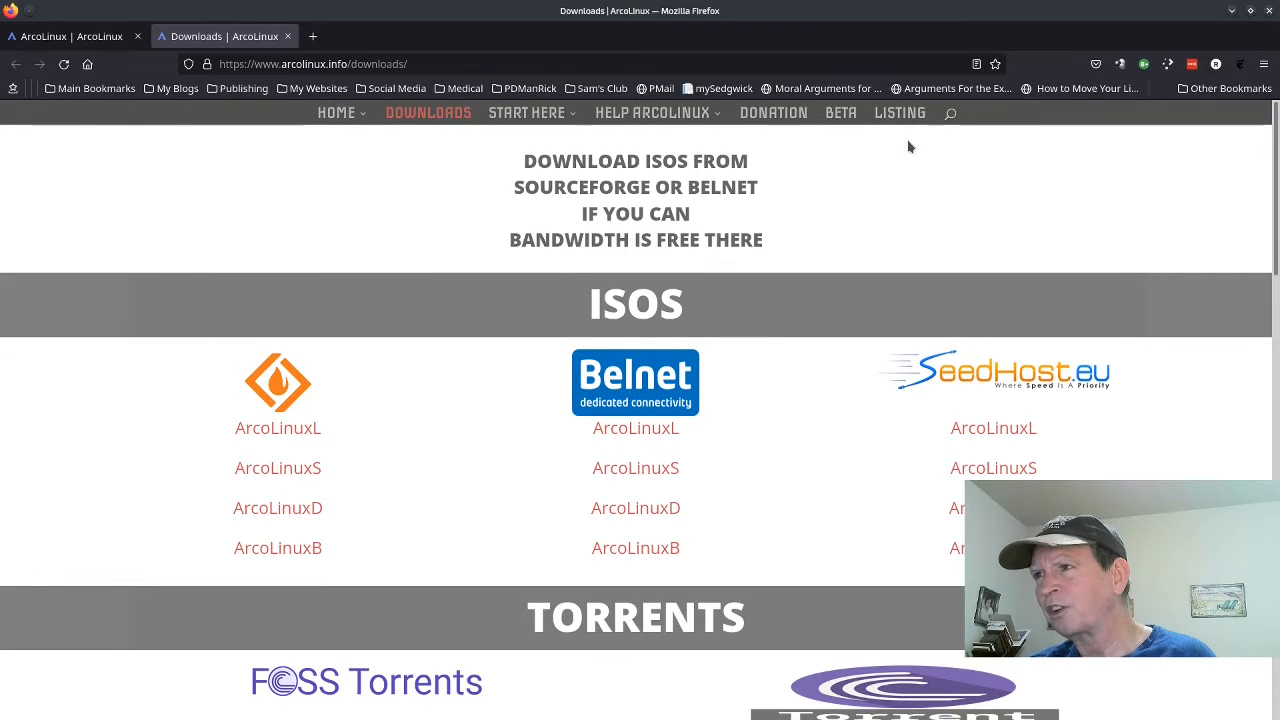
{"action": "mouse_move", "coordinate": [903, 150]}
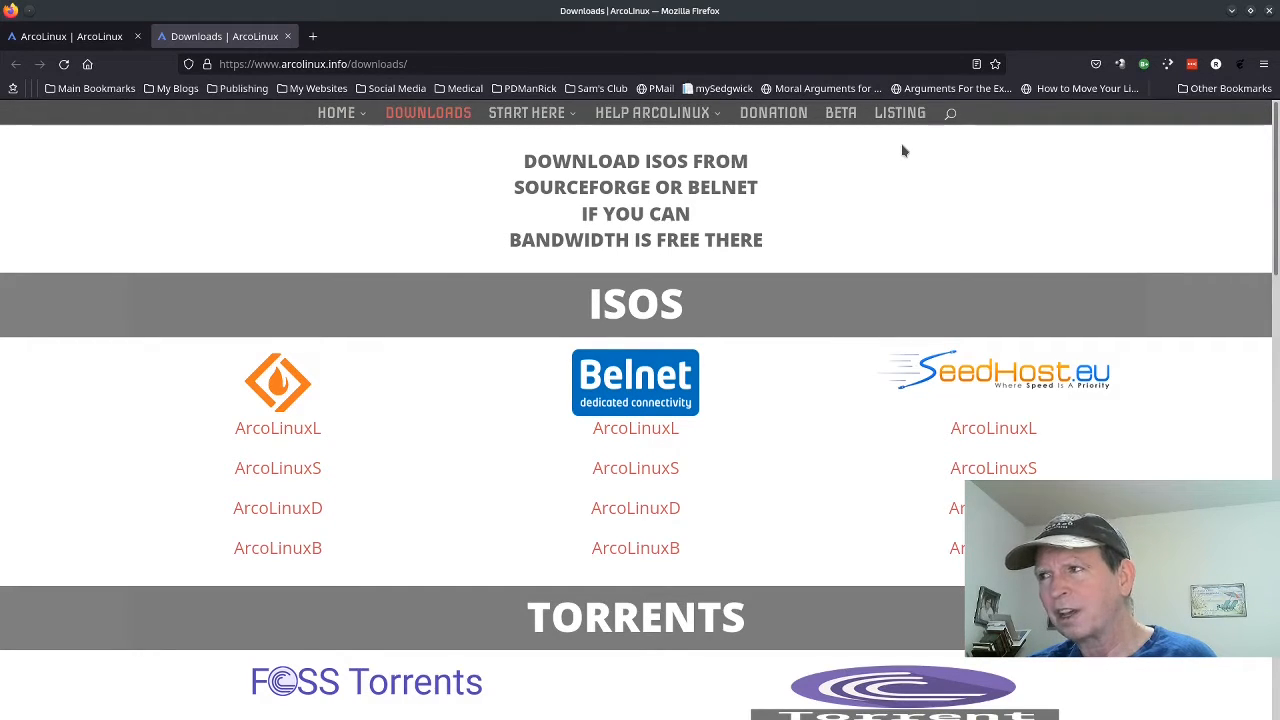
{"action": "mouse_move", "coordinate": [635, 451]}
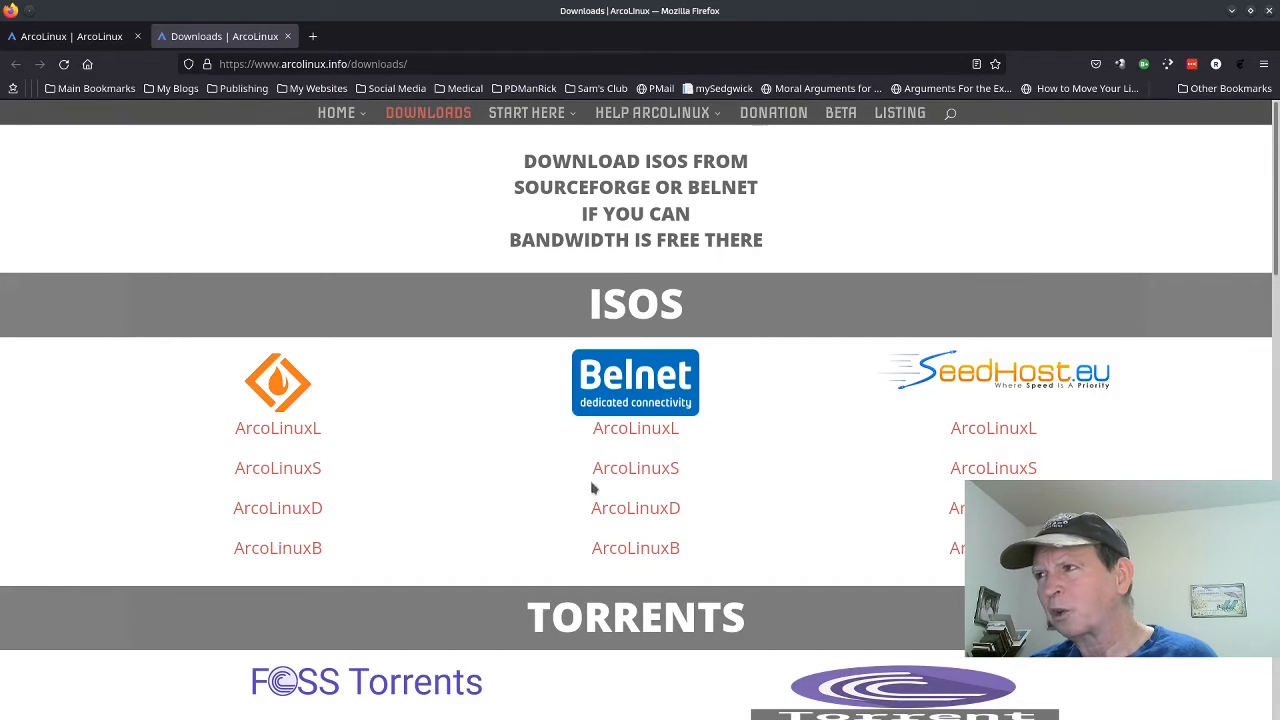
{"action": "mouse_move", "coordinate": [517, 556]}
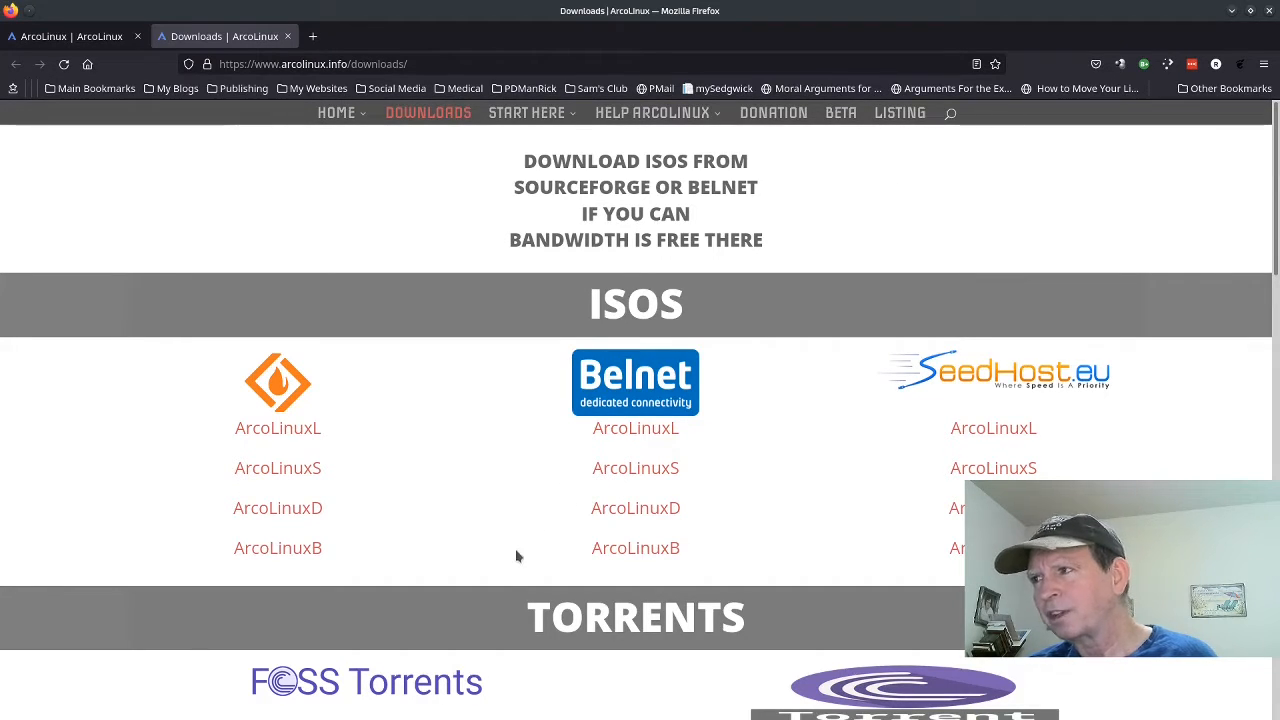
{"action": "scroll", "scroll_direction": "down", "scroll_amount": 3}
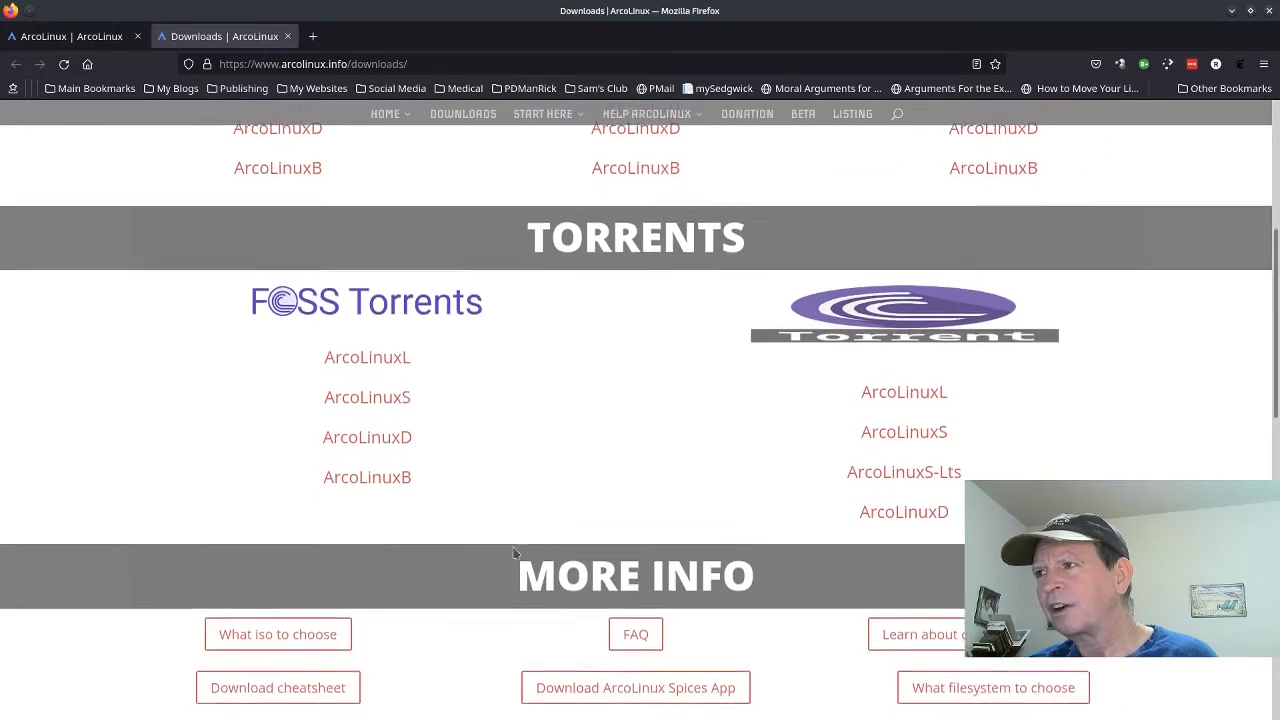
{"action": "scroll", "scroll_direction": "down", "scroll_amount": 3}
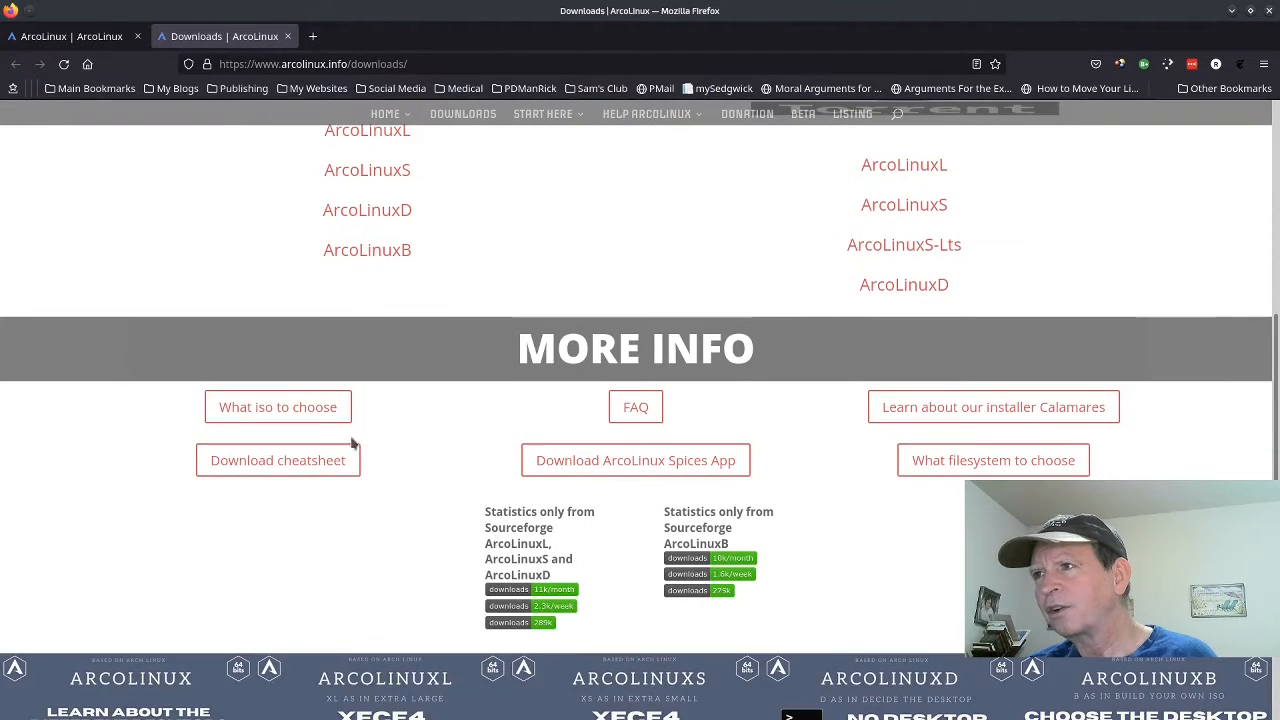
{"action": "mouse_move", "coordinate": [278, 406]}
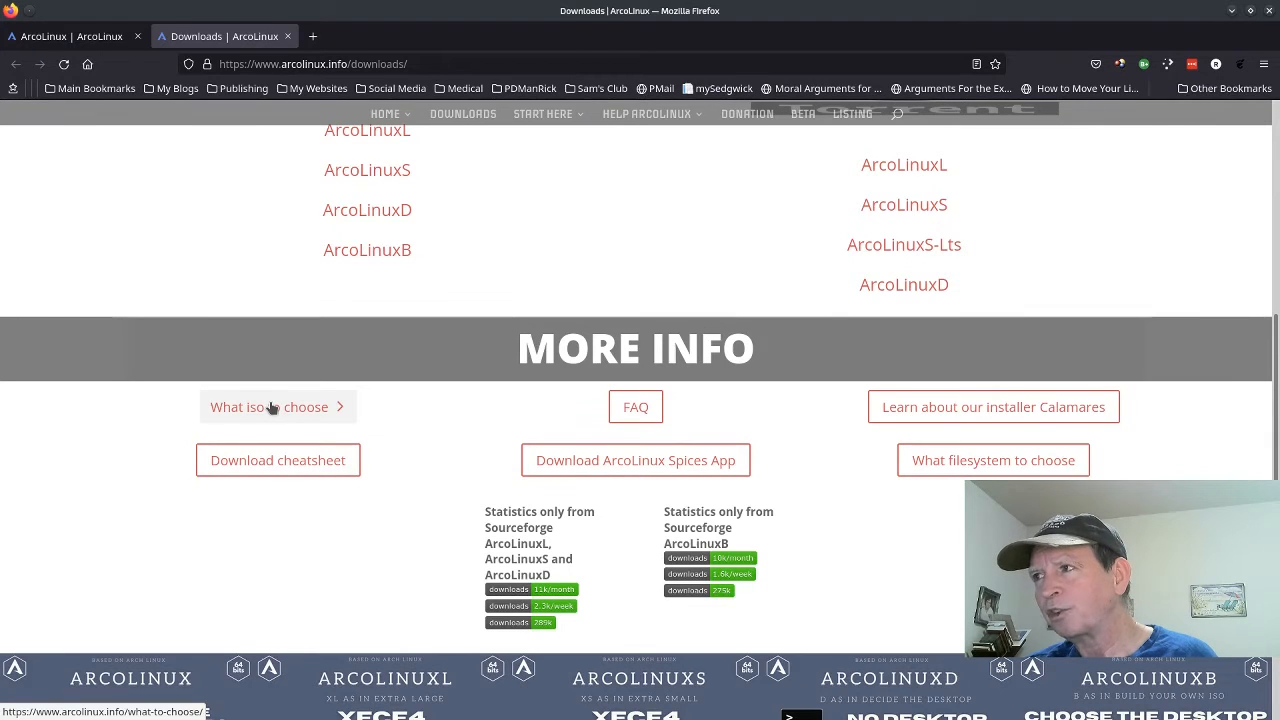
Step: Open 'What iso to choose' and scroll through the edition comparison chart
{"action": "left_click", "coordinate": [268, 406]}
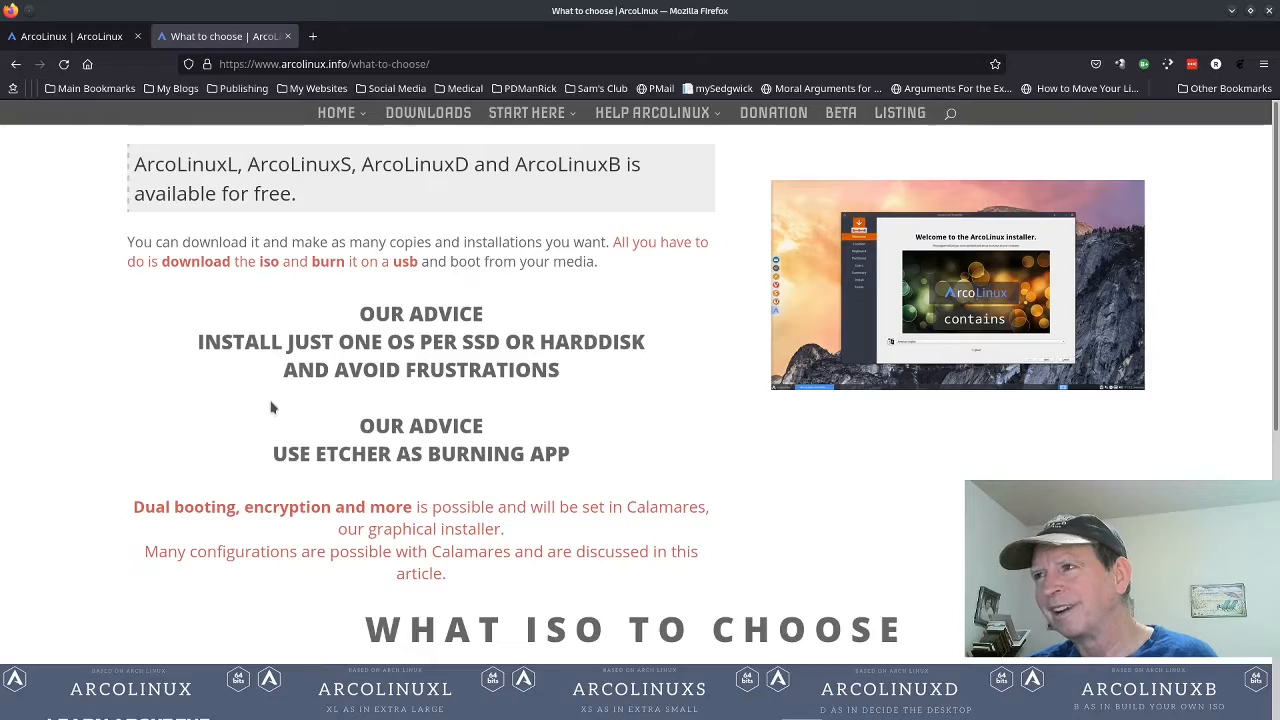
{"action": "scroll", "scroll_direction": "down", "scroll_amount": 3}
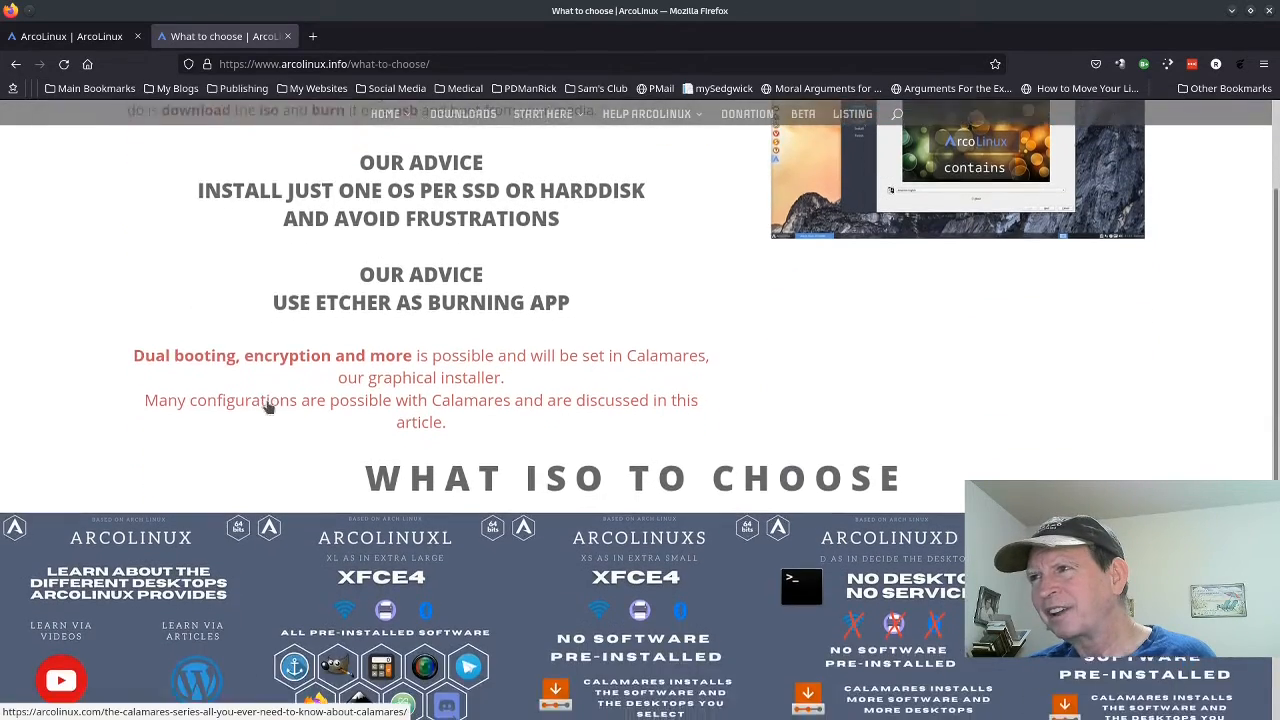
{"action": "scroll", "scroll_direction": "down", "scroll_amount": 3}
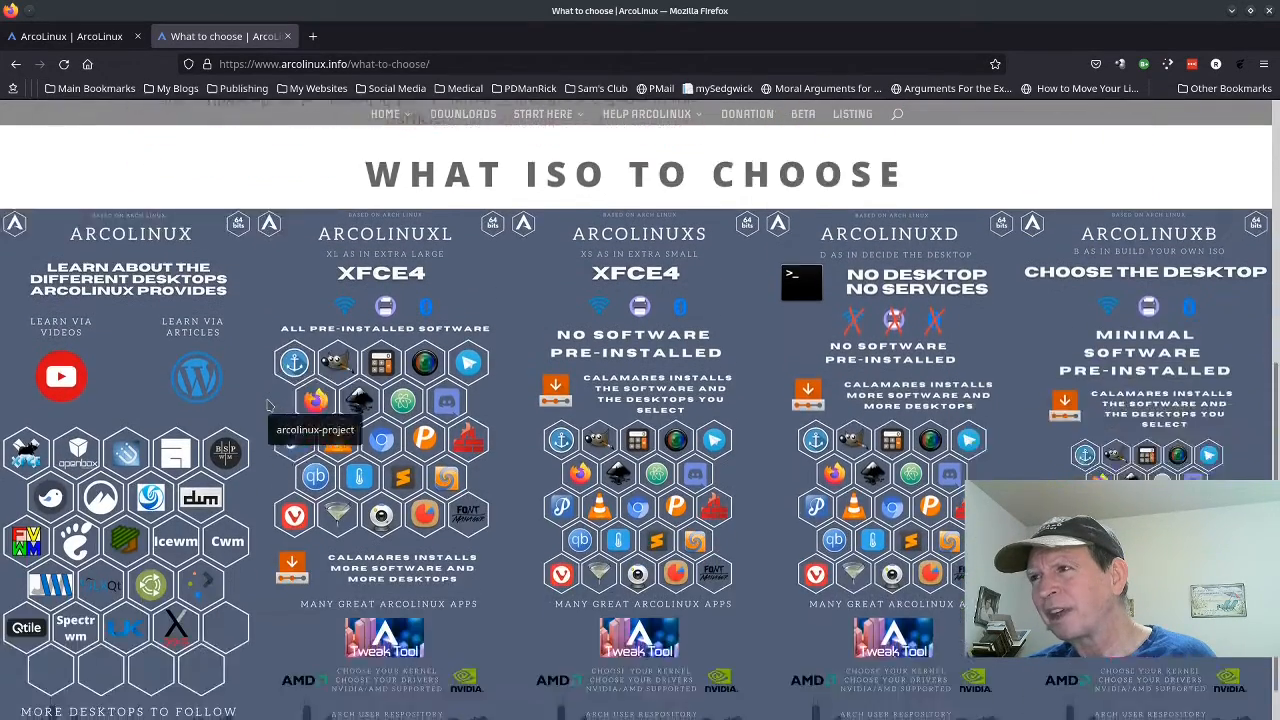
{"action": "scroll", "scroll_direction": "down", "scroll_amount": 3}
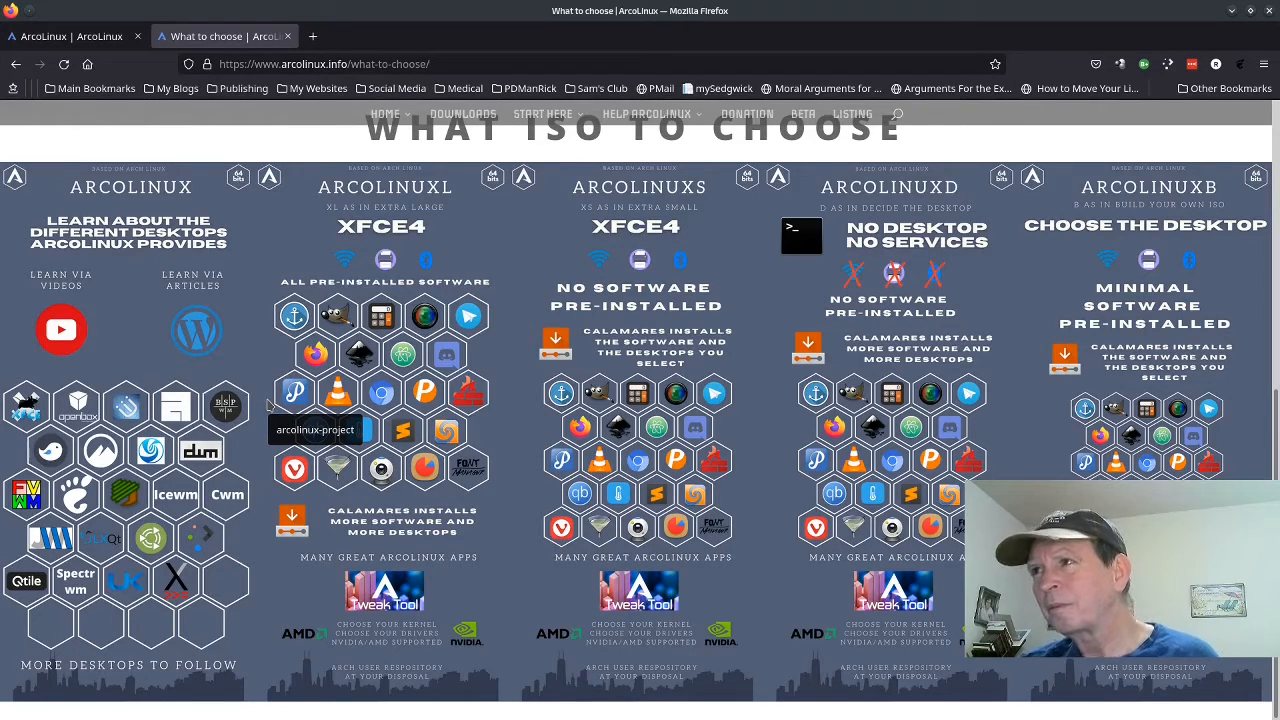
{"action": "mouse_move", "coordinate": [315, 407]}
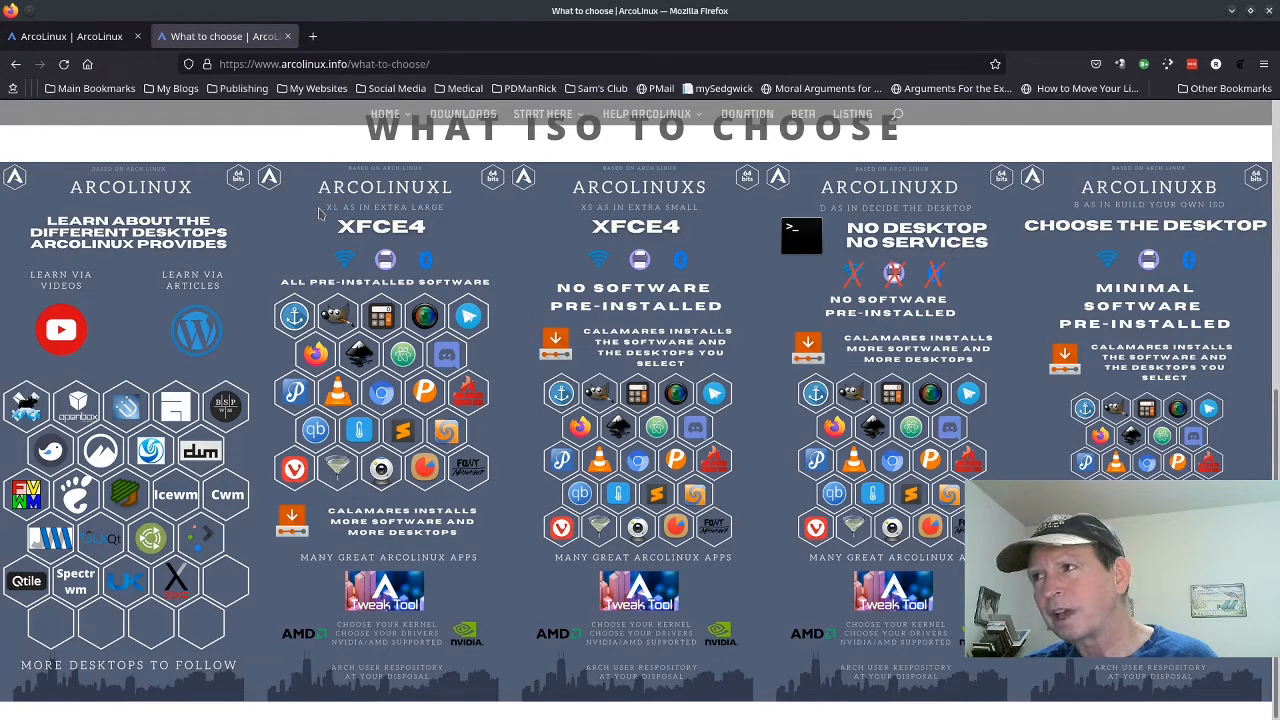
{"action": "mouse_move", "coordinate": [327, 226]}
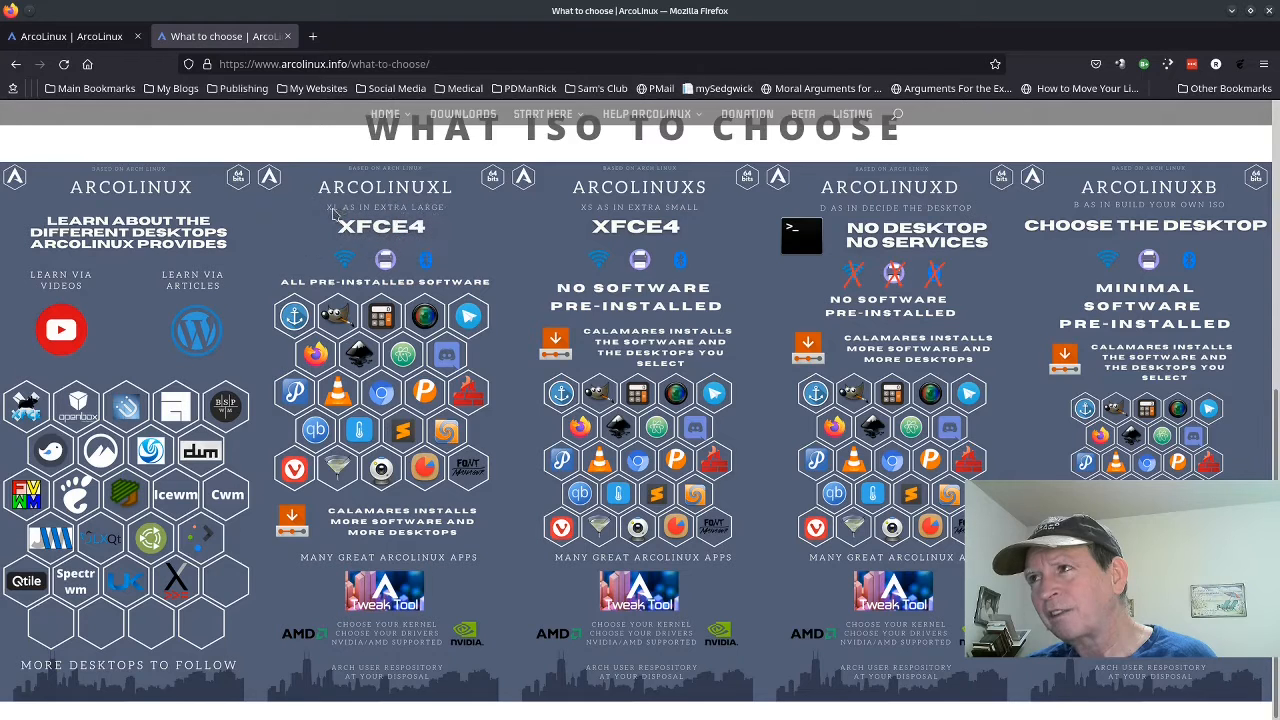
{"action": "mouse_move", "coordinate": [563, 234]}
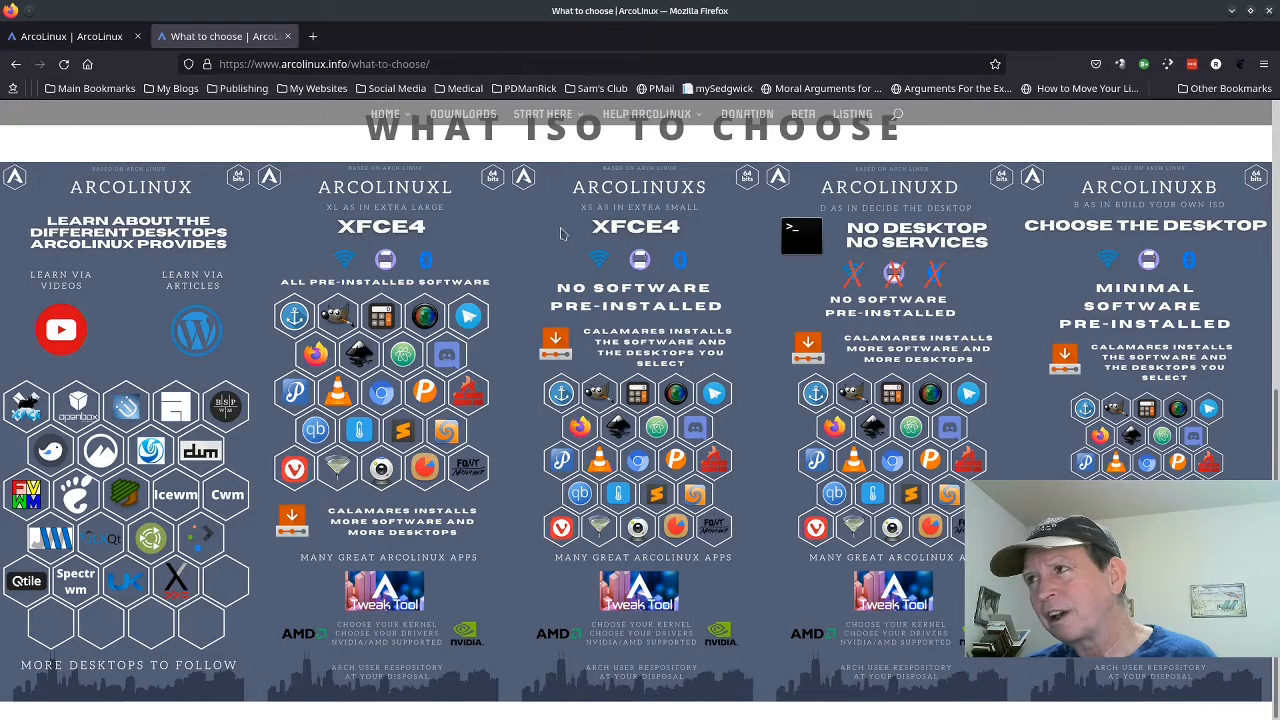
{"action": "mouse_move", "coordinate": [421, 218]}
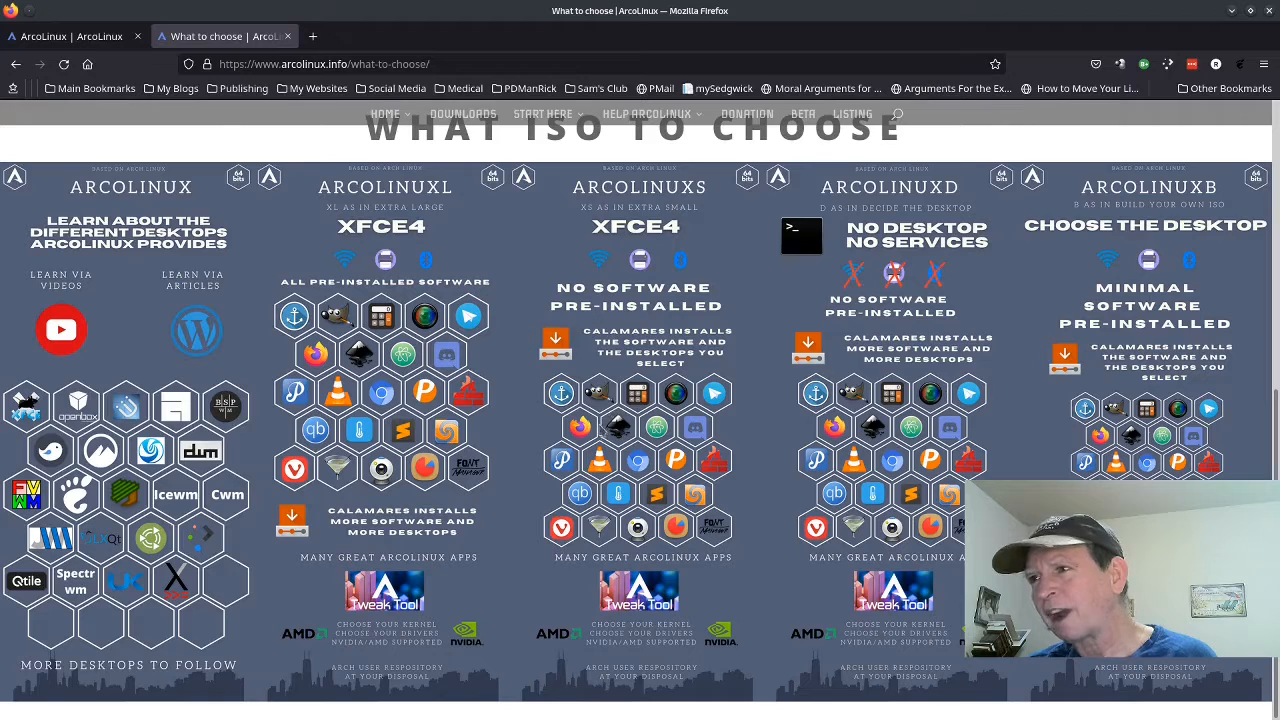
{"action": "mouse_move", "coordinate": [503, 378]}
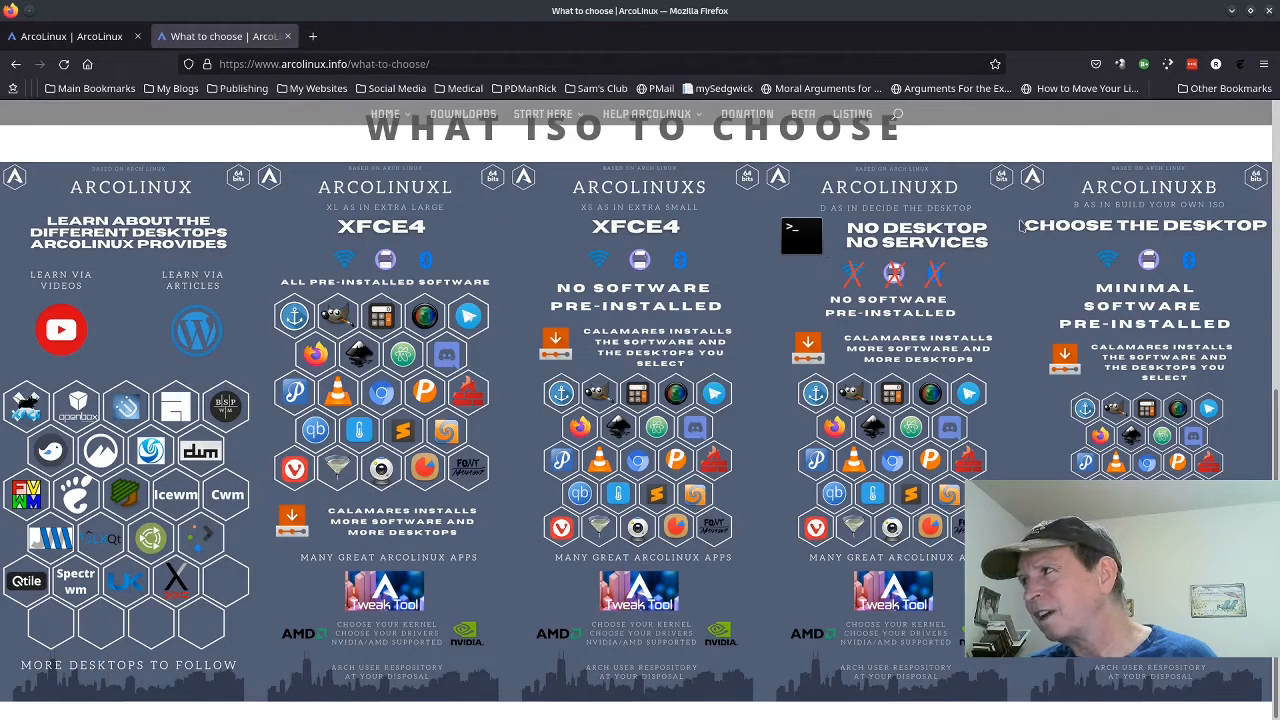
{"action": "mouse_move", "coordinate": [1058, 214]}
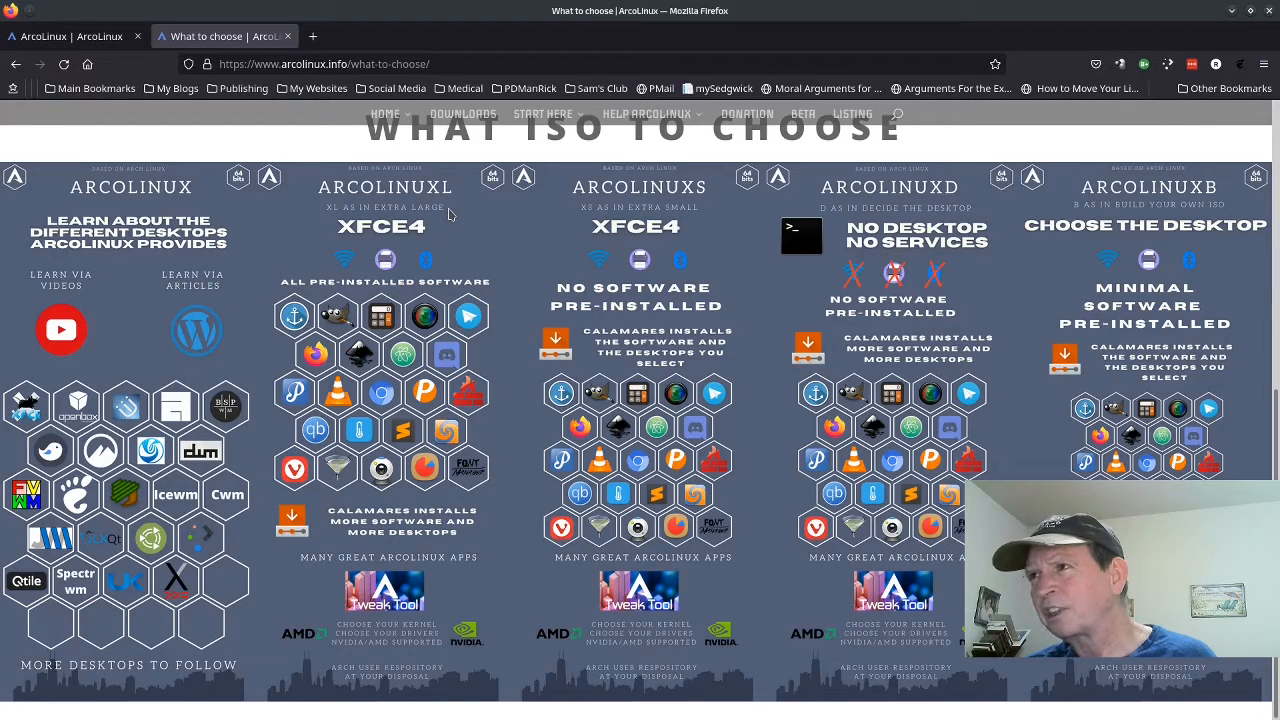
{"action": "mouse_move", "coordinate": [448, 240]}
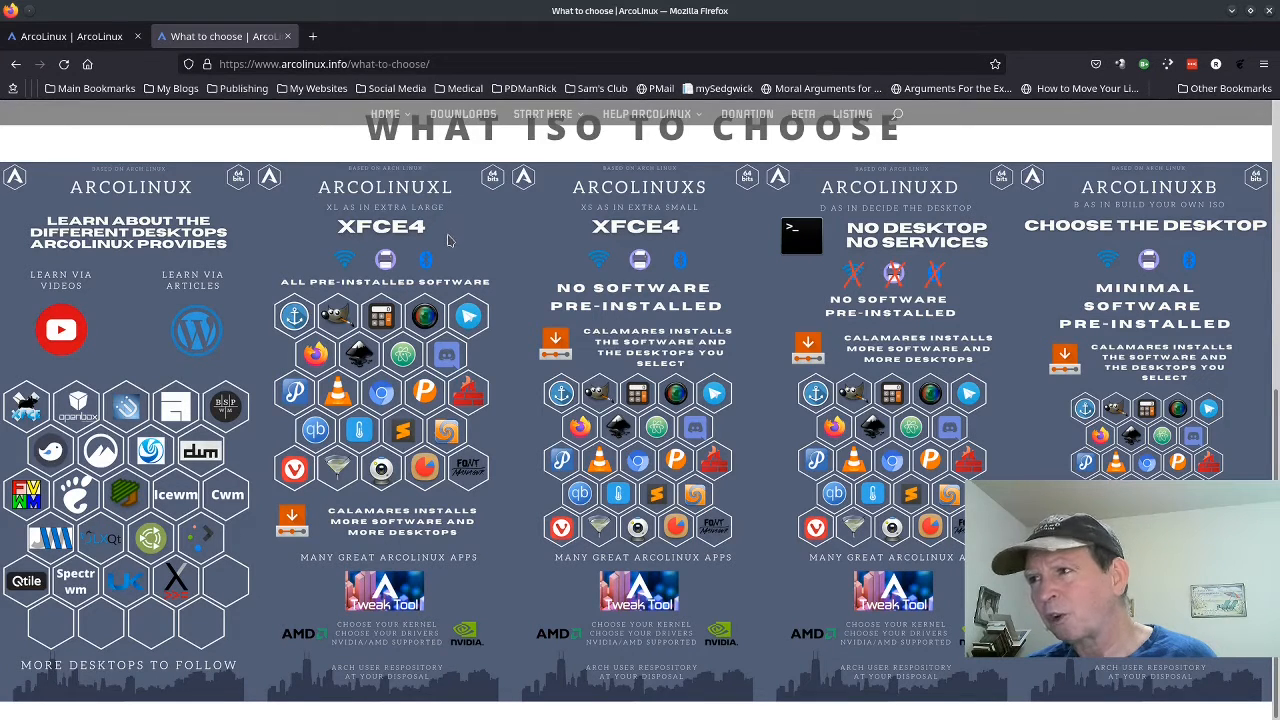
{"action": "mouse_move", "coordinate": [443, 294]}
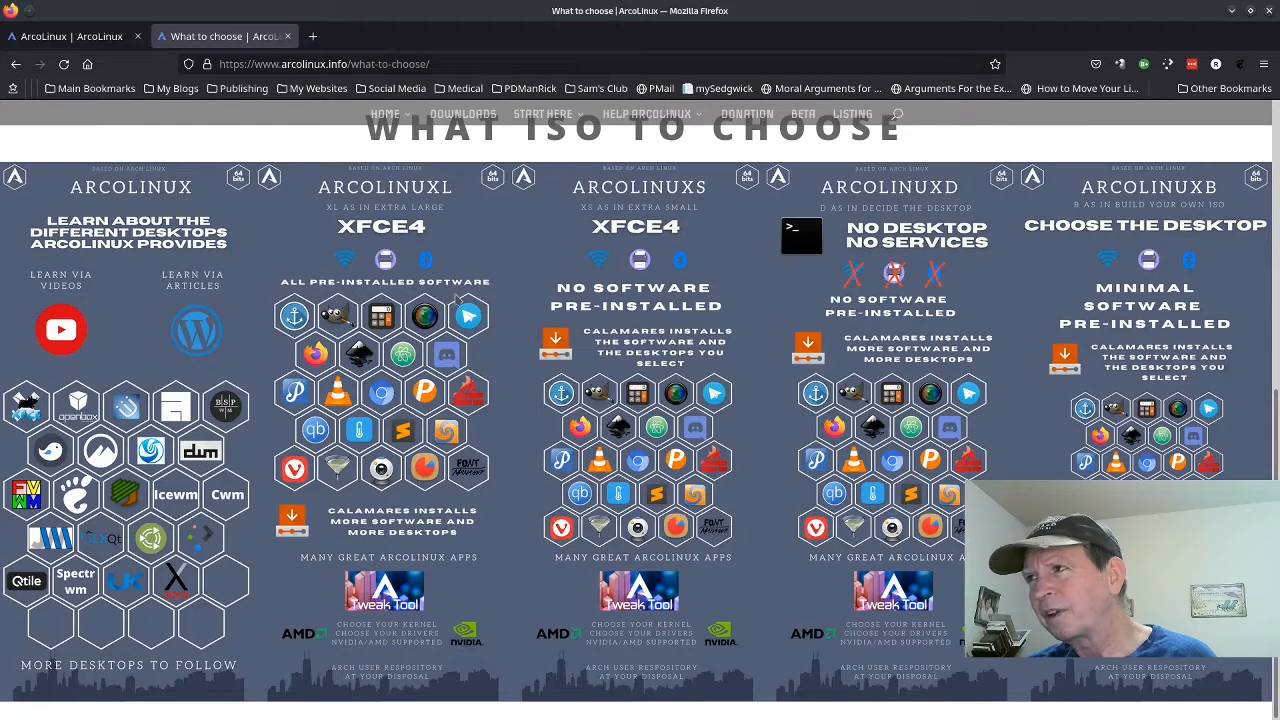
{"action": "mouse_move", "coordinate": [670, 308]}
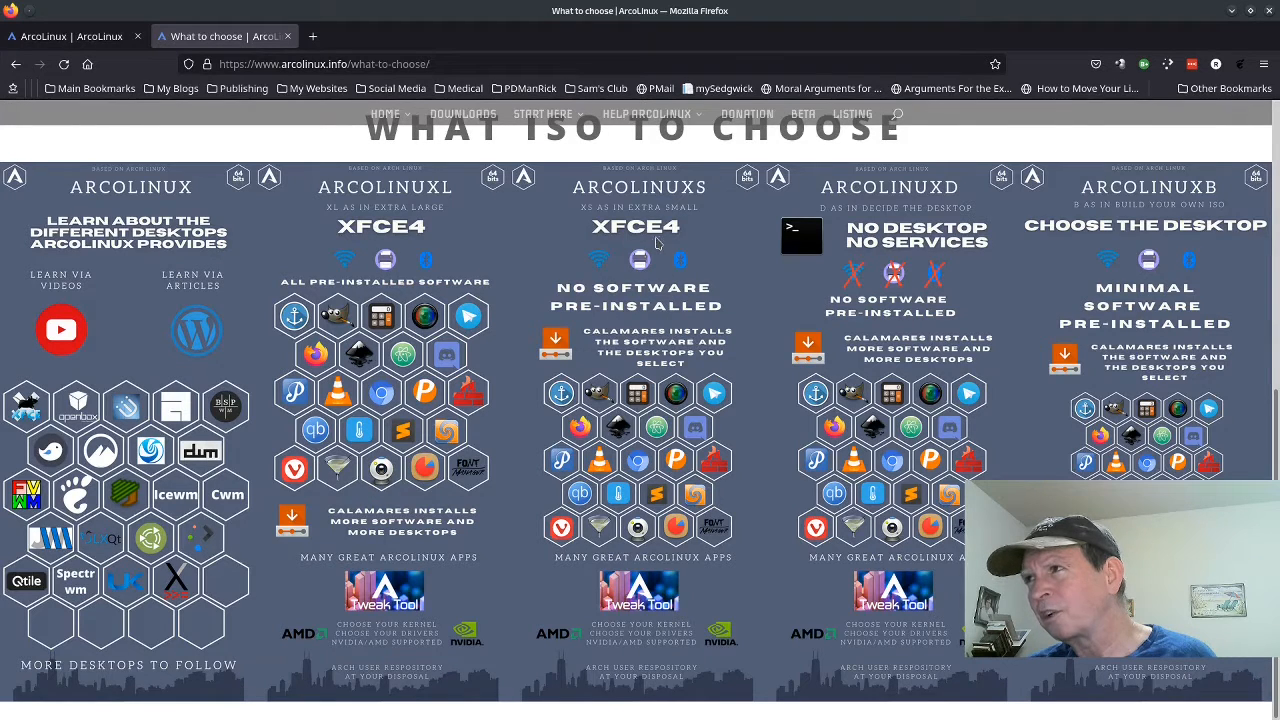
{"action": "mouse_move", "coordinate": [600, 220]}
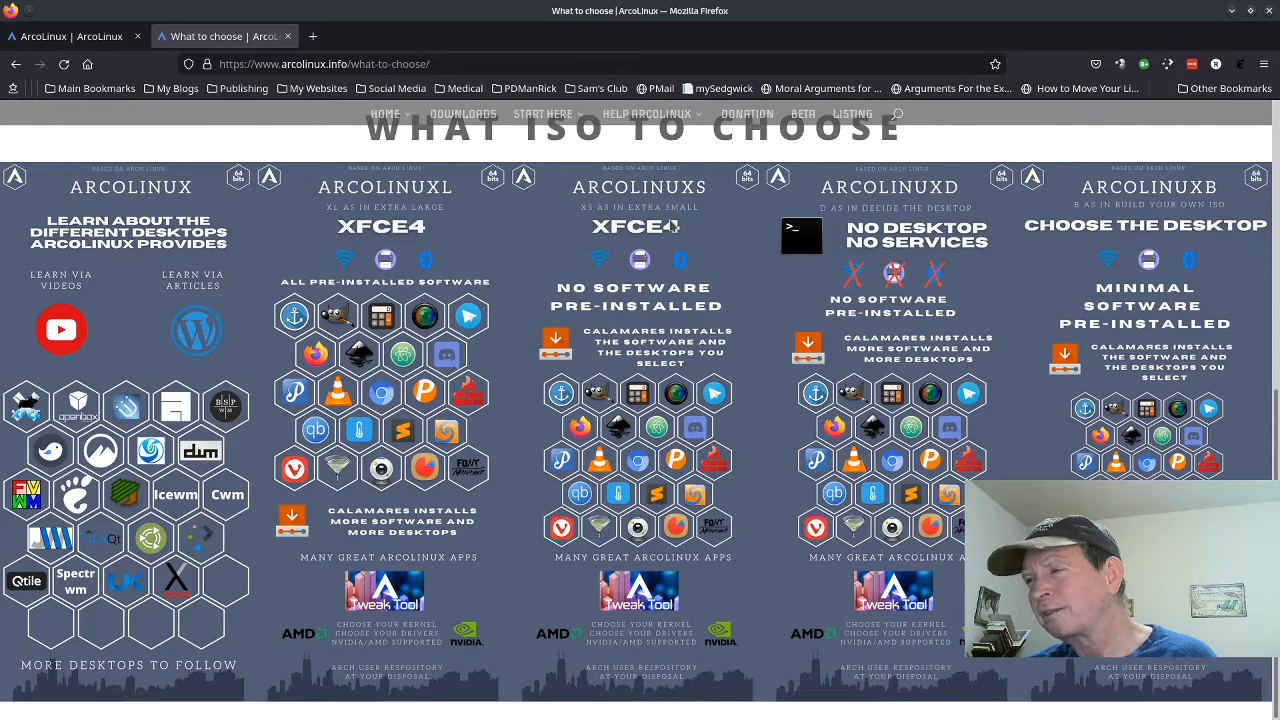
{"action": "mouse_move", "coordinate": [725, 260]}
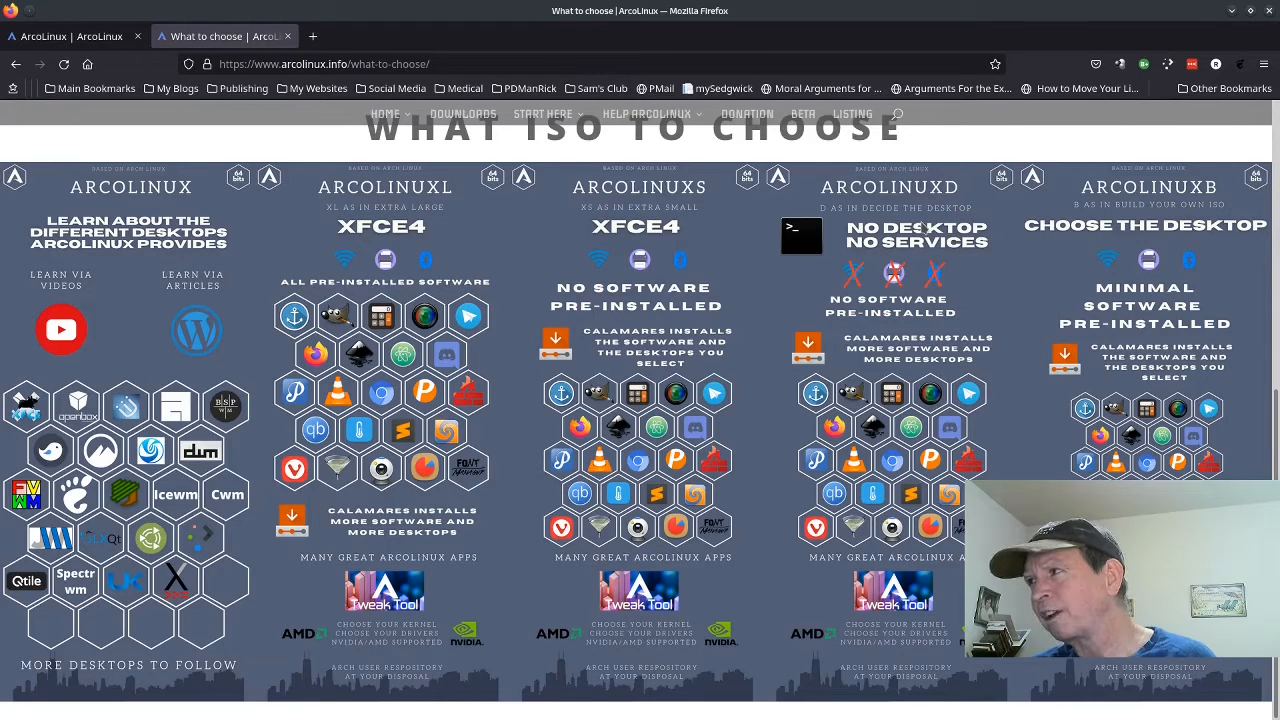
{"action": "mouse_move", "coordinate": [1015, 250]}
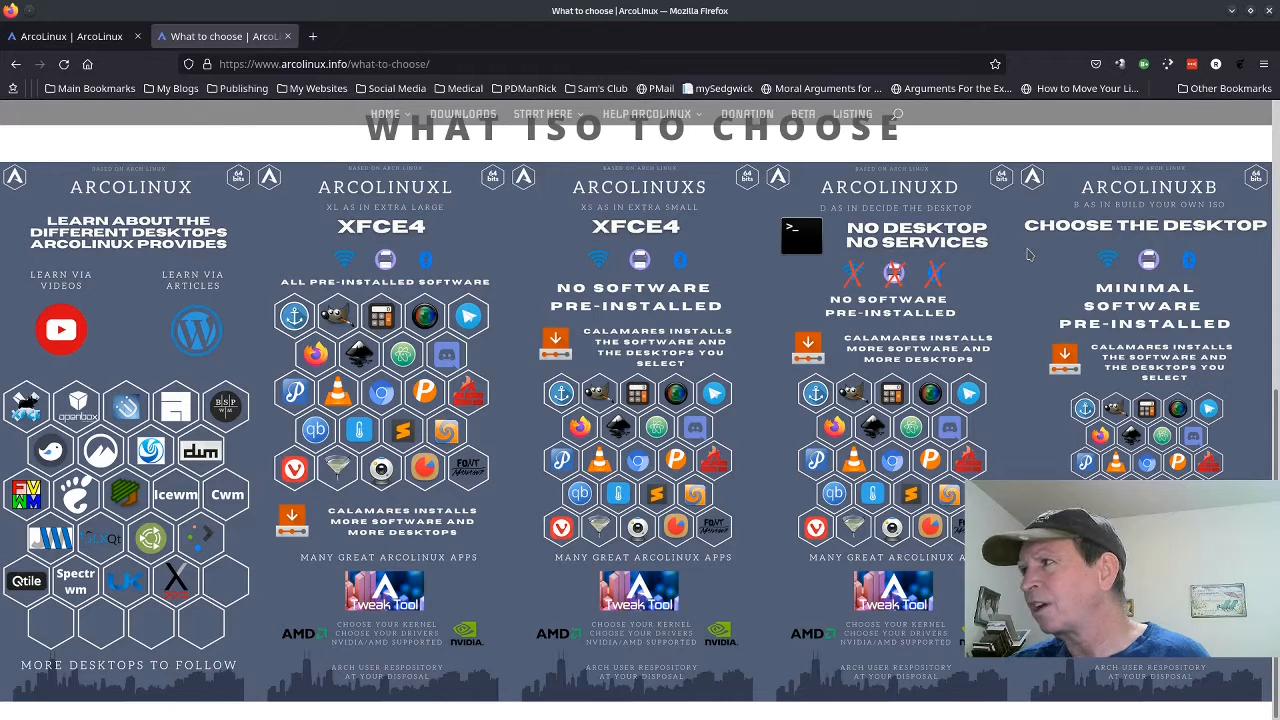
{"action": "mouse_move", "coordinate": [1072, 290]}
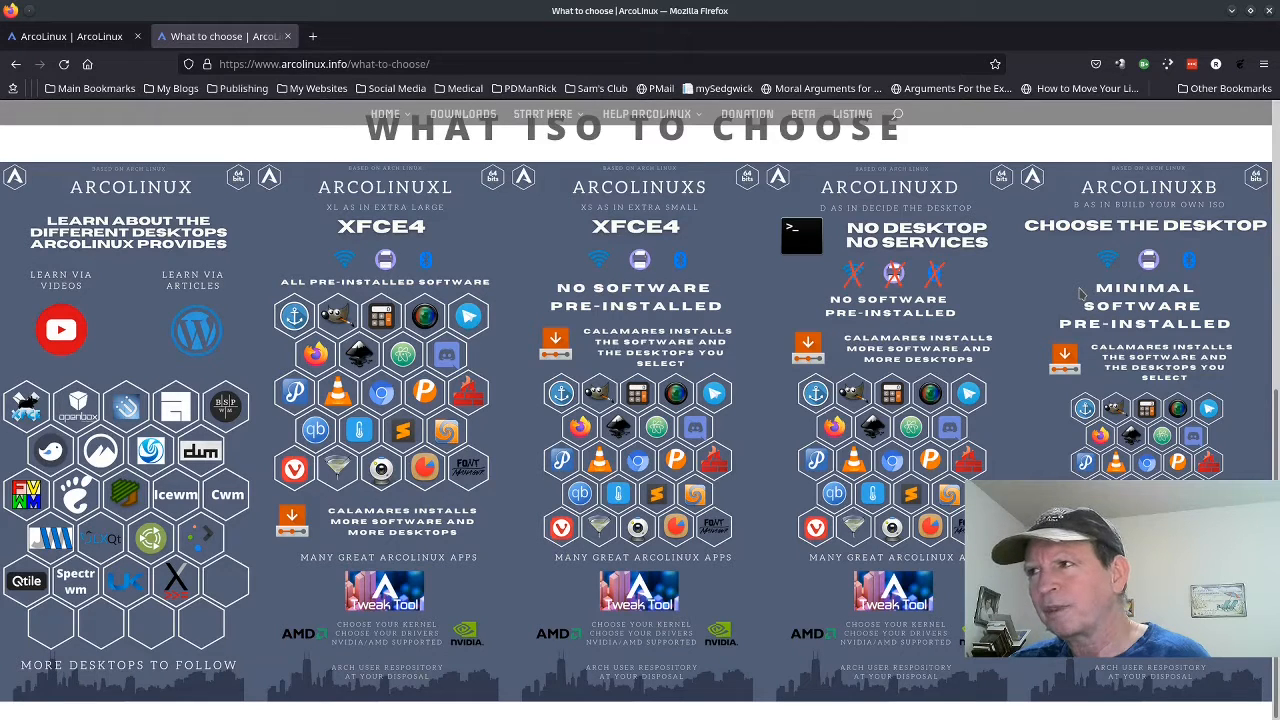
{"action": "mouse_move", "coordinate": [925, 238]}
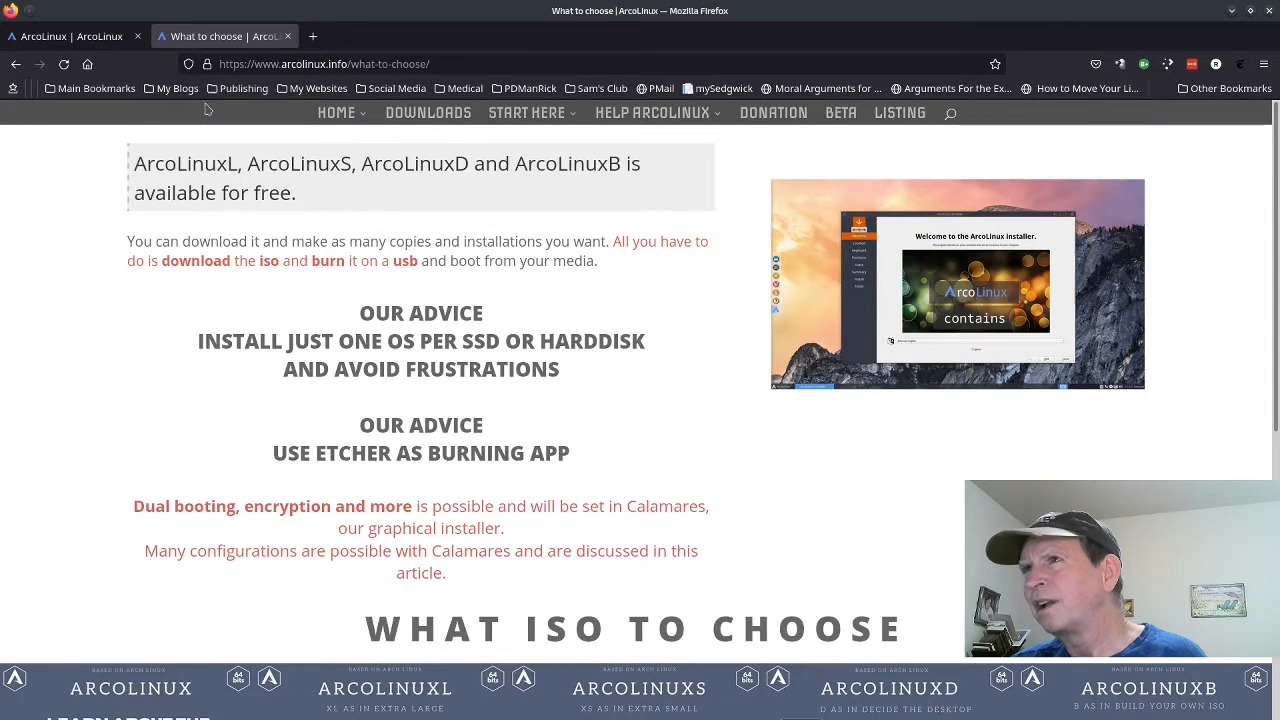
Step: Return to the downloads page and open the Belnet mirror's ArcoLinuxD link
{"action": "left_click", "coordinate": [427, 112]}
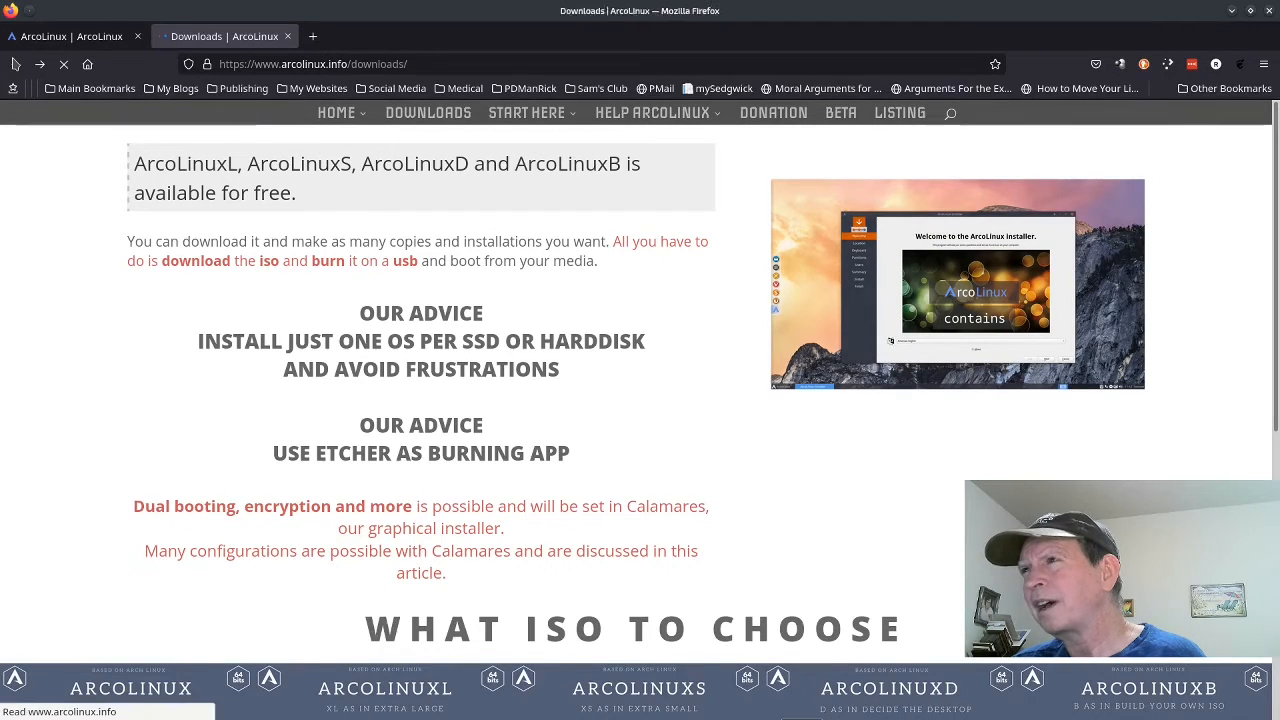
{"action": "scroll", "scroll_direction": "down", "scroll_amount": 3}
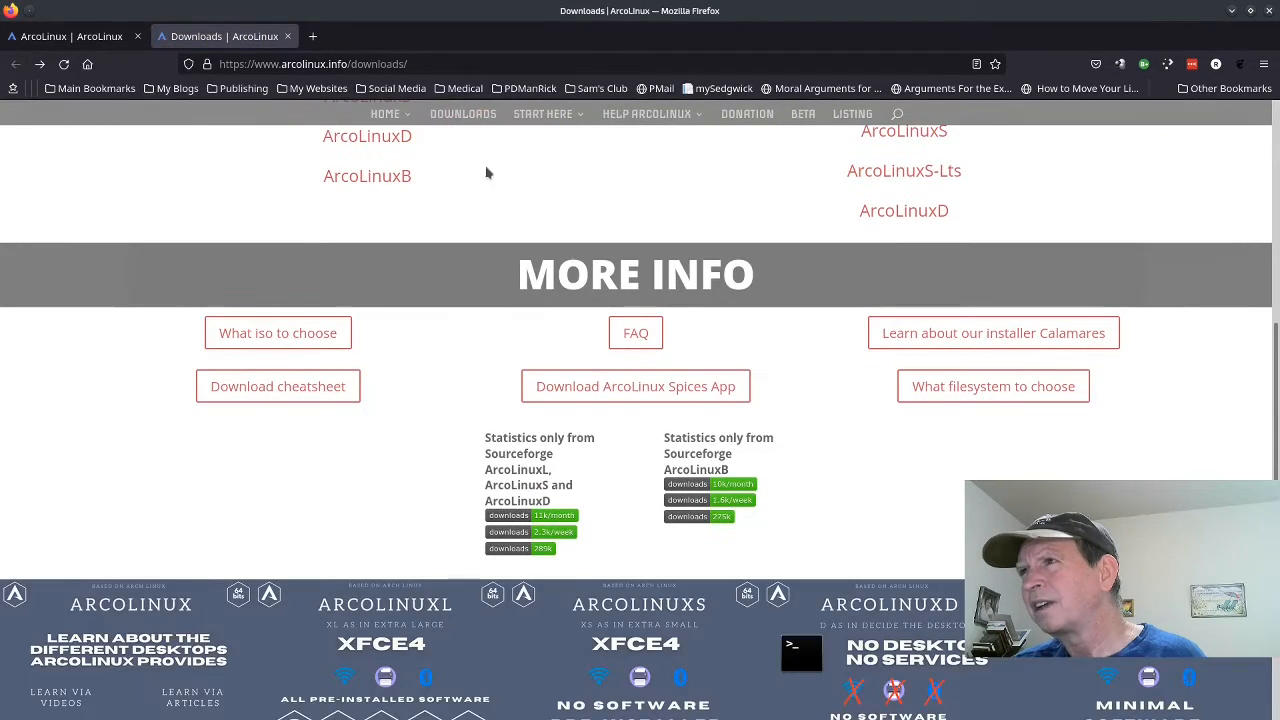
{"action": "scroll", "scroll_direction": "up", "scroll_amount": 3}
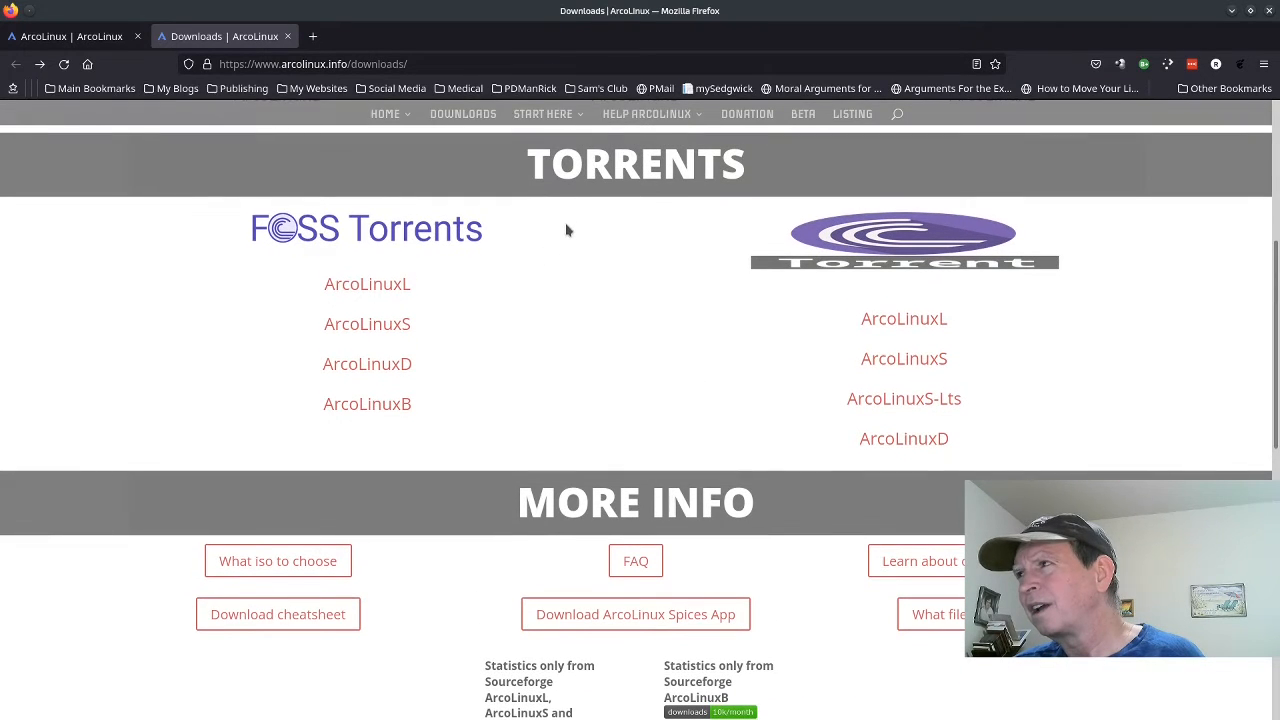
{"action": "scroll", "scroll_direction": "down", "scroll_amount": 3}
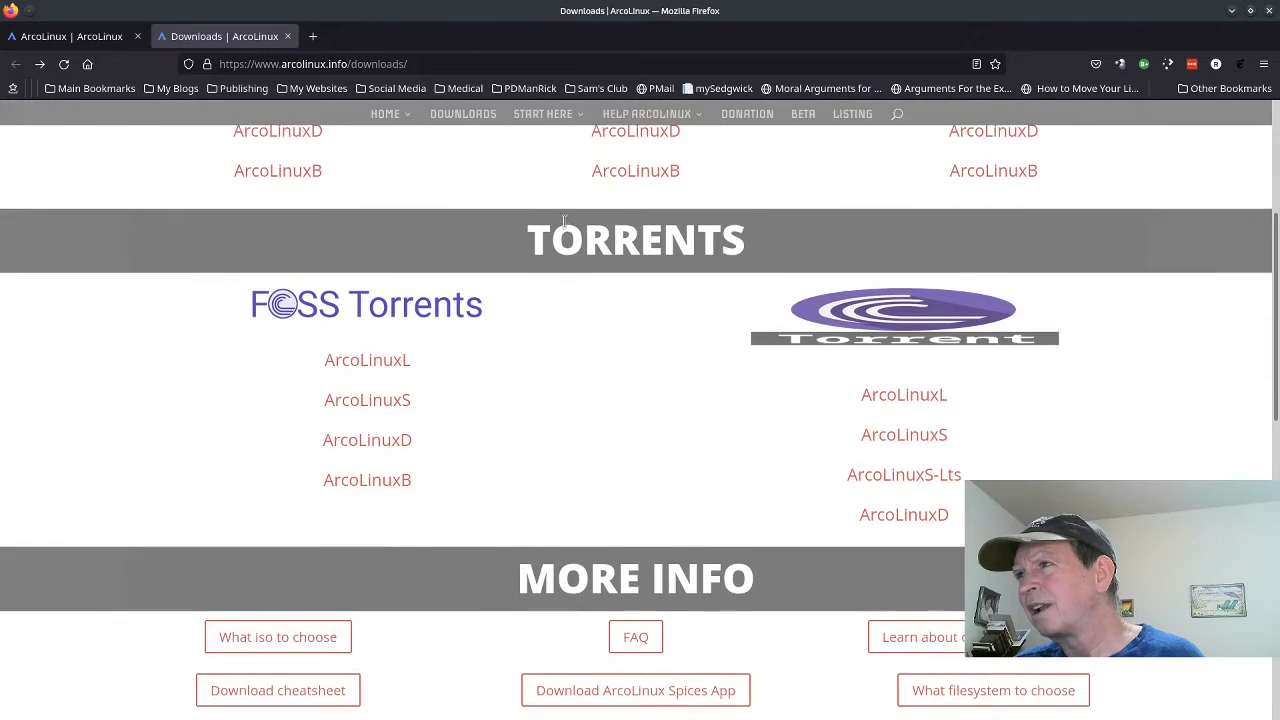
{"action": "scroll", "scroll_direction": "up", "scroll_amount": 3}
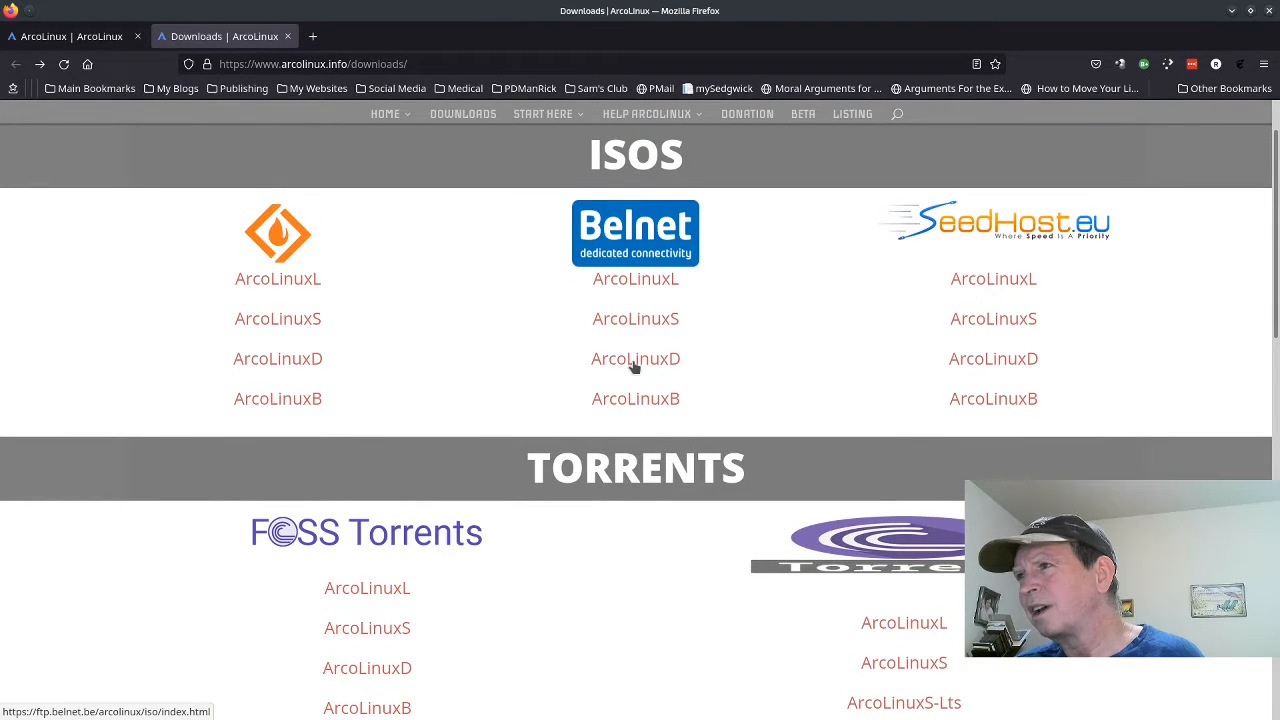
{"action": "left_click", "coordinate": [635, 358]}
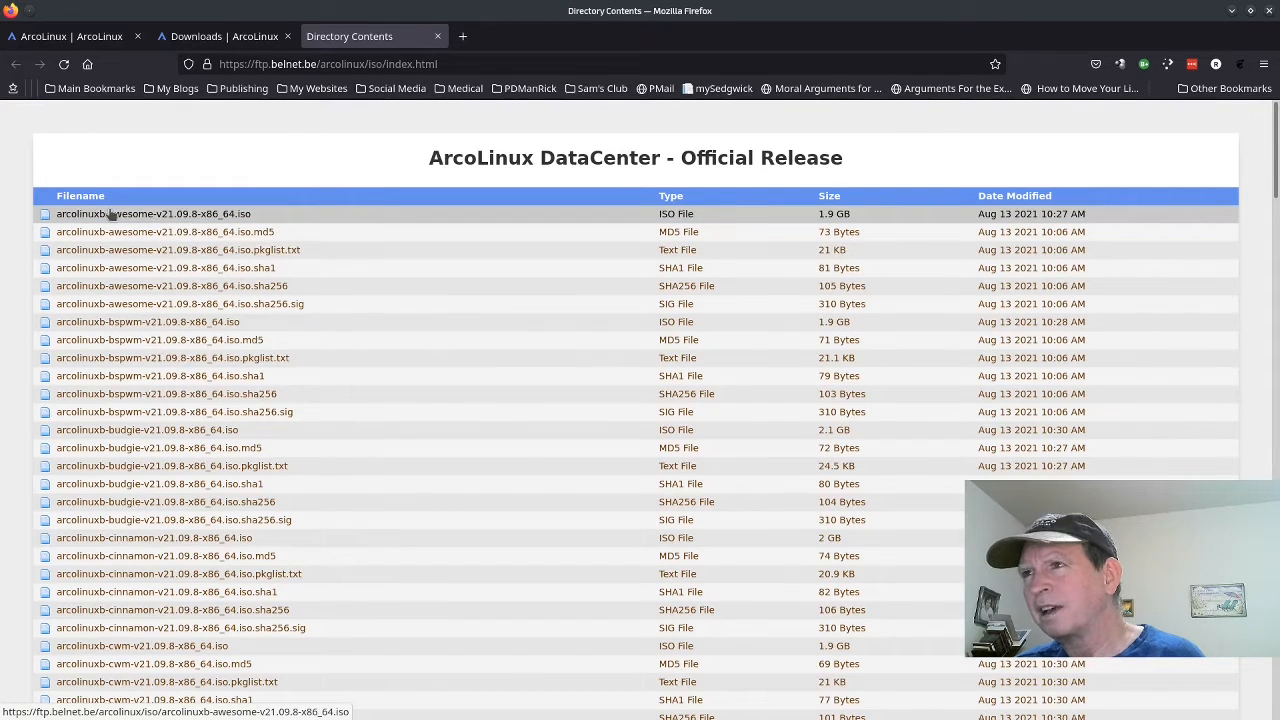
{"action": "mouse_move", "coordinate": [110, 222]}
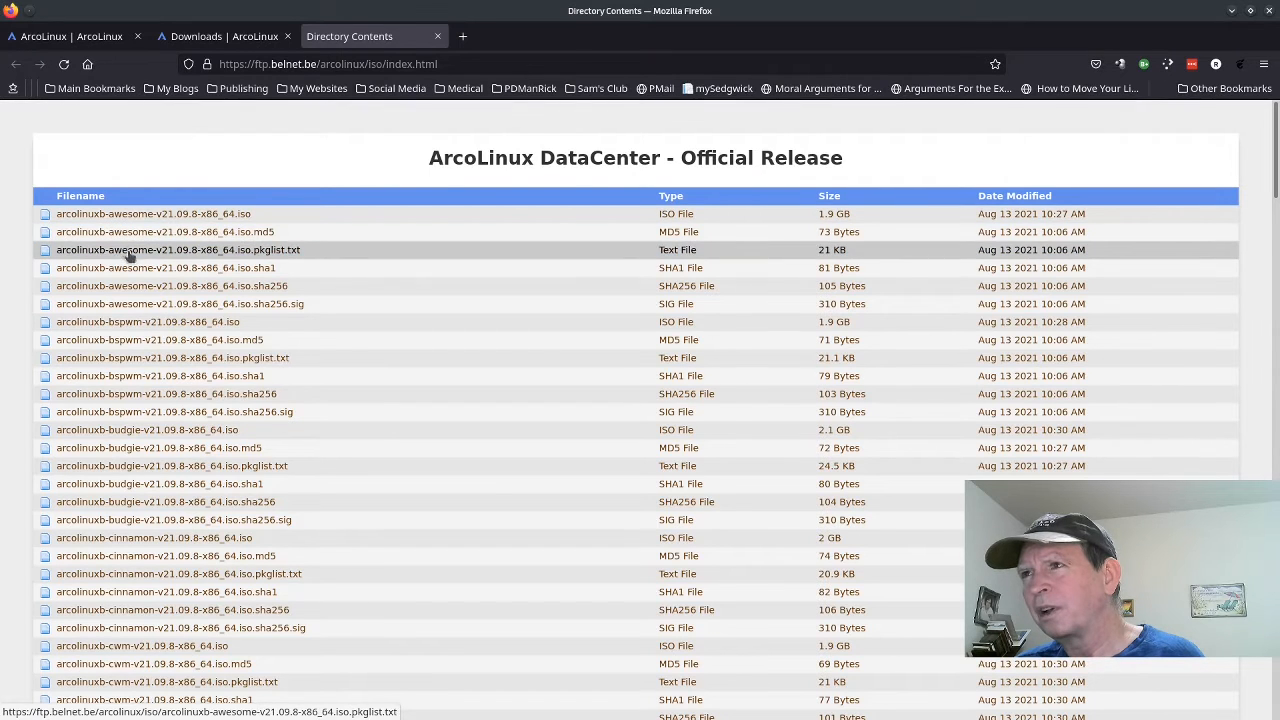
{"action": "mouse_move", "coordinate": [148, 321]}
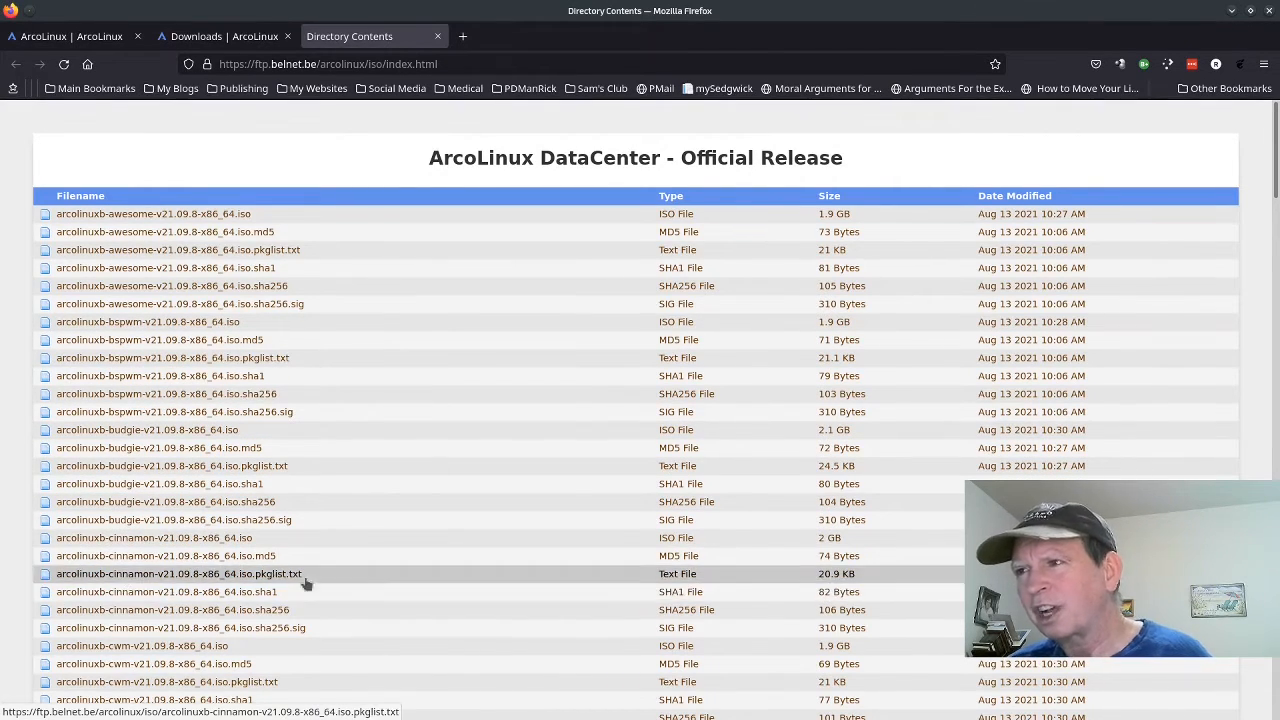
Step: Scroll the Directory Contents to the arcolinuxd ISO entries, then close the tab
{"action": "scroll", "scroll_direction": "down", "scroll_amount": 3}
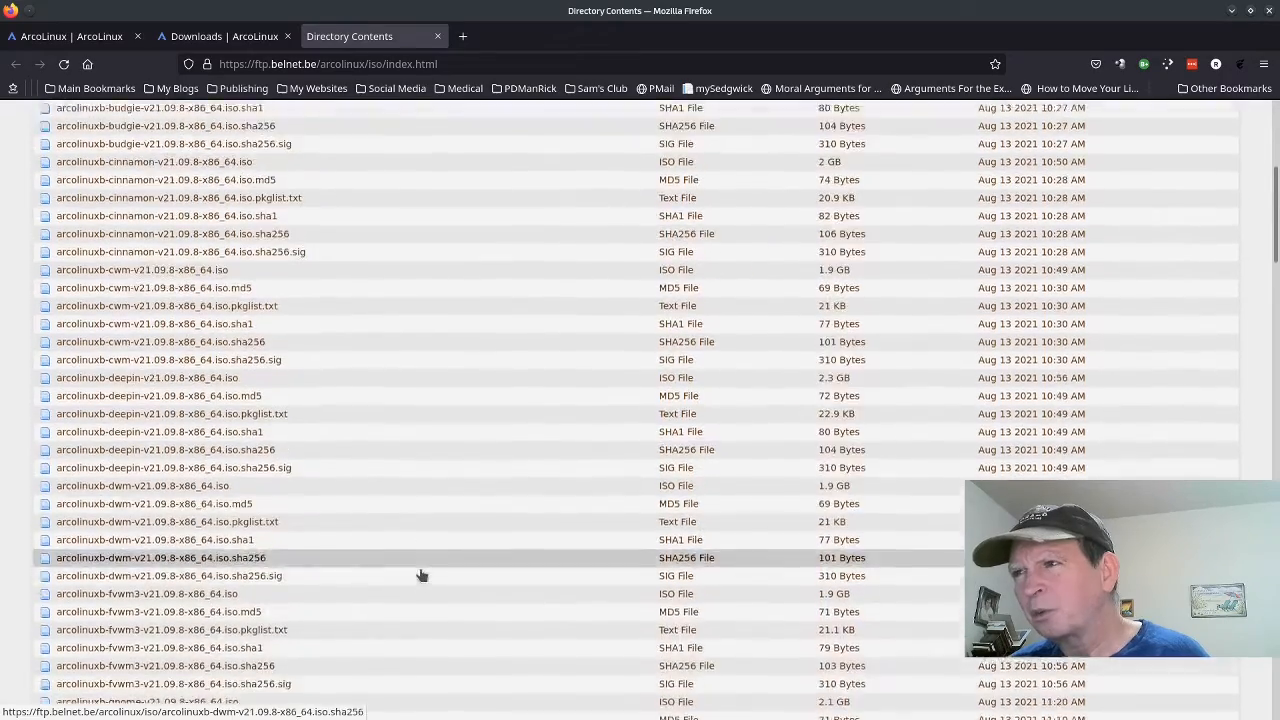
{"action": "scroll", "scroll_direction": "down", "scroll_amount": 3}
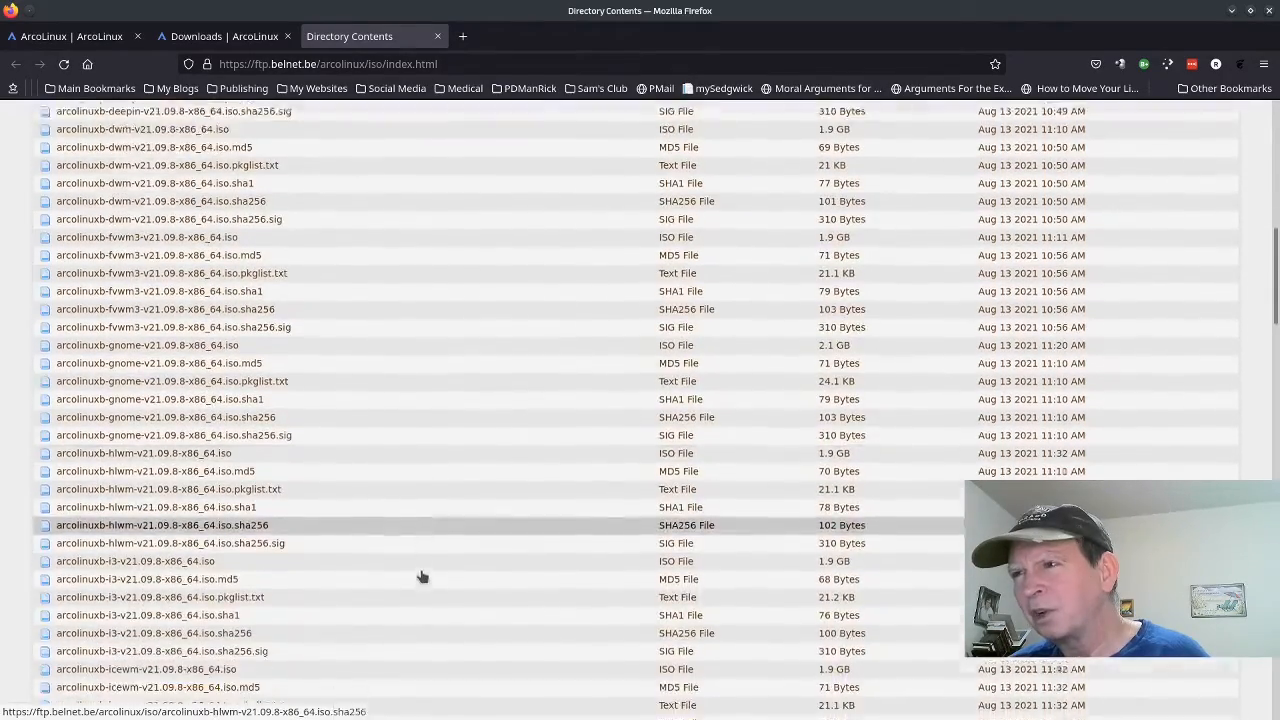
{"action": "scroll", "scroll_direction": "down", "scroll_amount": 3}
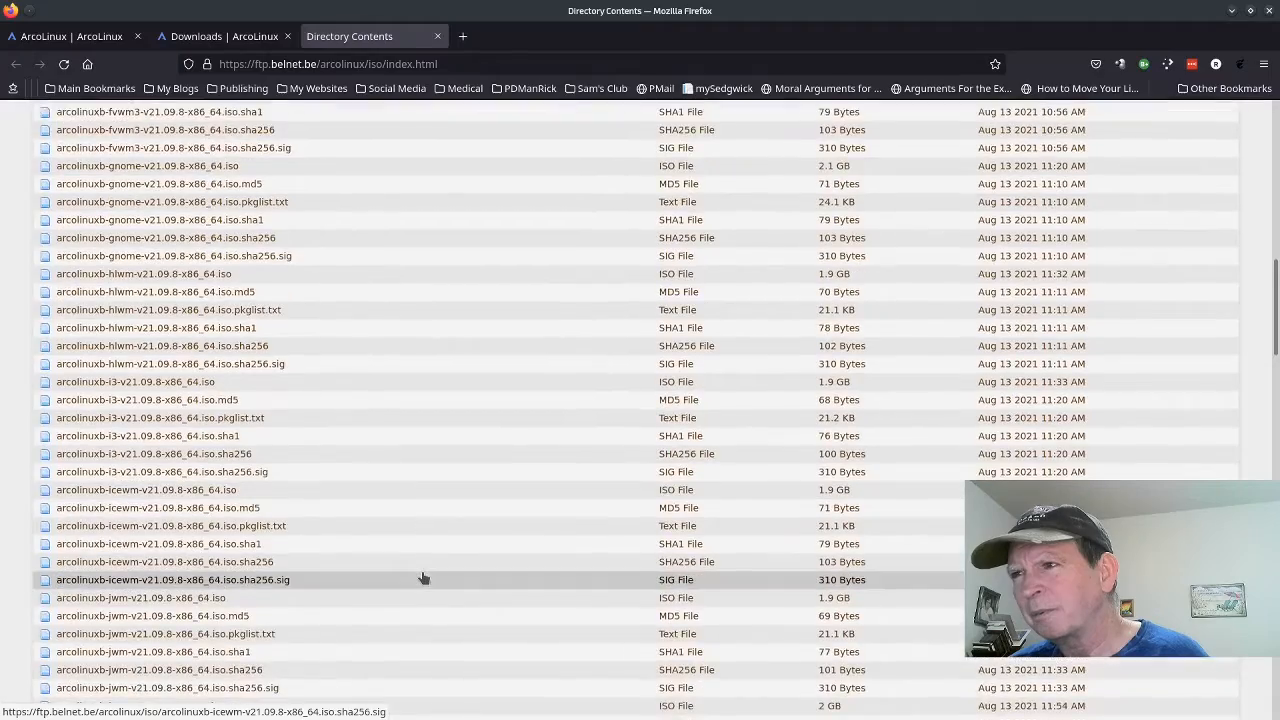
{"action": "scroll", "scroll_direction": "down", "scroll_amount": 3}
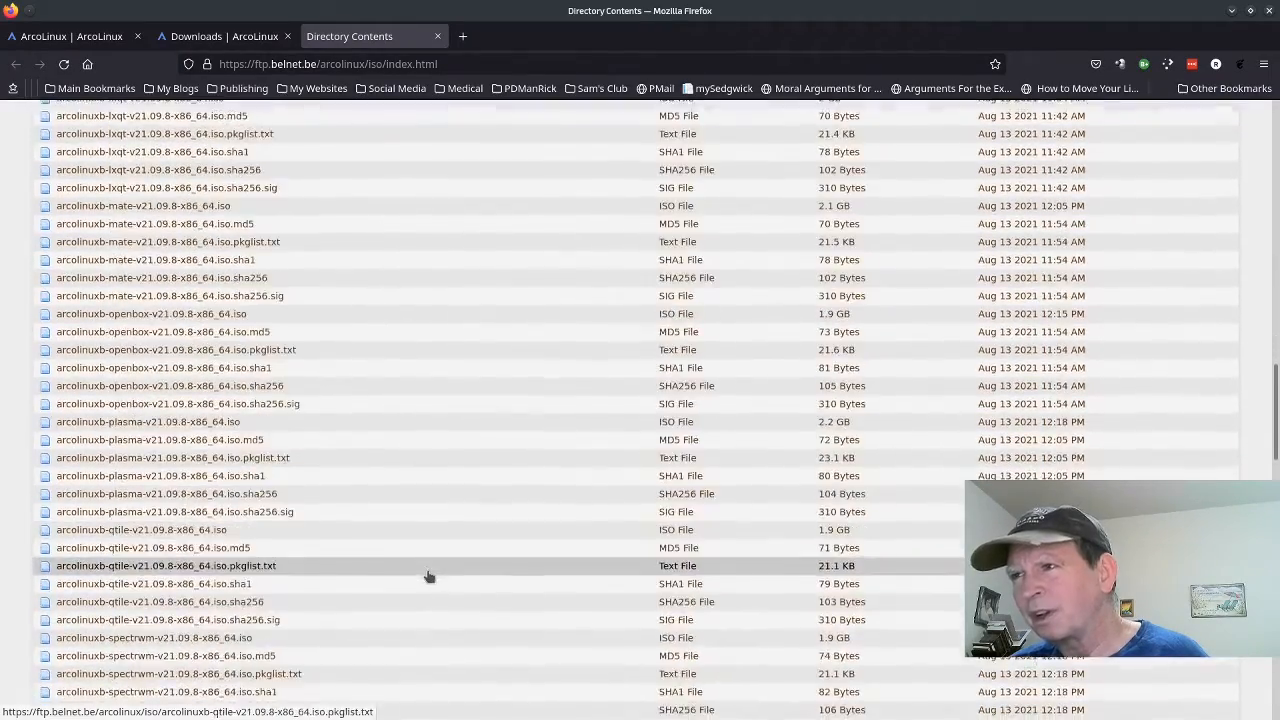
{"action": "scroll", "scroll_direction": "down", "scroll_amount": 3}
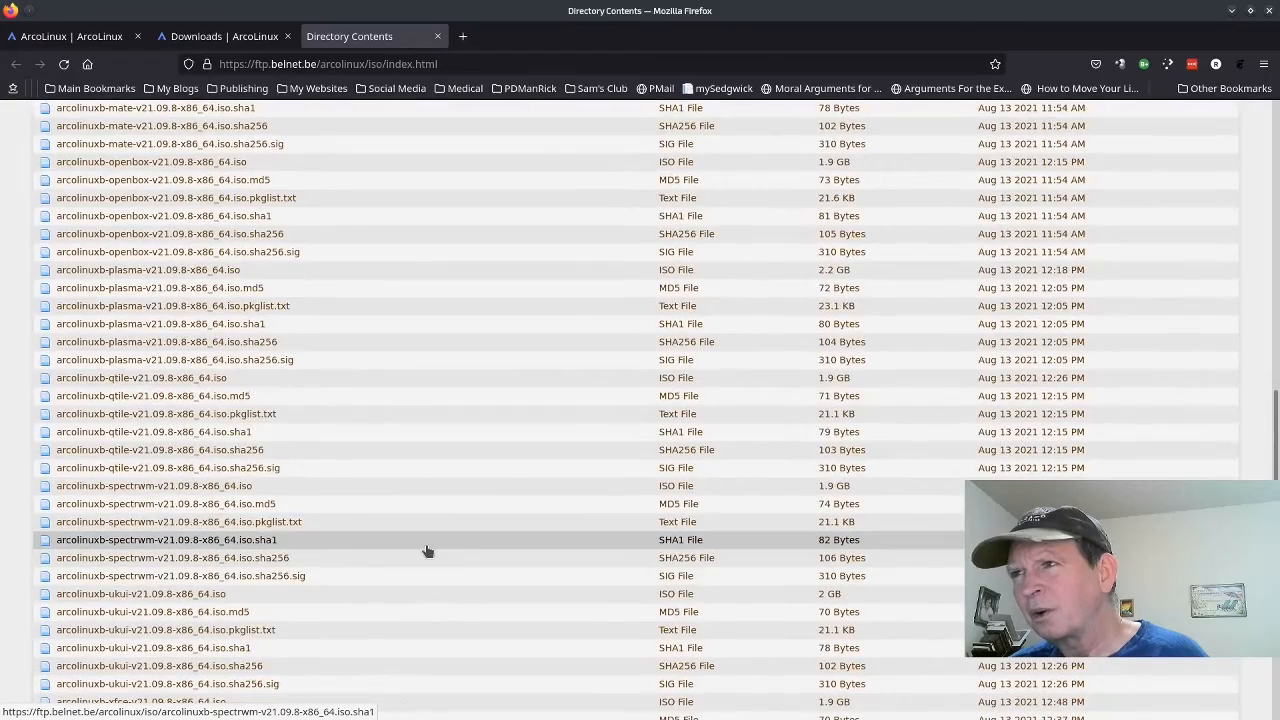
{"action": "scroll", "scroll_direction": "down", "scroll_amount": 3}
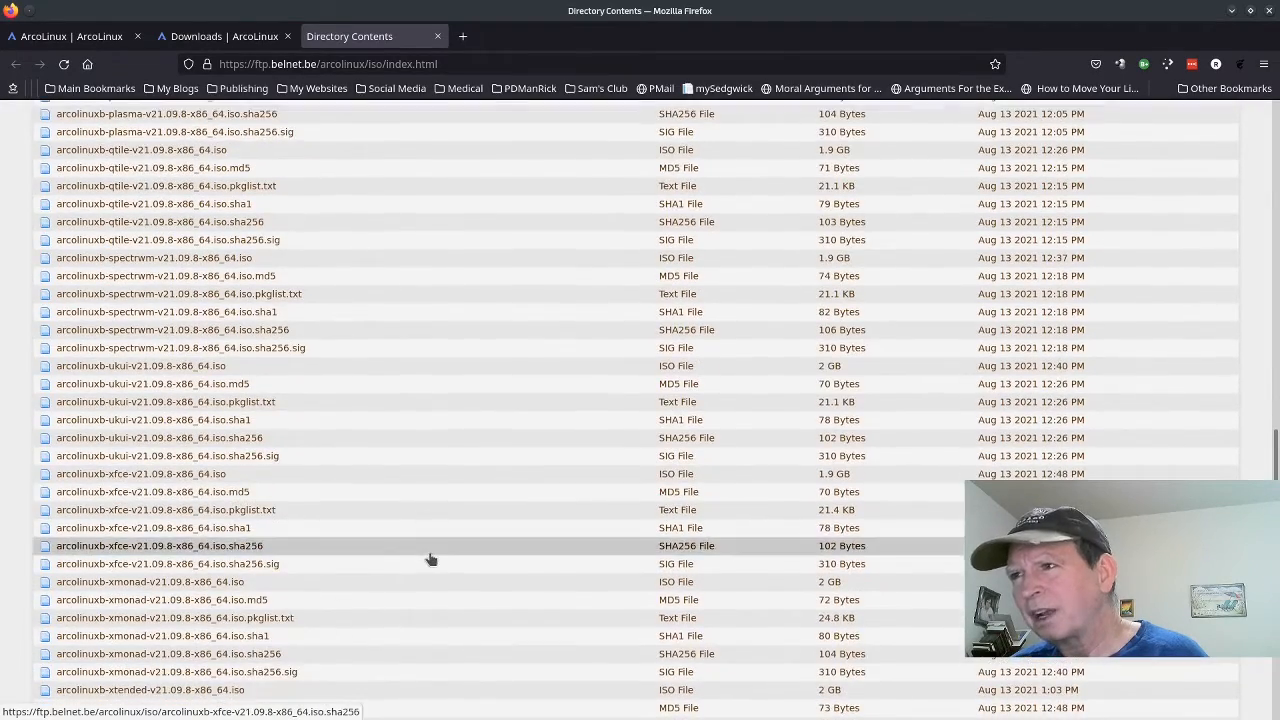
{"action": "scroll", "scroll_direction": "down", "scroll_amount": 3}
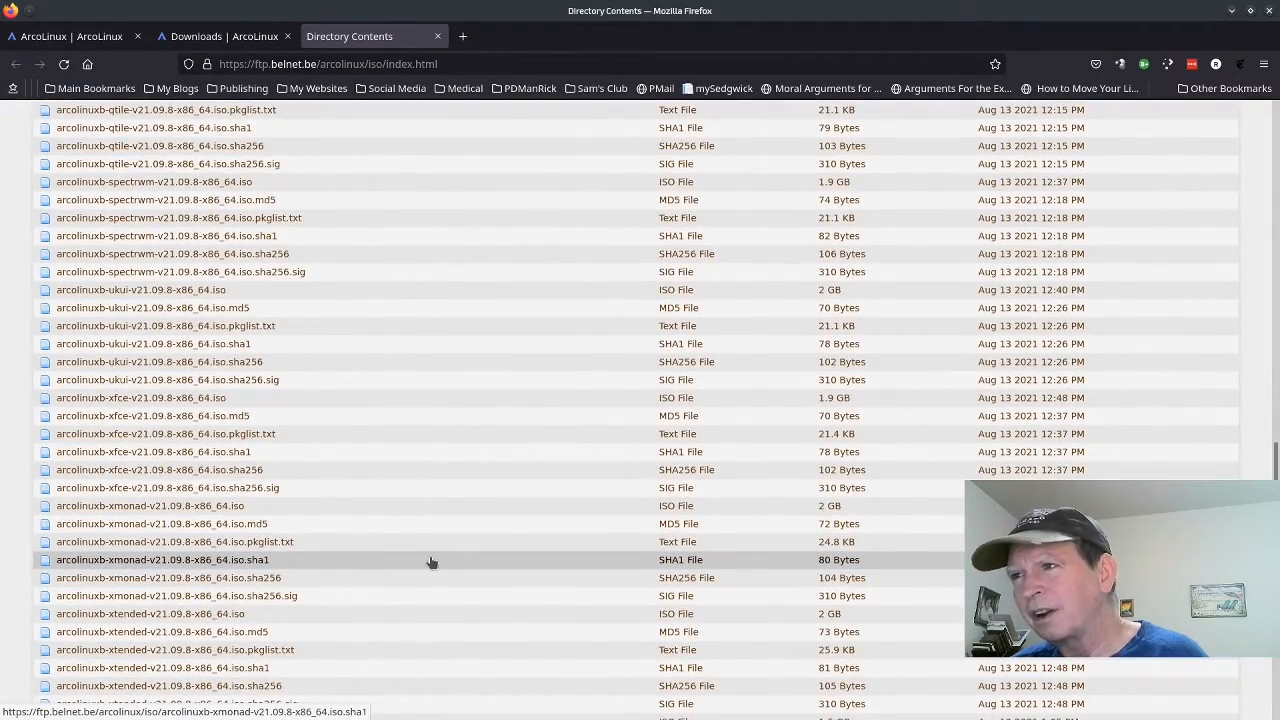
{"action": "scroll", "scroll_direction": "down", "scroll_amount": 3}
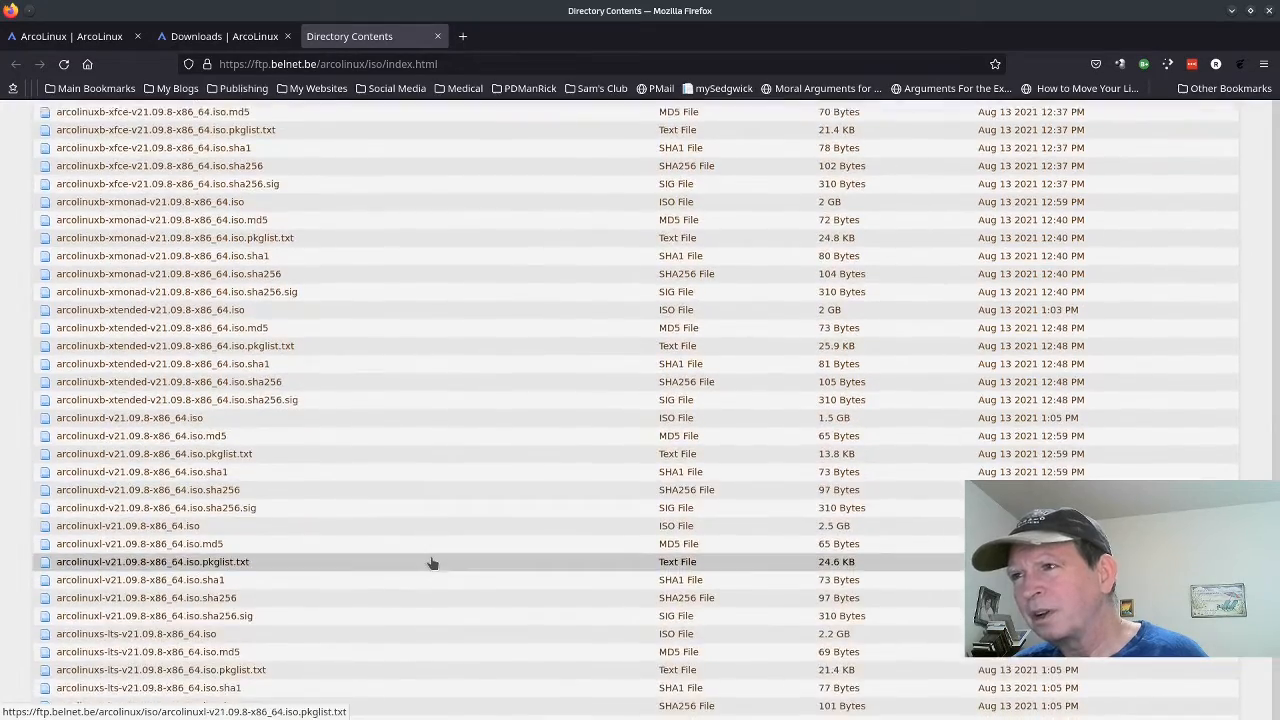
{"action": "scroll", "scroll_direction": "down", "scroll_amount": 3}
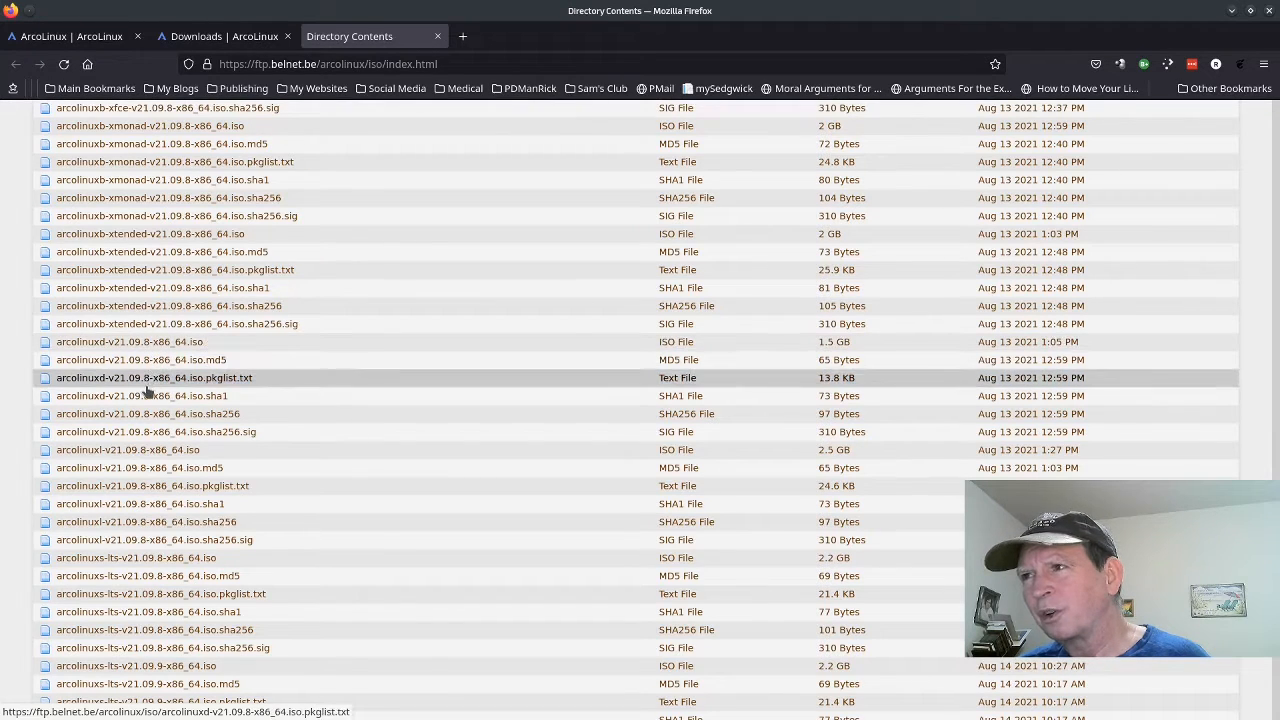
{"action": "mouse_move", "coordinate": [130, 413]}
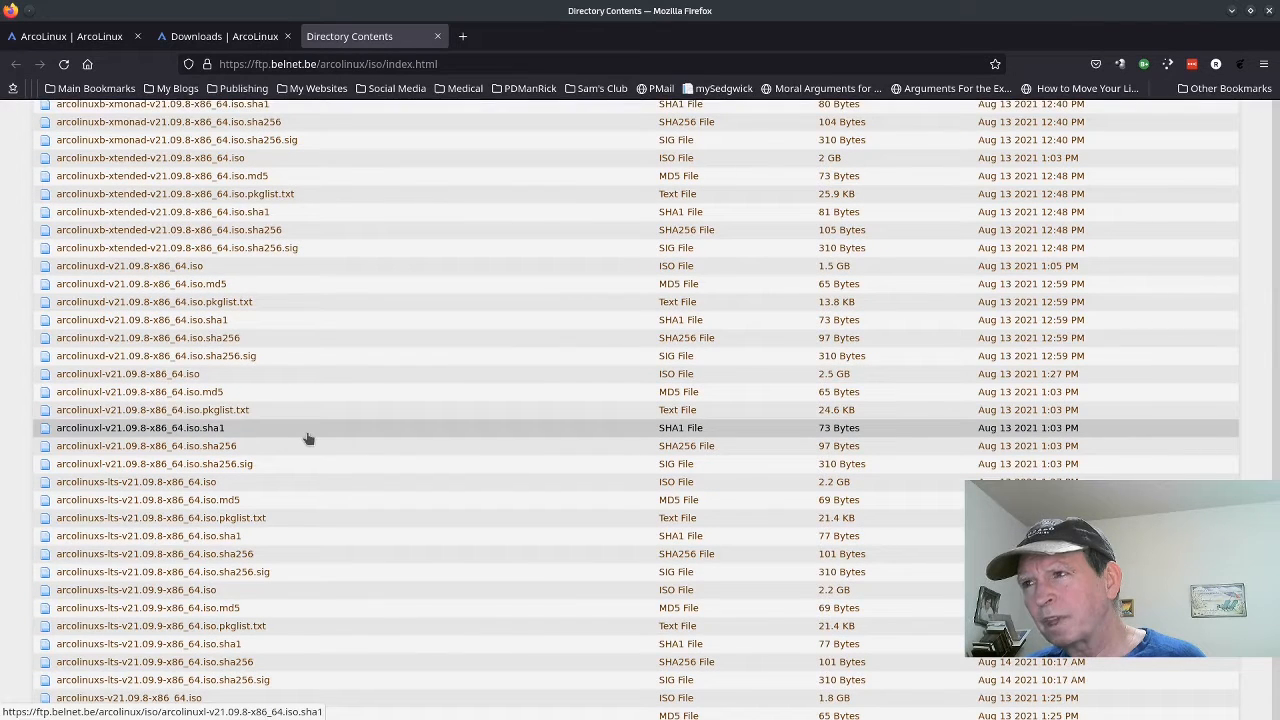
{"action": "mouse_move", "coordinate": [291, 391]}
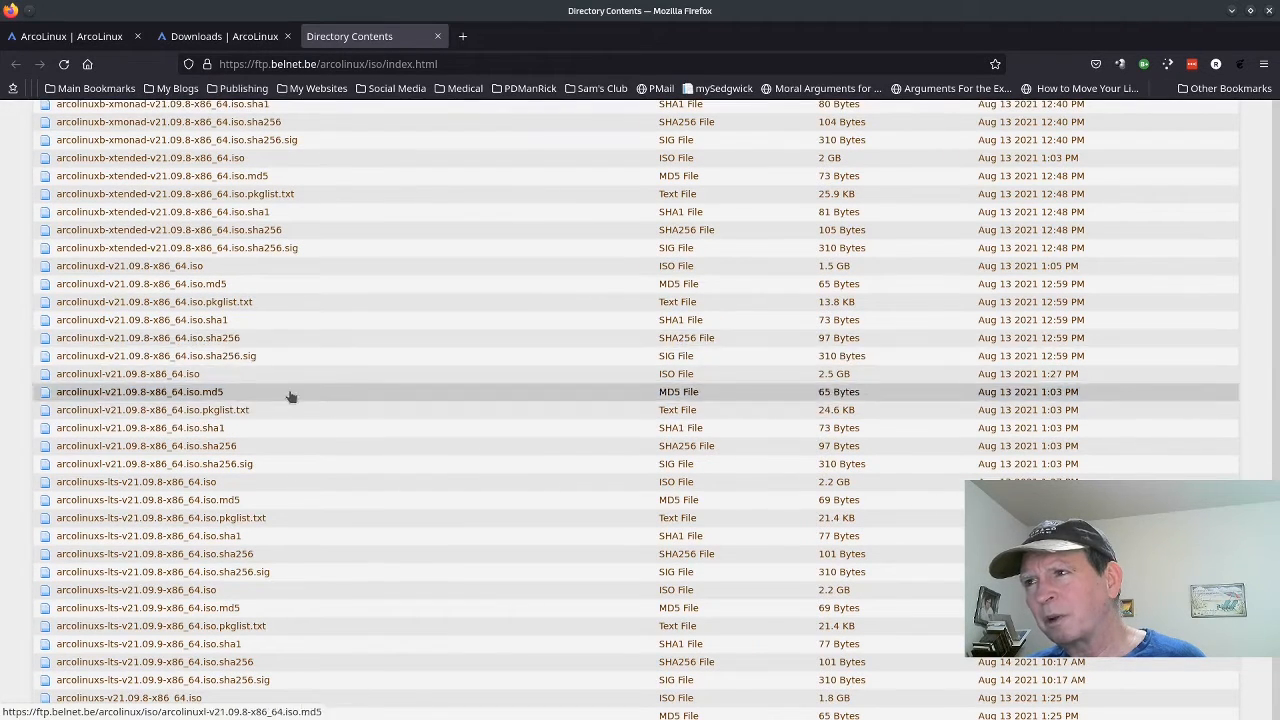
{"action": "mouse_move", "coordinate": [301, 571]}
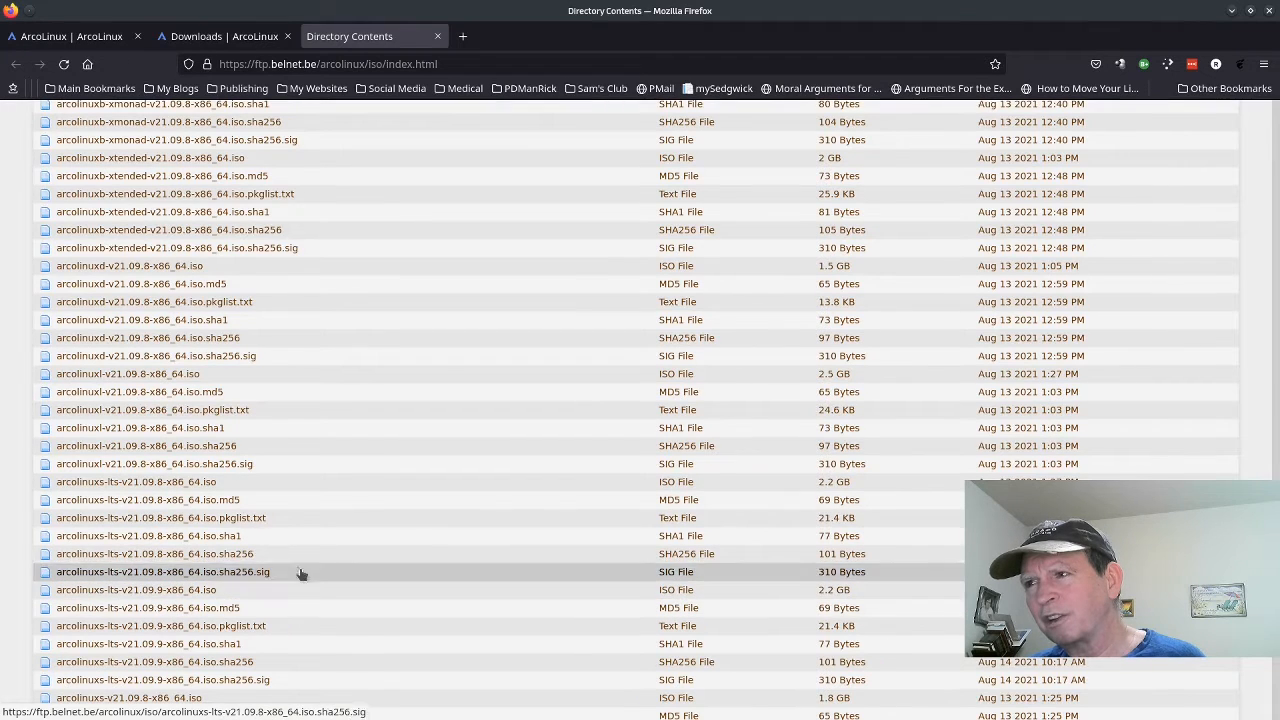
{"action": "mouse_move", "coordinate": [325, 283]}
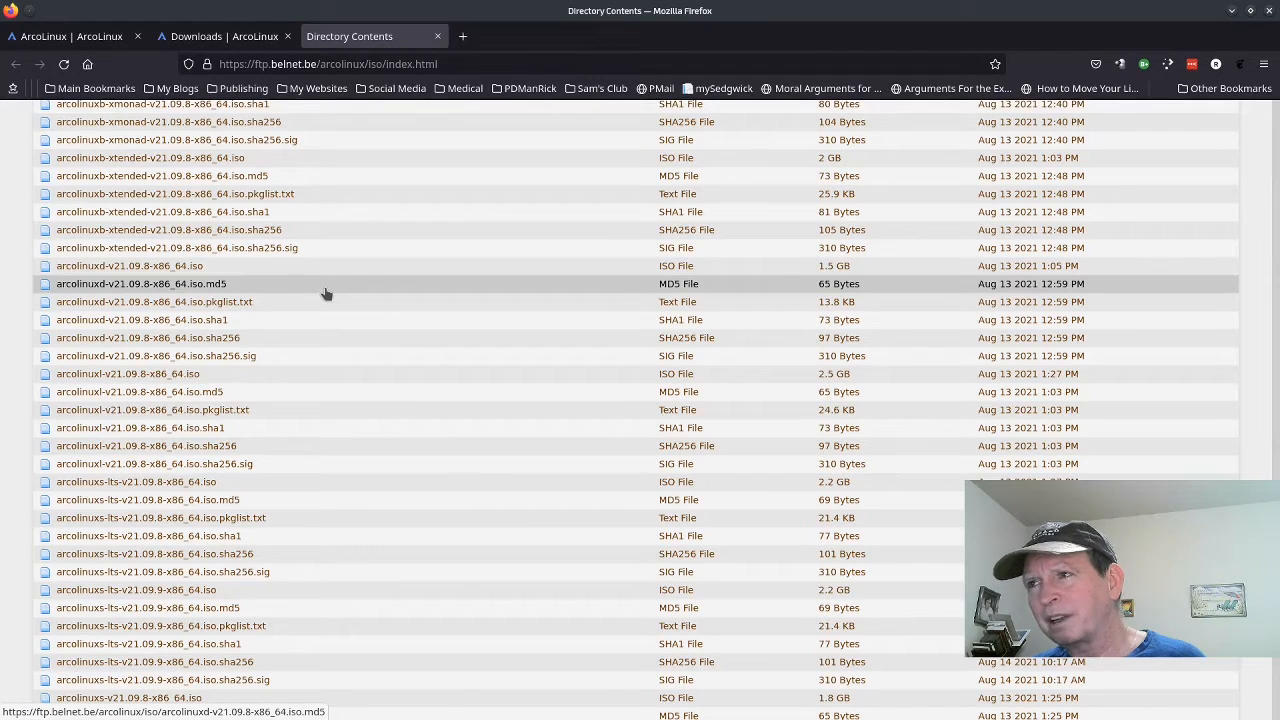
{"action": "mouse_move", "coordinate": [267, 530]}
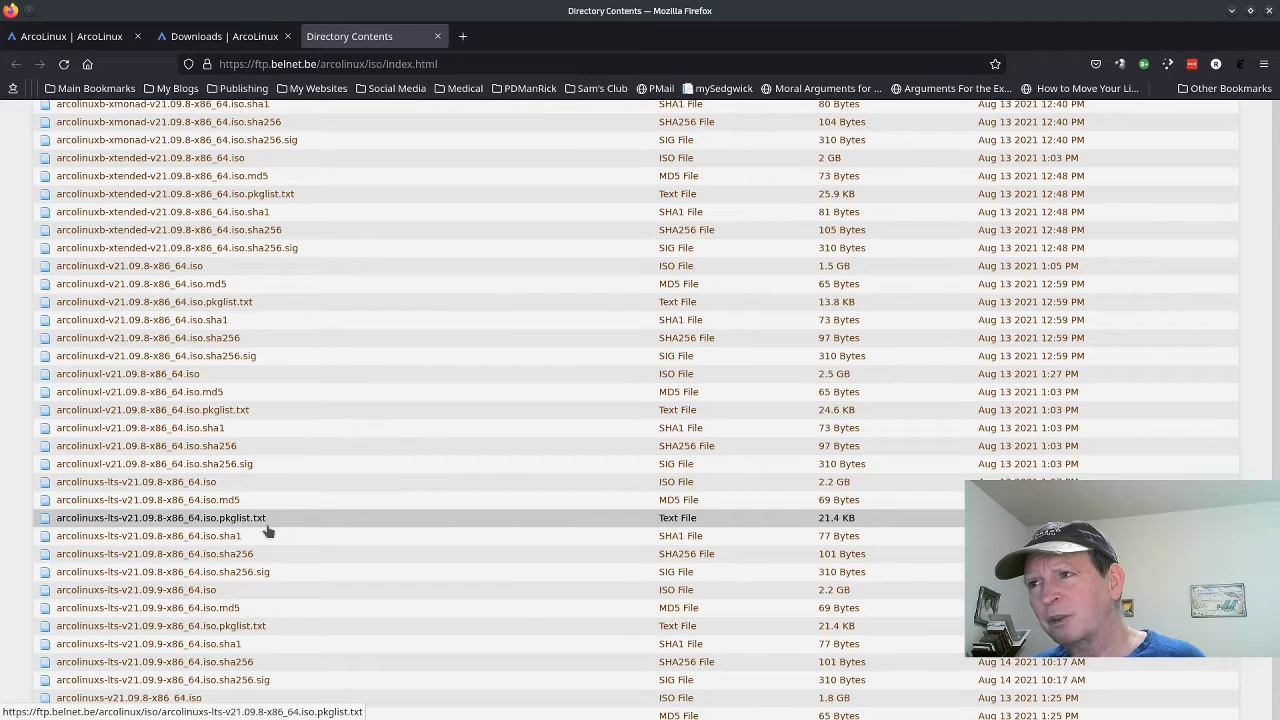
{"action": "mouse_move", "coordinate": [281, 457]}
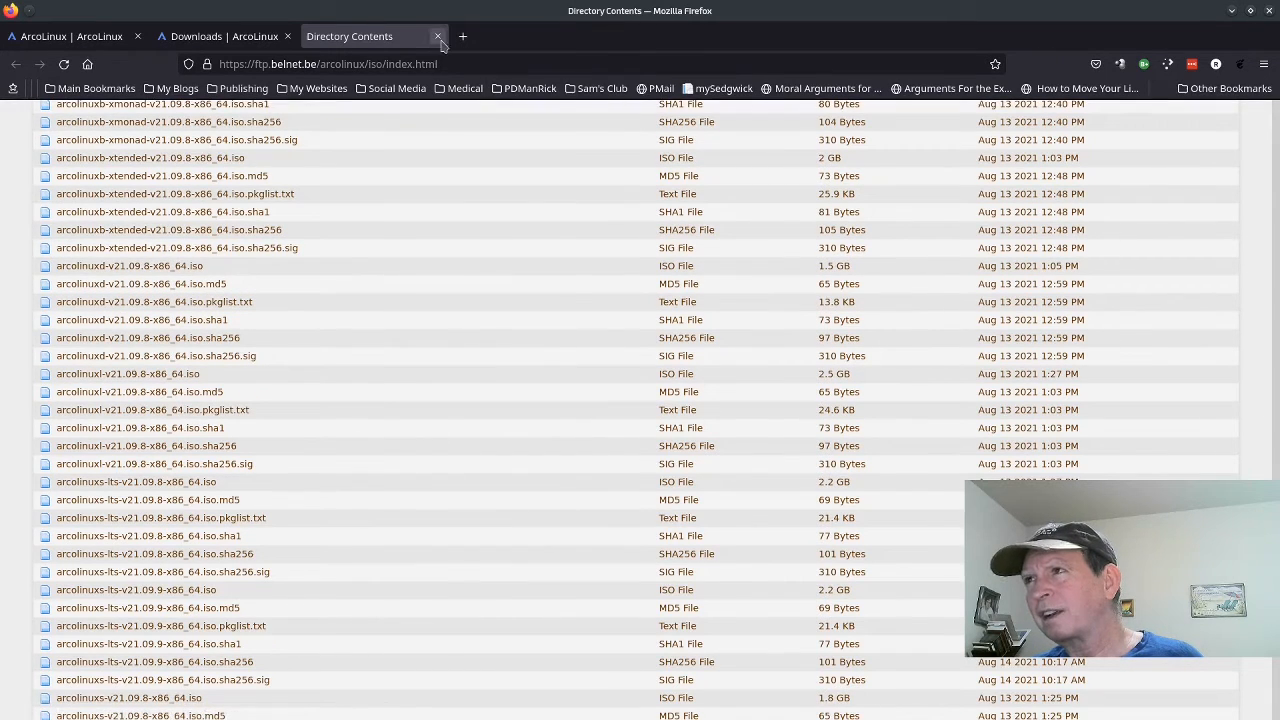
{"action": "left_click", "coordinate": [437, 36]}
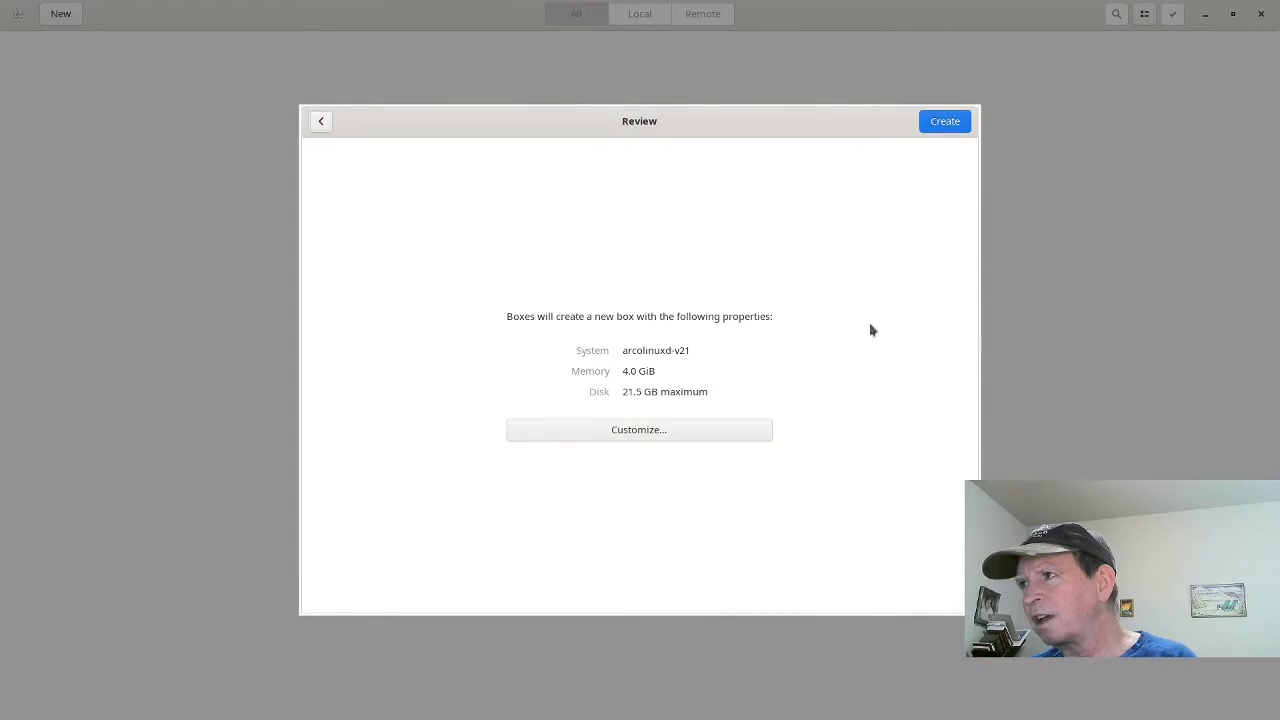
{"action": "mouse_move", "coordinate": [745, 345]}
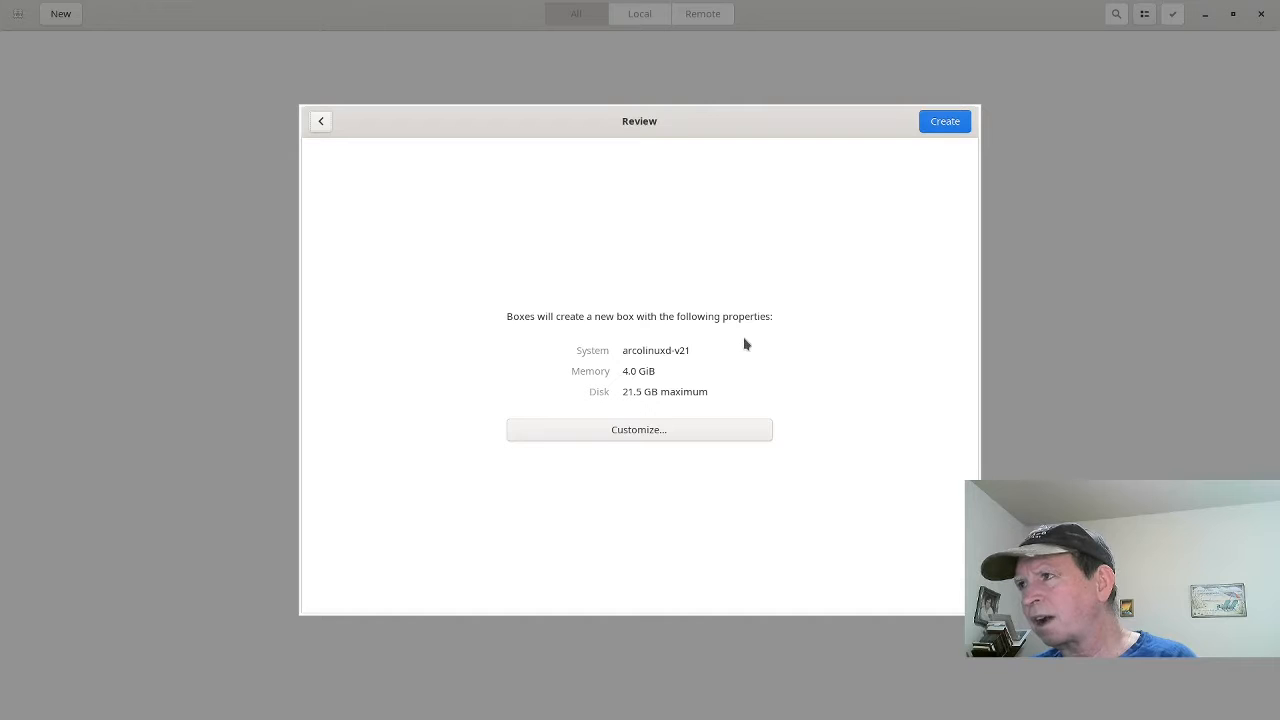
{"action": "mouse_move", "coordinate": [702, 408]}
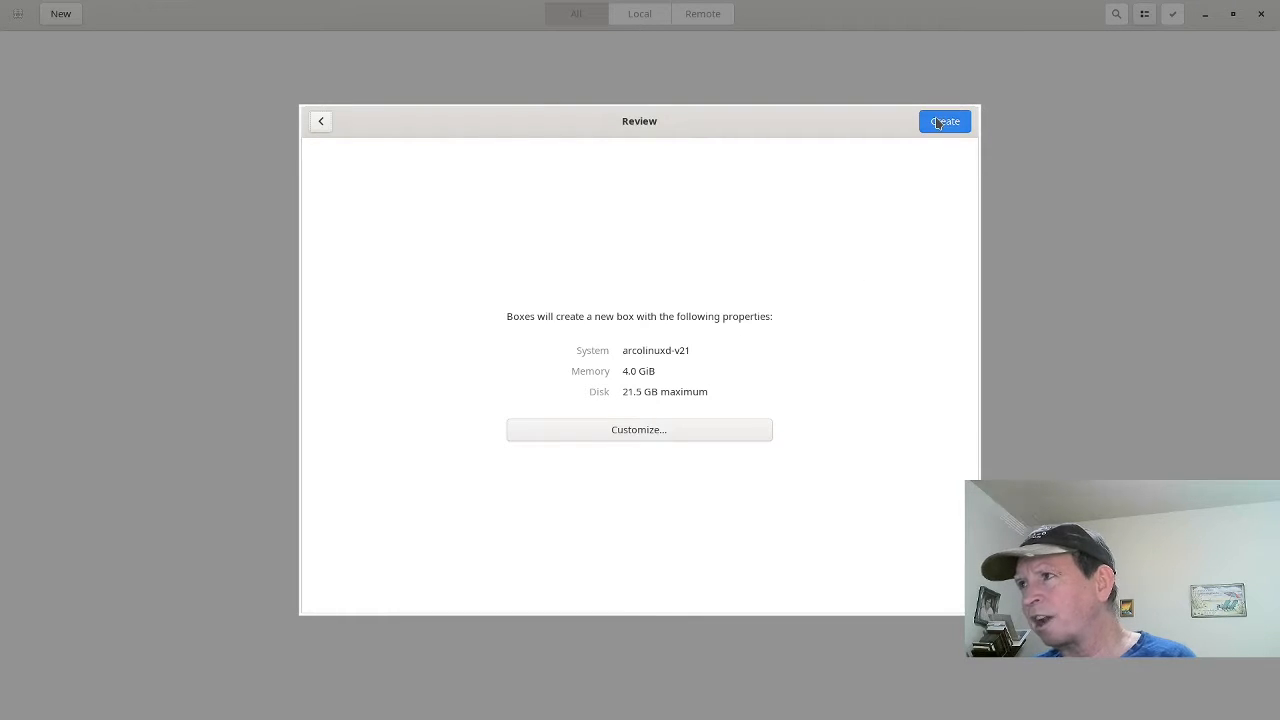
Step: Confirm the review and create the arcolinuxd-v21 box
{"action": "left_click", "coordinate": [944, 121]}
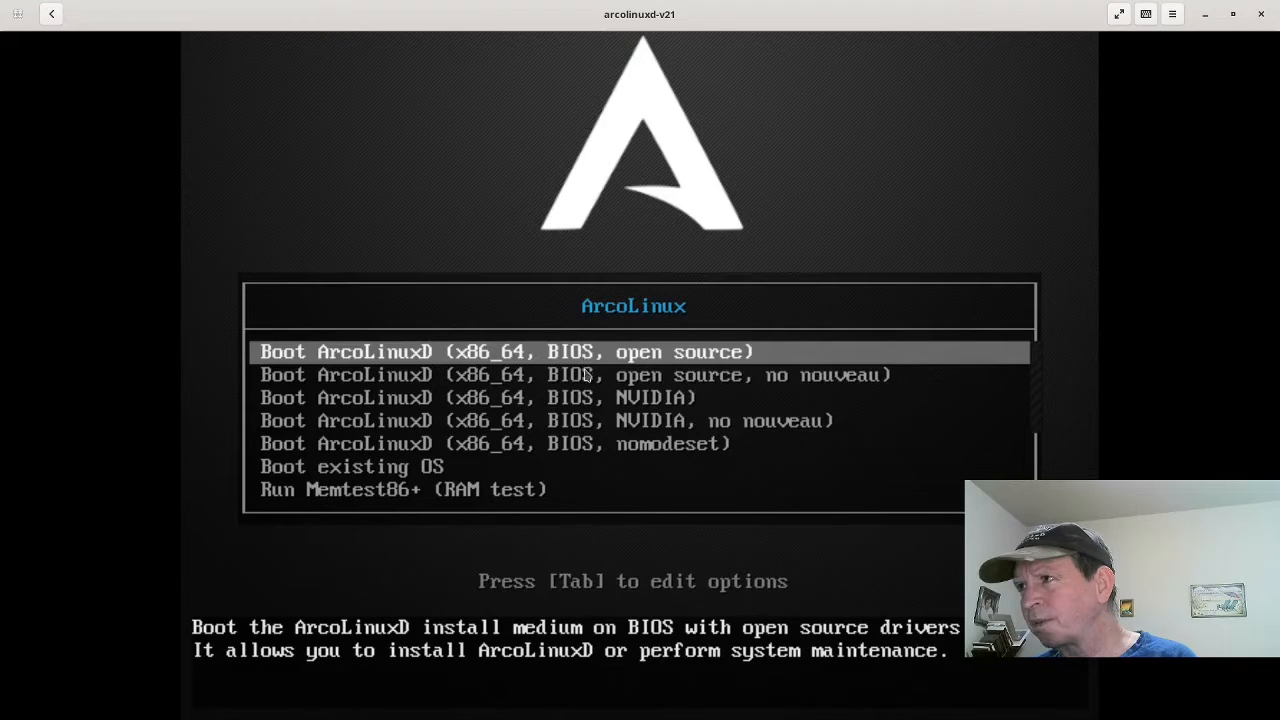
{"action": "mouse_move", "coordinate": [745, 395]}
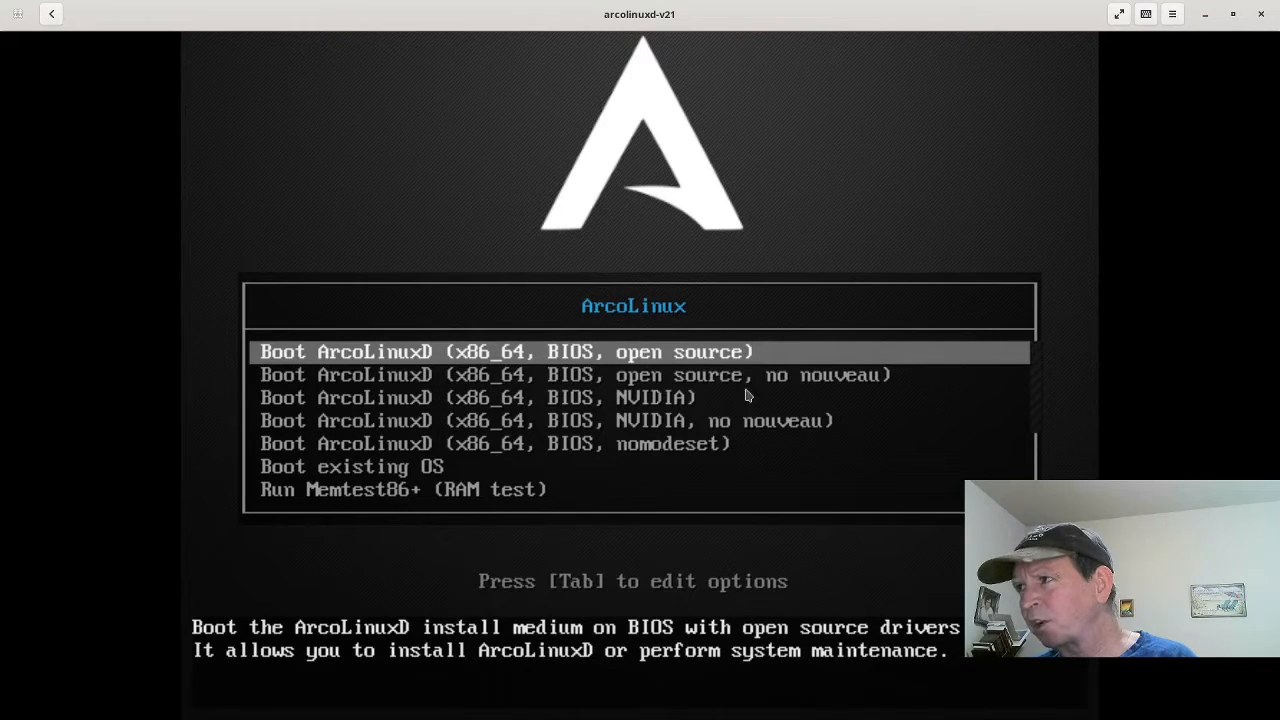
{"action": "mouse_move", "coordinate": [823, 385]}
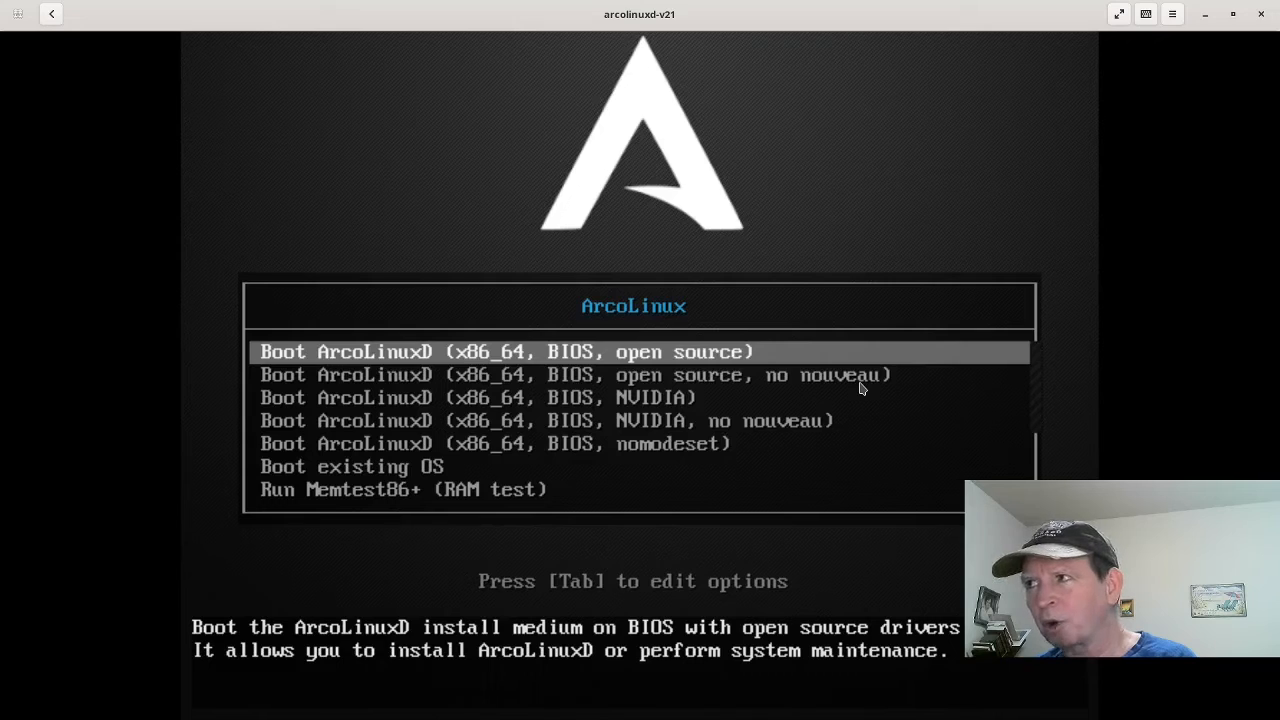
{"action": "mouse_move", "coordinate": [735, 398]}
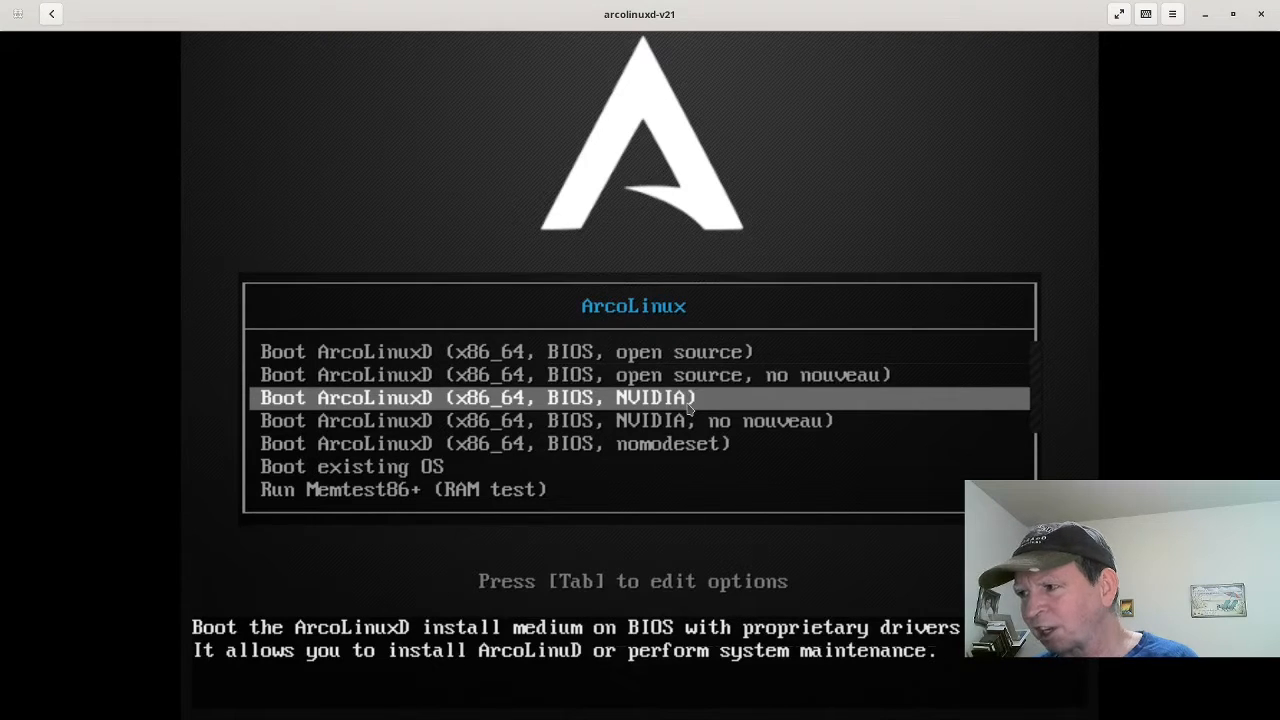
Step: Select 'Boot ArcoLinuxD (x86_64, BIOS, NVIDIA)' in the boot menu
{"action": "key", "text": "Down"}
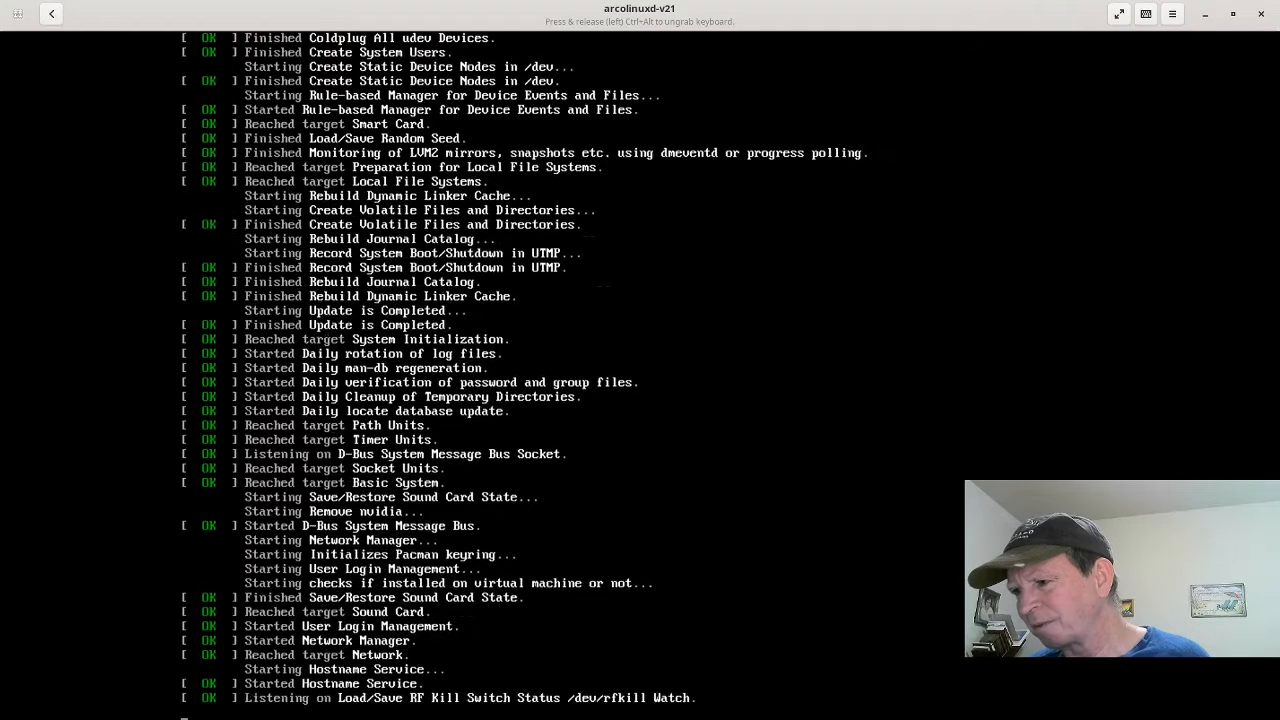
Step: Wait for the systemd boot messages to finish and the live desktop to appear
{"action": "scroll", "scroll_direction": "down", "scroll_amount": 3}
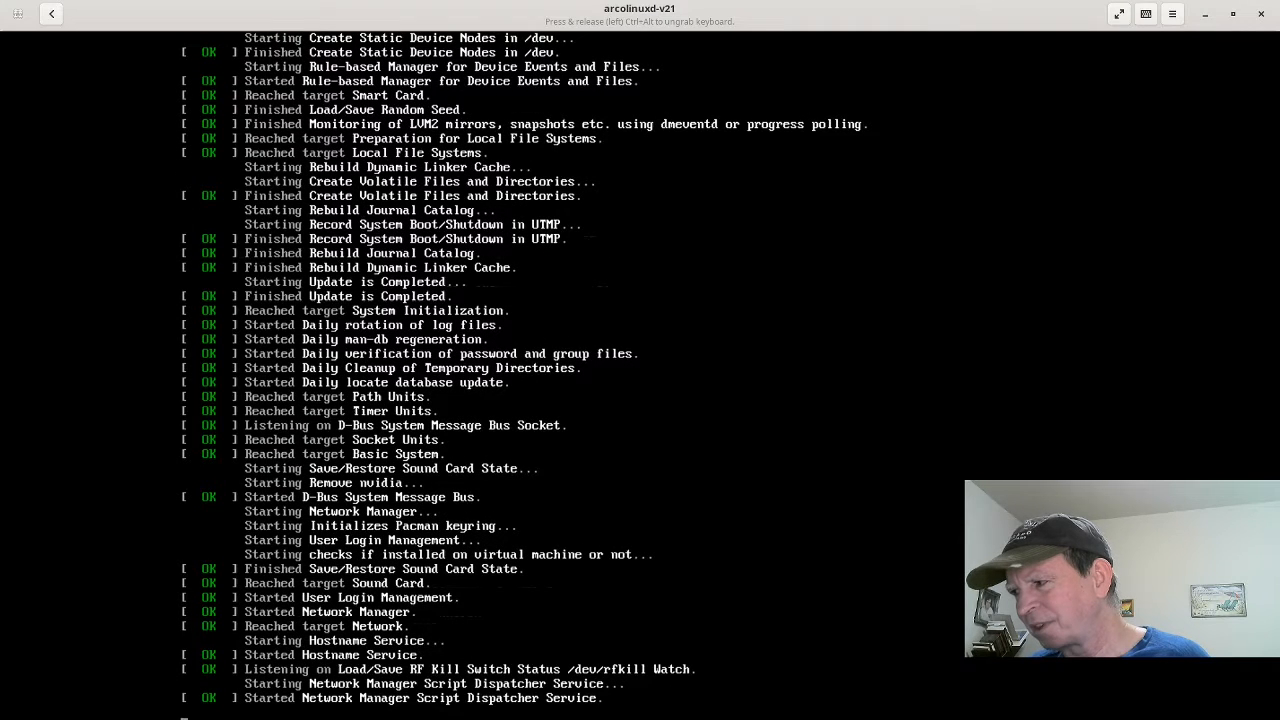
{"action": "scroll", "scroll_direction": "down", "scroll_amount": 3}
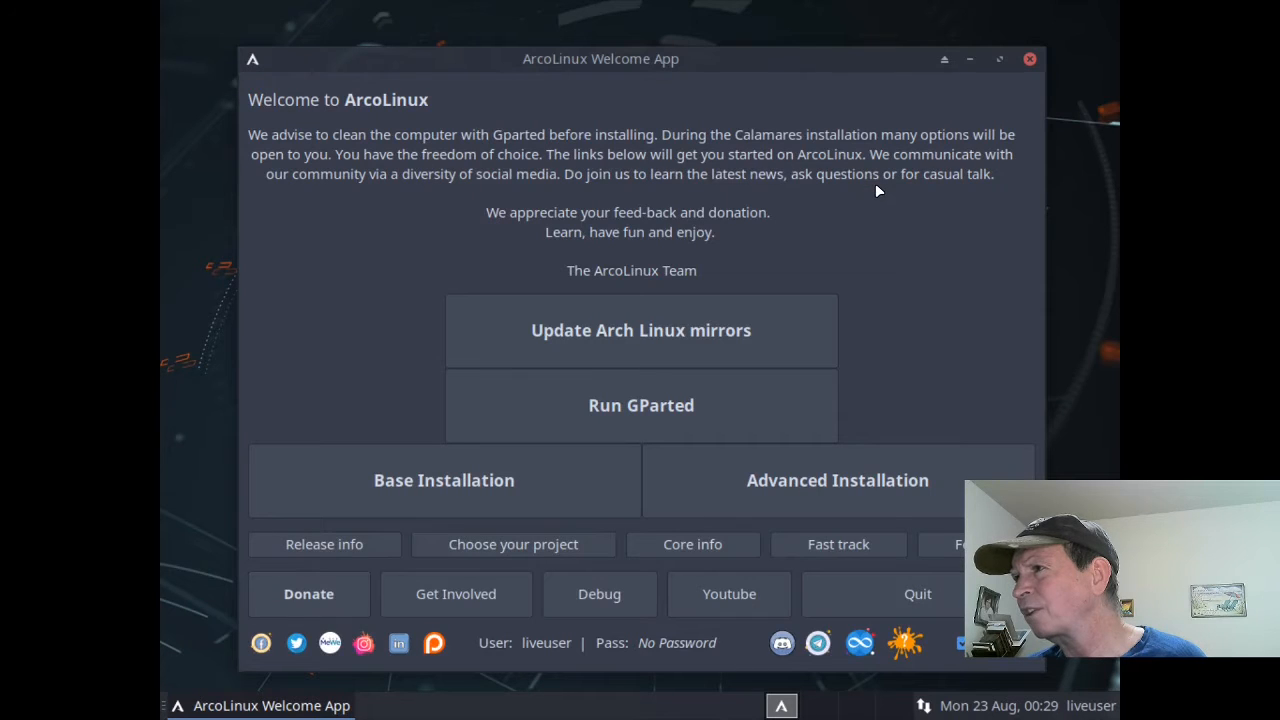
{"action": "mouse_move", "coordinate": [641, 330]}
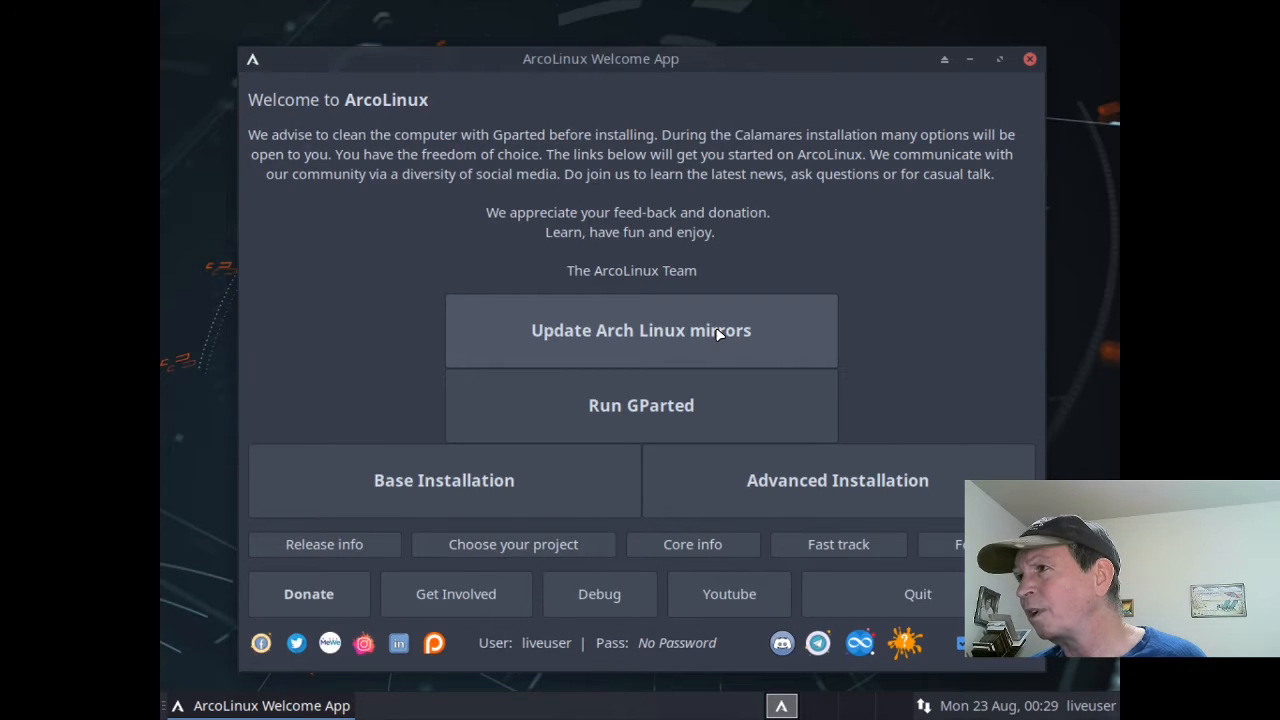
Step: Run 'Update Arch Linux mirrors' in the Welcome App
{"action": "left_click", "coordinate": [641, 330]}
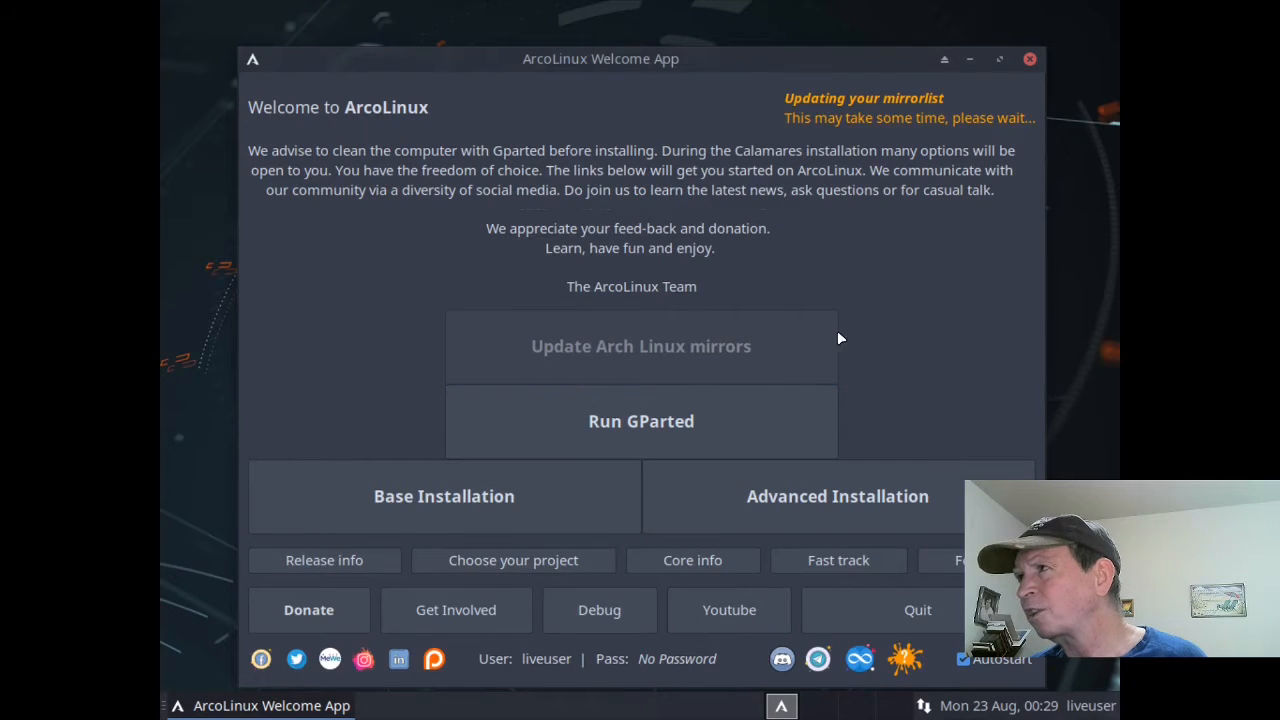
{"action": "mouse_move", "coordinate": [852, 344]}
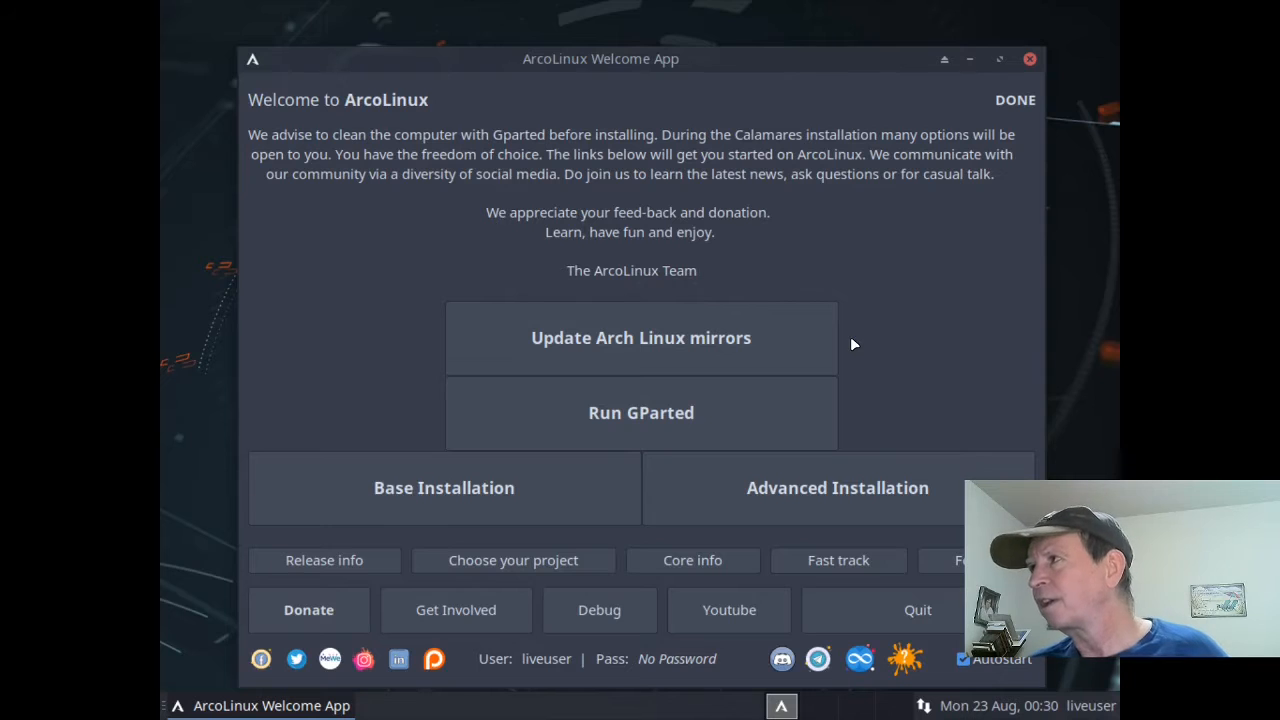
{"action": "mouse_move", "coordinate": [967, 345]}
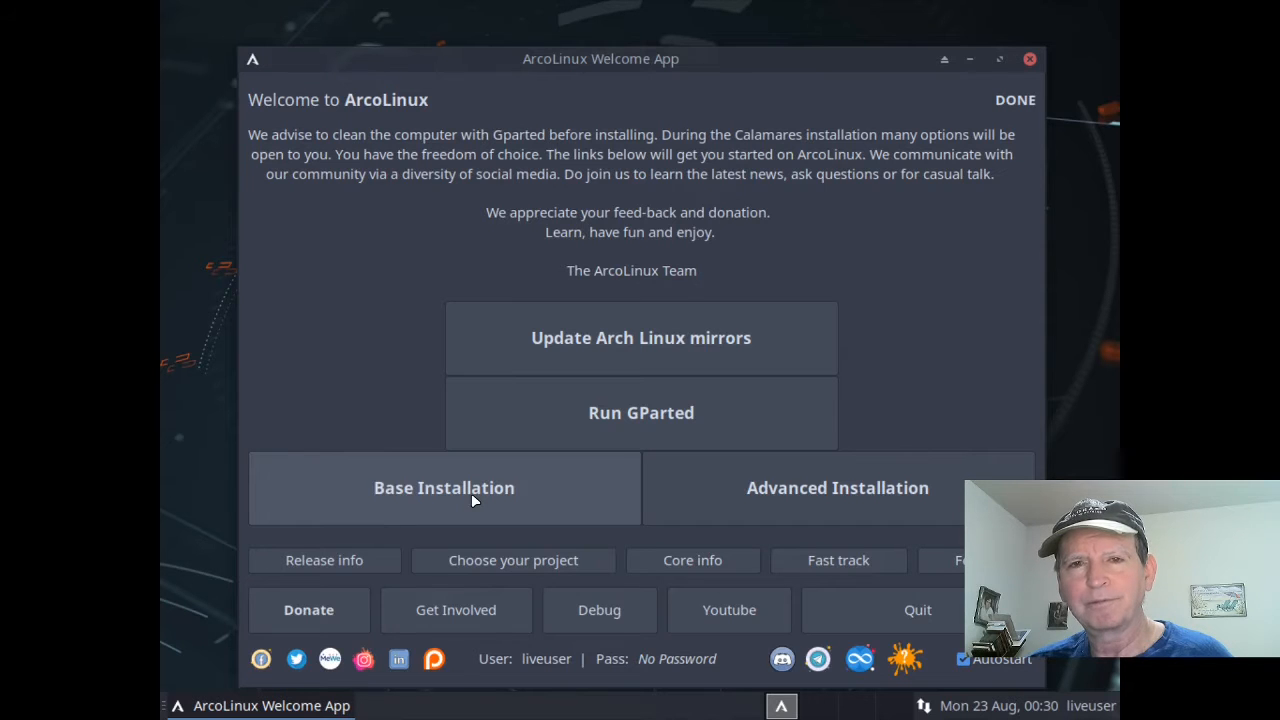
{"action": "mouse_move", "coordinate": [799, 518]}
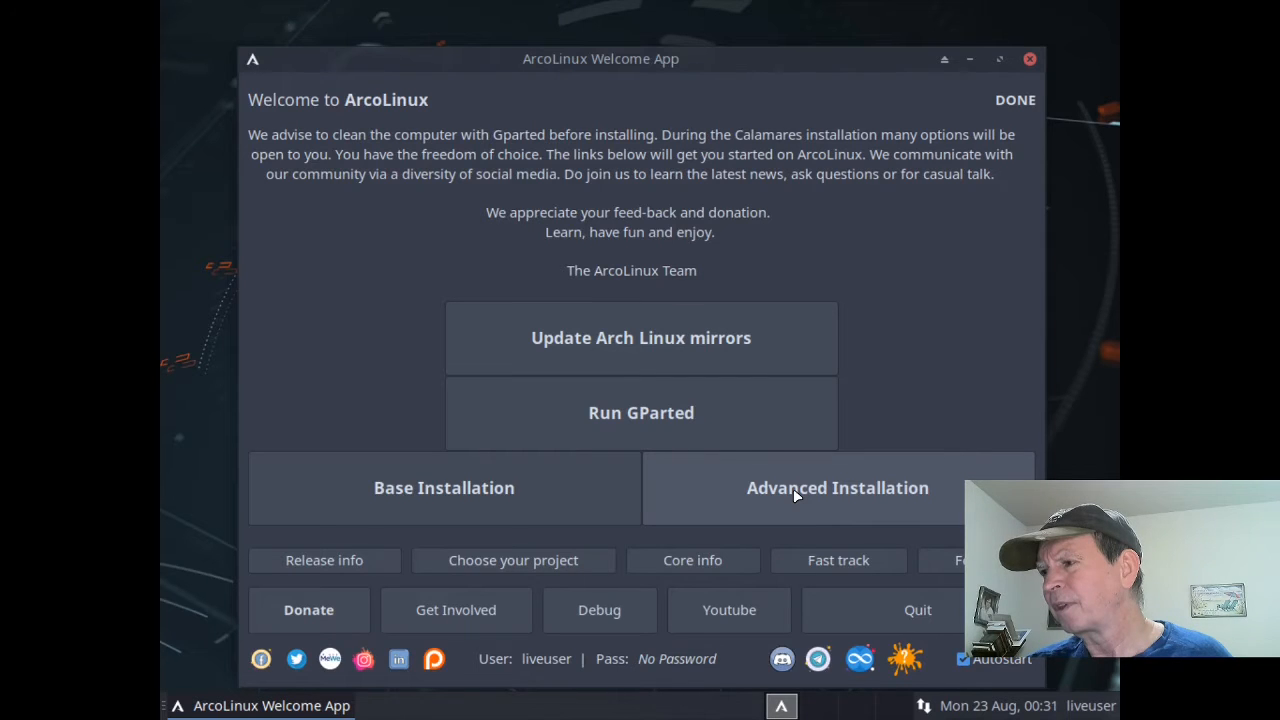
Step: Launch the Calamares installer via 'Advanced Installation'
{"action": "left_click", "coordinate": [837, 487]}
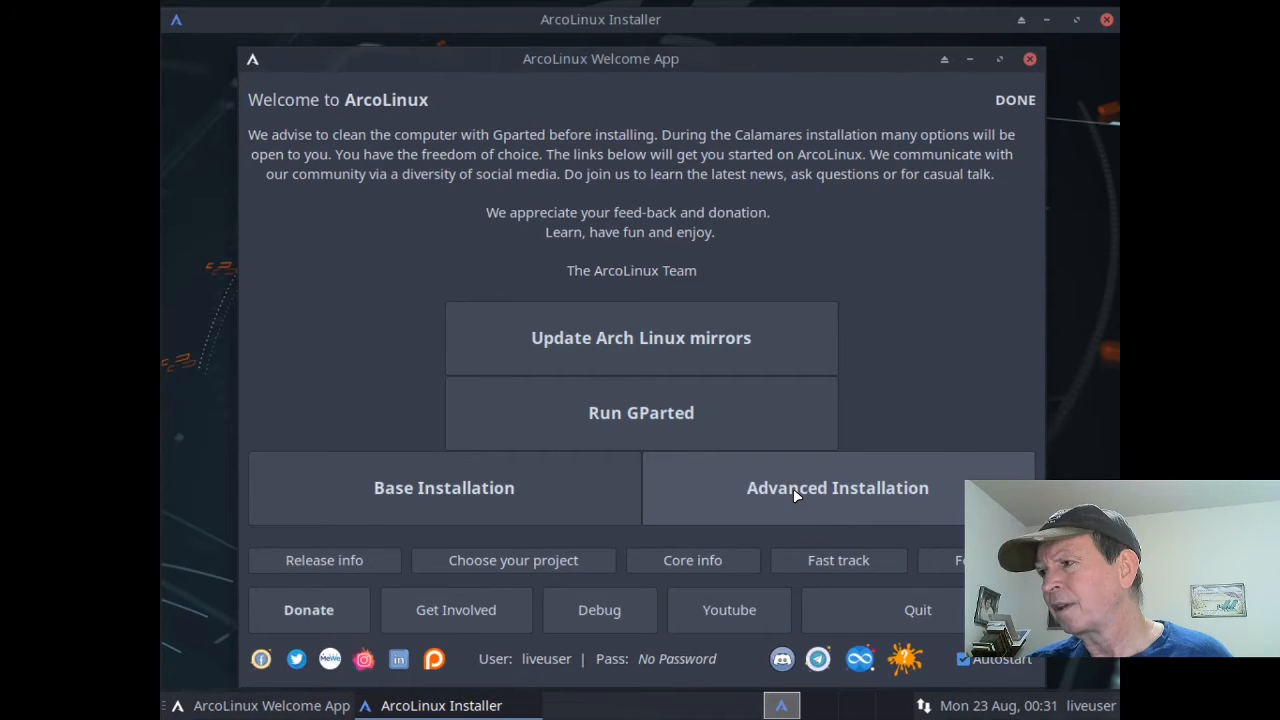
Step: Keep American English on the Welcome page and continue to the Kernel step
{"action": "left_click", "coordinate": [837, 487]}
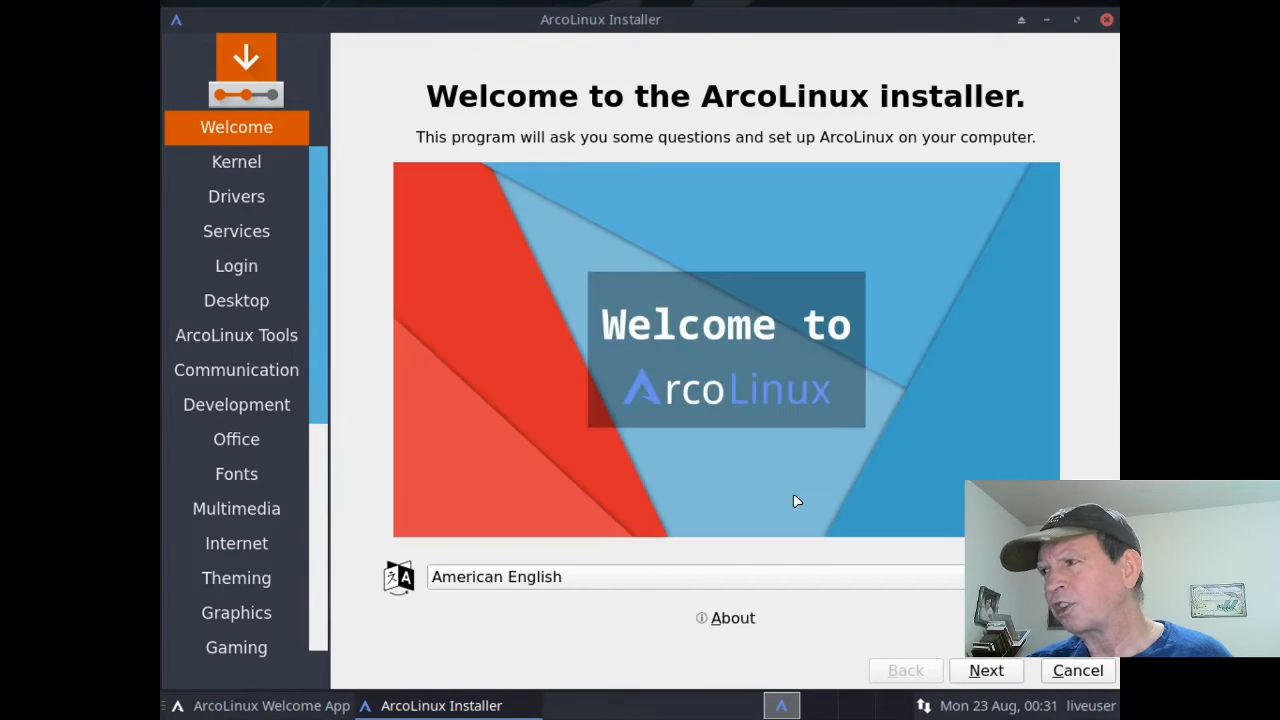
{"action": "mouse_move", "coordinate": [858, 570]}
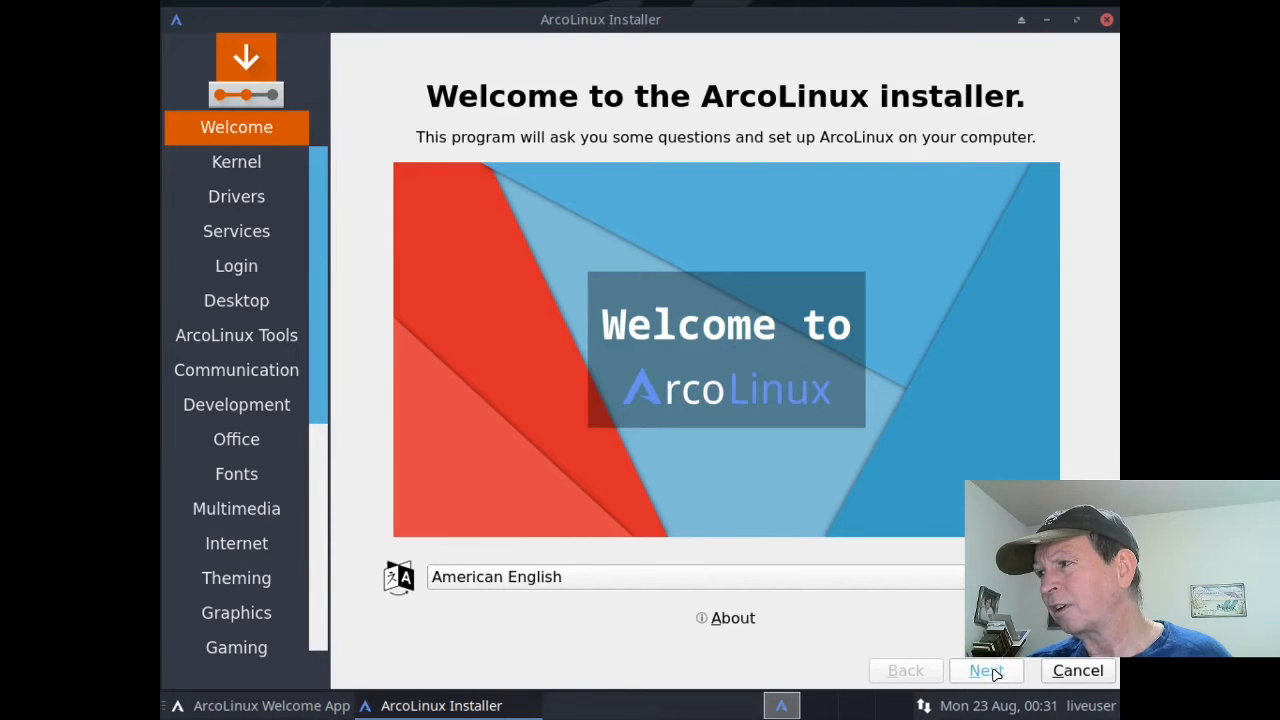
{"action": "left_click", "coordinate": [985, 670]}
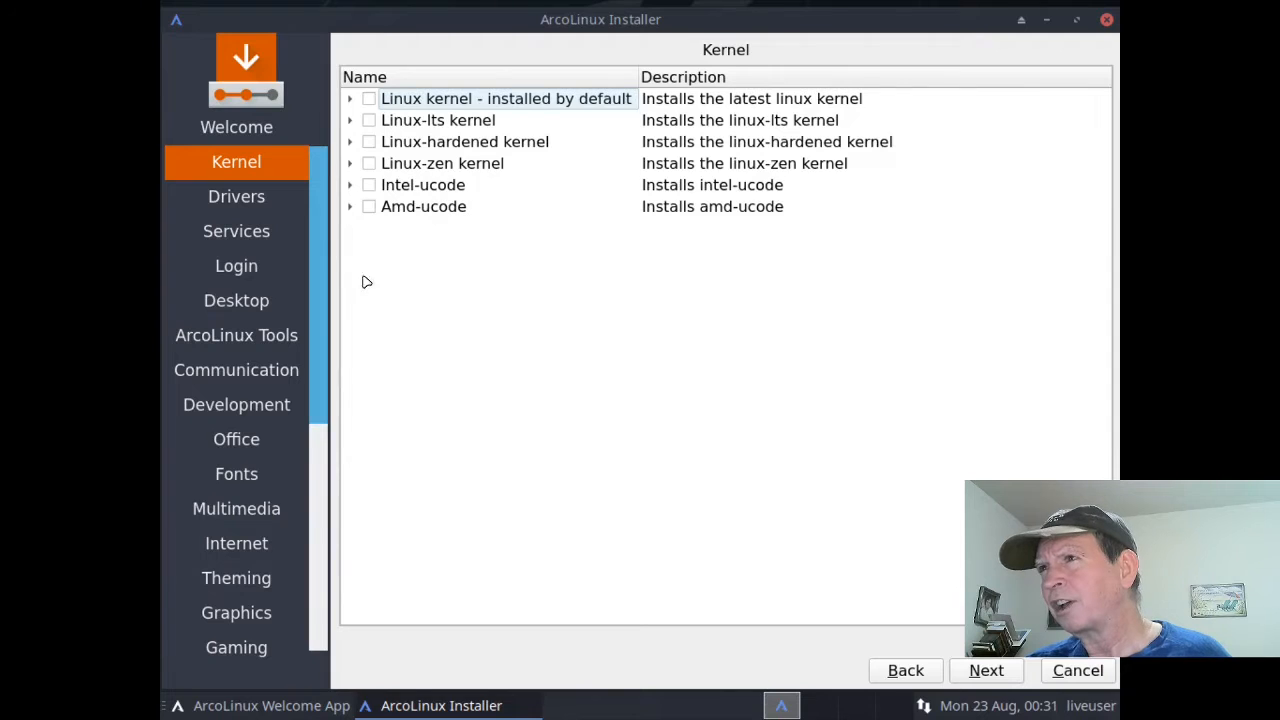
{"action": "mouse_move", "coordinate": [250, 403]}
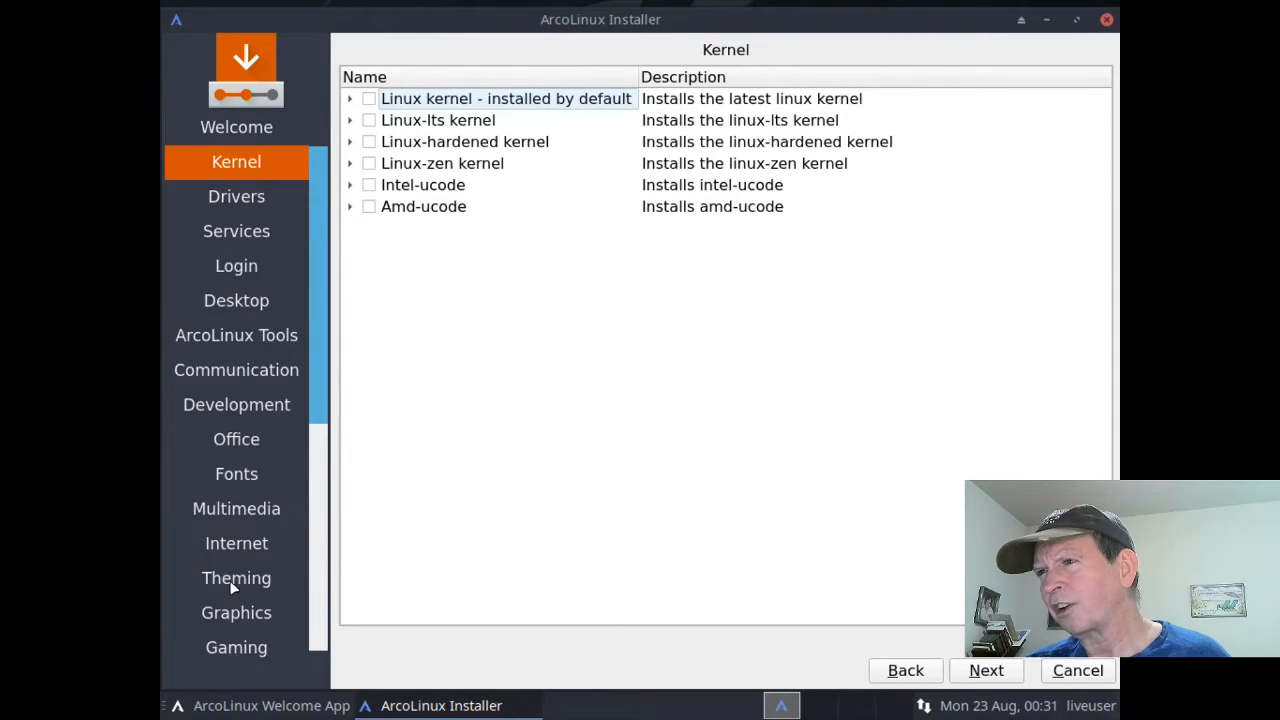
{"action": "mouse_move", "coordinate": [392, 311]}
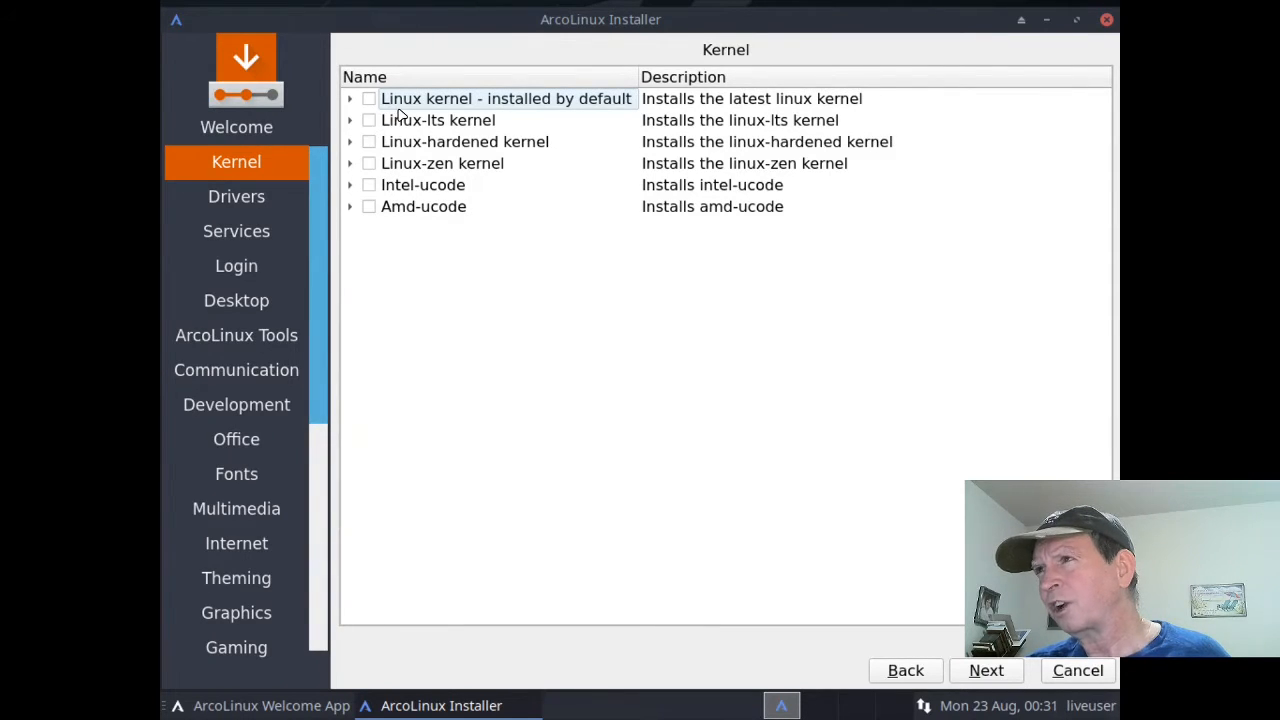
{"action": "mouse_move", "coordinate": [378, 112]}
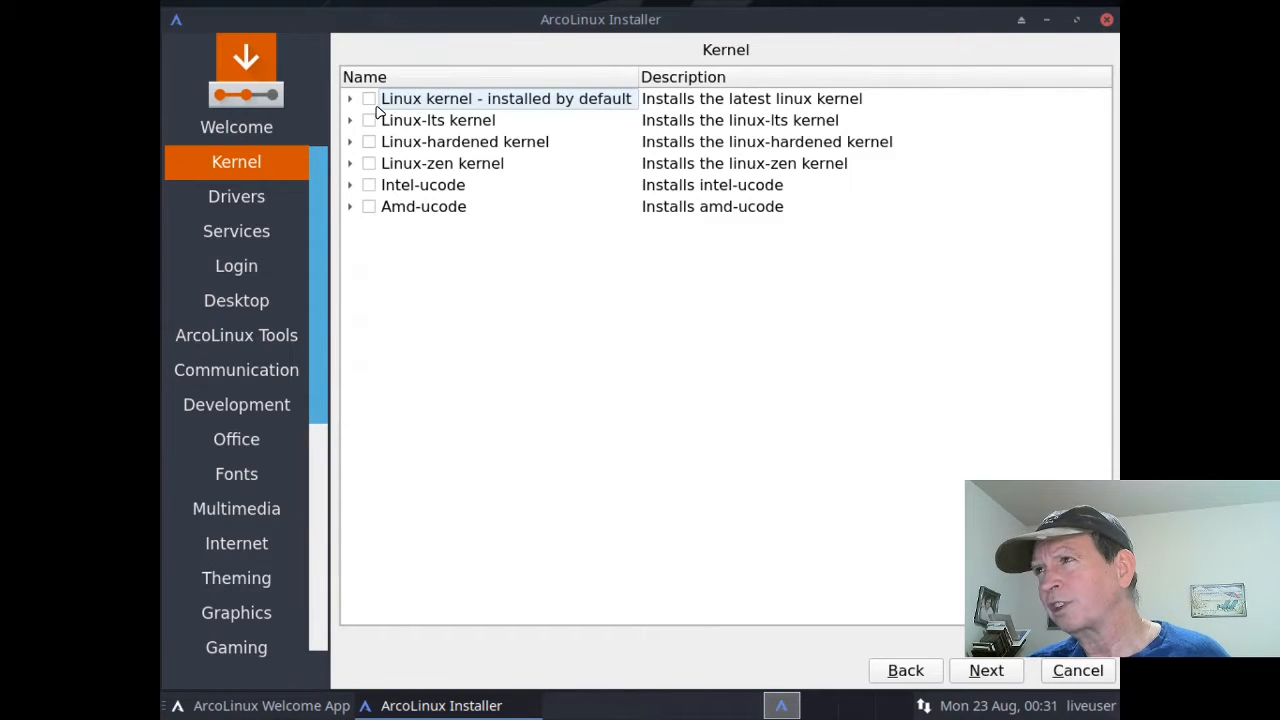
{"action": "mouse_move", "coordinate": [588, 143]}
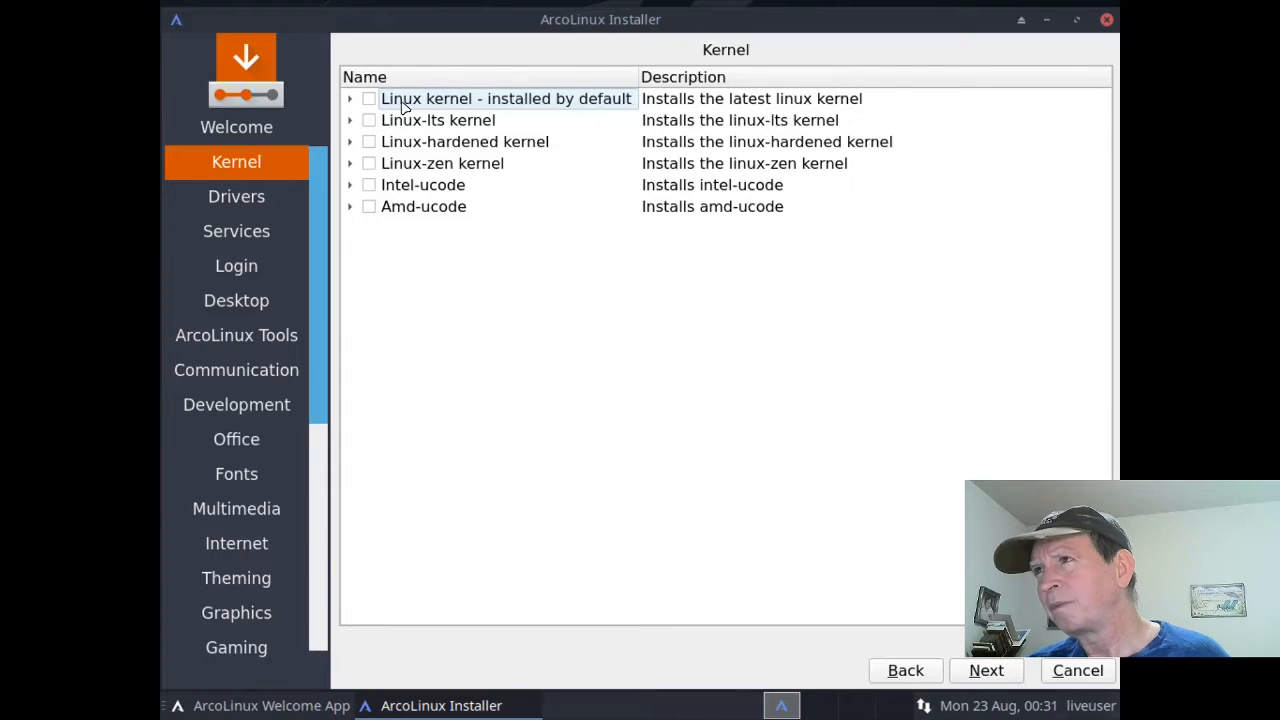
Step: Tick the default Linux kernel, Linux-lts kernel and Amd-ucode on the Kernel page
{"action": "left_click", "coordinate": [369, 98]}
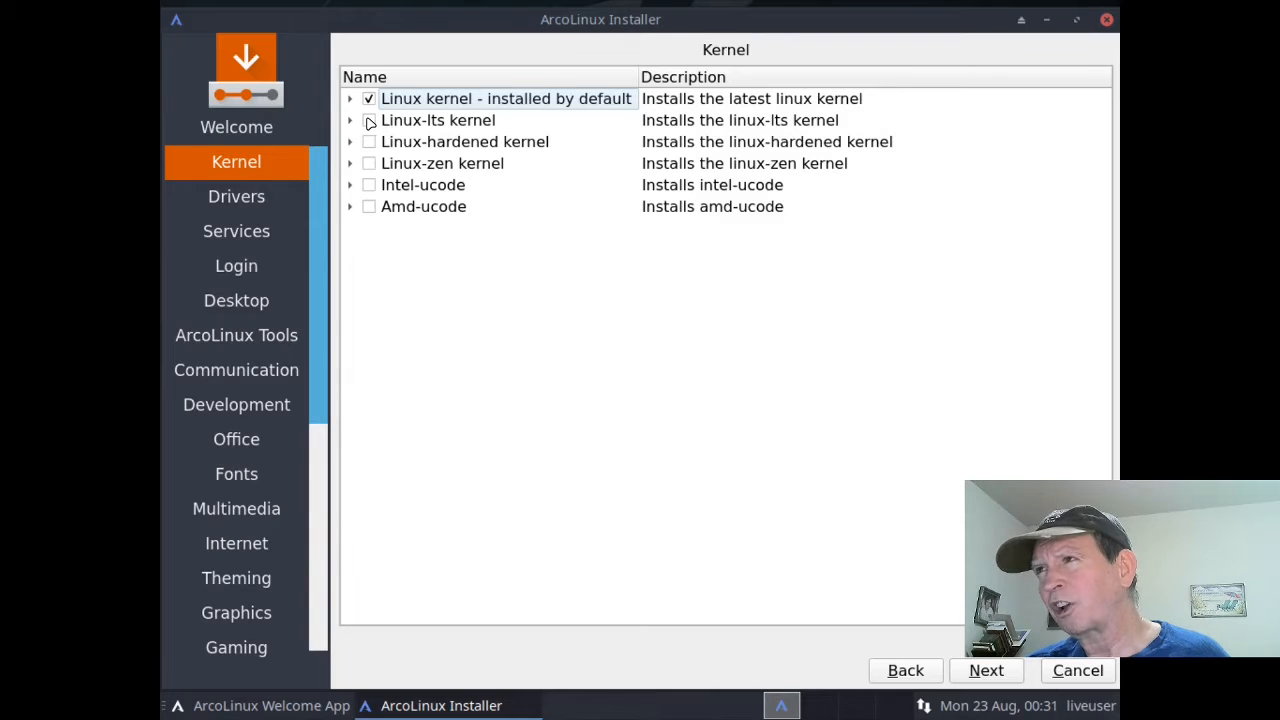
{"action": "left_click", "coordinate": [369, 120]}
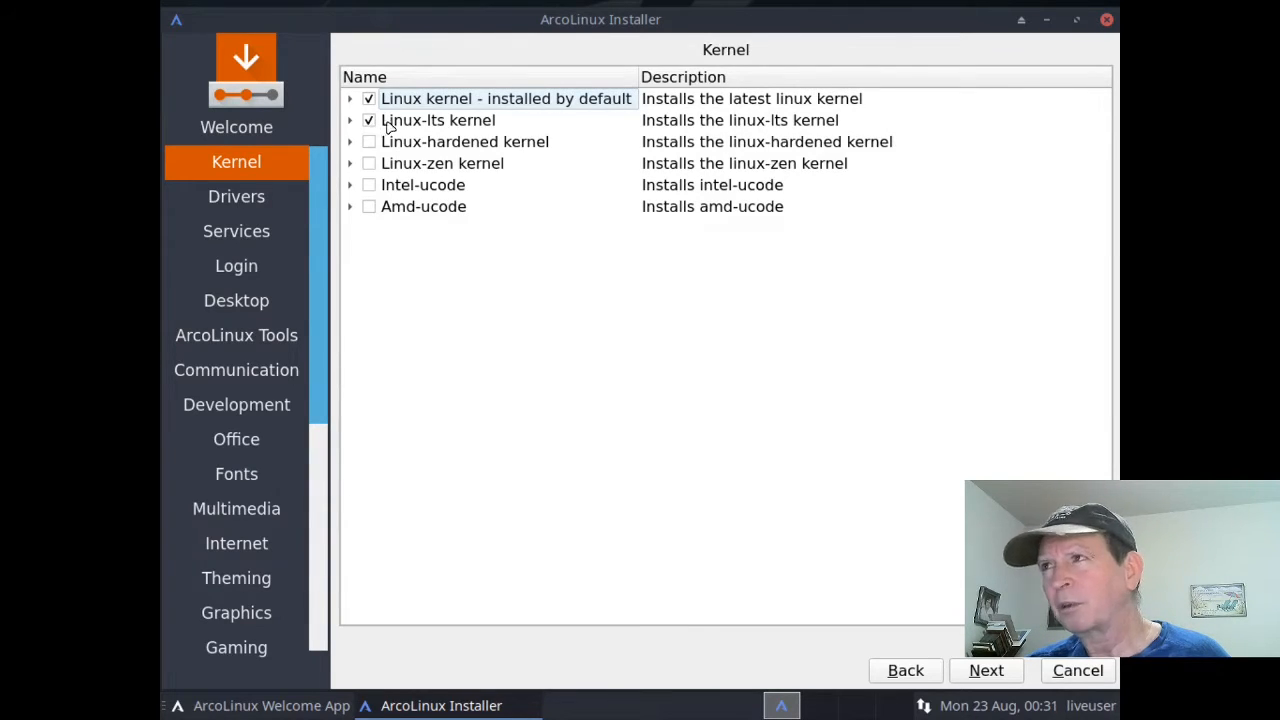
{"action": "mouse_move", "coordinate": [447, 112]}
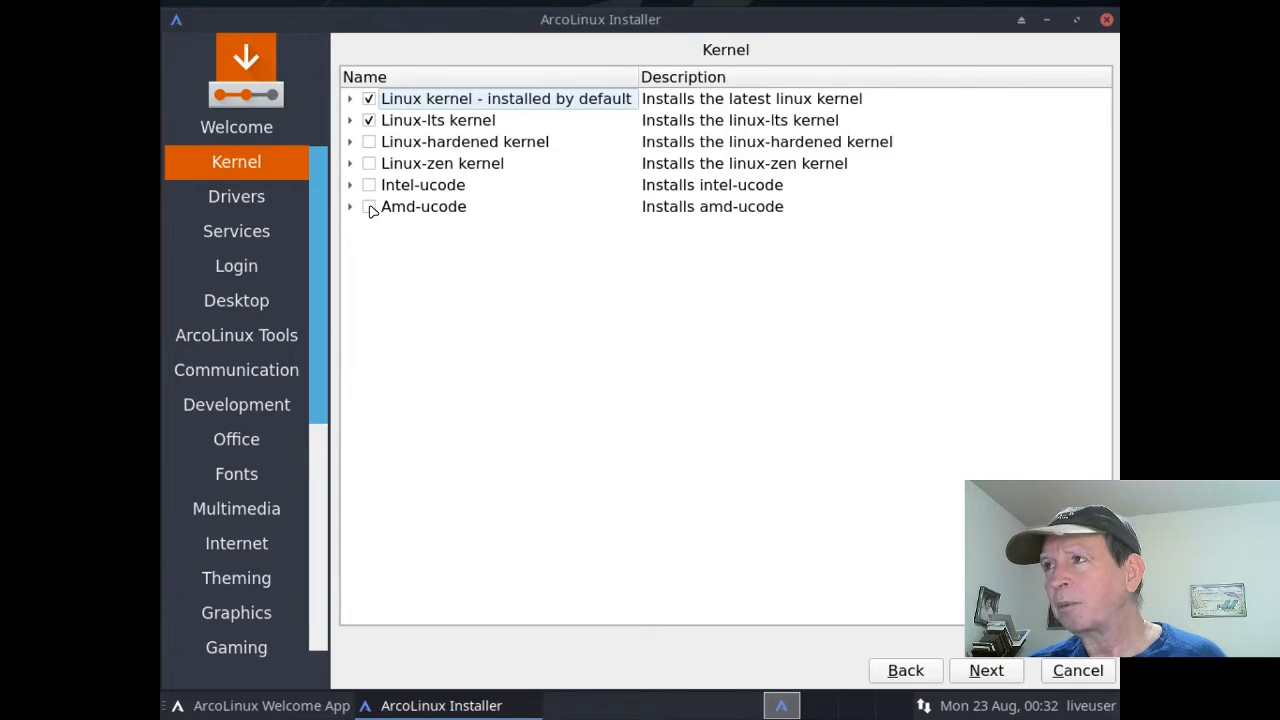
{"action": "left_click", "coordinate": [369, 206]}
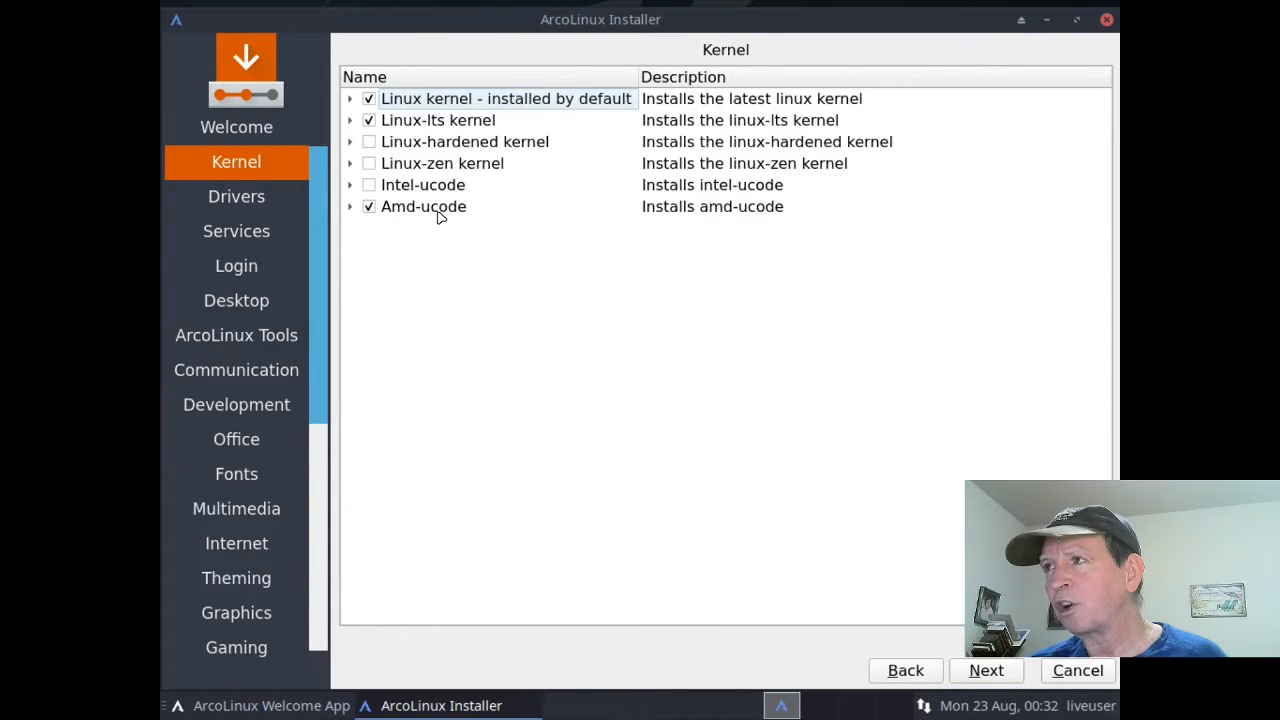
{"action": "mouse_move", "coordinate": [458, 216]}
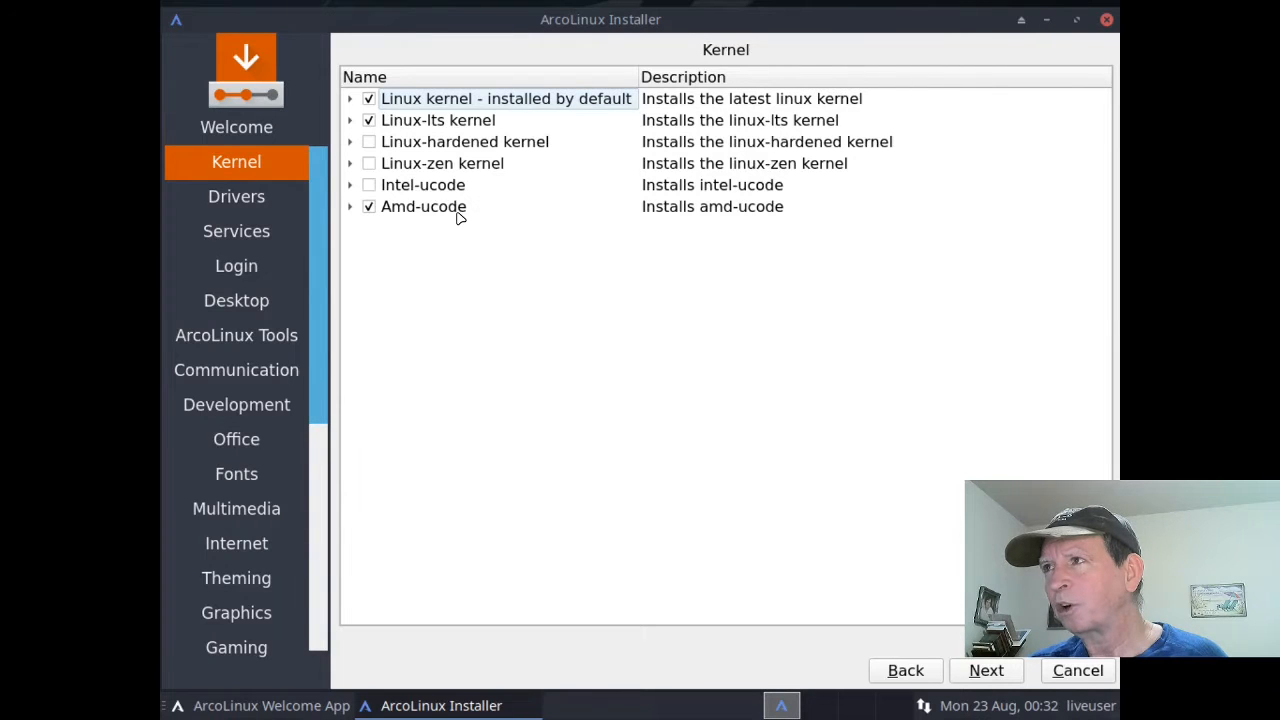
{"action": "mouse_move", "coordinate": [798, 483]}
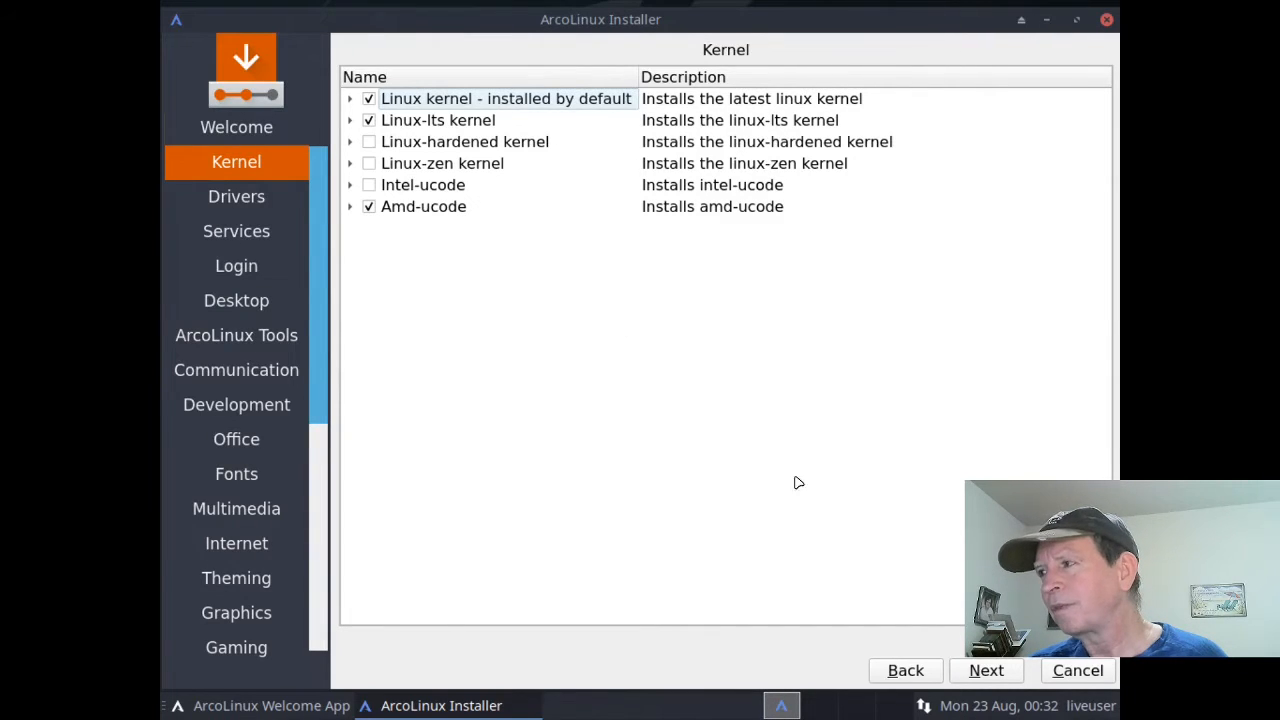
Step: Go on to the Drivers page and tick Xf86-video-amdgpu
{"action": "left_click", "coordinate": [985, 670]}
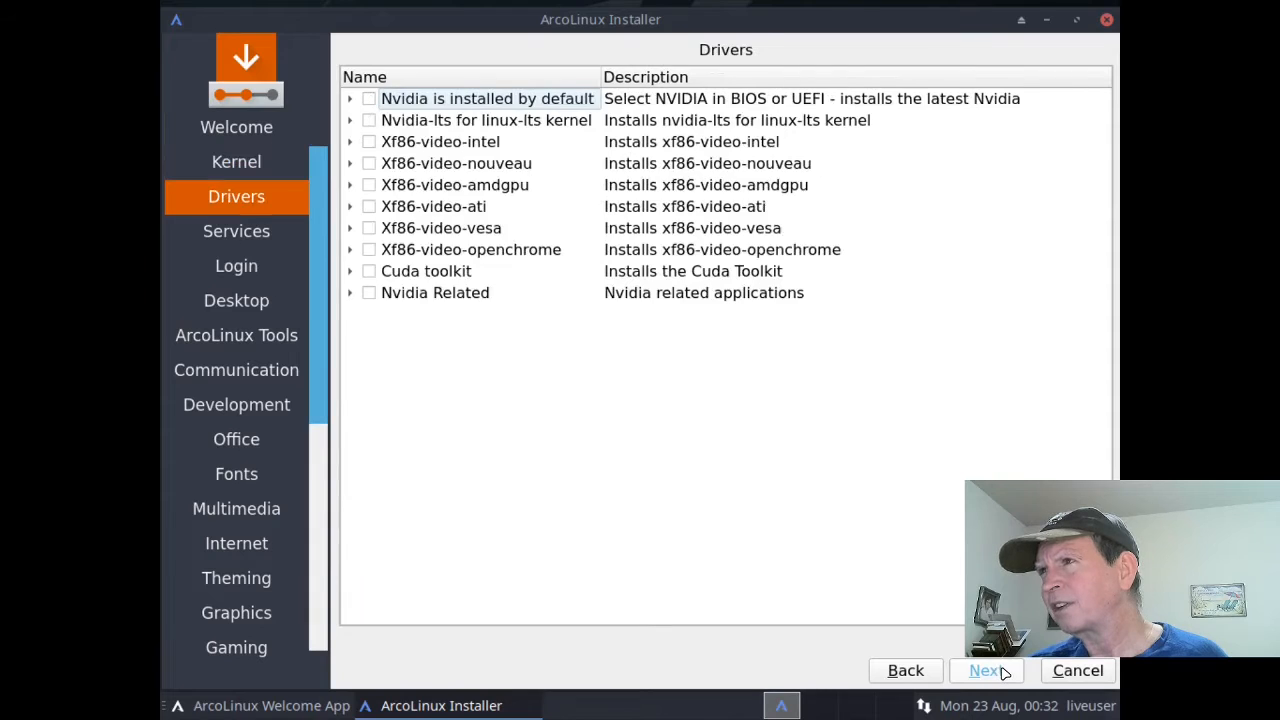
{"action": "mouse_move", "coordinate": [372, 265]}
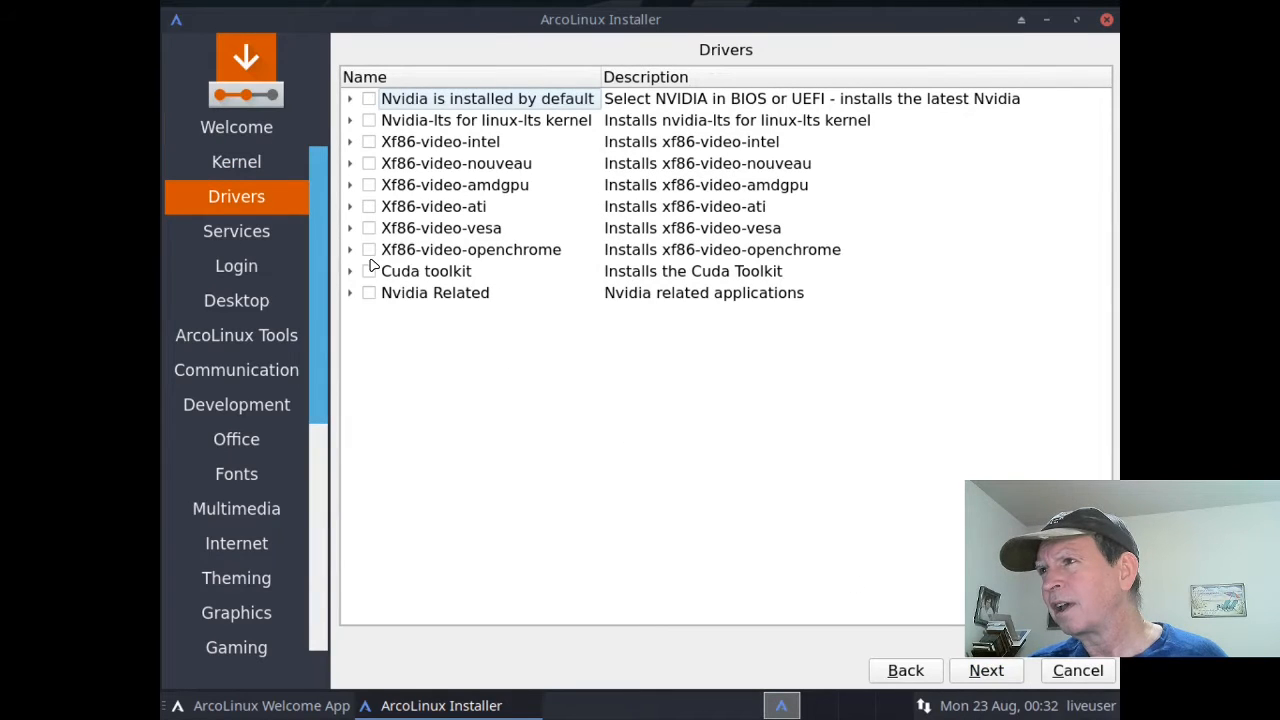
{"action": "mouse_move", "coordinate": [365, 185]}
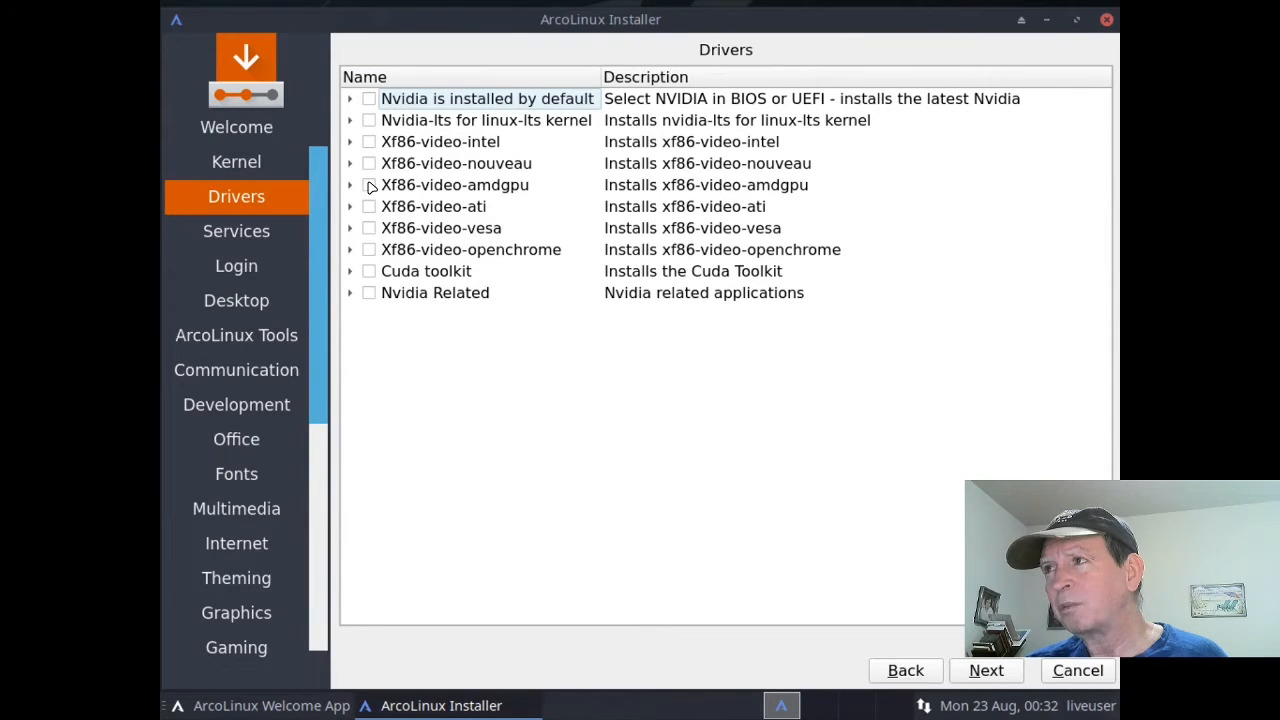
{"action": "left_click", "coordinate": [369, 185]}
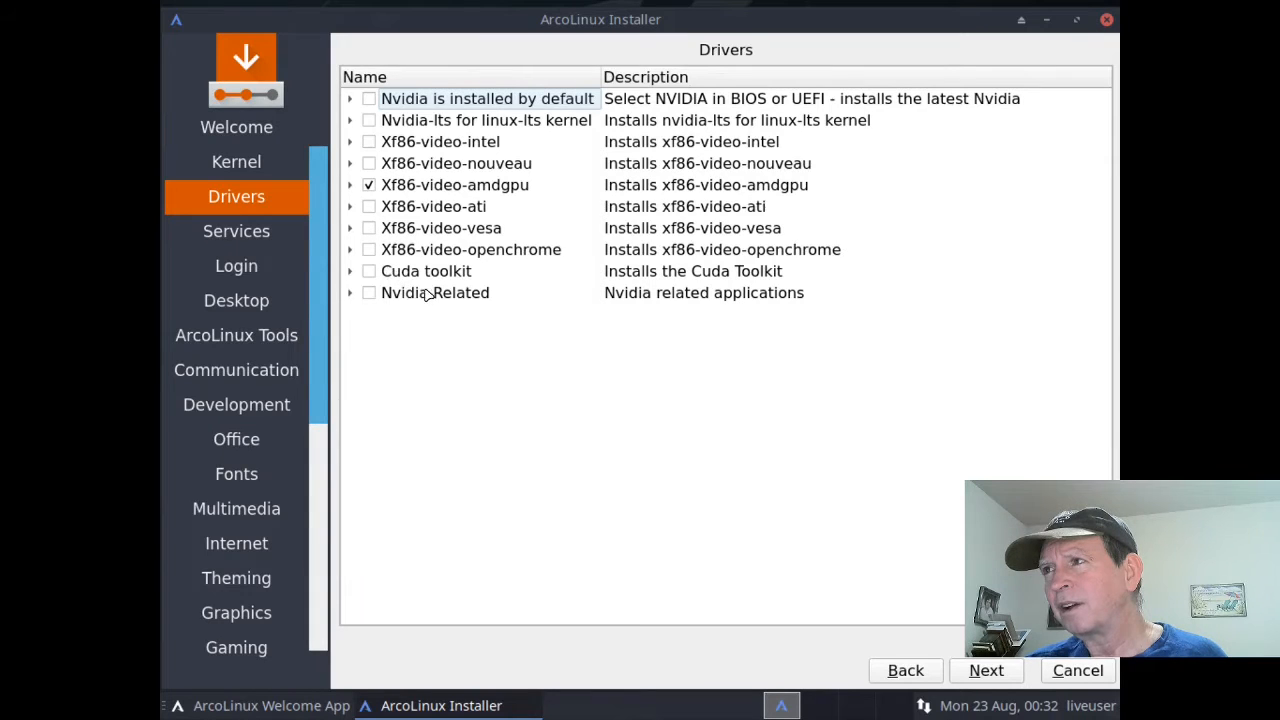
{"action": "mouse_move", "coordinate": [1020, 695]}
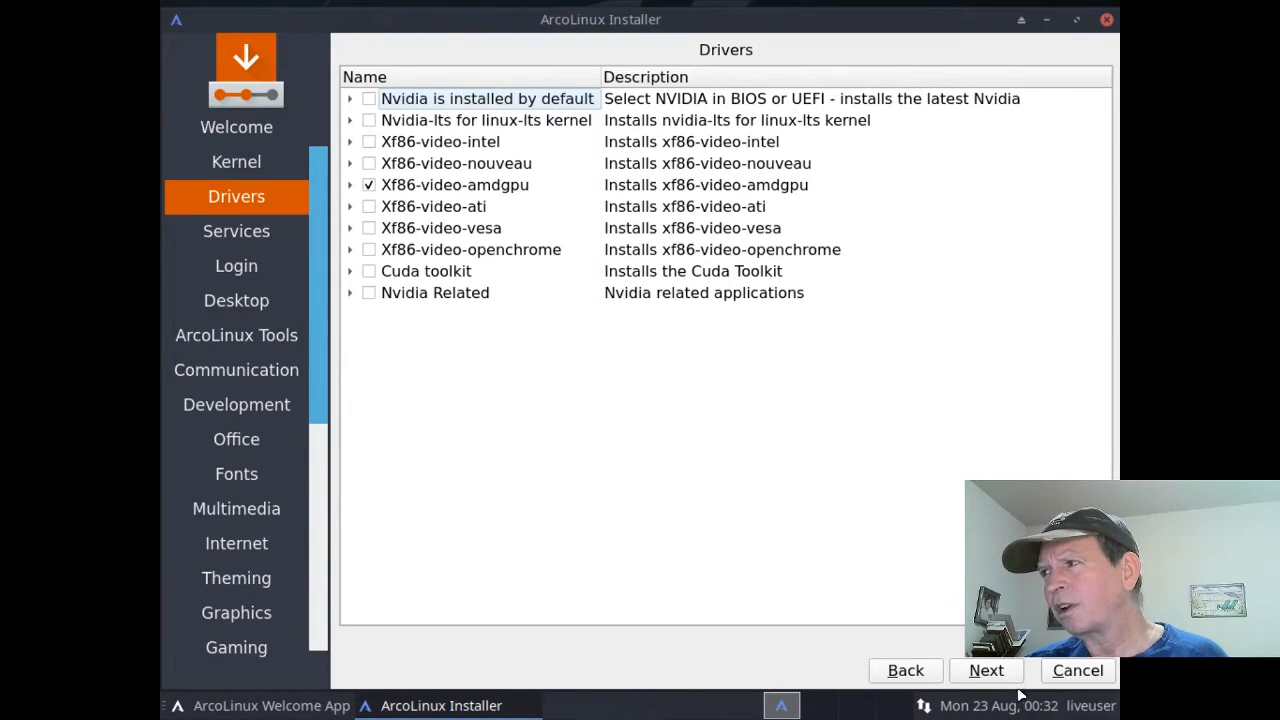
Step: On the Services page, tick Printing Support and Sound after briefly viewing Laptop Support
{"action": "left_click", "coordinate": [985, 670]}
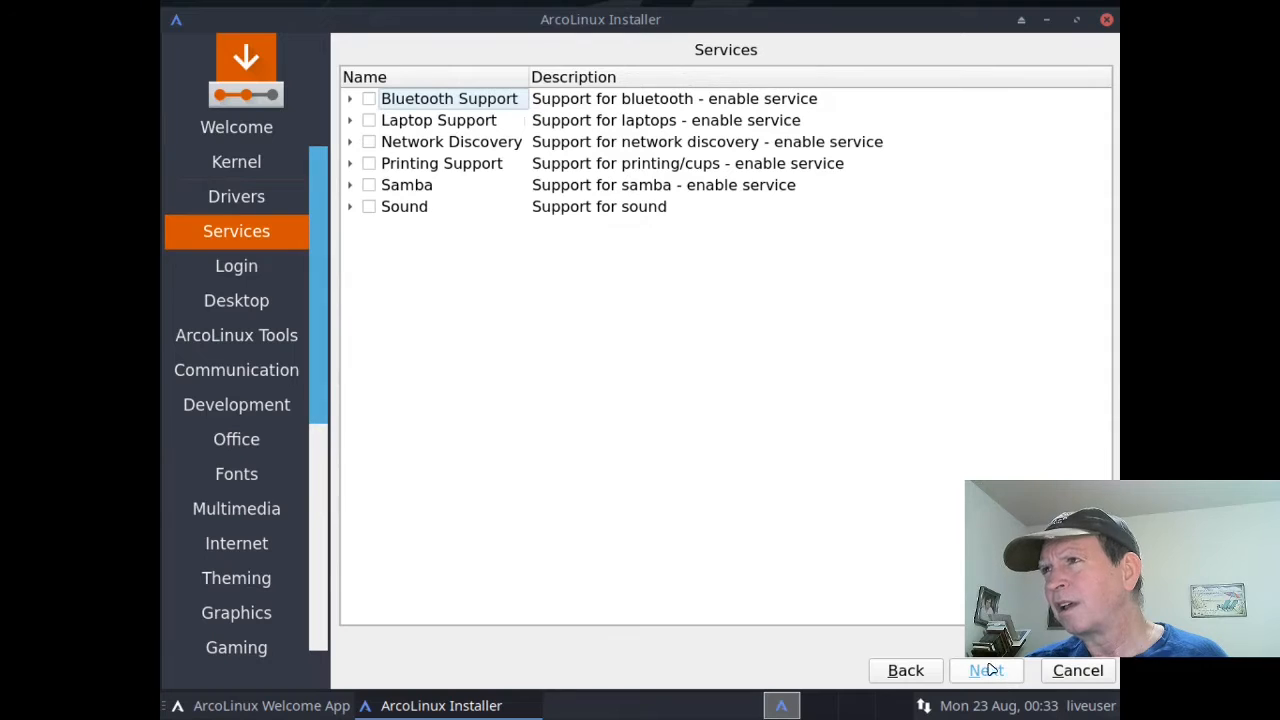
{"action": "mouse_move", "coordinate": [388, 105]}
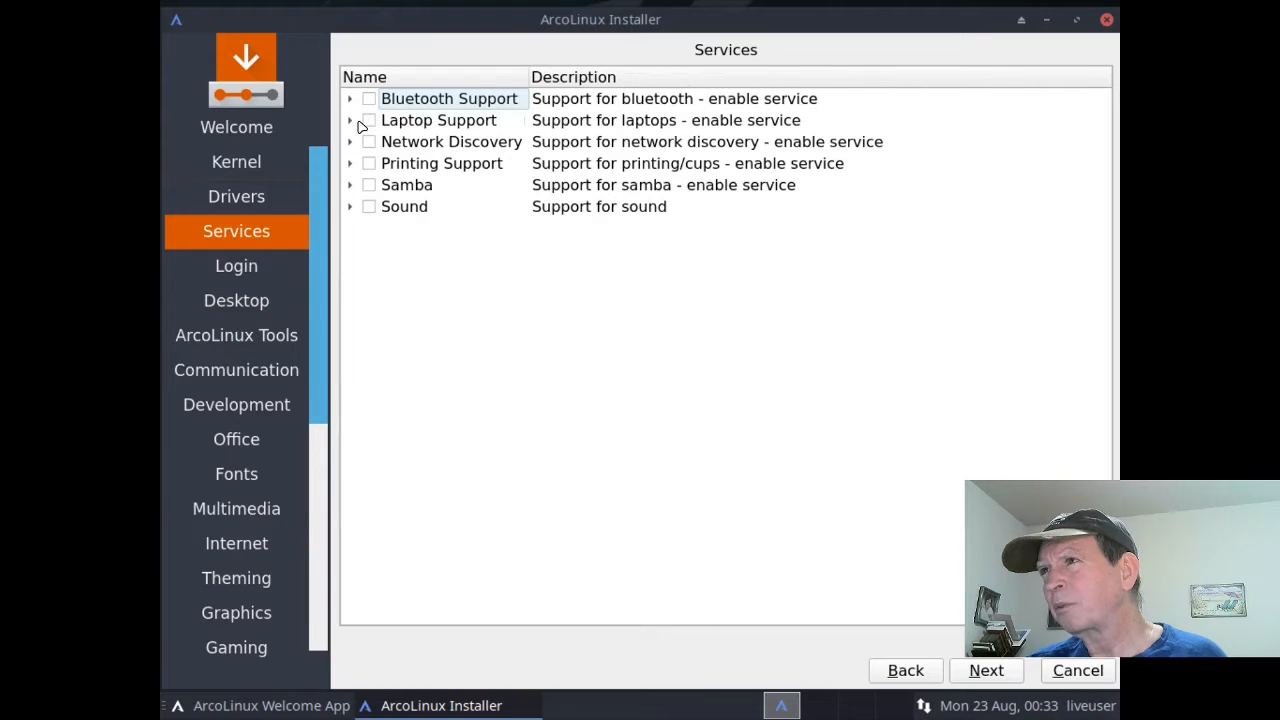
{"action": "left_click", "coordinate": [350, 120]}
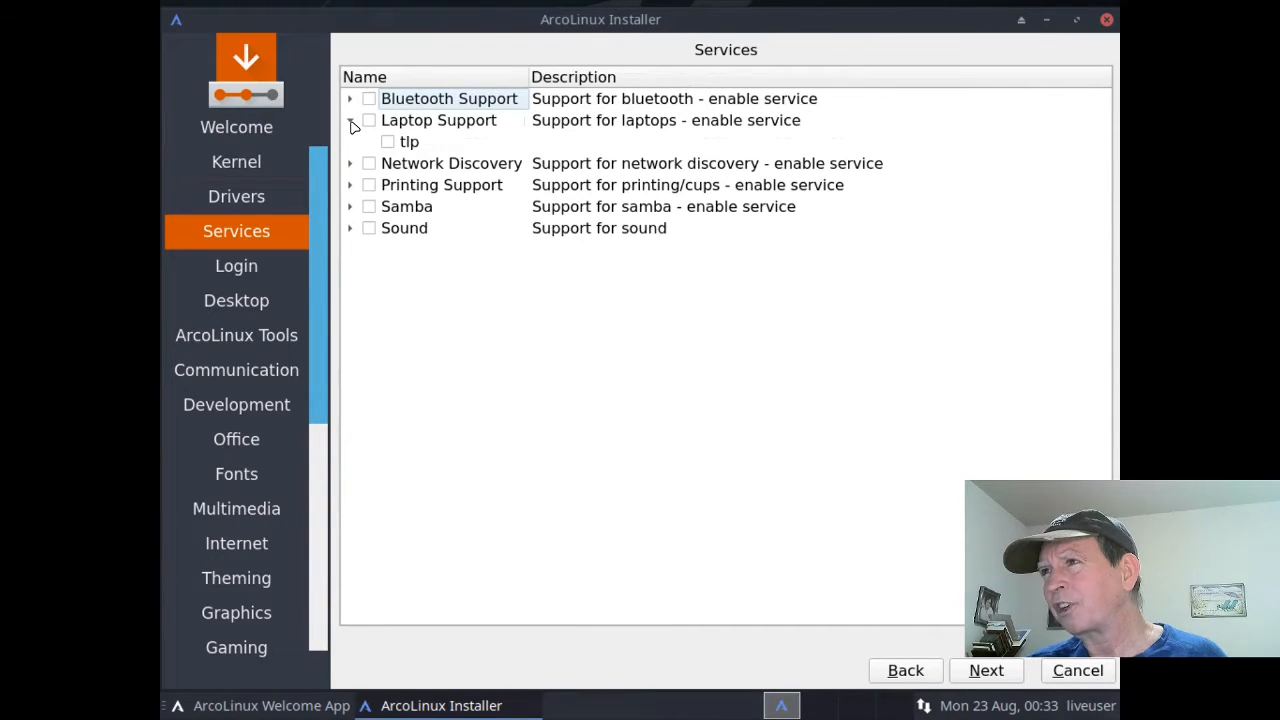
{"action": "left_click", "coordinate": [350, 120]}
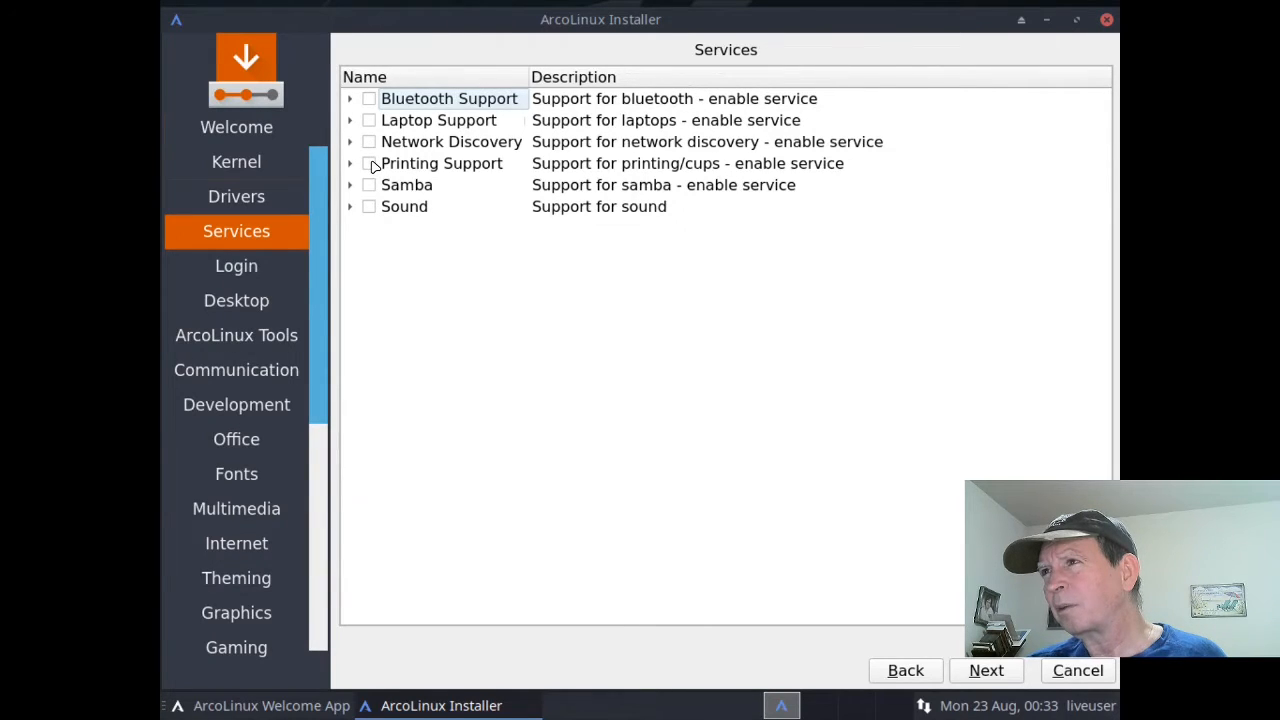
{"action": "left_click", "coordinate": [369, 163]}
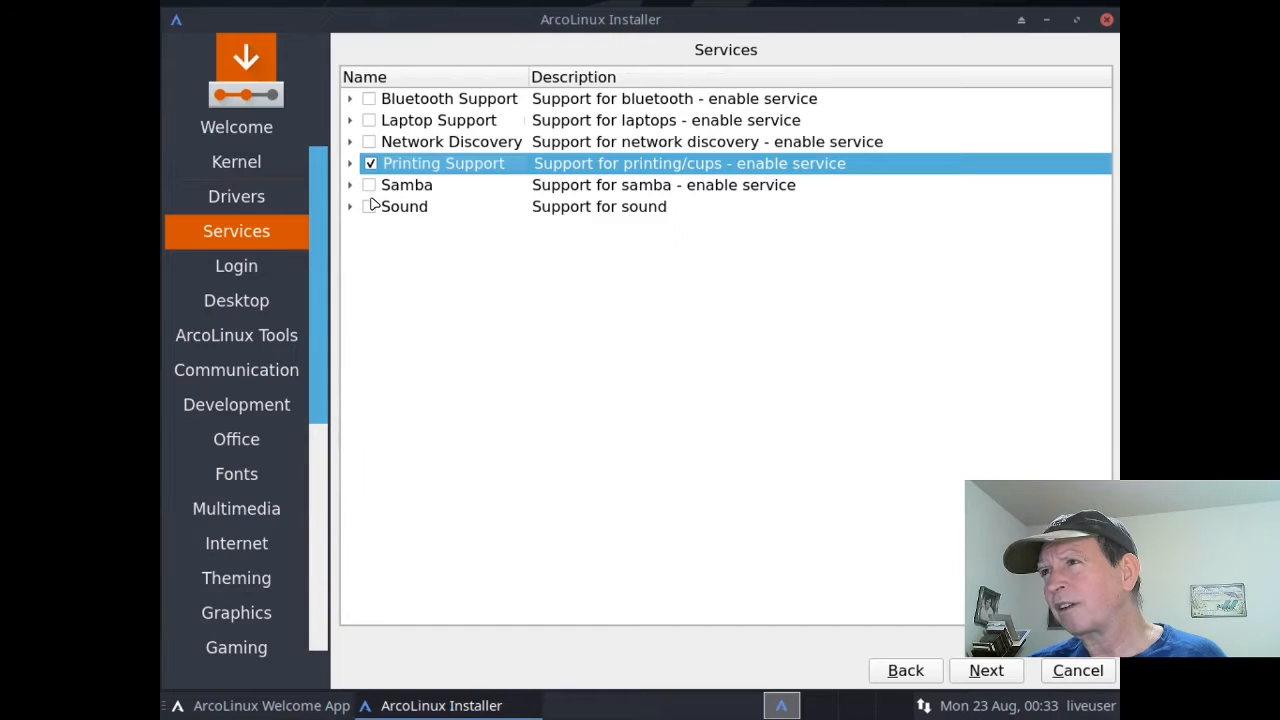
{"action": "left_click", "coordinate": [369, 206]}
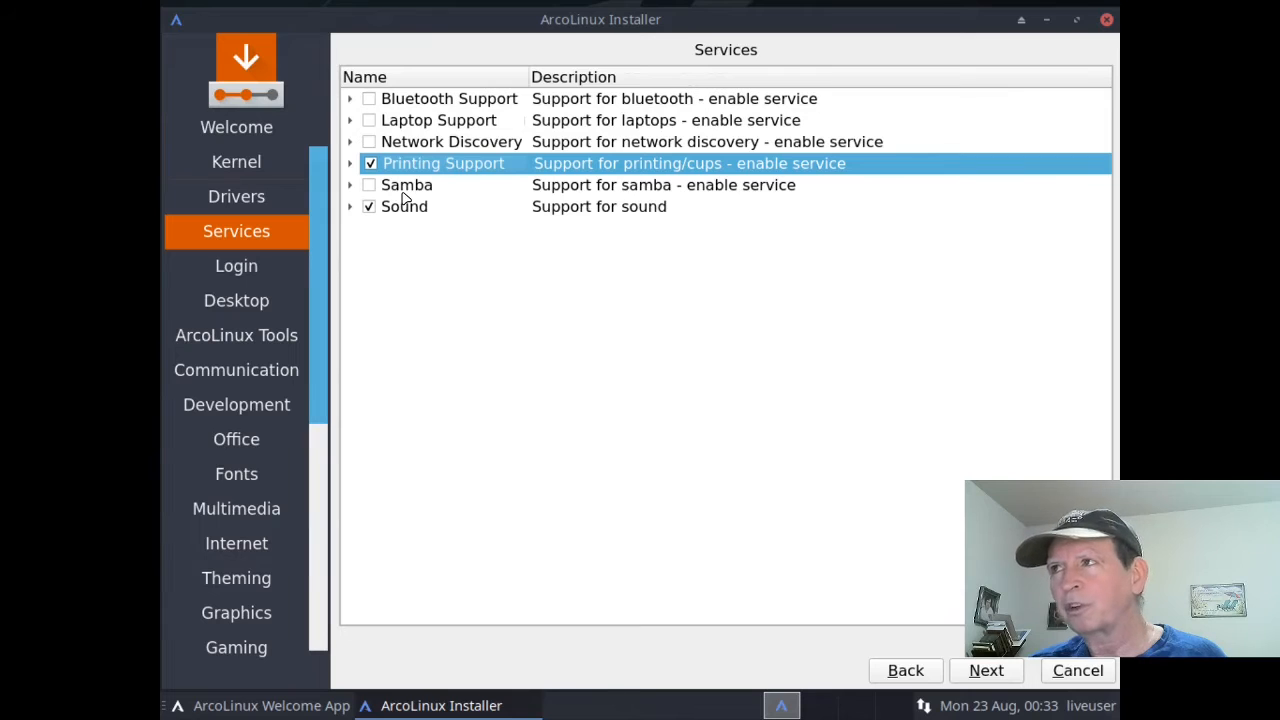
{"action": "mouse_move", "coordinate": [986, 670]}
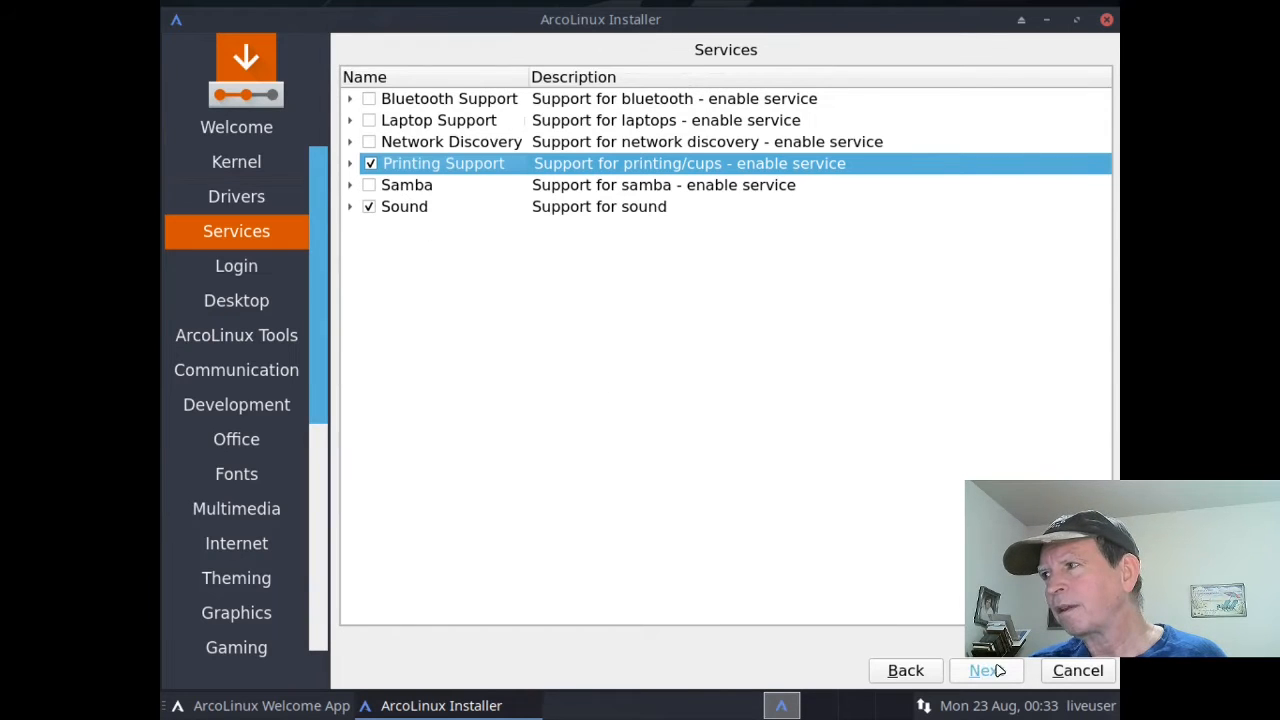
Step: Advance to the Login page and tick Login Manager: Gdm
{"action": "left_click", "coordinate": [236, 265]}
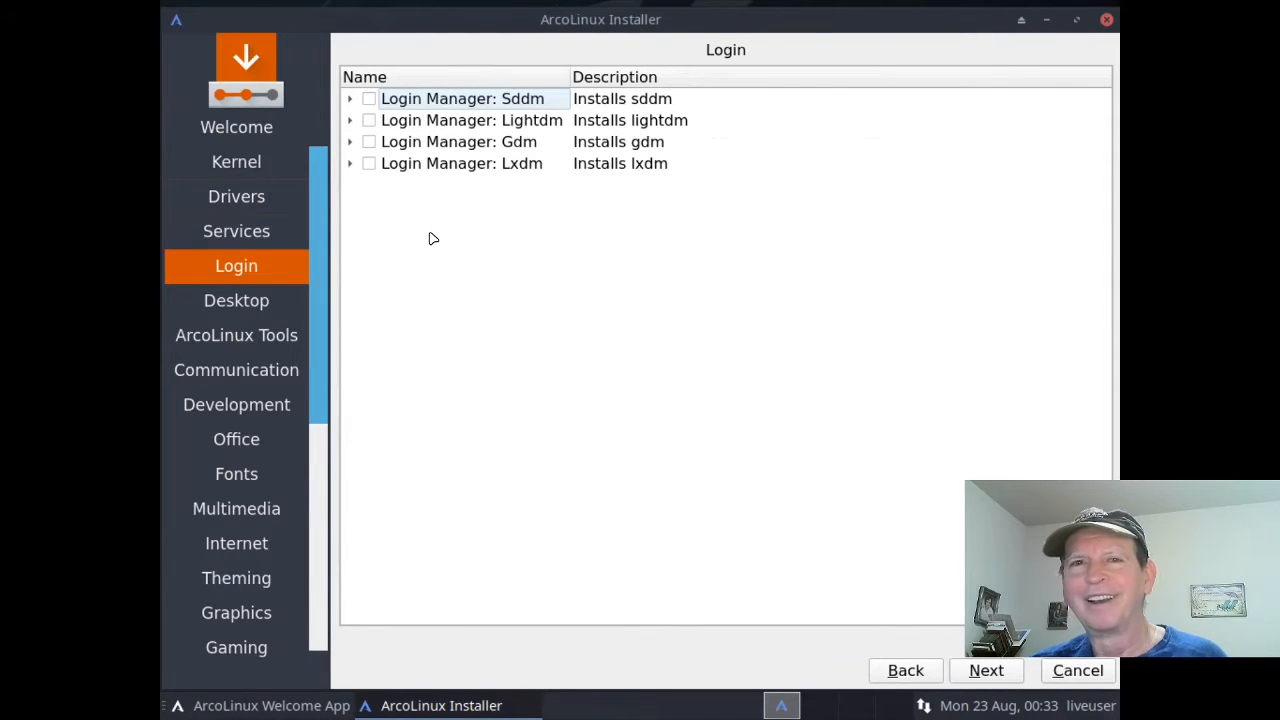
{"action": "mouse_move", "coordinate": [393, 155]}
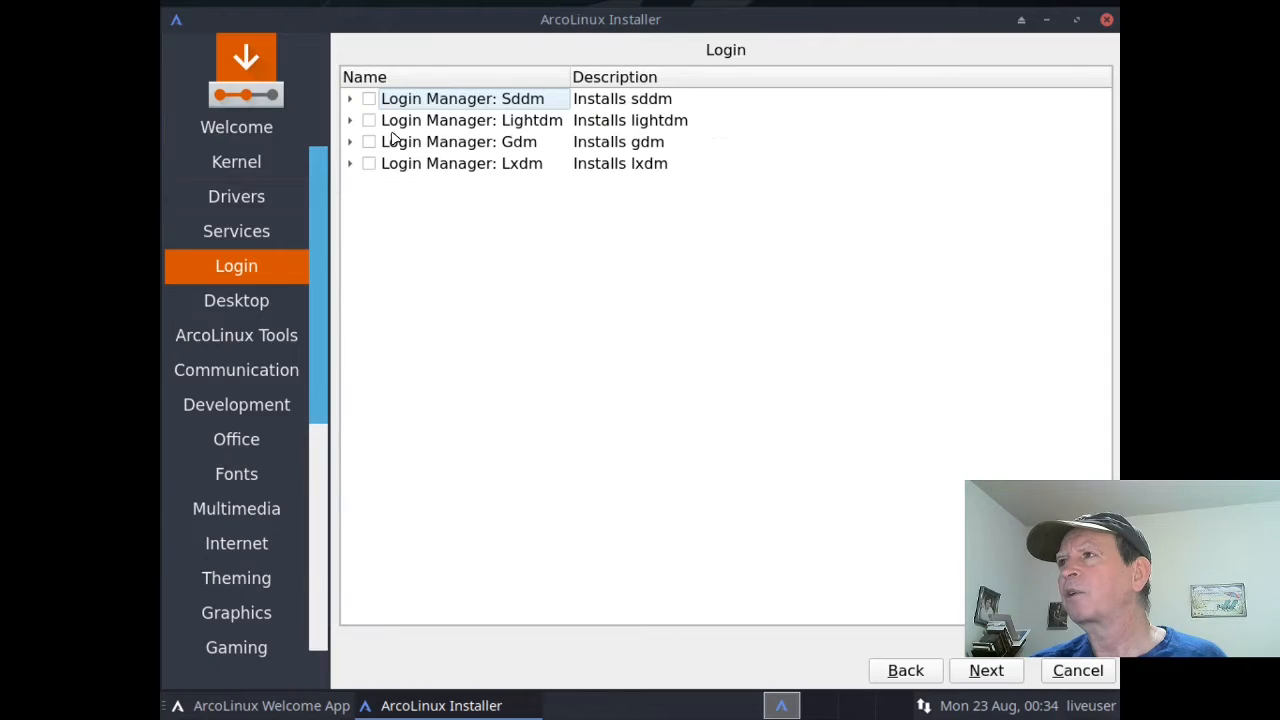
{"action": "left_click", "coordinate": [369, 141]}
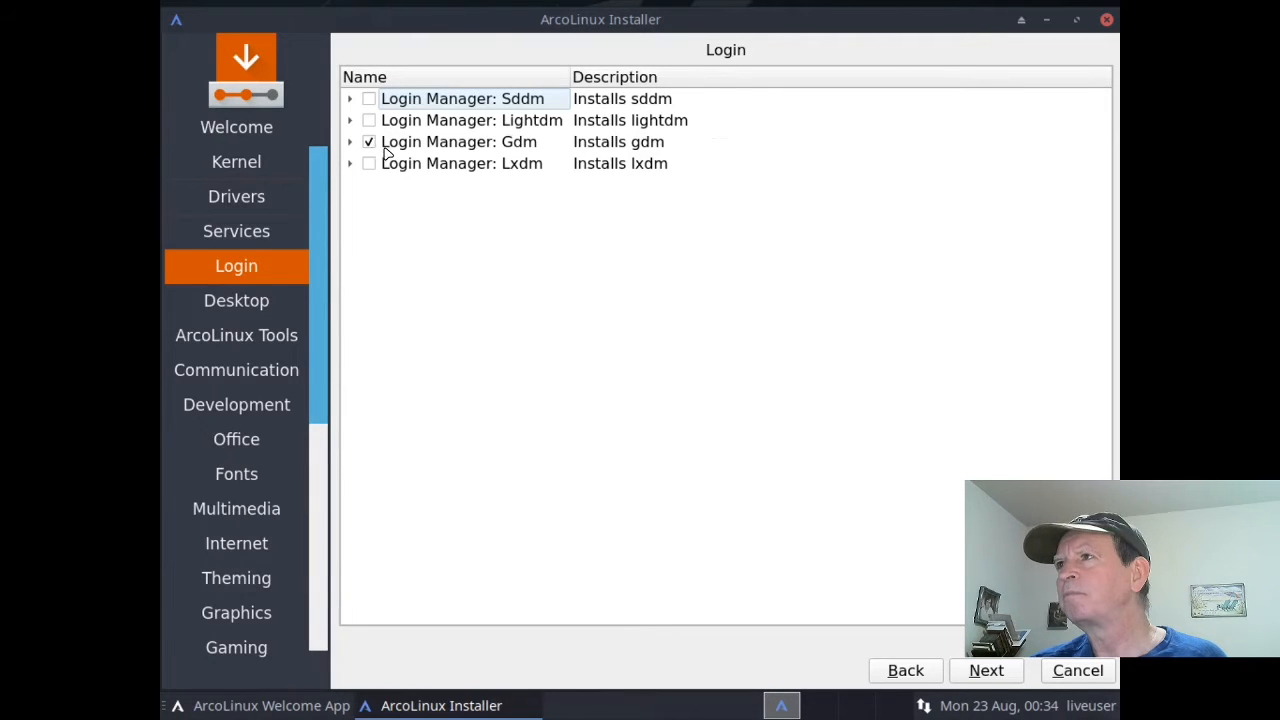
{"action": "mouse_move", "coordinate": [464, 167]}
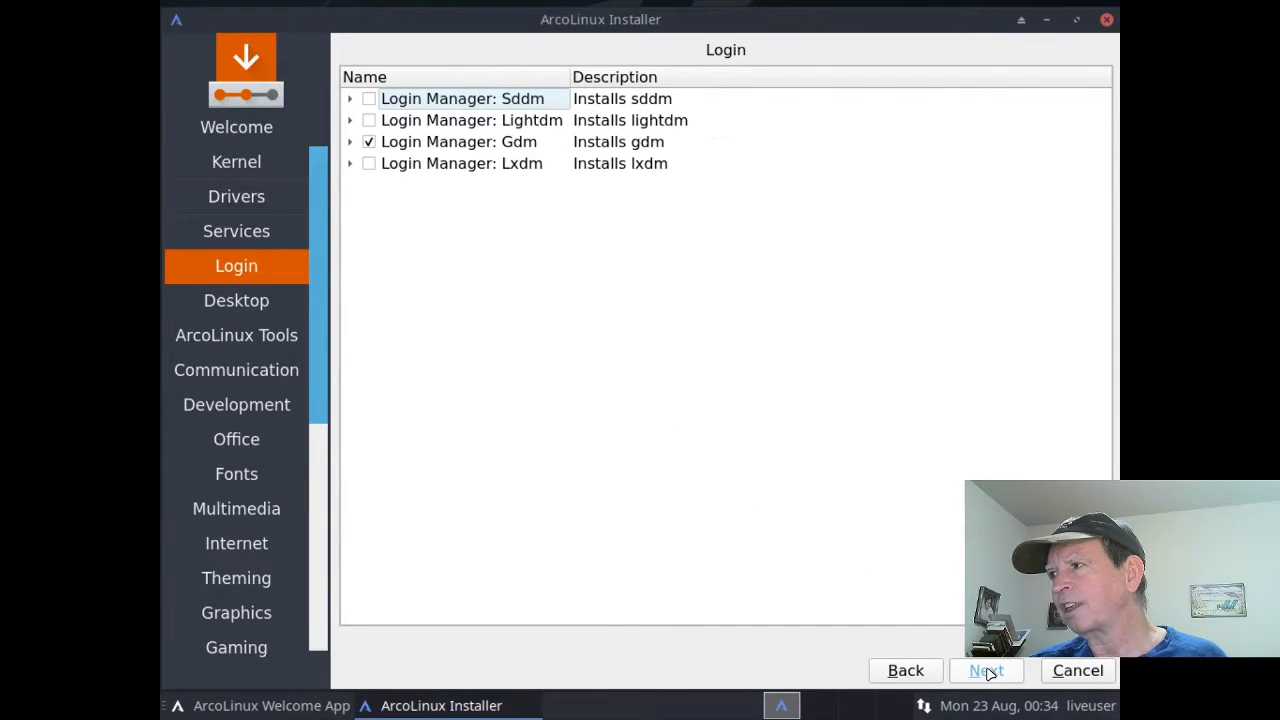
Step: Advance to the Desktop page and browse the desktop entries such as Jwm
{"action": "left_click", "coordinate": [985, 670]}
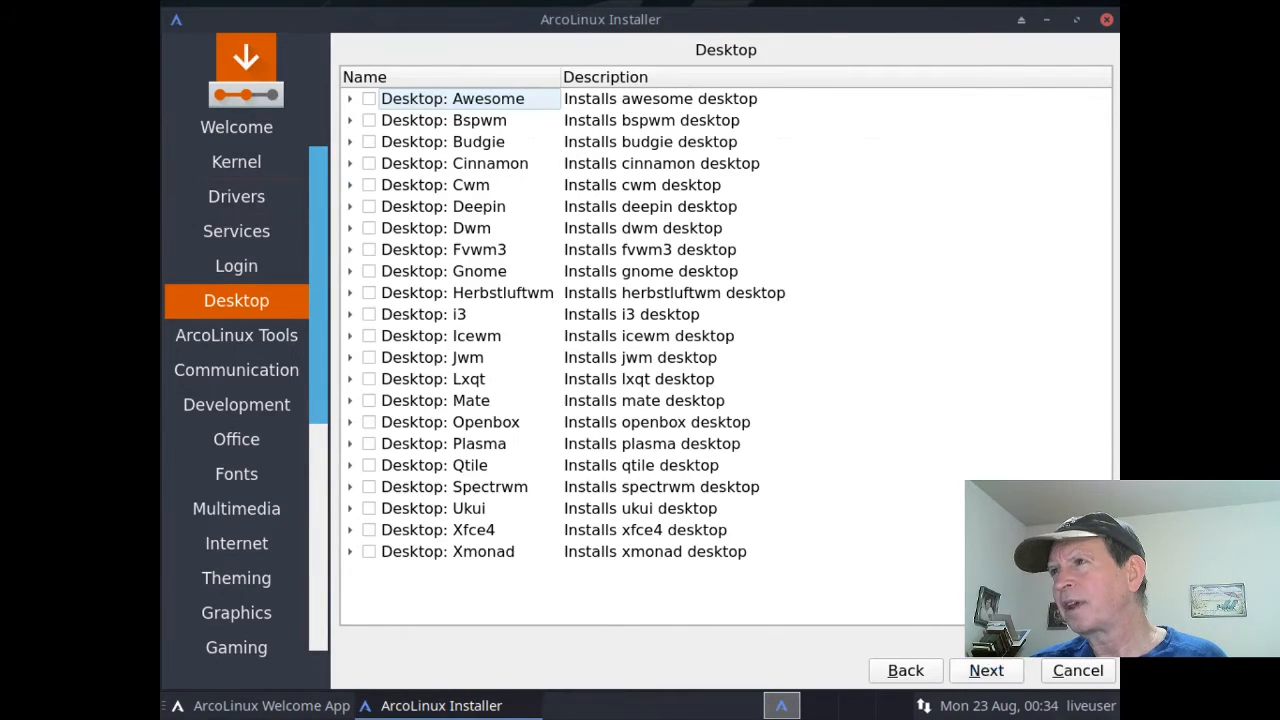
{"action": "mouse_move", "coordinate": [540, 168]}
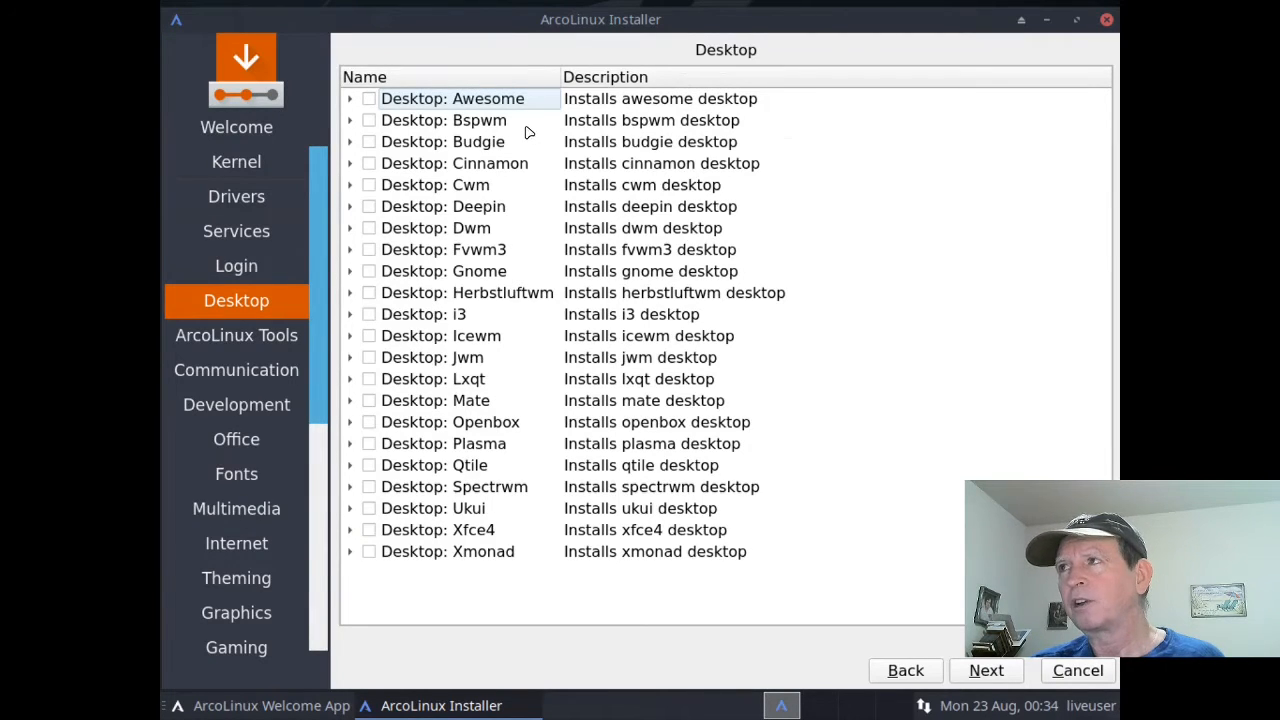
{"action": "mouse_move", "coordinate": [520, 118]}
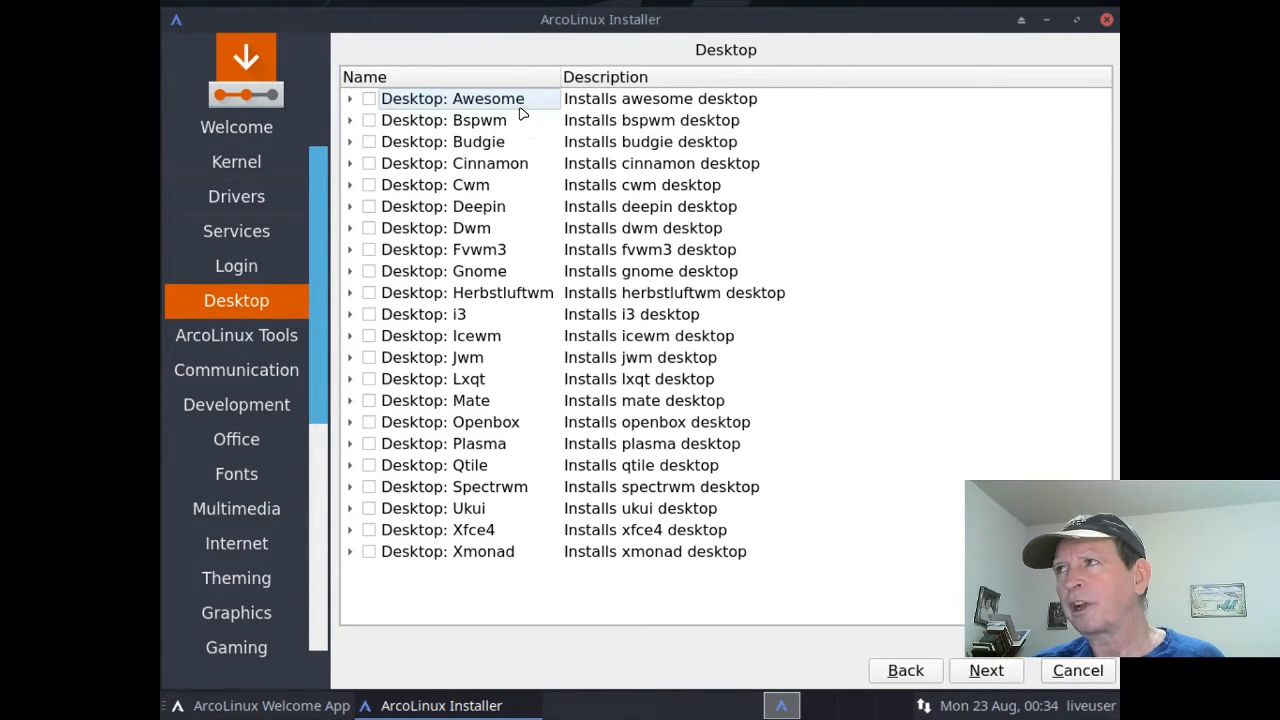
{"action": "mouse_move", "coordinate": [515, 125]}
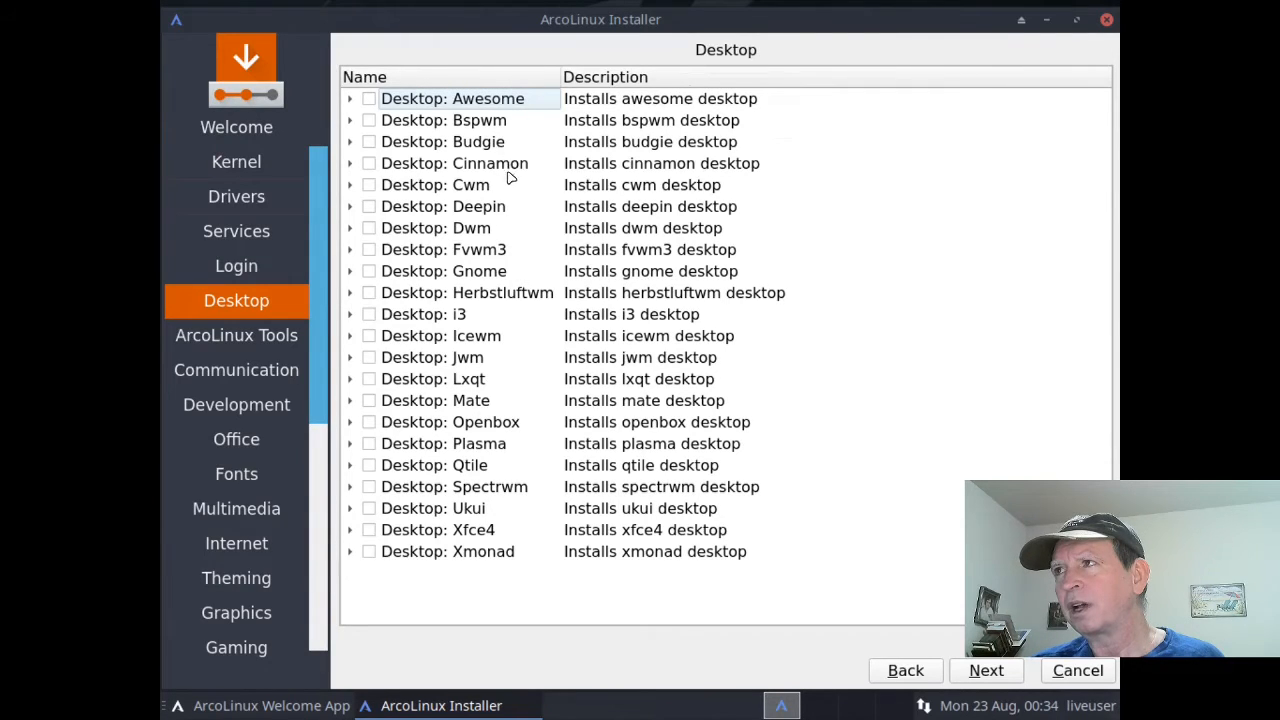
{"action": "mouse_move", "coordinate": [505, 187]}
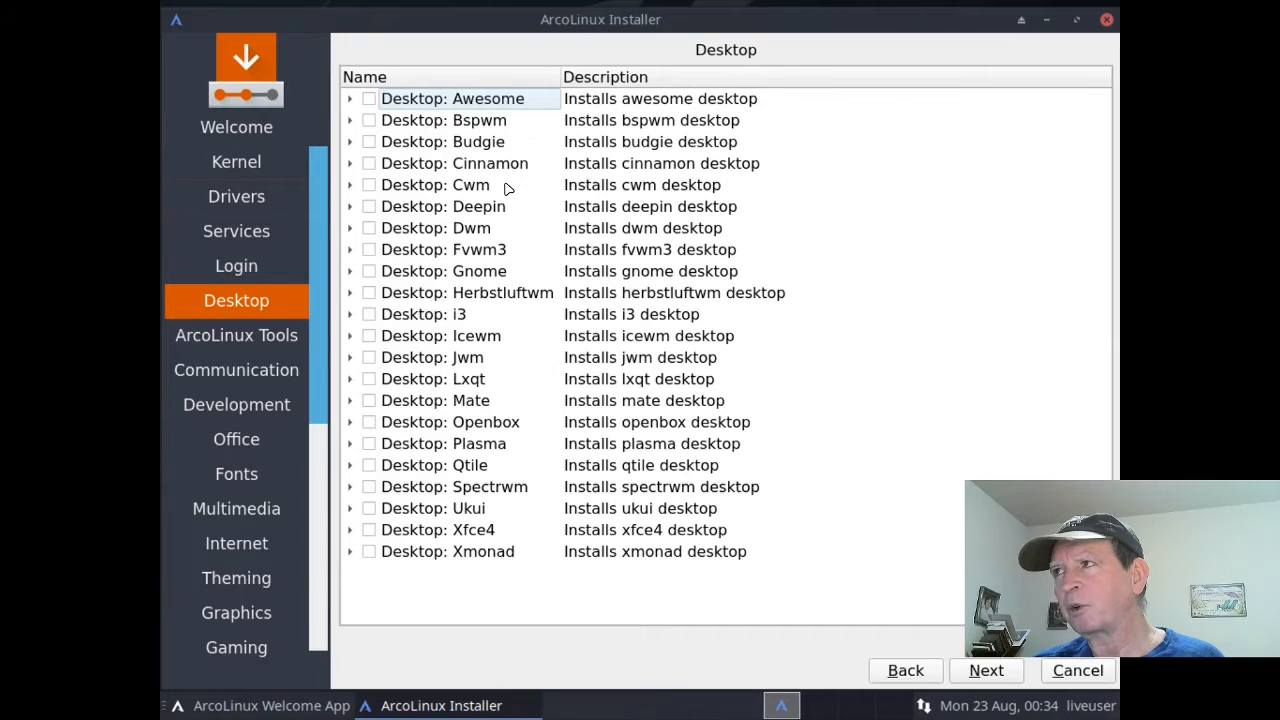
{"action": "mouse_move", "coordinate": [503, 207]}
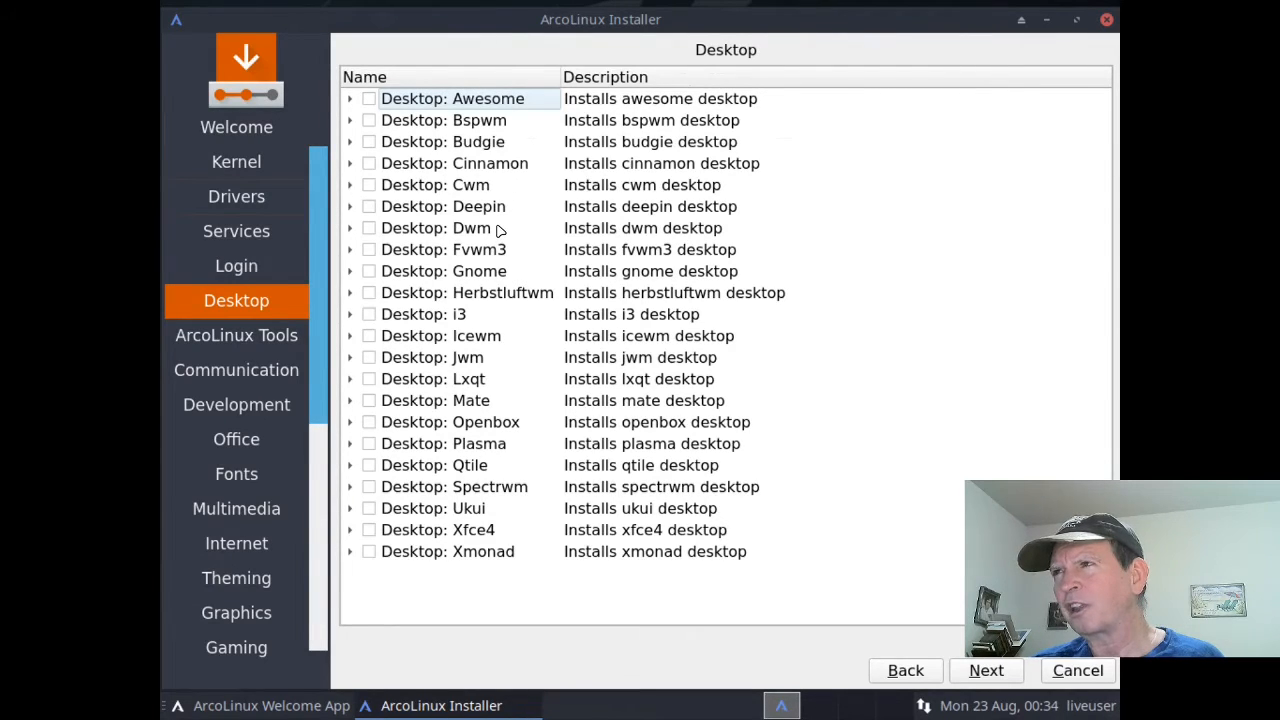
{"action": "mouse_move", "coordinate": [500, 249]}
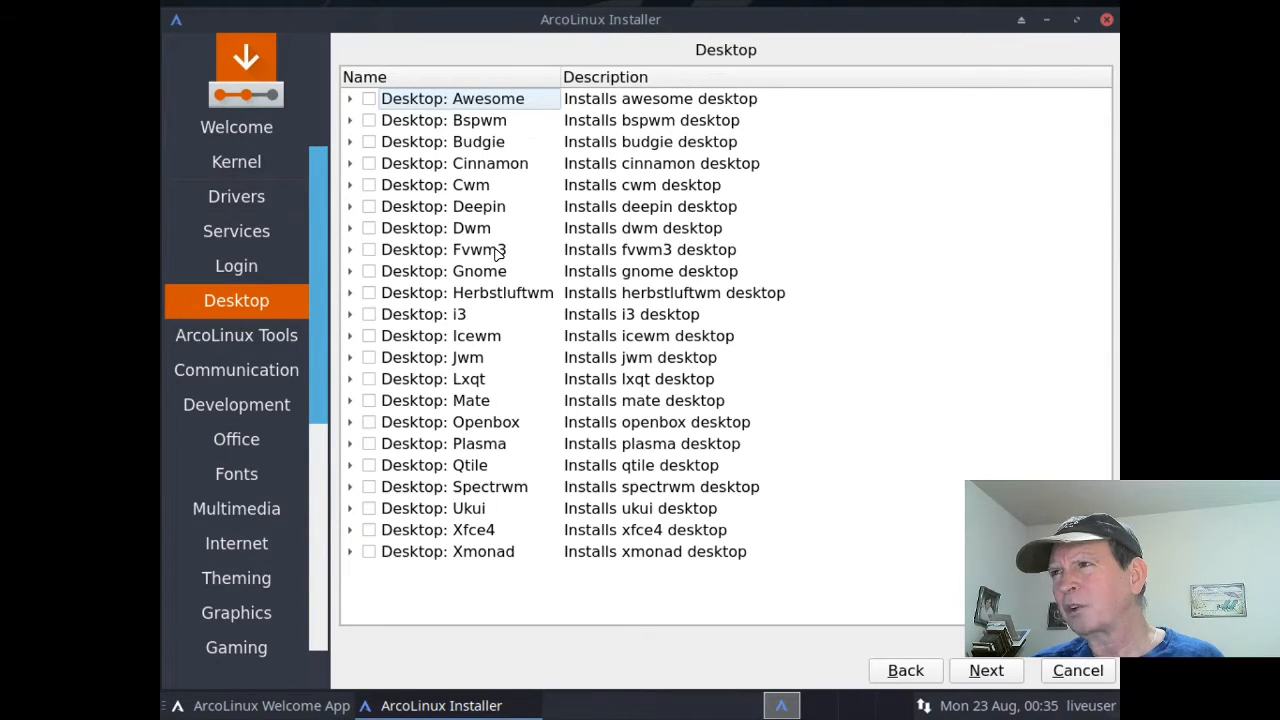
{"action": "mouse_move", "coordinate": [490, 287]}
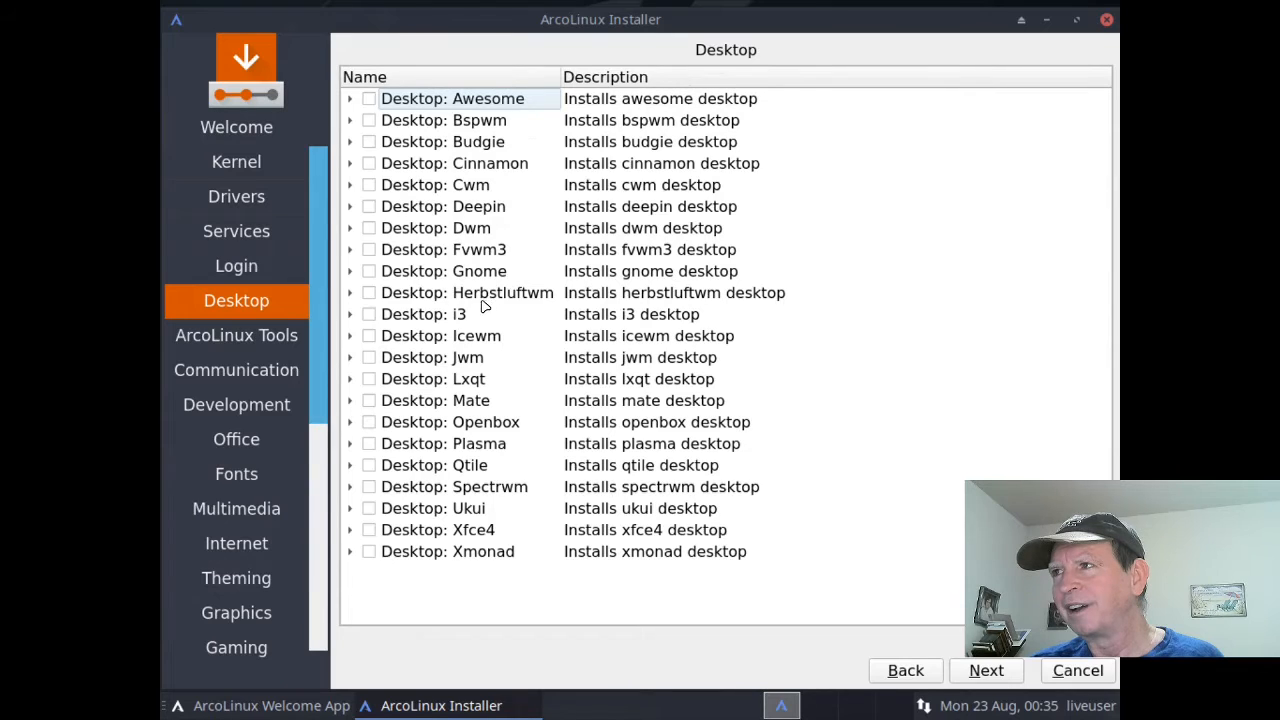
{"action": "mouse_move", "coordinate": [480, 314]}
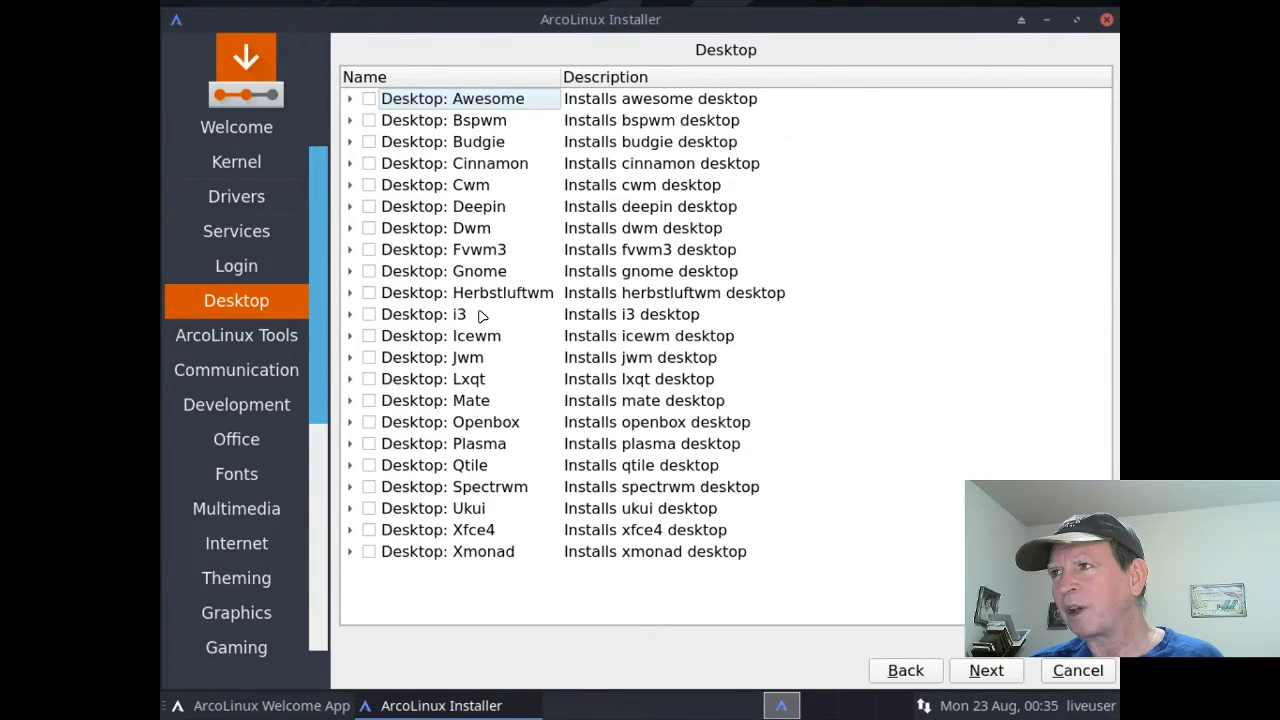
{"action": "left_click", "coordinate": [440, 357]}
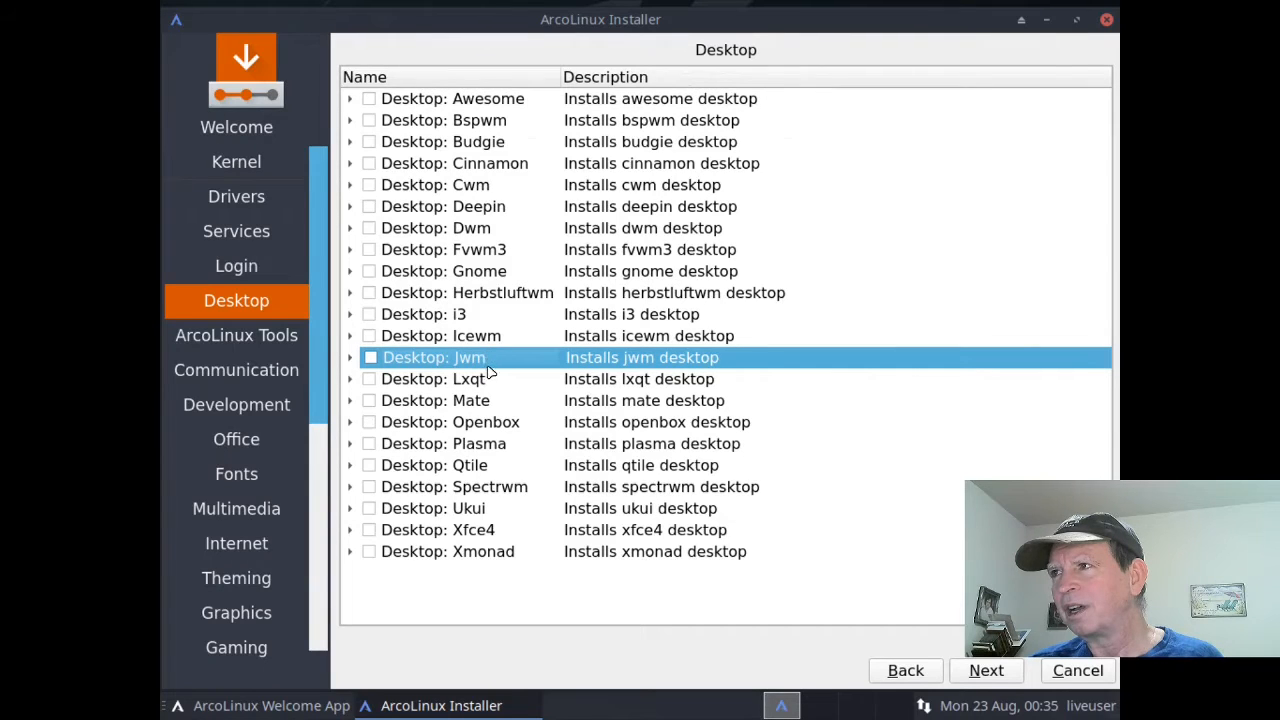
{"action": "mouse_move", "coordinate": [500, 418]}
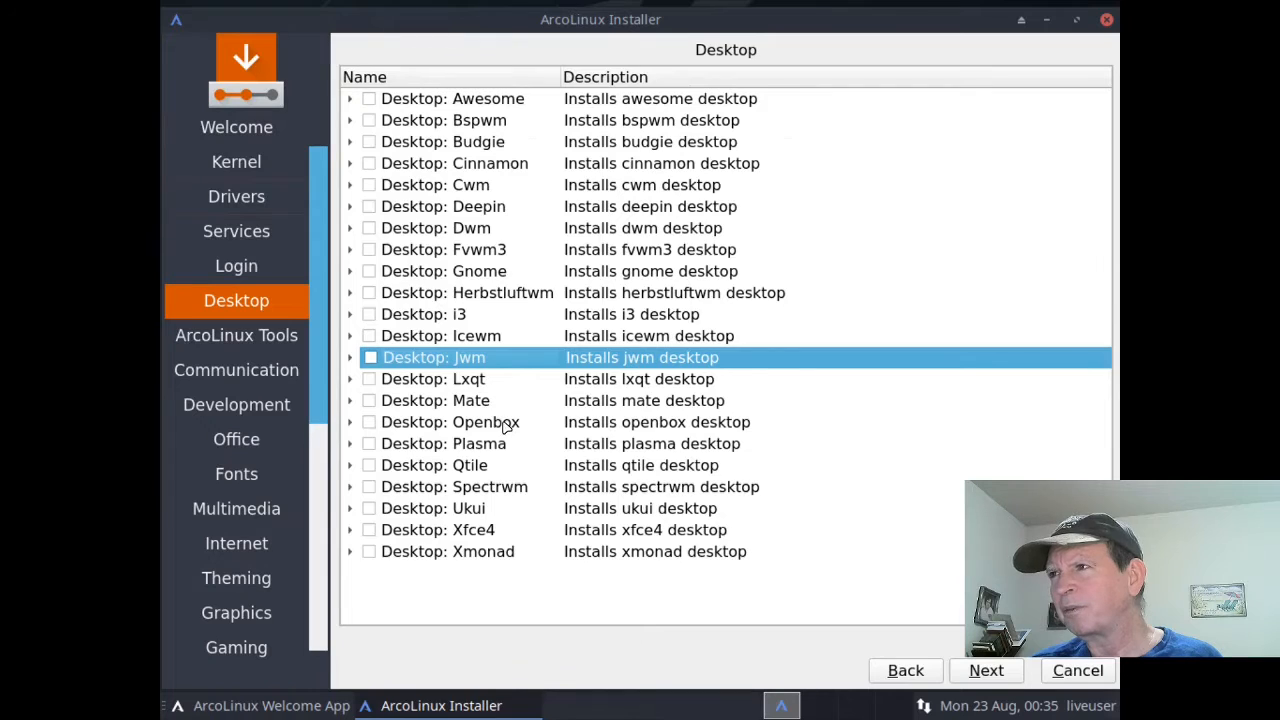
{"action": "mouse_move", "coordinate": [485, 466]}
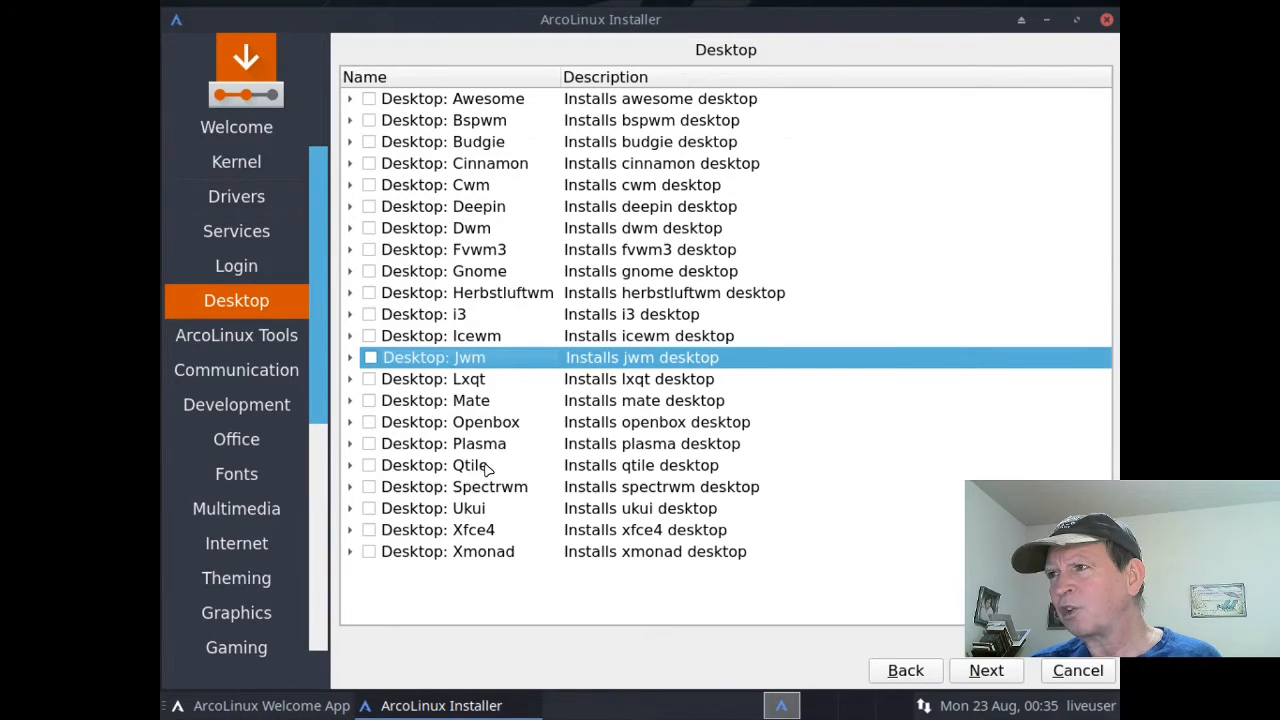
{"action": "mouse_move", "coordinate": [485, 510]}
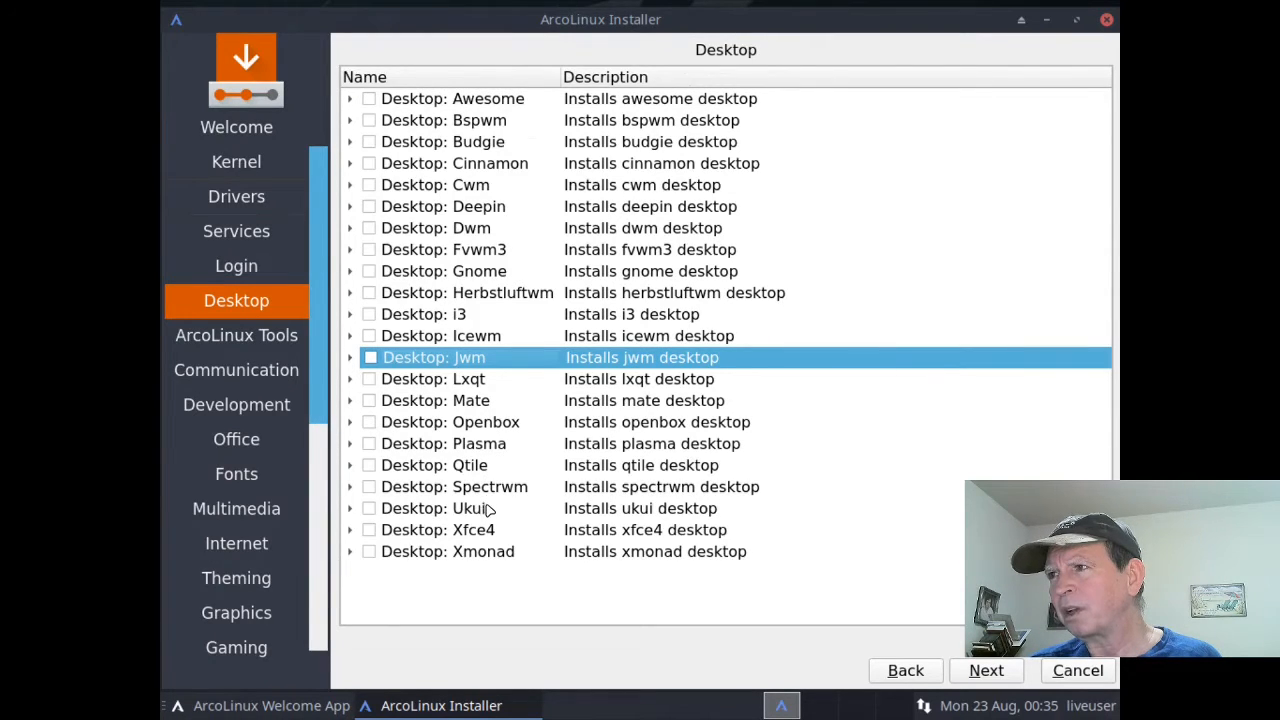
{"action": "mouse_move", "coordinate": [492, 551]}
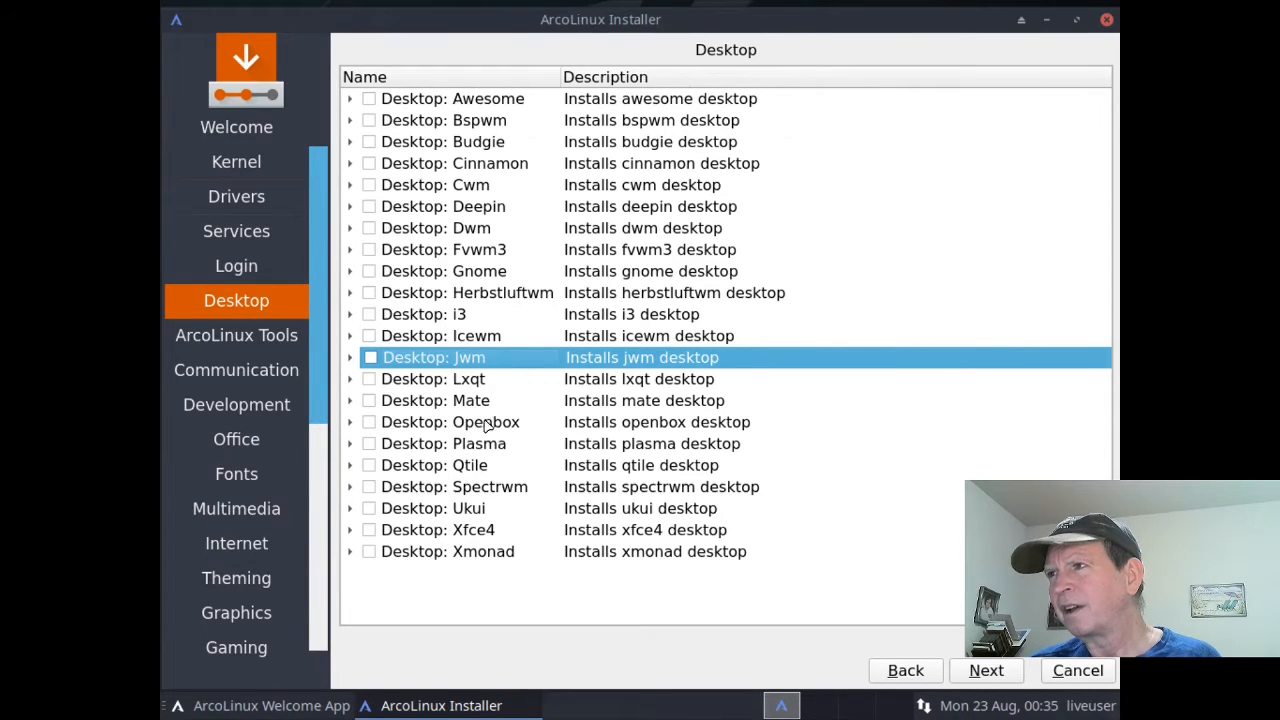
{"action": "mouse_move", "coordinate": [460, 170]}
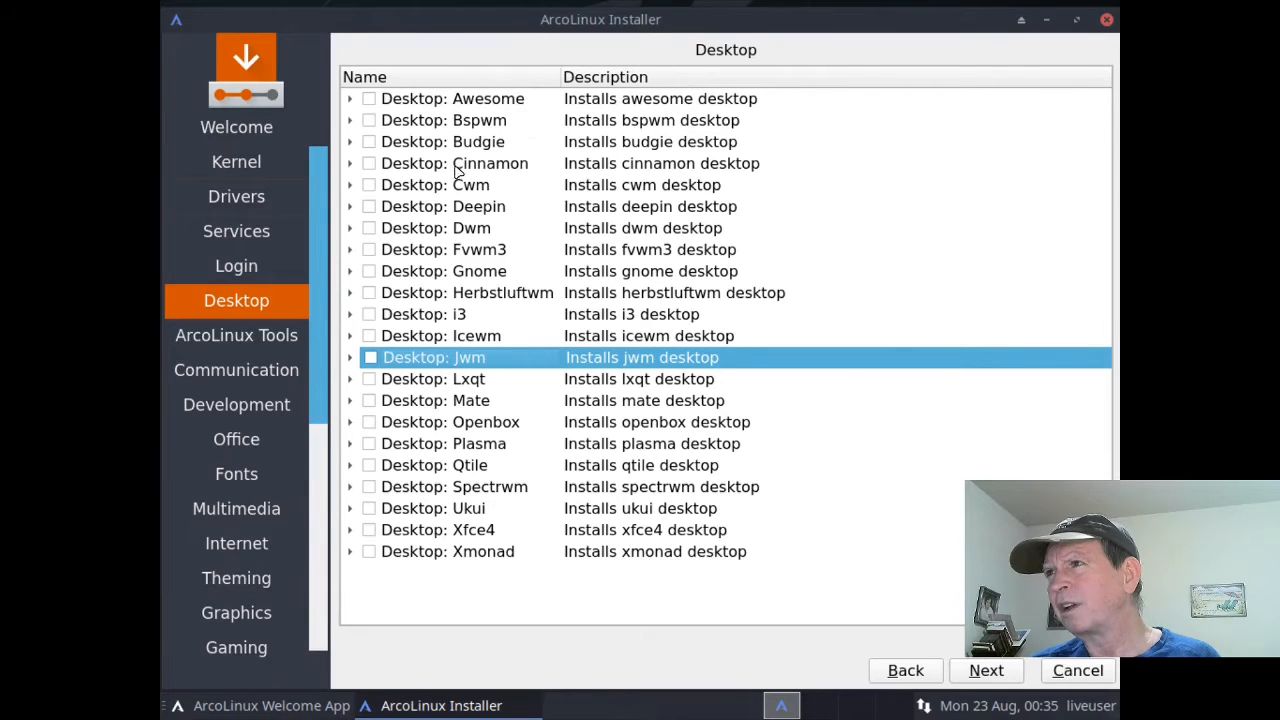
{"action": "mouse_move", "coordinate": [463, 248]}
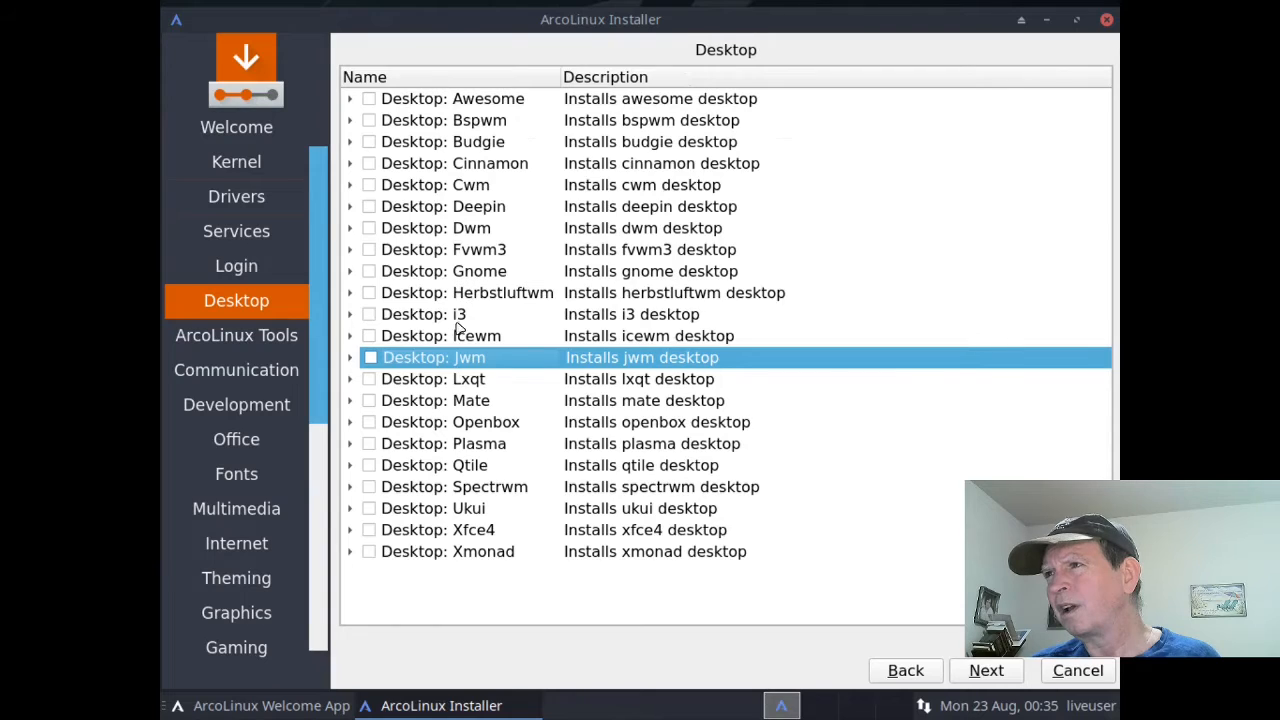
{"action": "mouse_move", "coordinate": [460, 436]}
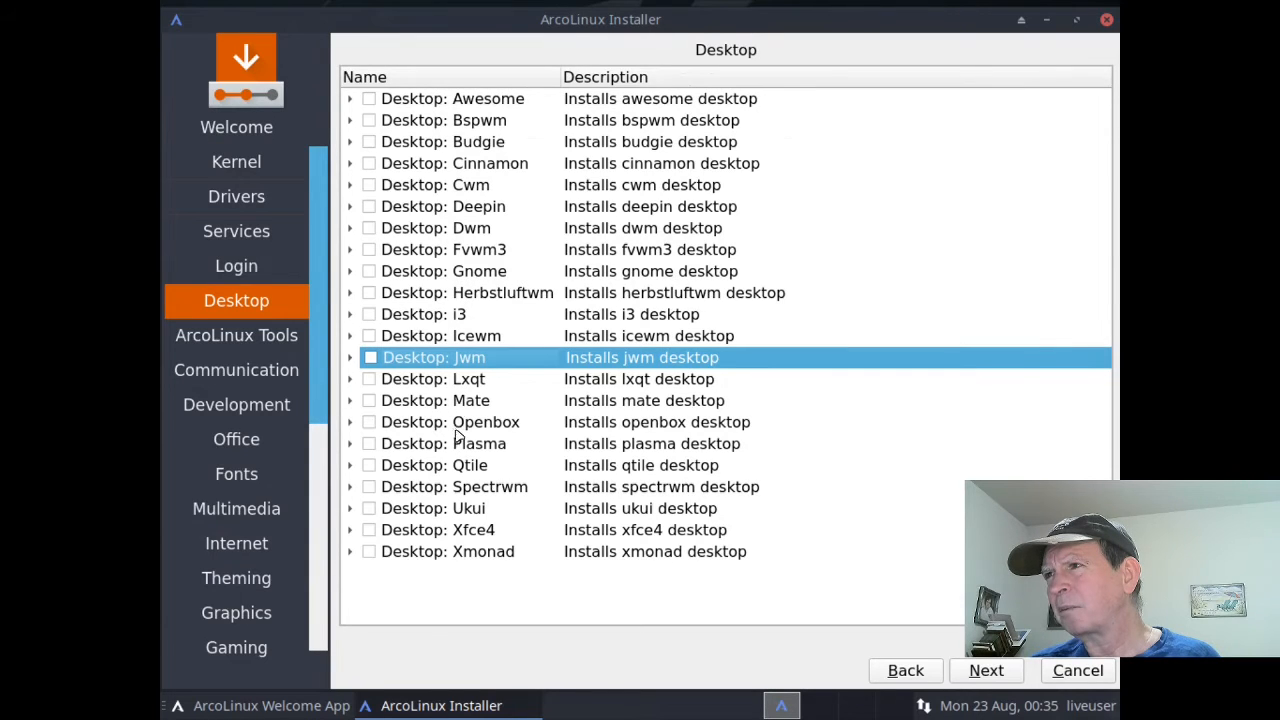
{"action": "mouse_move", "coordinate": [461, 482]}
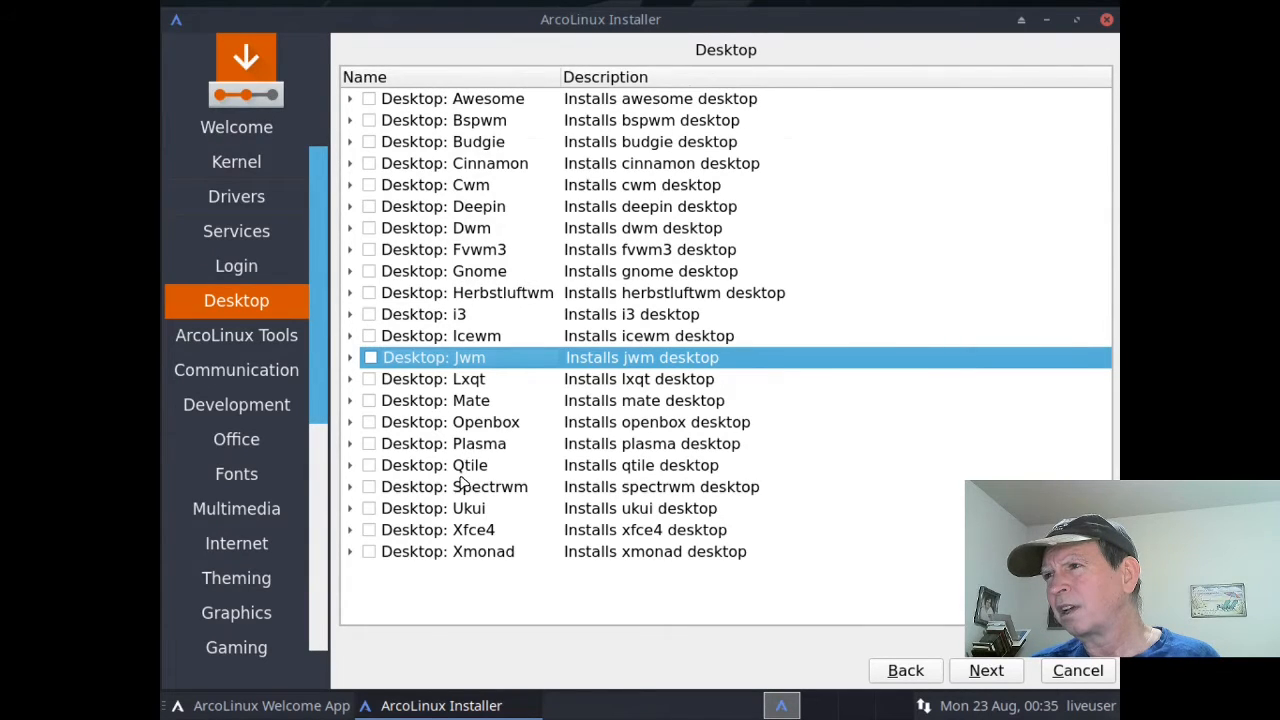
{"action": "mouse_move", "coordinate": [460, 508]}
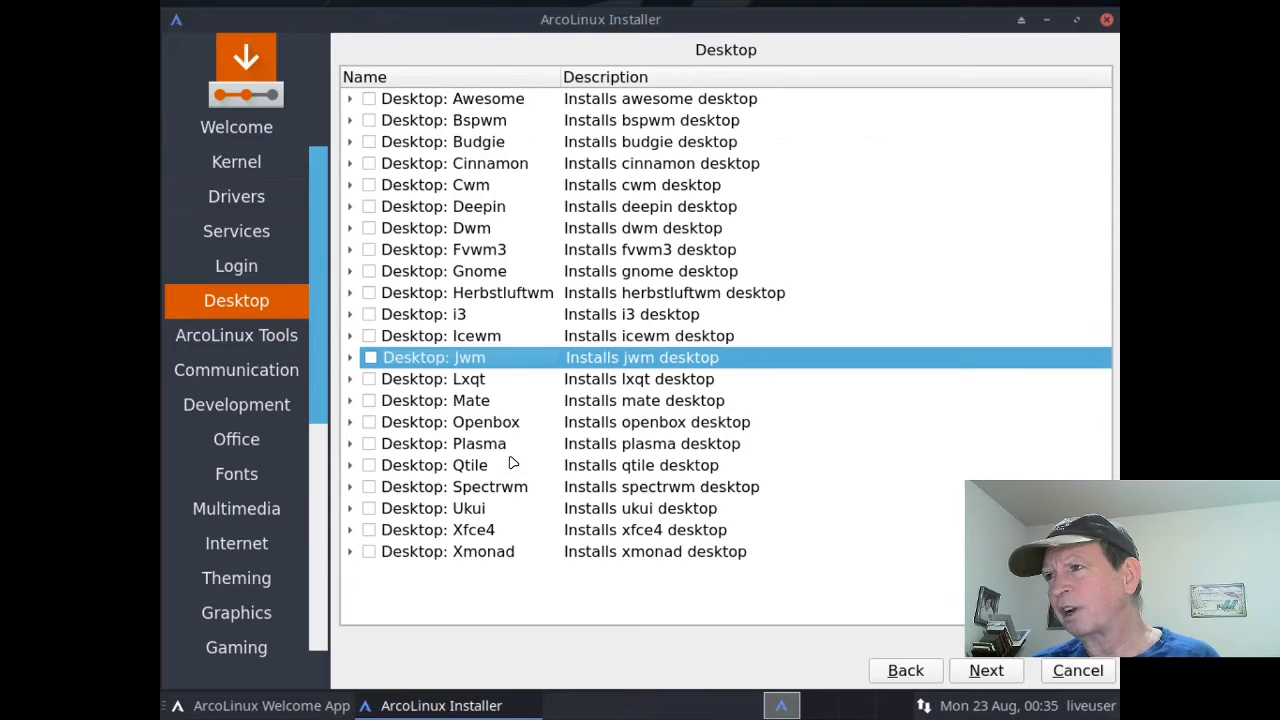
{"action": "mouse_move", "coordinate": [515, 443]}
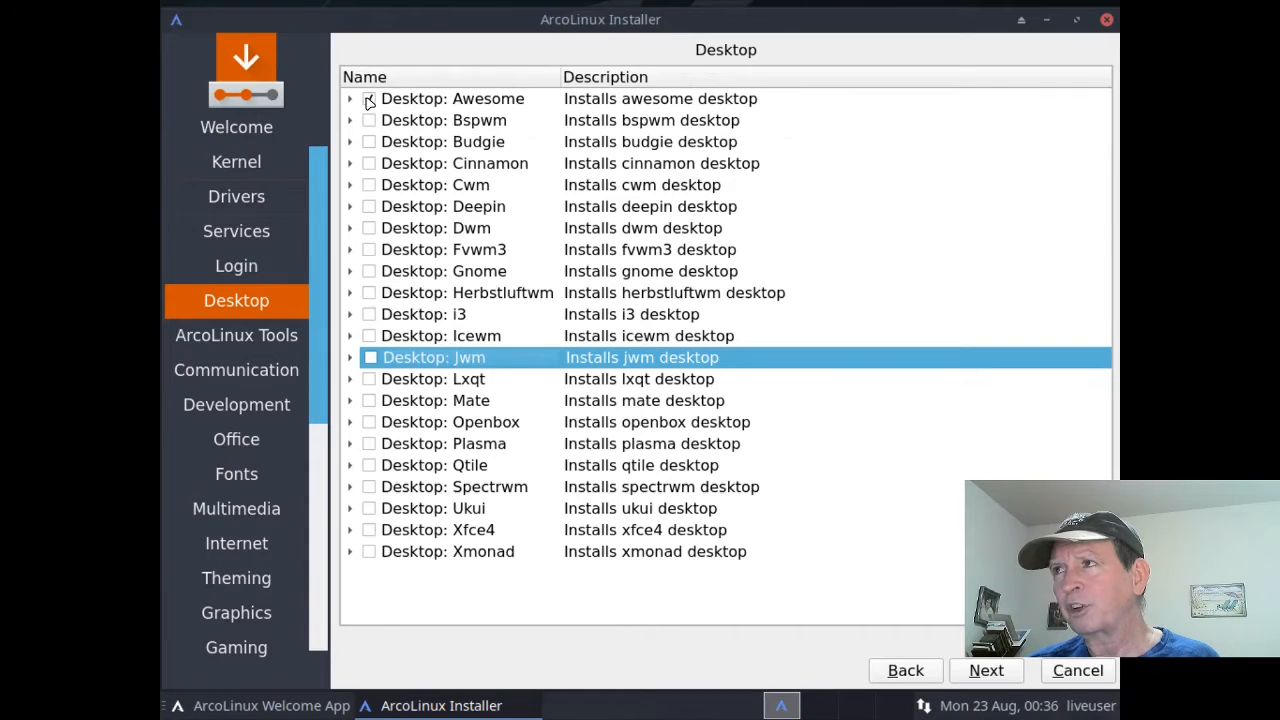
{"action": "left_click", "coordinate": [369, 98]}
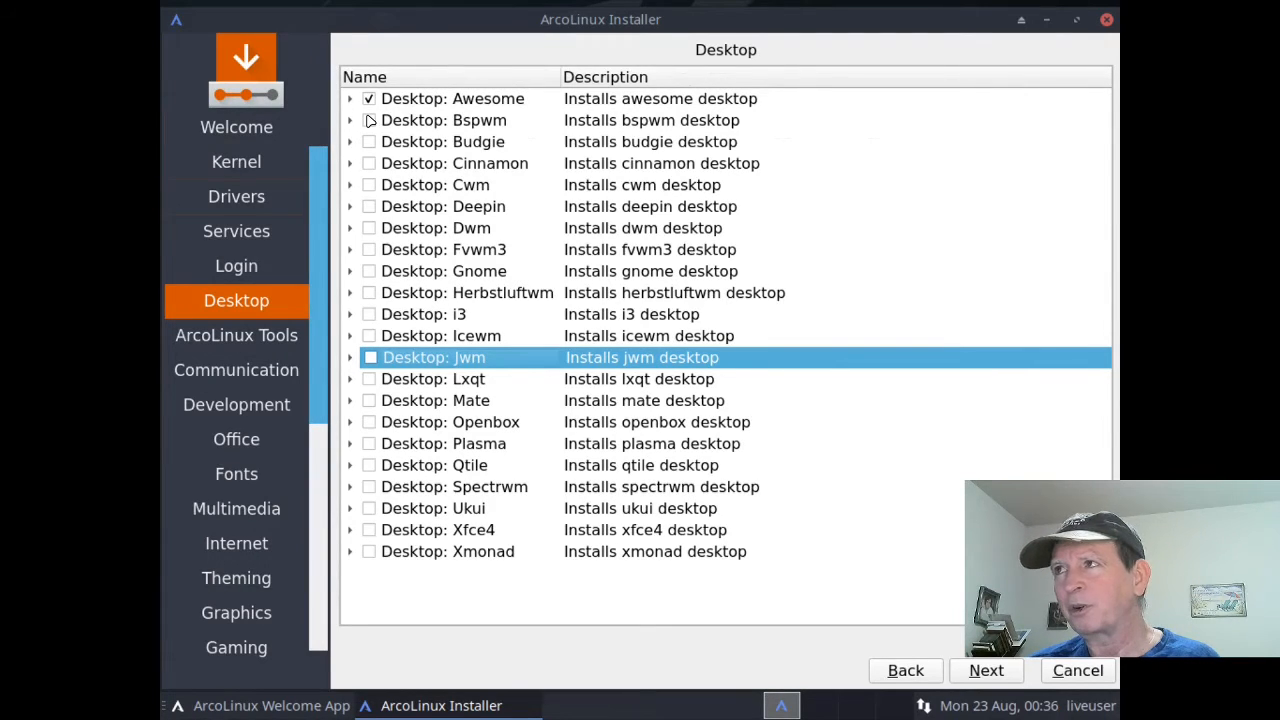
{"action": "left_click", "coordinate": [369, 120]}
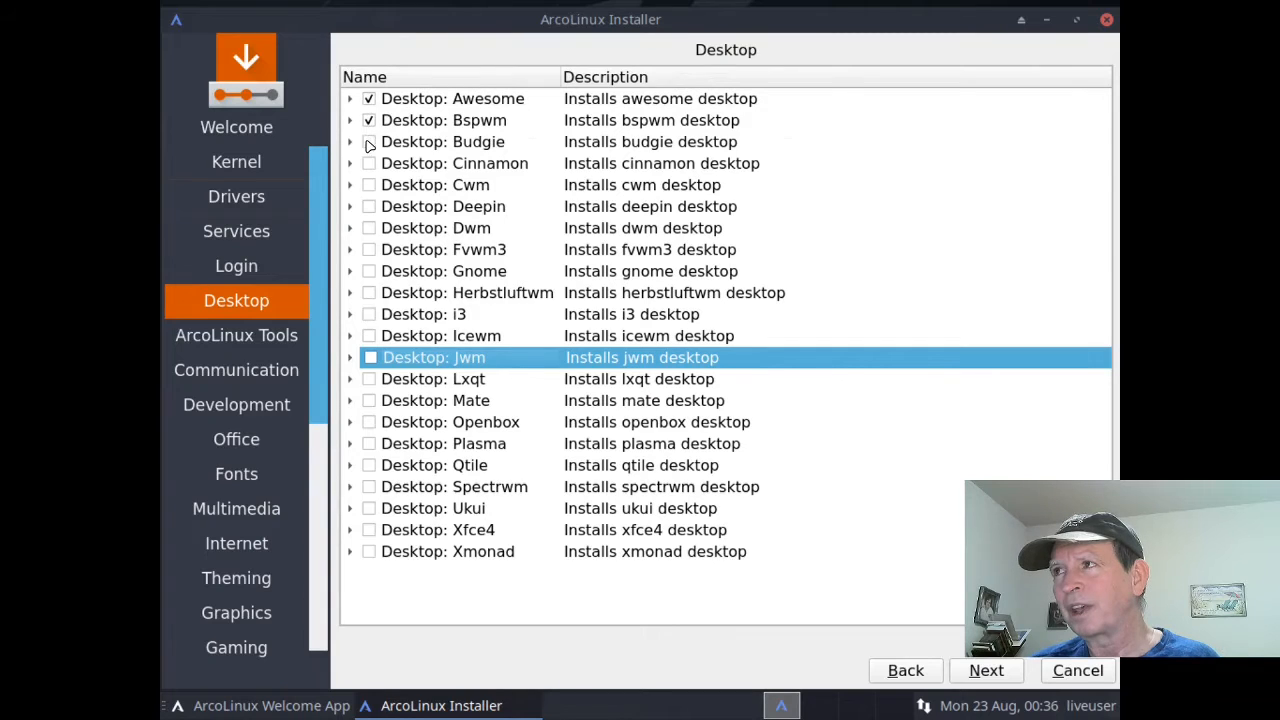
{"action": "left_click", "coordinate": [369, 185]}
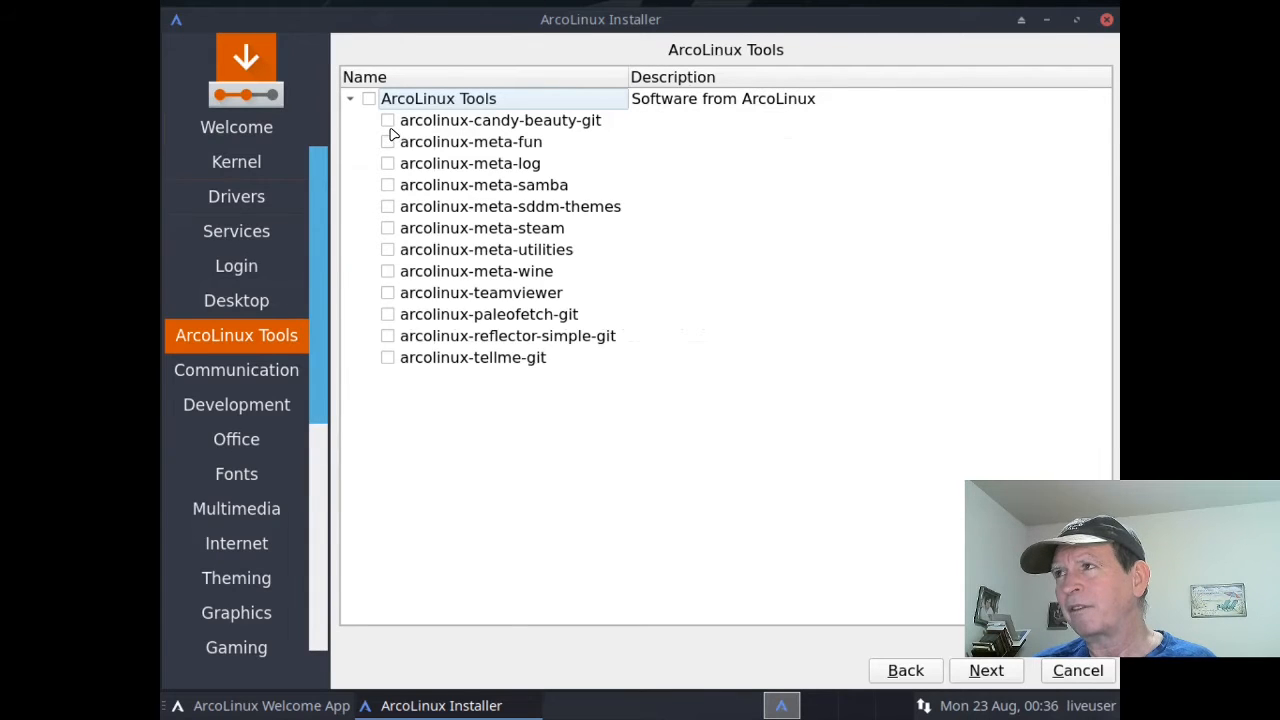
{"action": "mouse_move", "coordinate": [382, 175]}
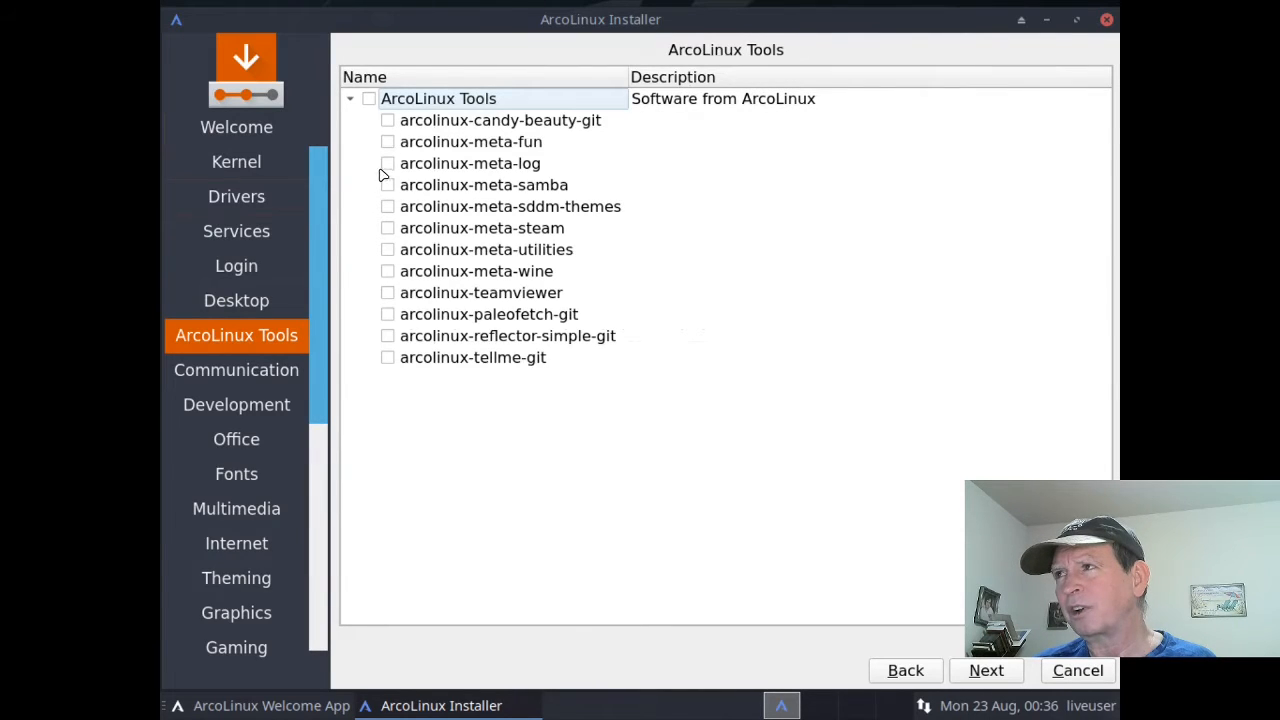
{"action": "mouse_move", "coordinate": [375, 198]}
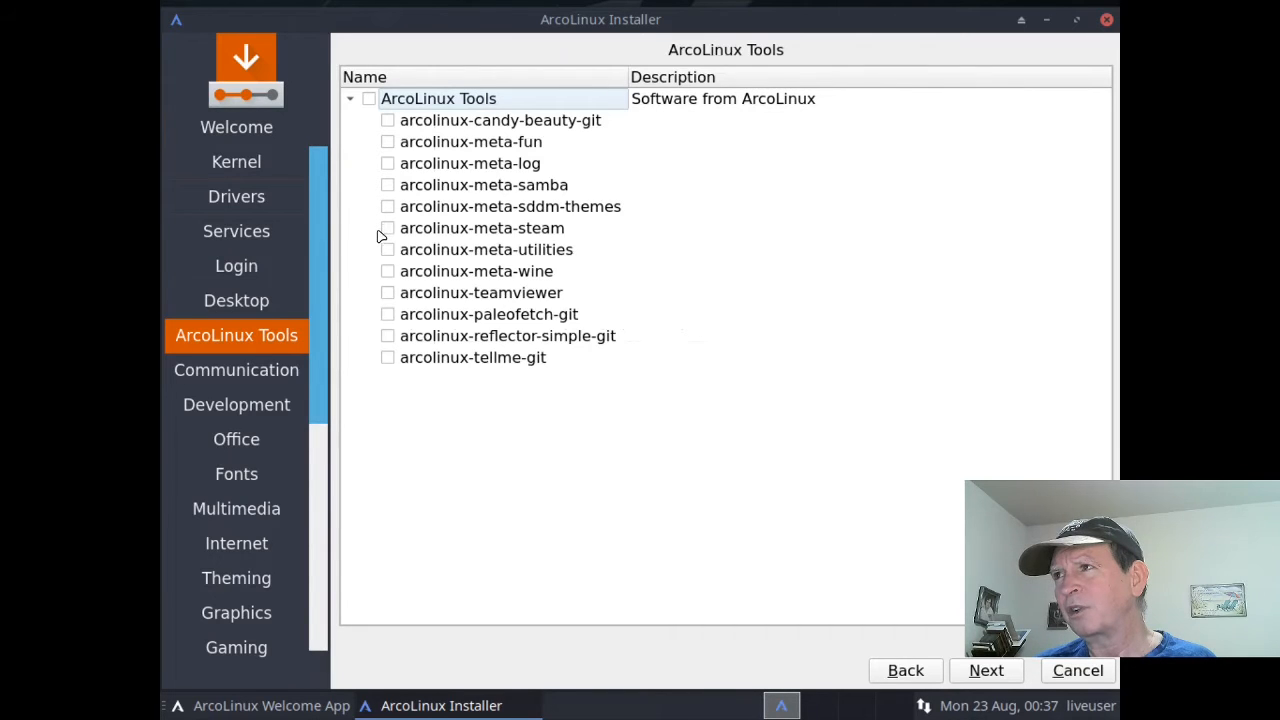
{"action": "mouse_move", "coordinate": [383, 258]}
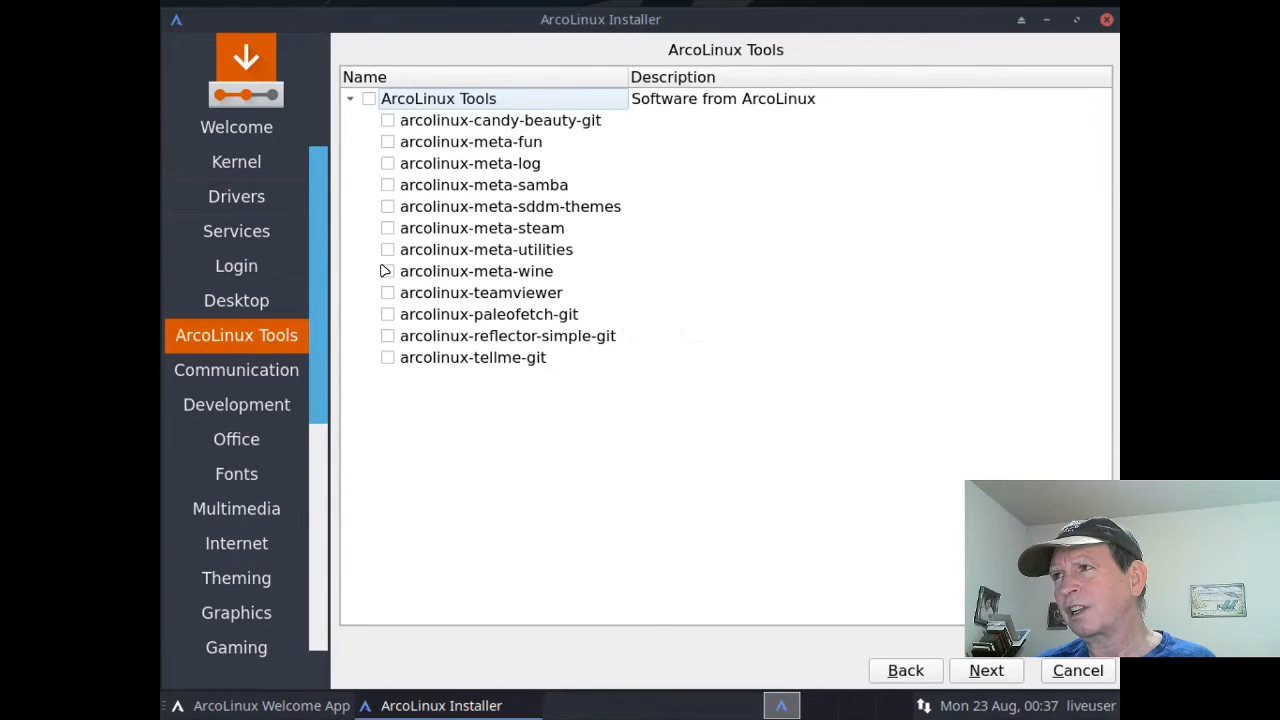
{"action": "mouse_move", "coordinate": [386, 301]}
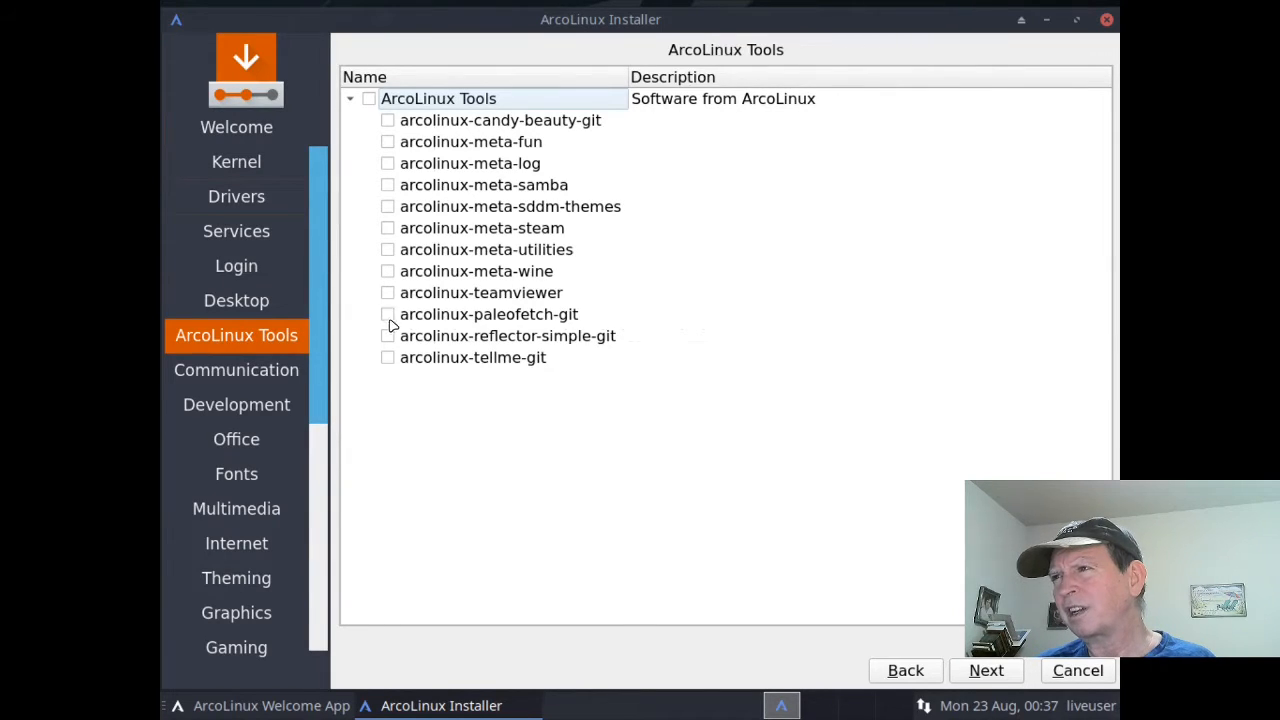
{"action": "mouse_move", "coordinate": [395, 338]}
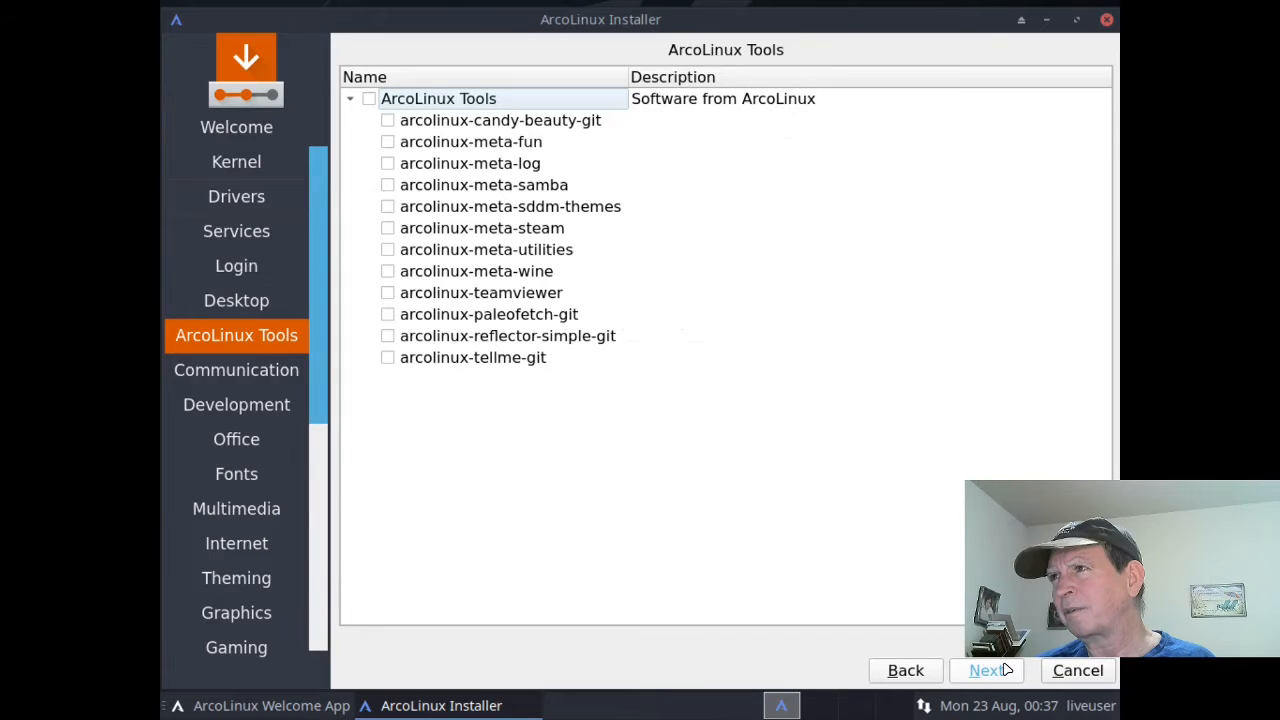
Step: Leave ArcoLinux Tools untouched and advance to the Communication page
{"action": "left_click", "coordinate": [236, 369]}
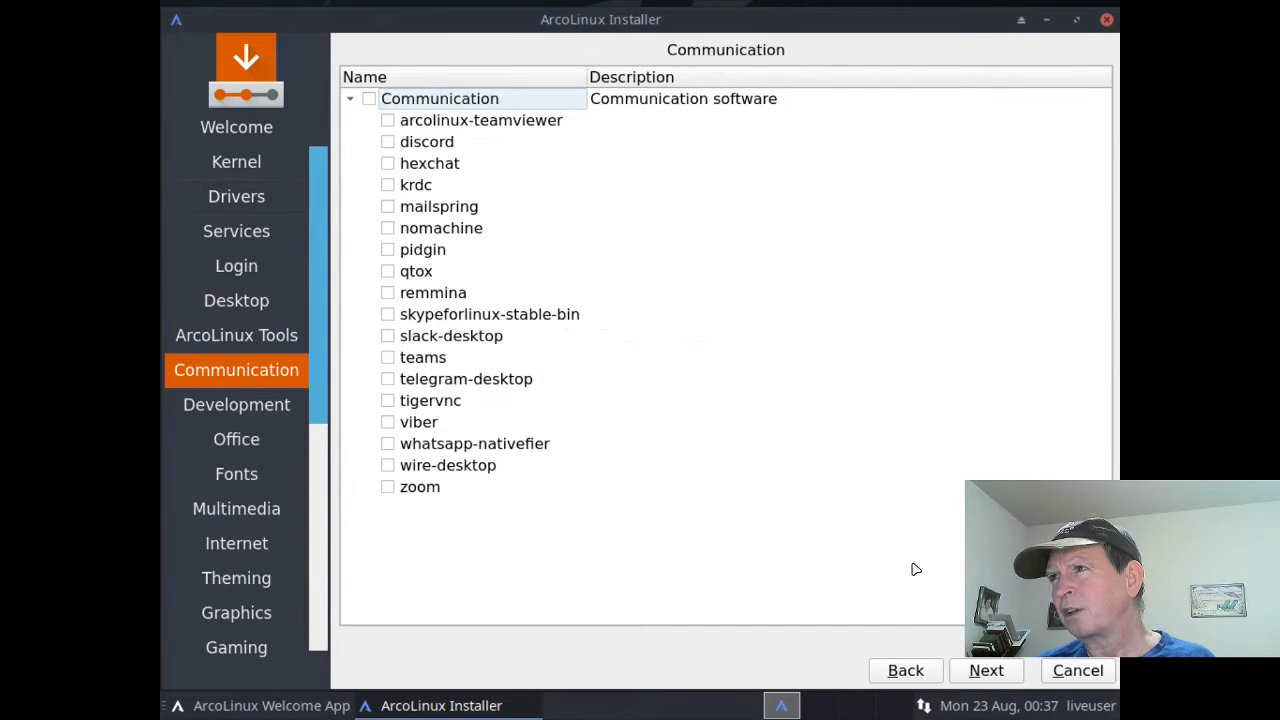
{"action": "mouse_move", "coordinate": [505, 197]}
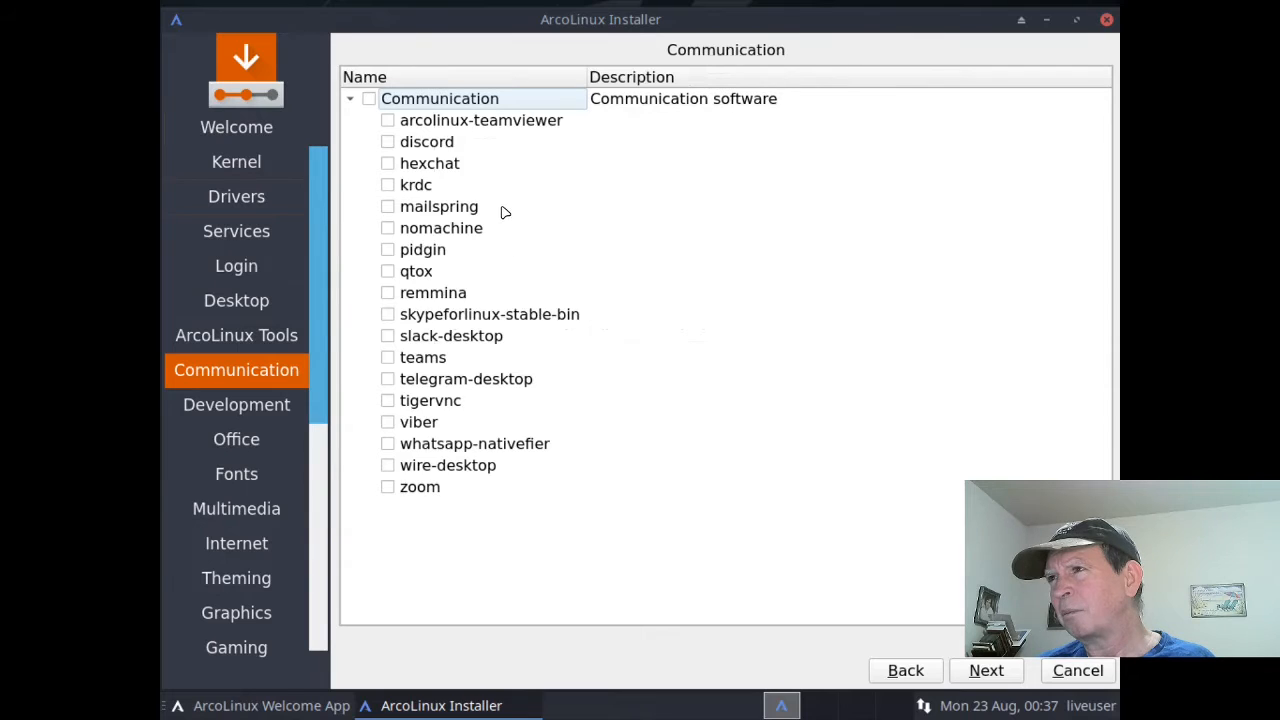
{"action": "mouse_move", "coordinate": [485, 249]}
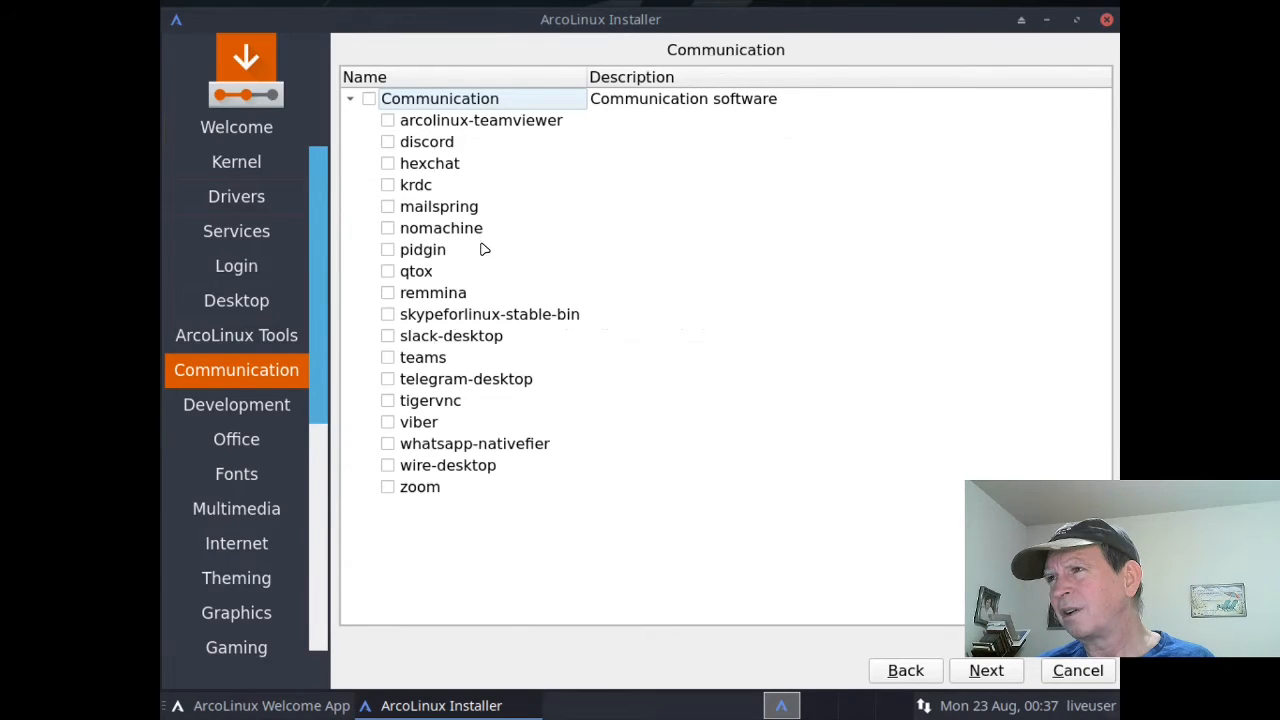
{"action": "mouse_move", "coordinate": [546, 293]}
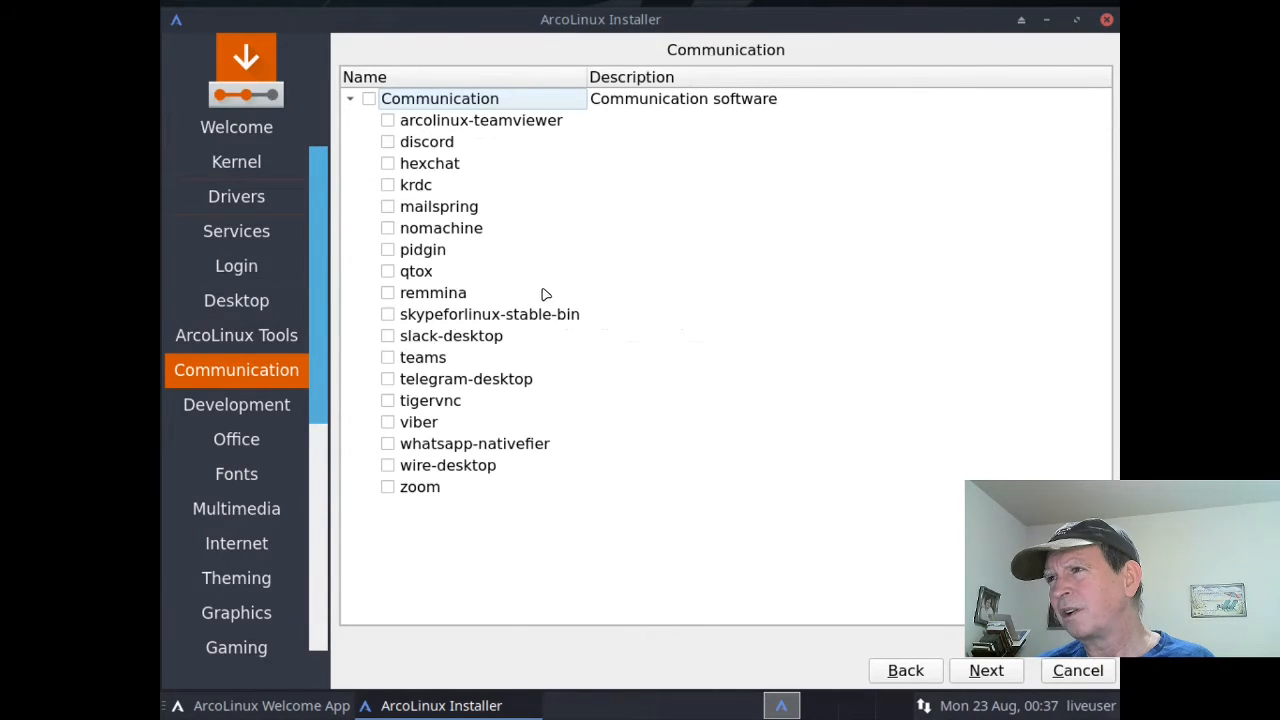
{"action": "mouse_move", "coordinate": [573, 318]}
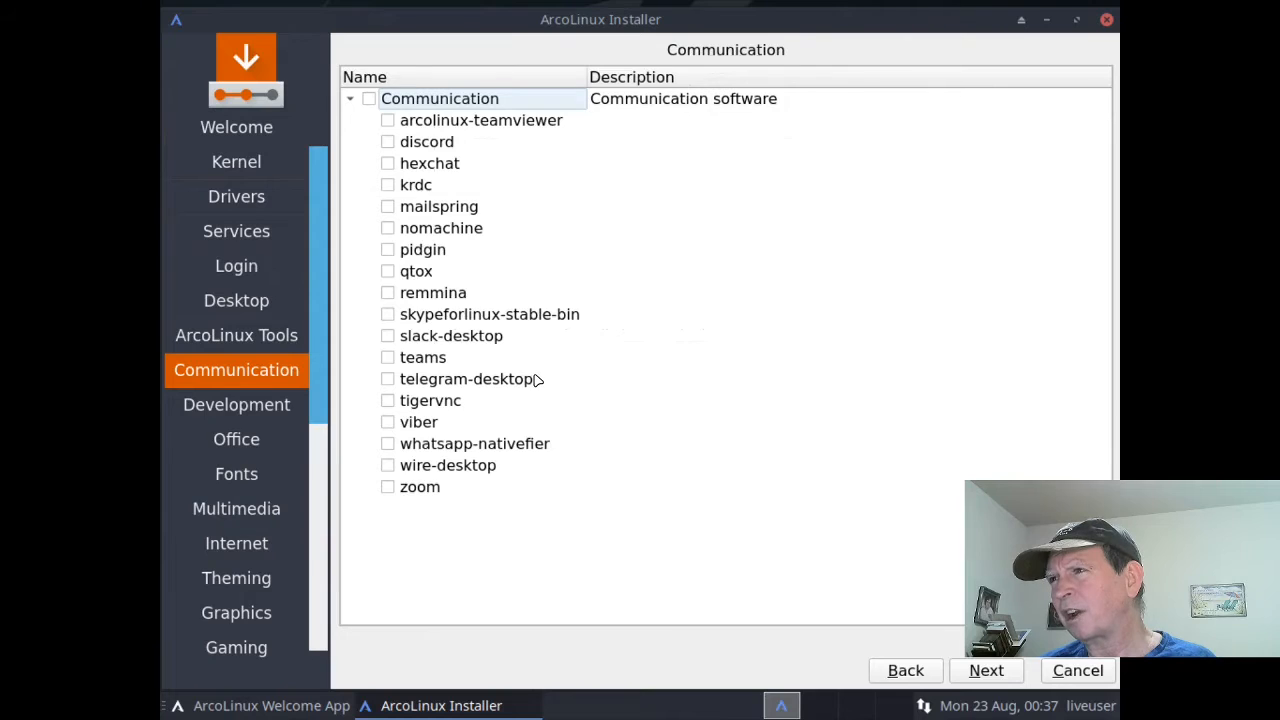
{"action": "mouse_move", "coordinate": [485, 398]}
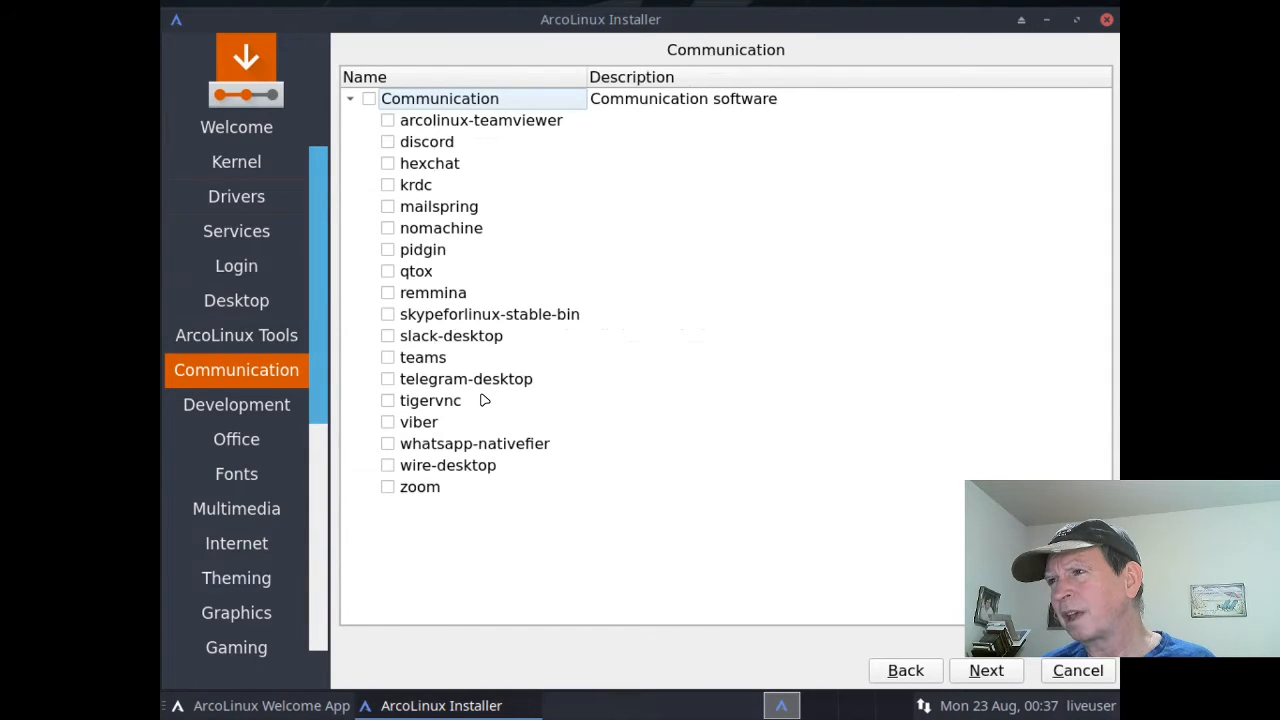
{"action": "mouse_move", "coordinate": [449, 444]}
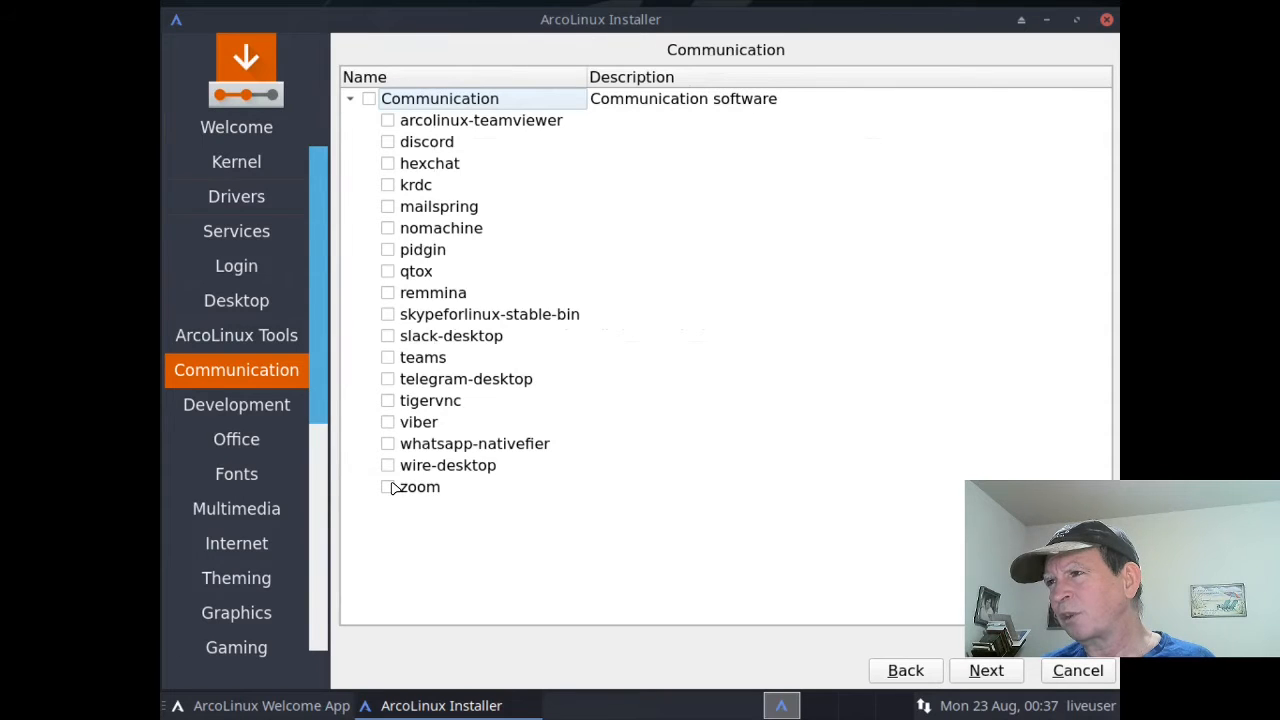
Step: Pass the Communication and Development pages with nothing ticked, reaching Office
{"action": "left_click", "coordinate": [388, 487]}
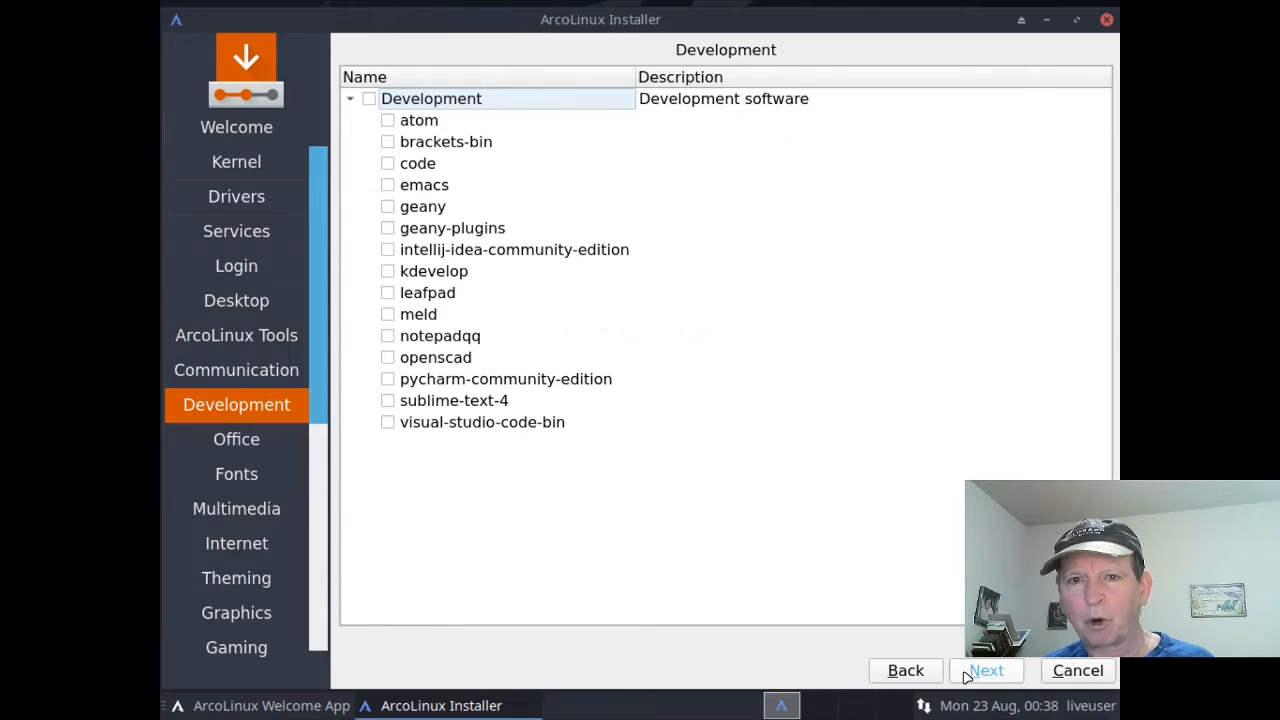
{"action": "mouse_move", "coordinate": [755, 339]}
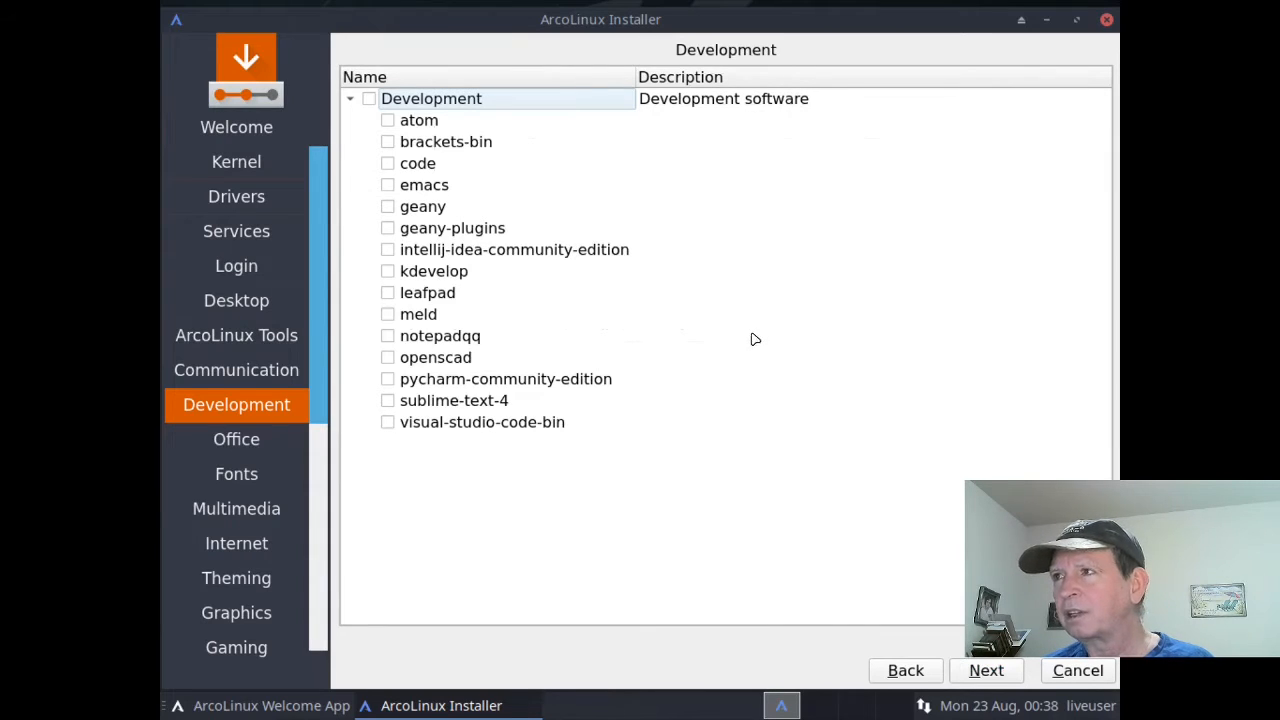
{"action": "mouse_move", "coordinate": [856, 521]}
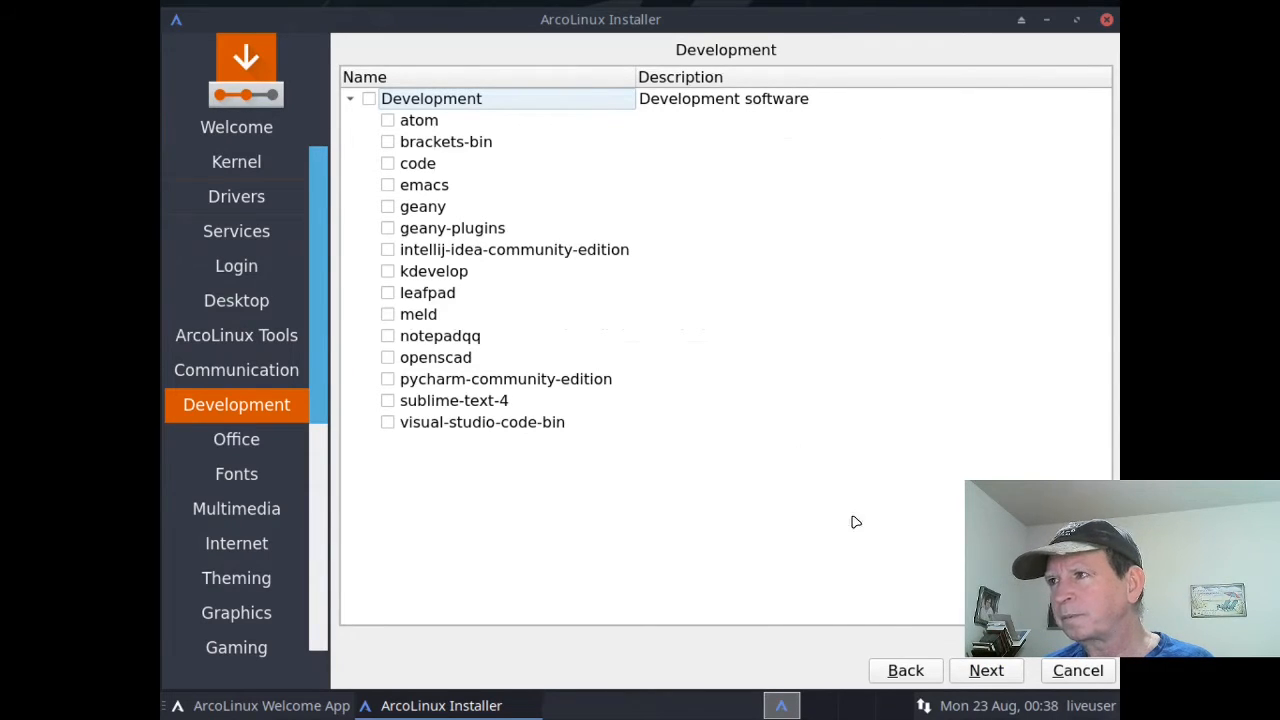
{"action": "mouse_move", "coordinate": [905, 567]}
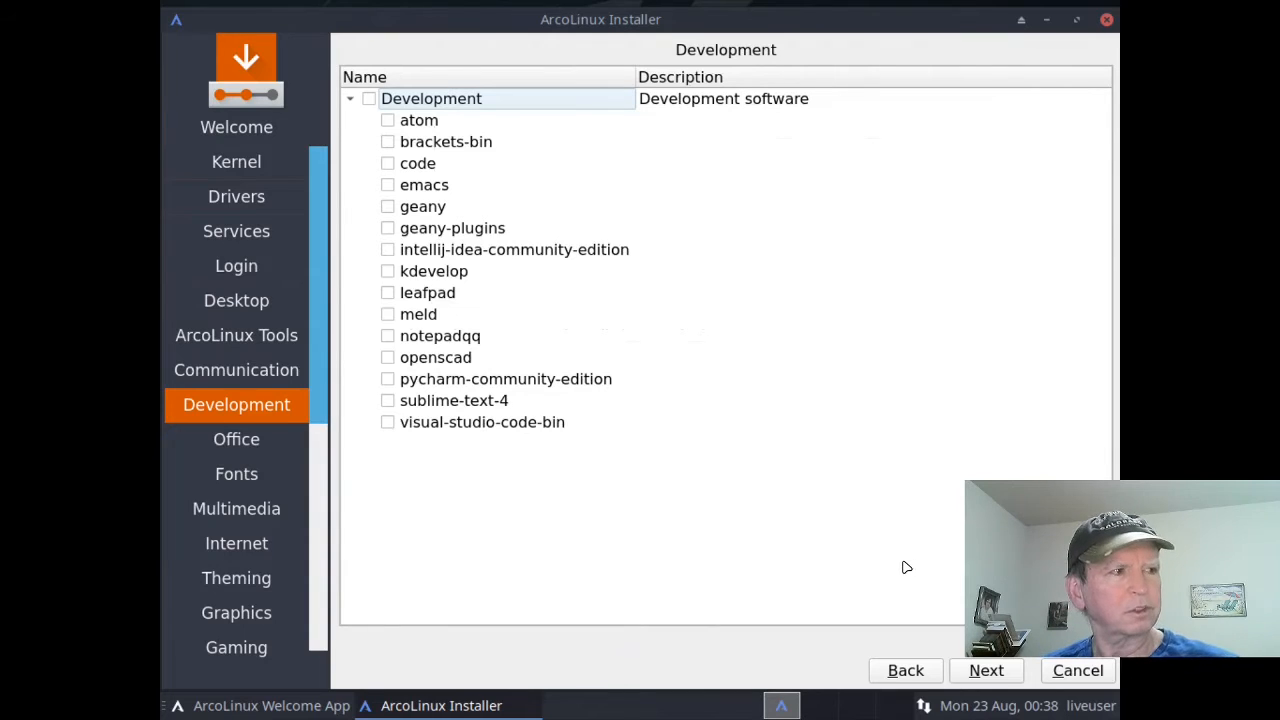
{"action": "mouse_move", "coordinate": [908, 562]}
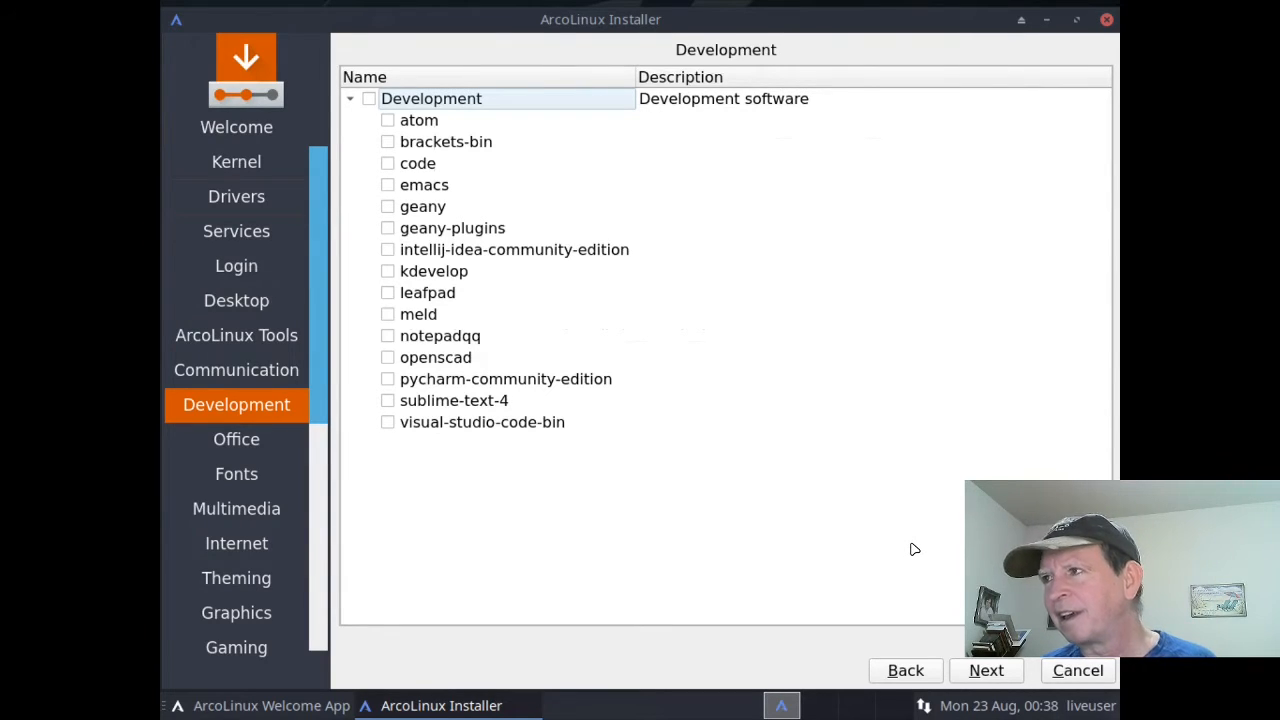
{"action": "mouse_move", "coordinate": [957, 630]}
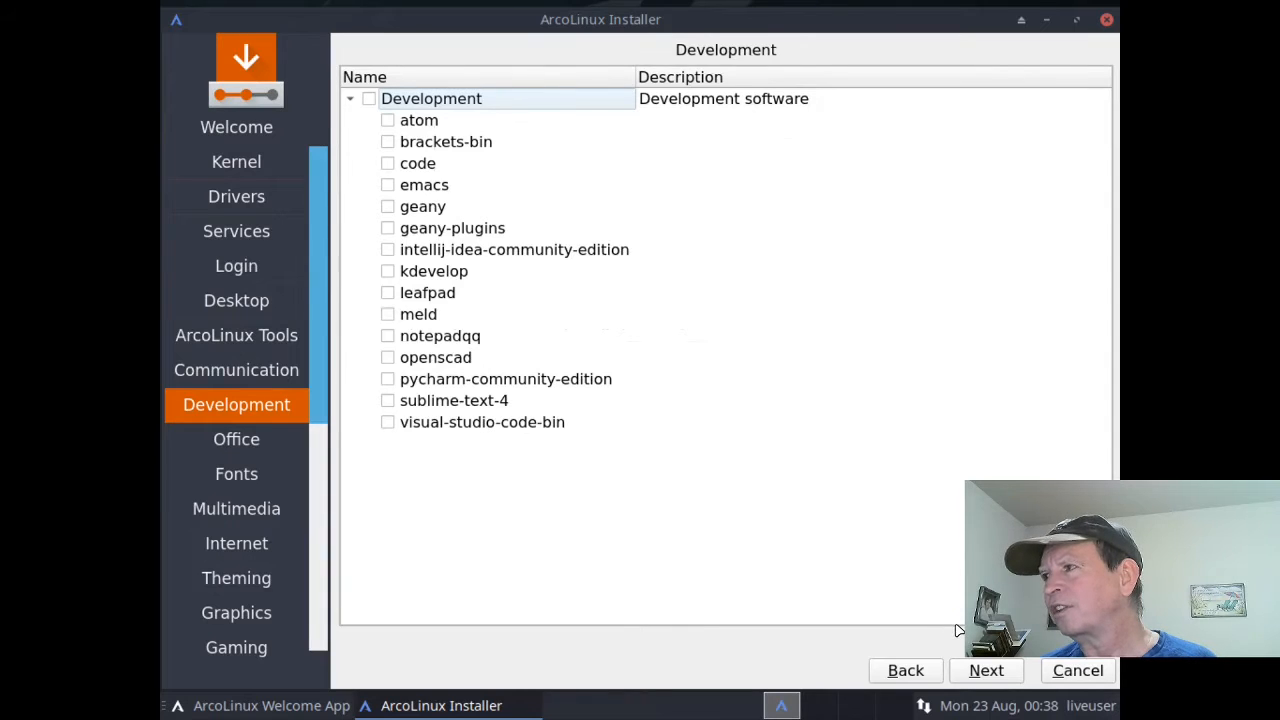
{"action": "left_click", "coordinate": [236, 438]}
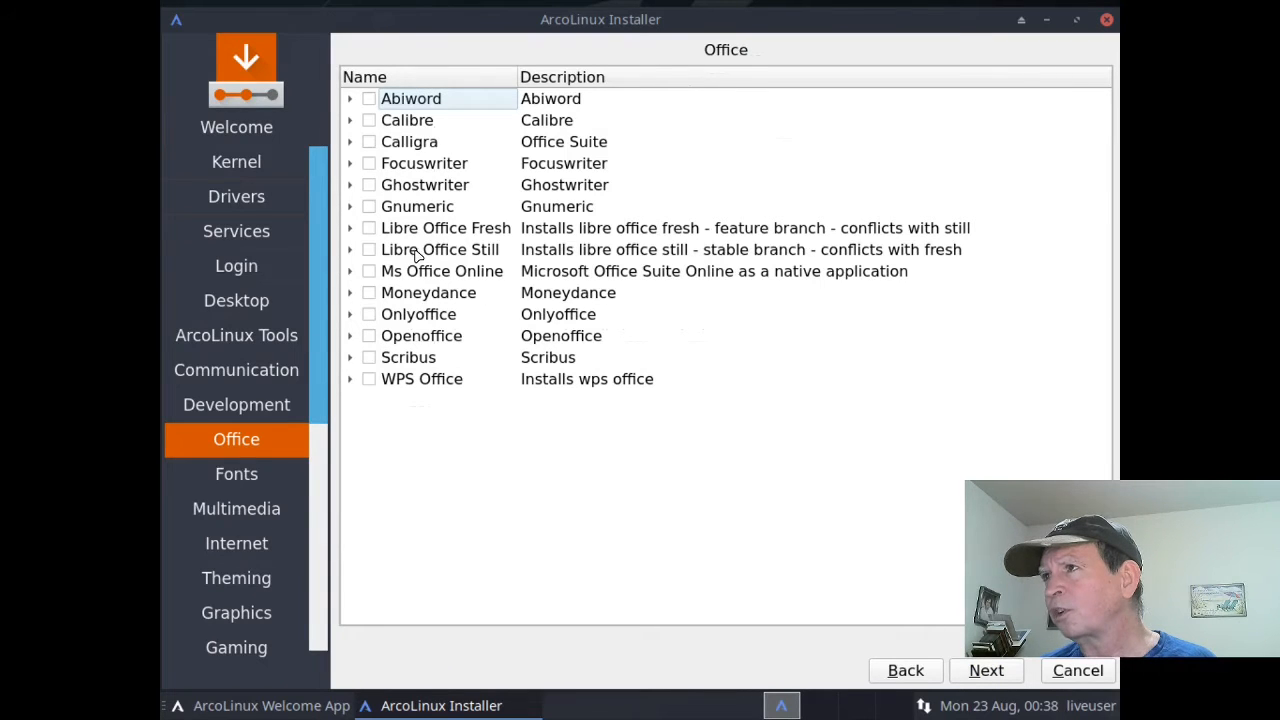
{"action": "mouse_move", "coordinate": [391, 231]}
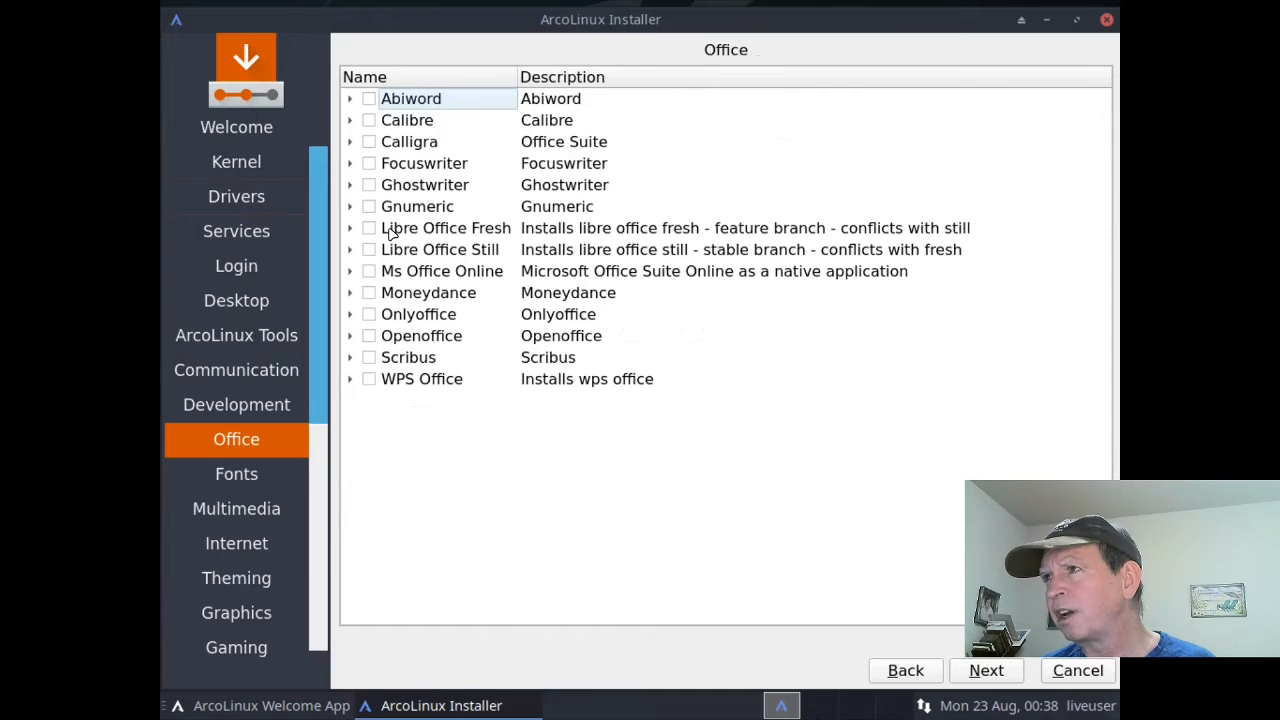
{"action": "mouse_move", "coordinate": [398, 258]}
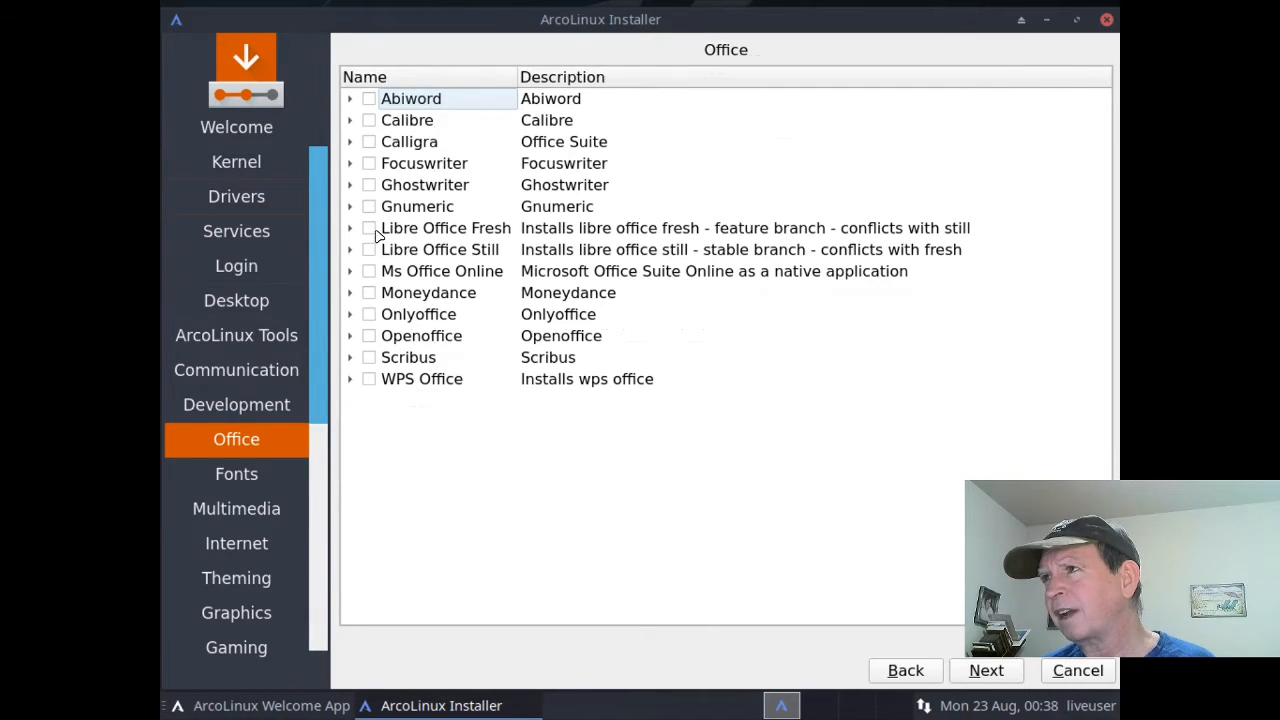
Step: Tick Libre Office Fresh, tick the whole Fonts group, and reach the Multimedia page
{"action": "left_click", "coordinate": [369, 227]}
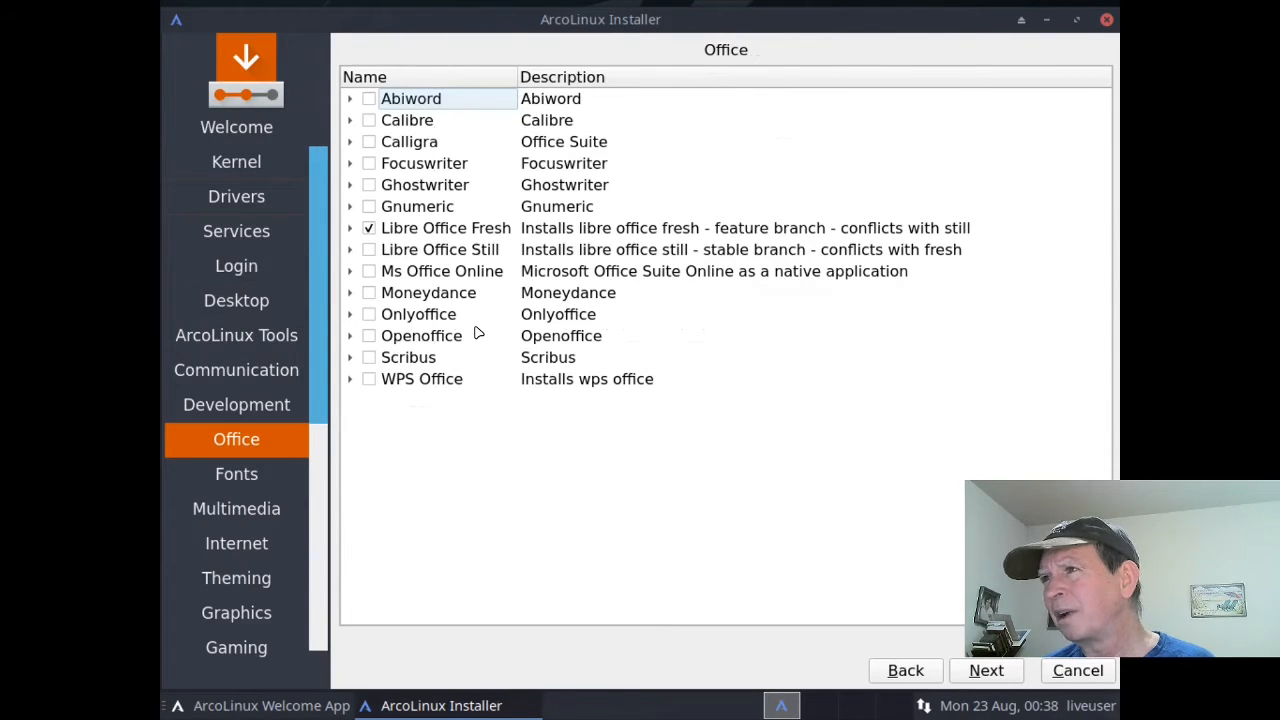
{"action": "mouse_move", "coordinate": [810, 562]}
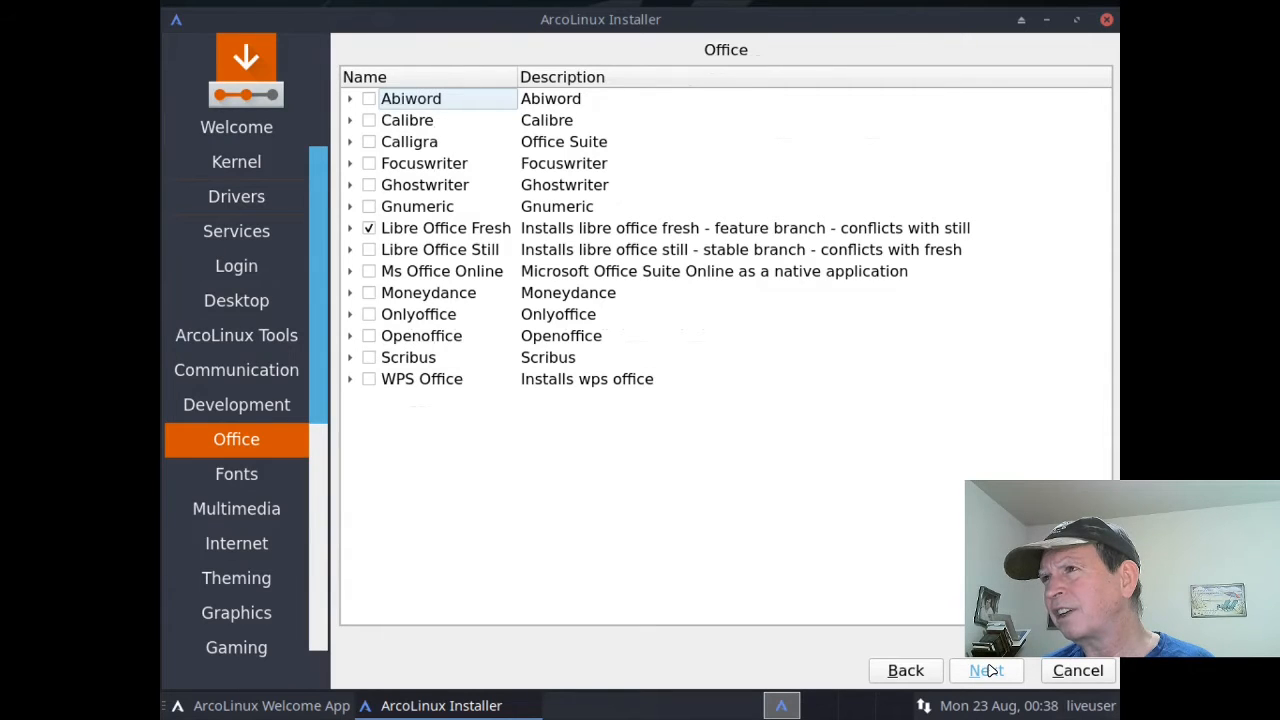
{"action": "left_click", "coordinate": [236, 473]}
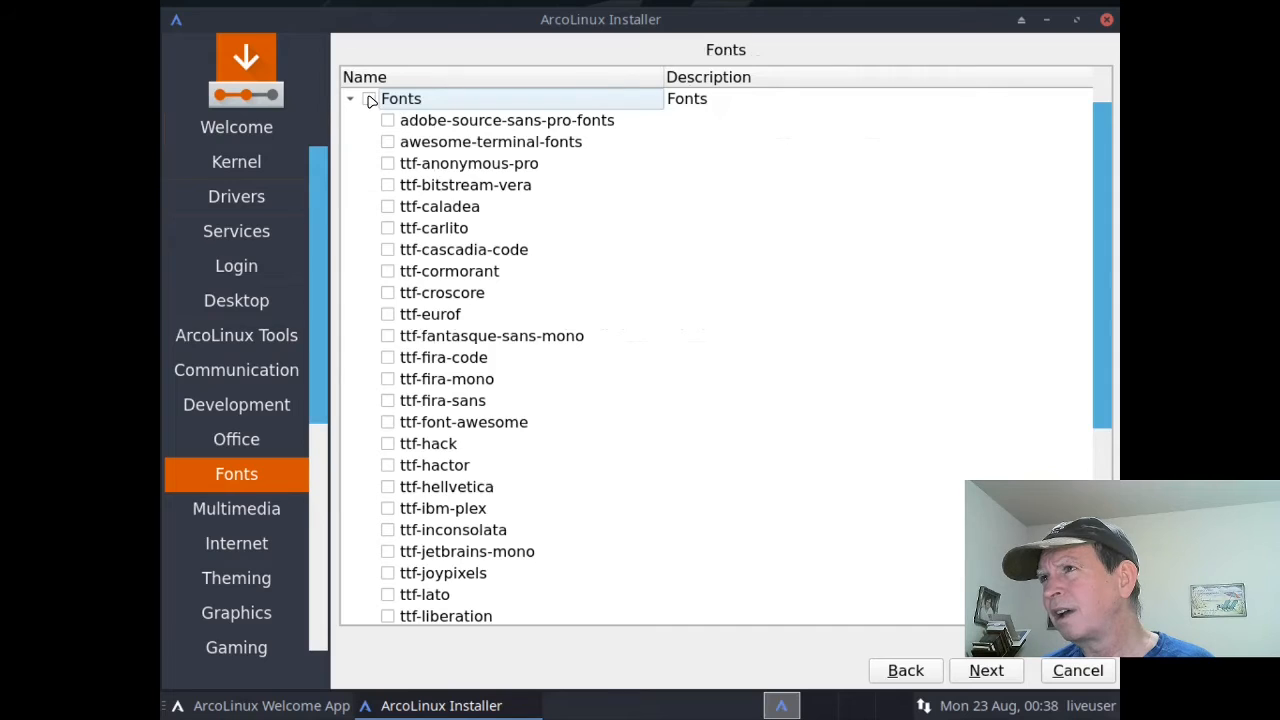
{"action": "left_click", "coordinate": [368, 98]}
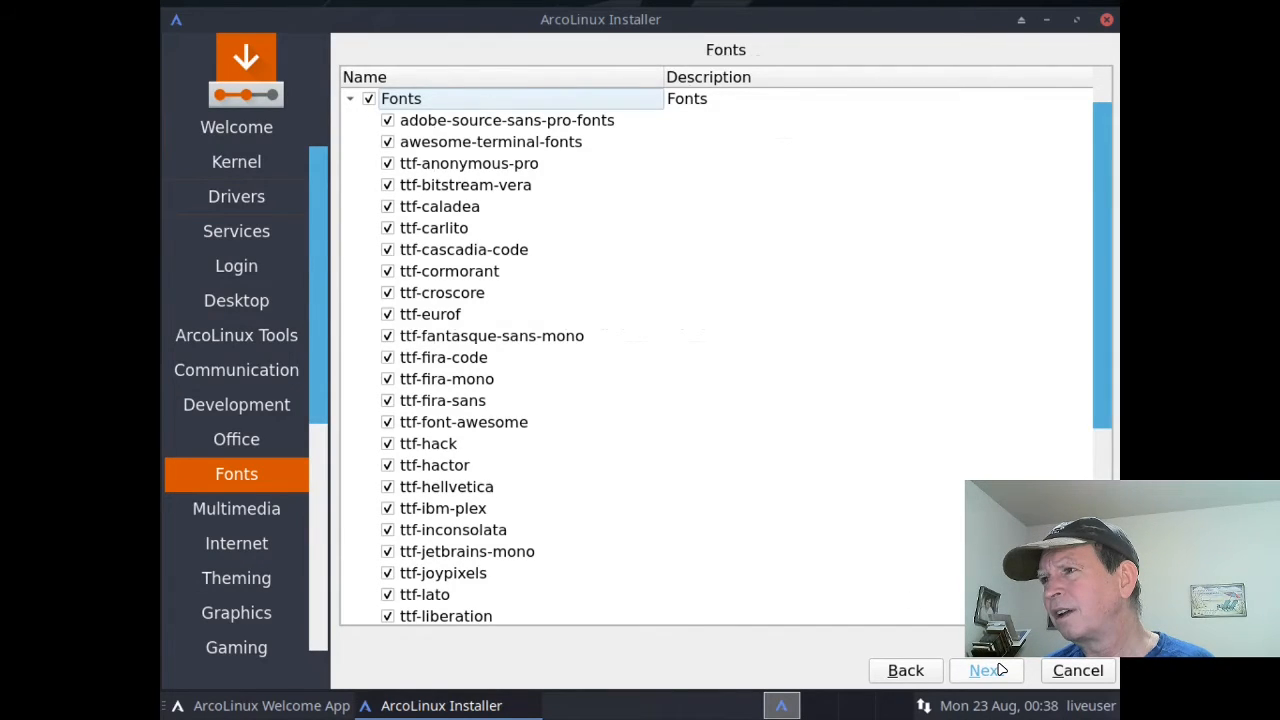
{"action": "left_click", "coordinate": [236, 508]}
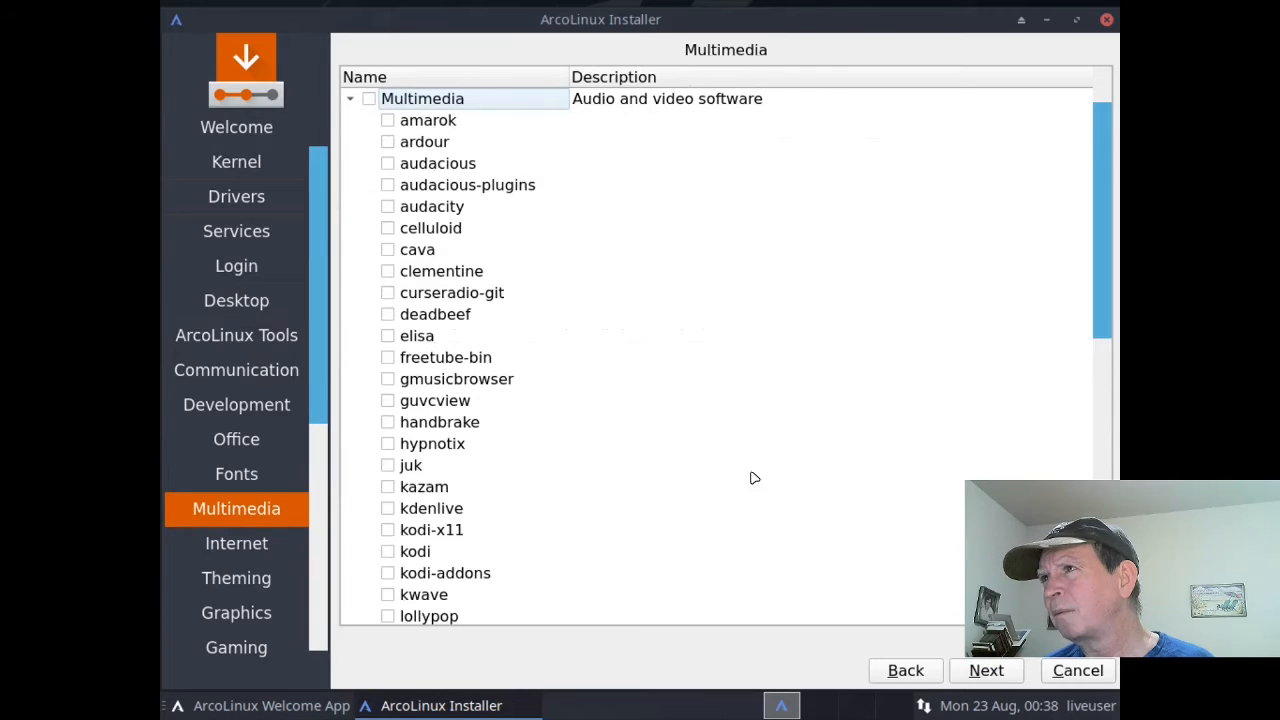
{"action": "mouse_move", "coordinate": [599, 344]}
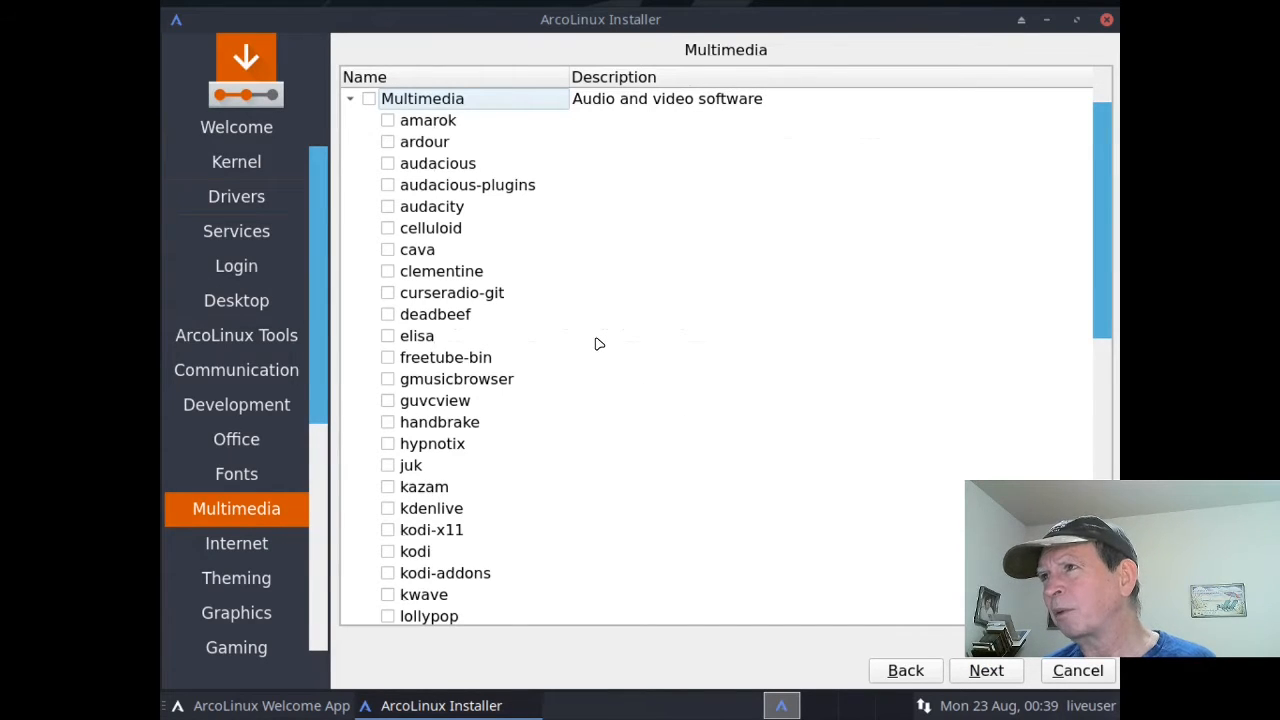
{"action": "mouse_move", "coordinate": [404, 227]}
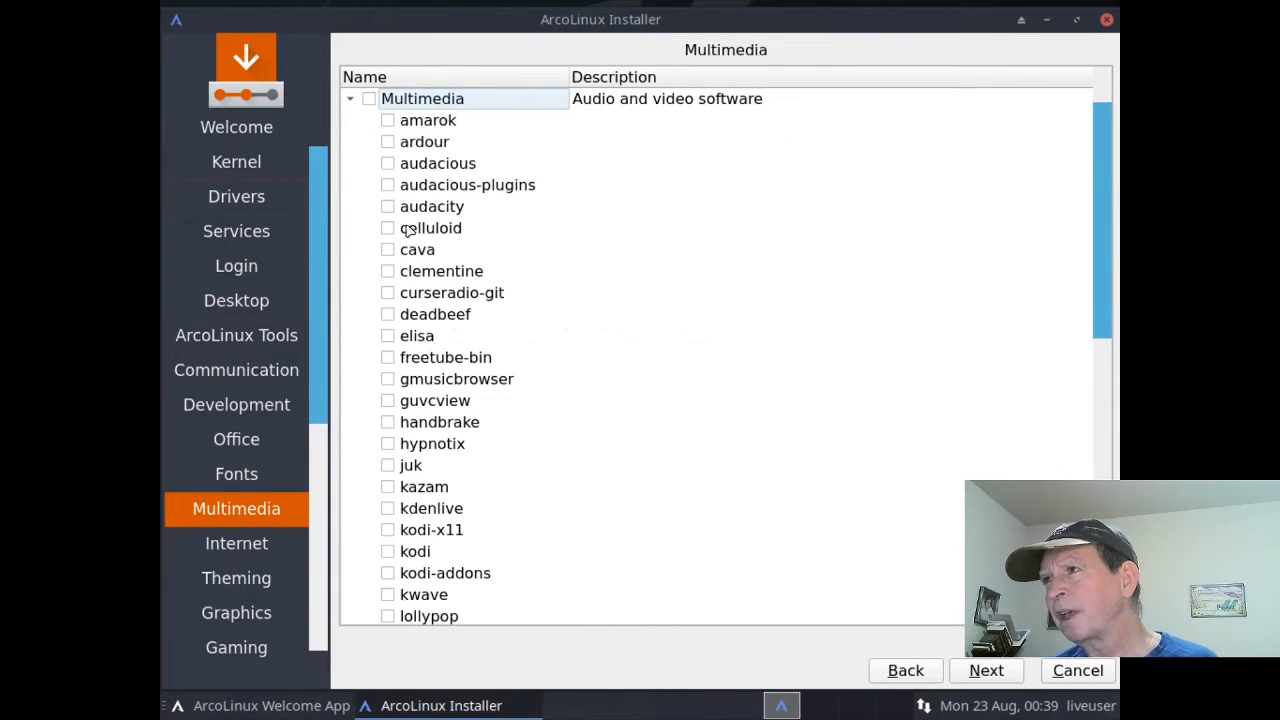
Step: Keep celluloid ticked, scroll the Multimedia list, then advance to the Internet page
{"action": "left_click", "coordinate": [368, 98]}
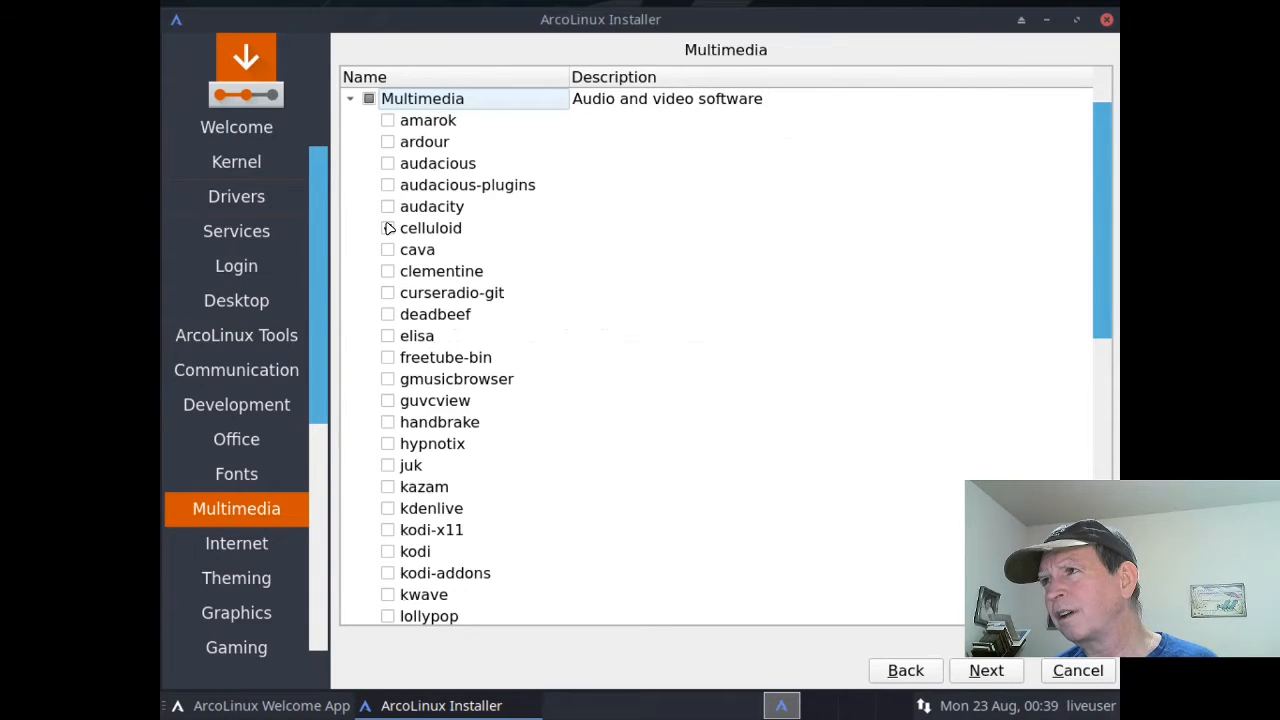
{"action": "left_click", "coordinate": [388, 227]}
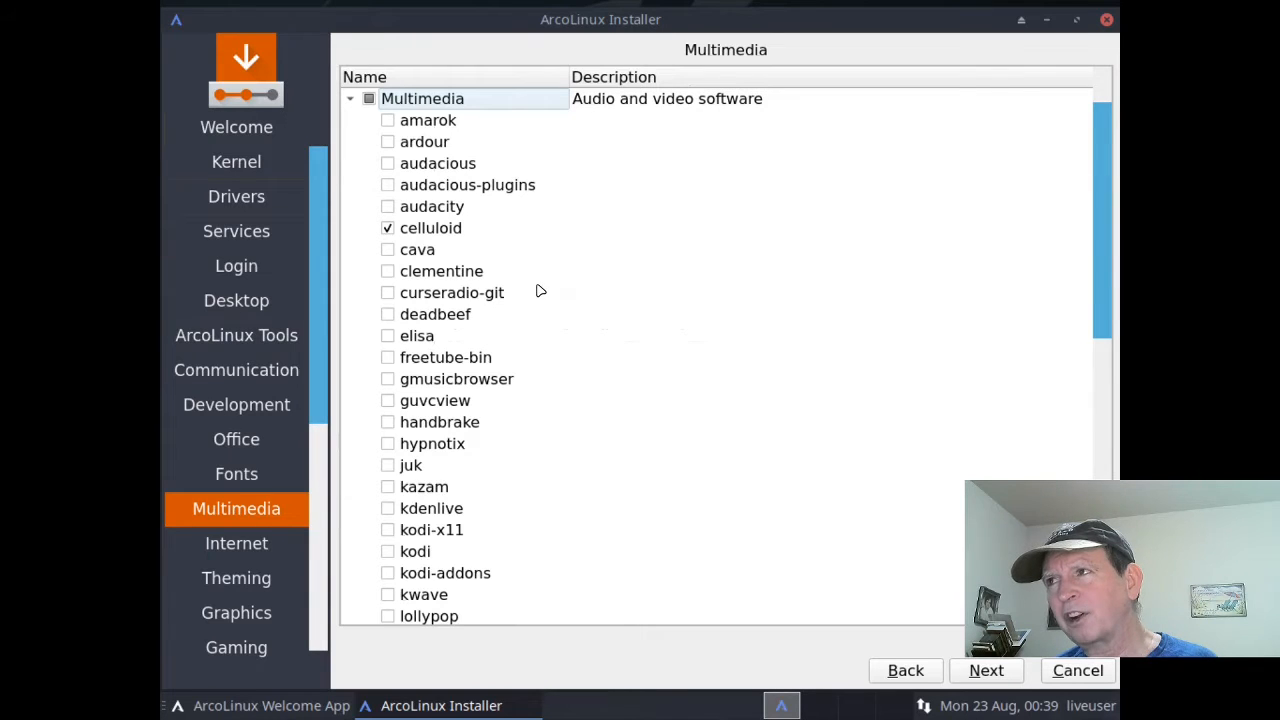
{"action": "mouse_move", "coordinate": [500, 278]}
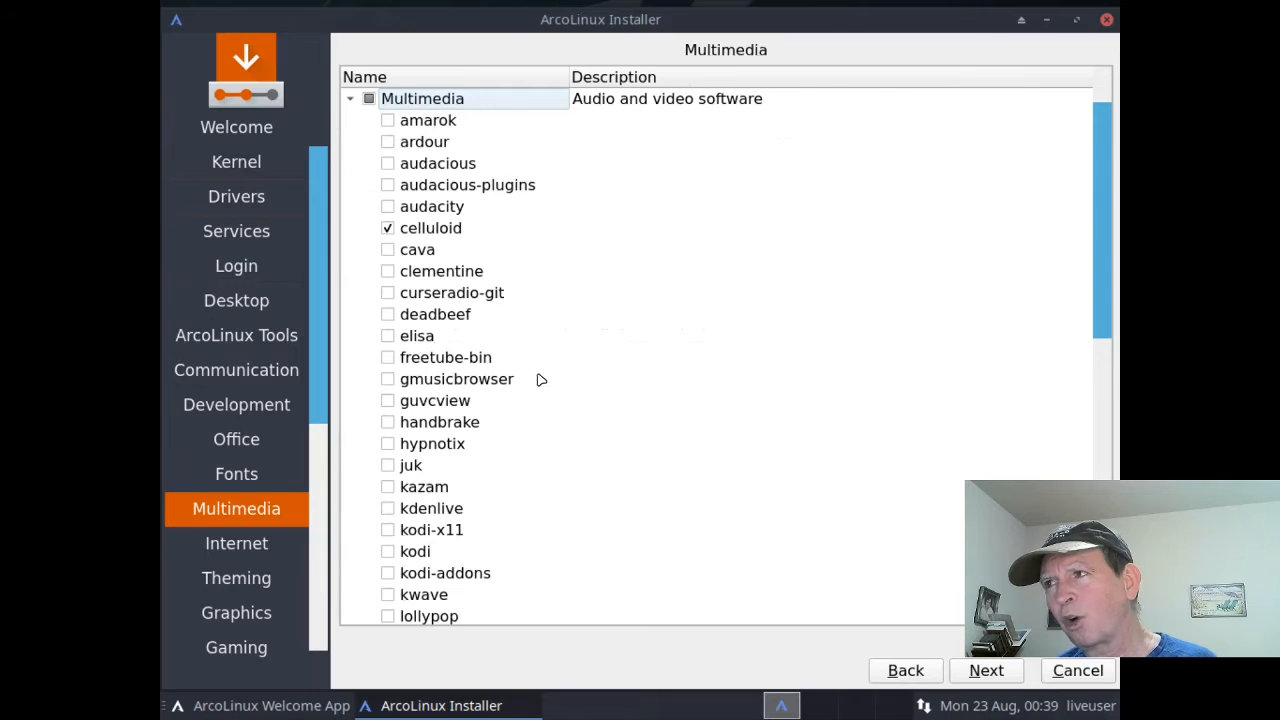
{"action": "mouse_move", "coordinate": [523, 413]}
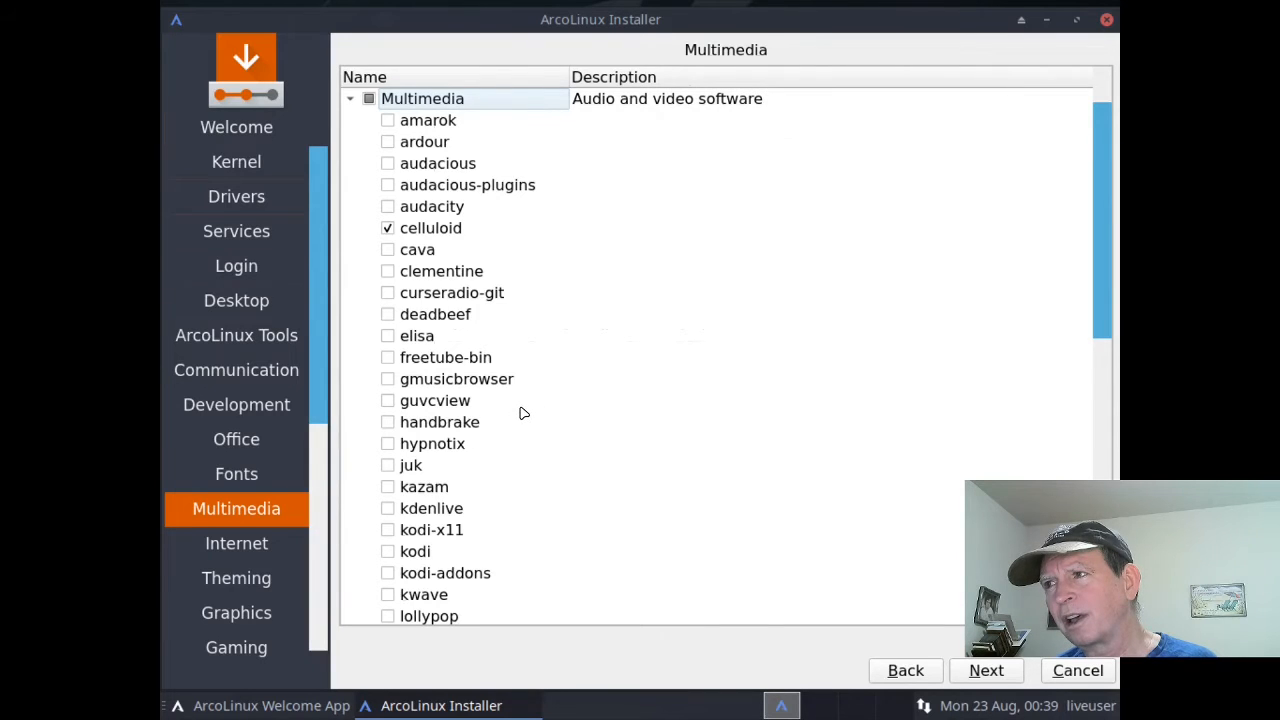
{"action": "mouse_move", "coordinate": [468, 633]}
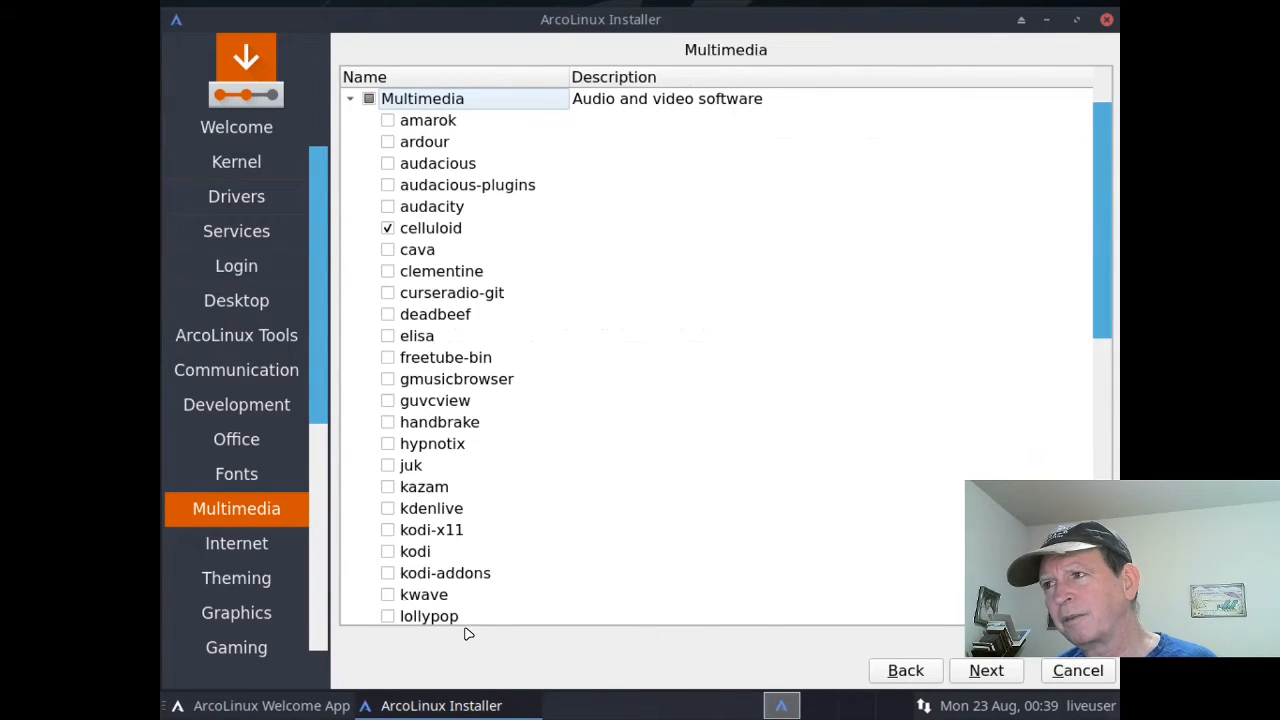
{"action": "mouse_move", "coordinate": [543, 595]}
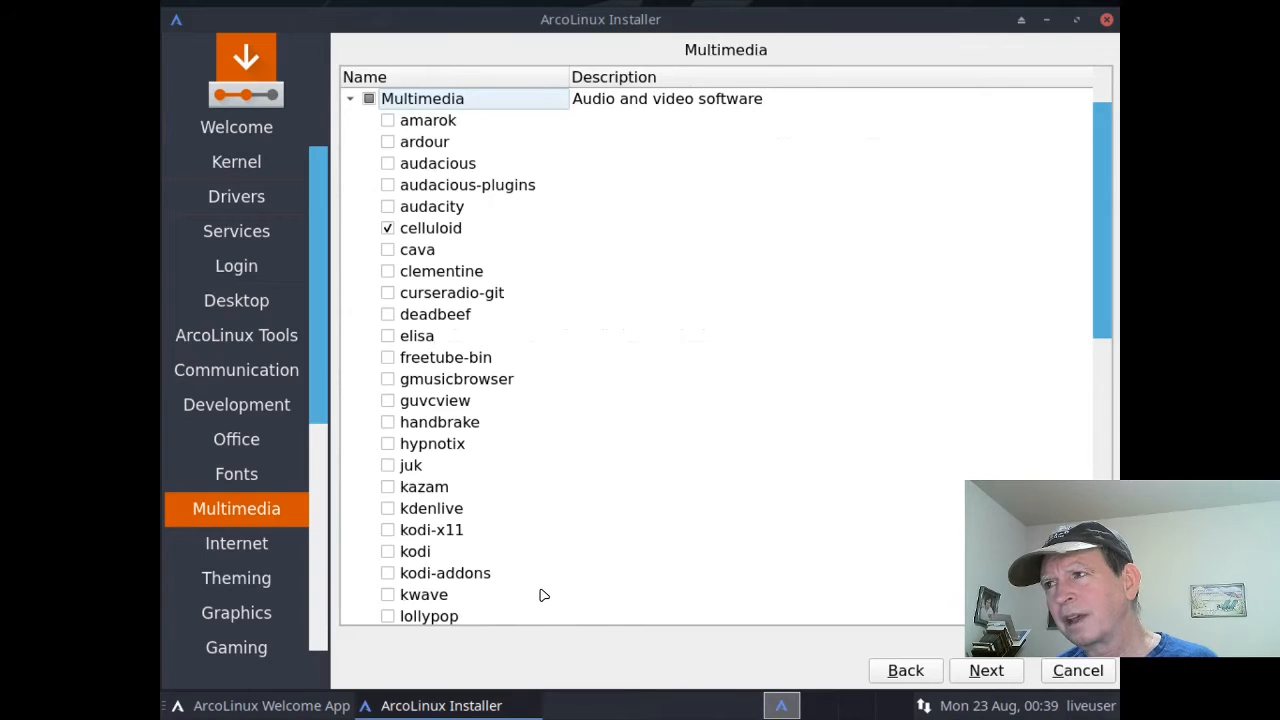
{"action": "mouse_move", "coordinate": [966, 425]}
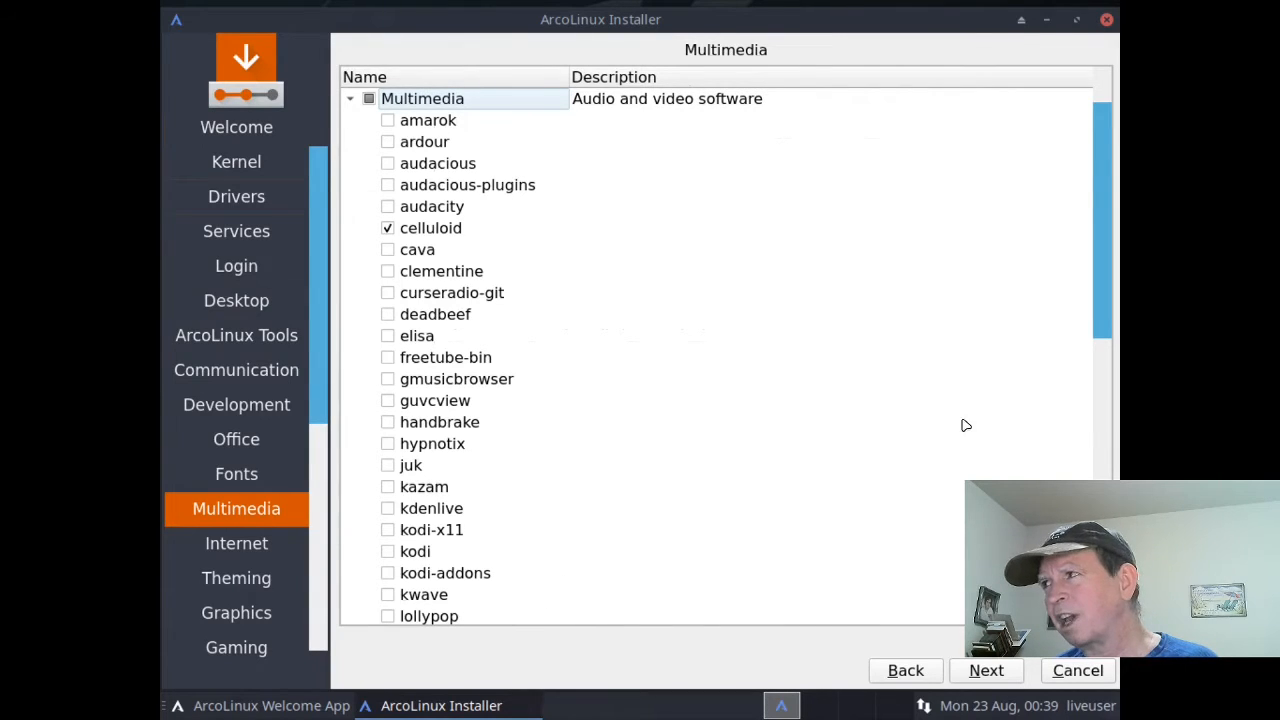
{"action": "mouse_move", "coordinate": [1100, 280]}
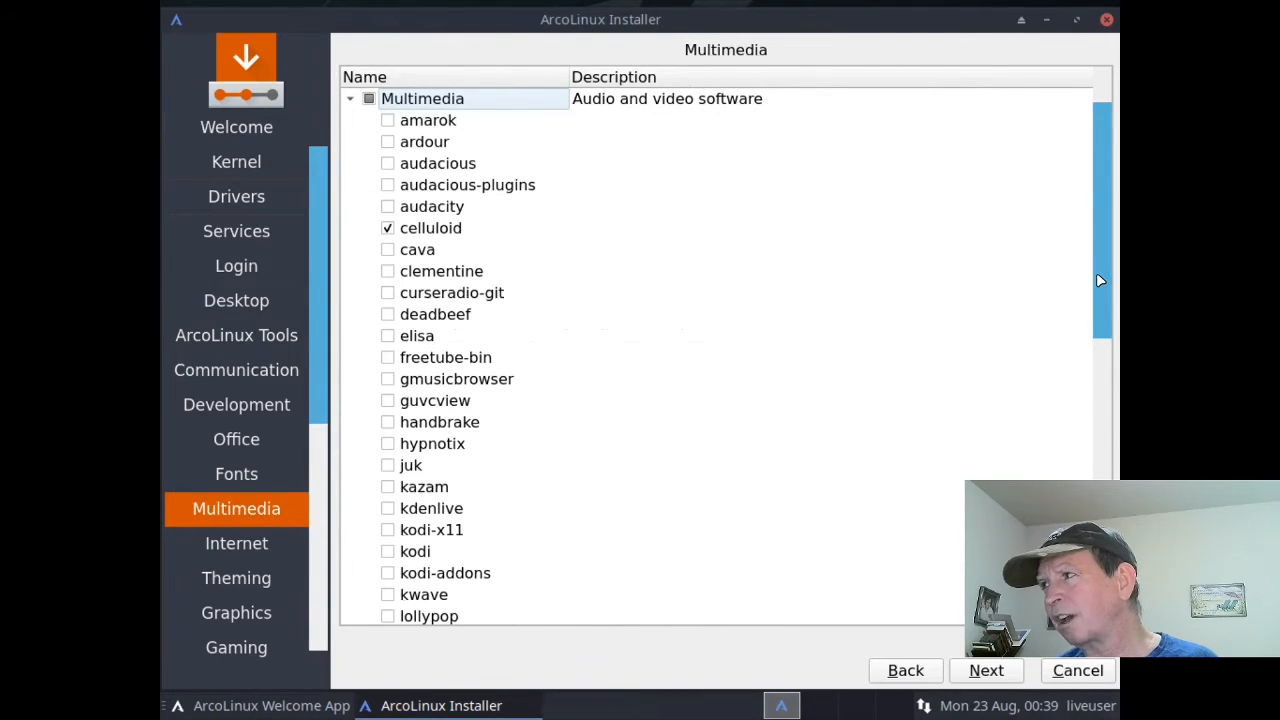
{"action": "scroll", "scroll_direction": "down", "scroll_amount": 3}
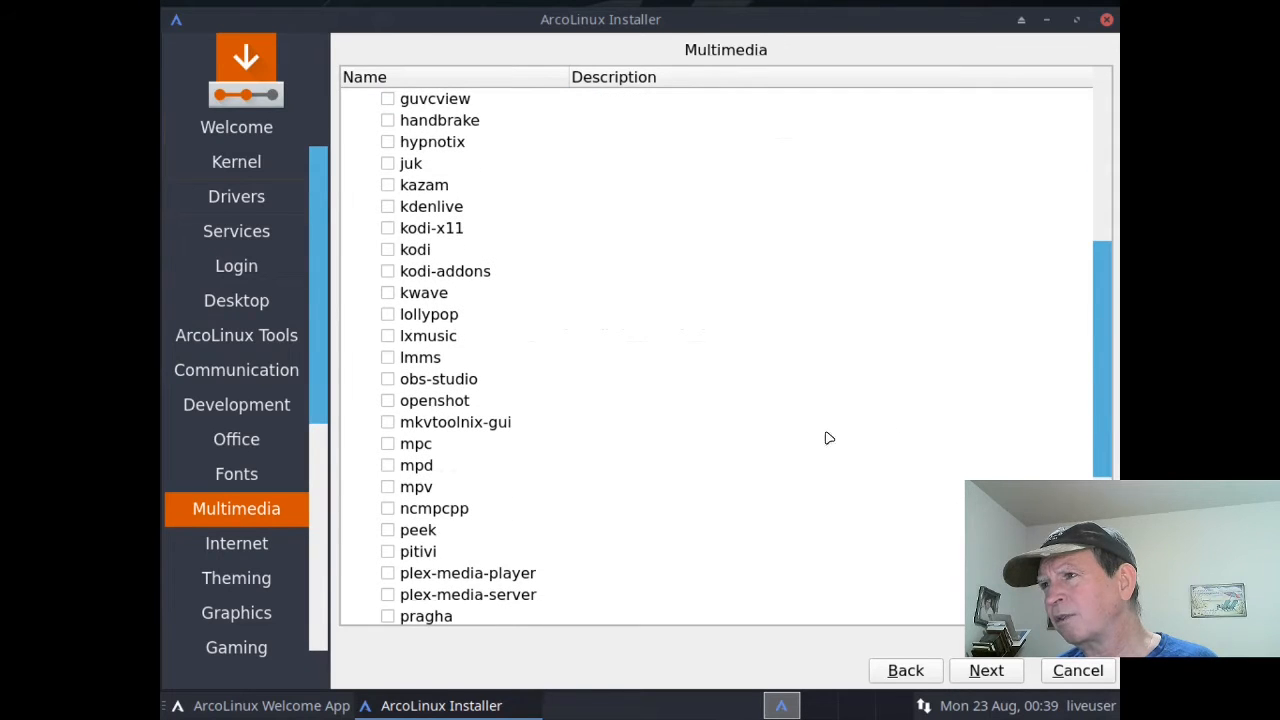
{"action": "mouse_move", "coordinate": [445, 470]}
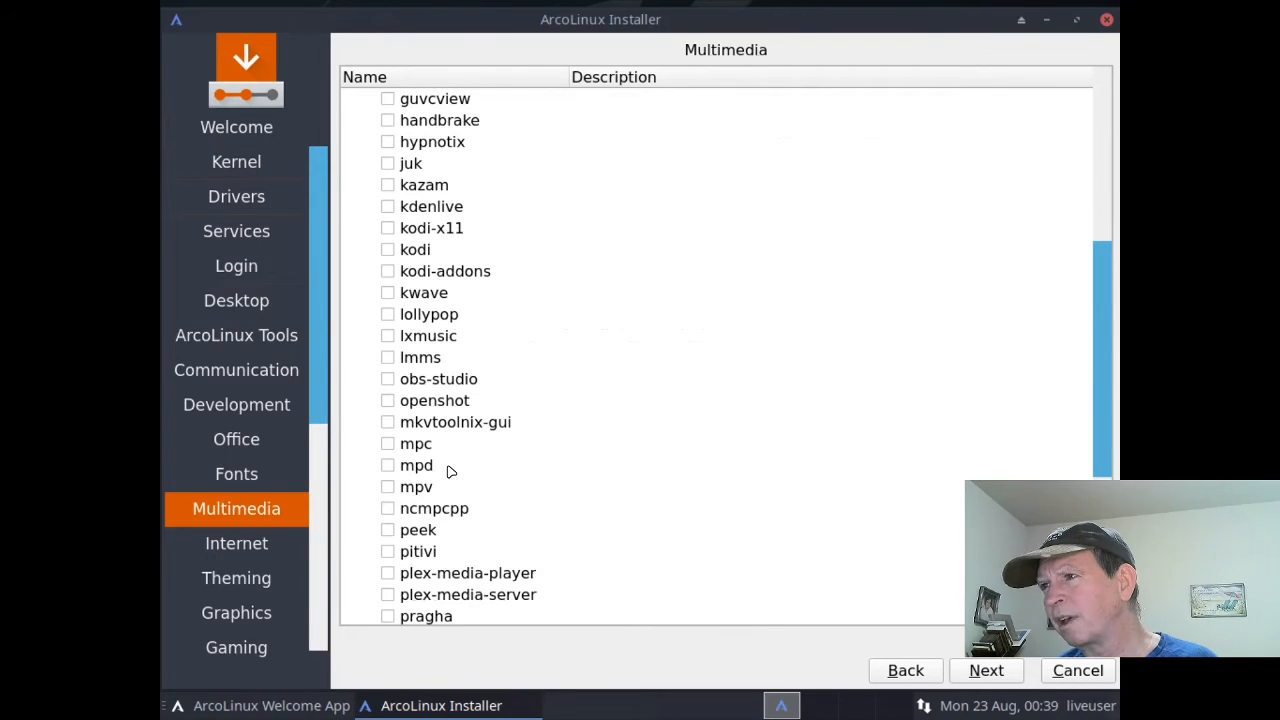
{"action": "mouse_move", "coordinate": [473, 471]}
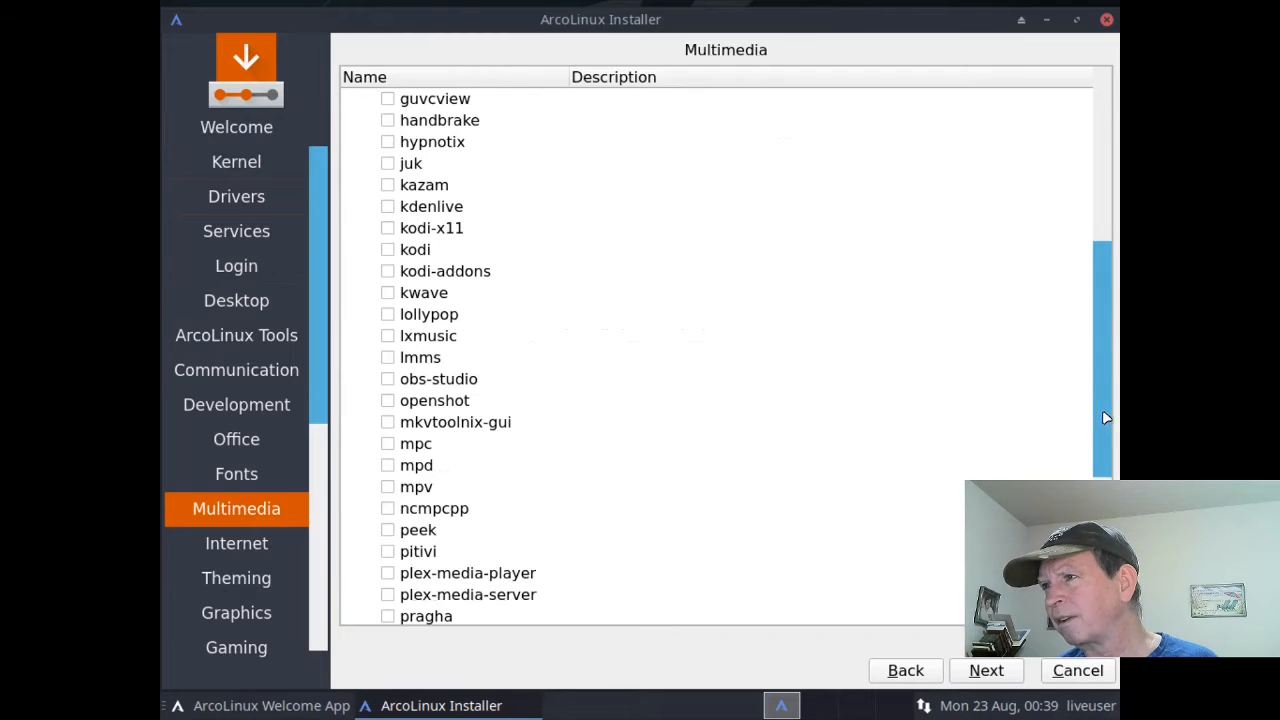
{"action": "scroll", "scroll_direction": "down", "scroll_amount": 3}
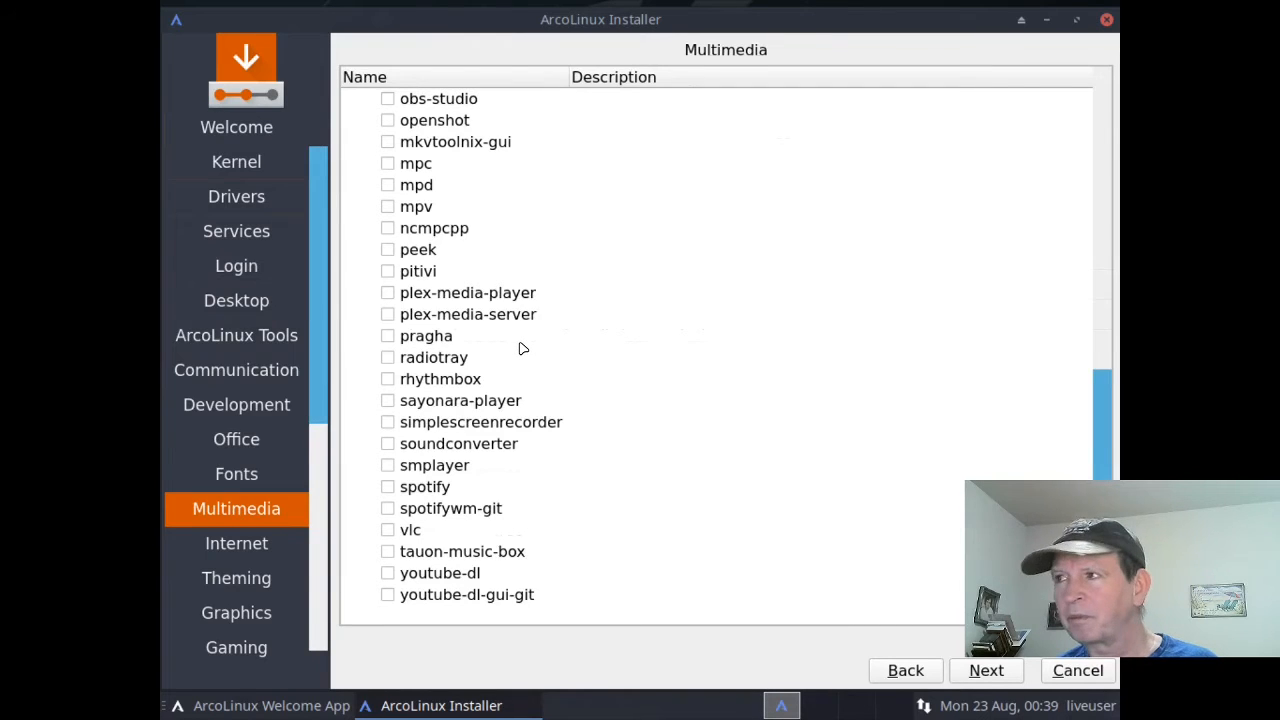
{"action": "mouse_move", "coordinate": [836, 558]}
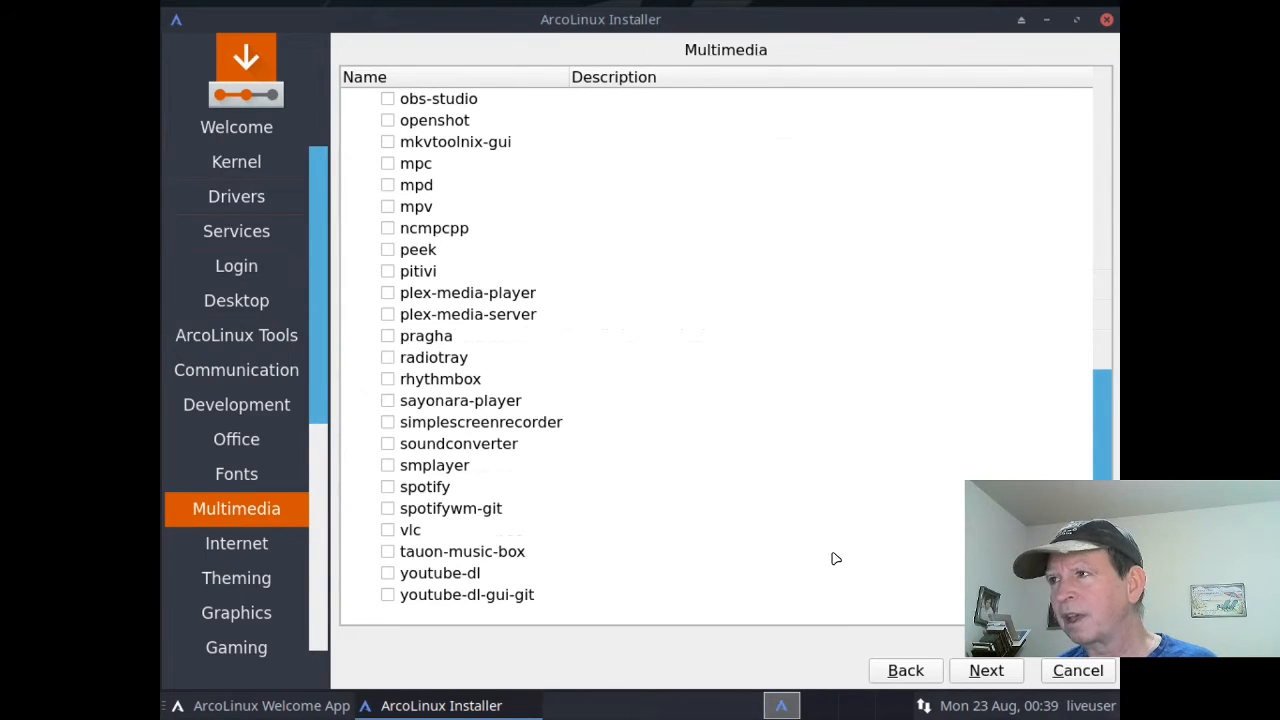
{"action": "left_click", "coordinate": [236, 543]}
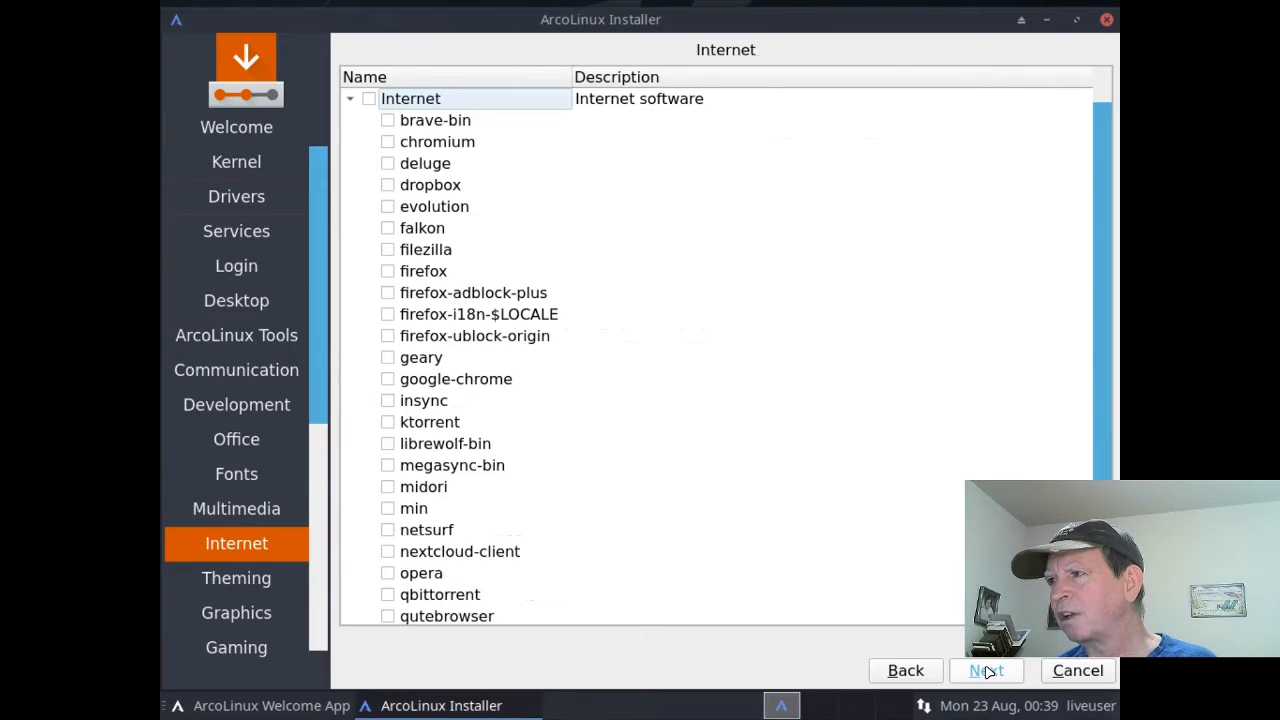
{"action": "mouse_move", "coordinate": [553, 387]}
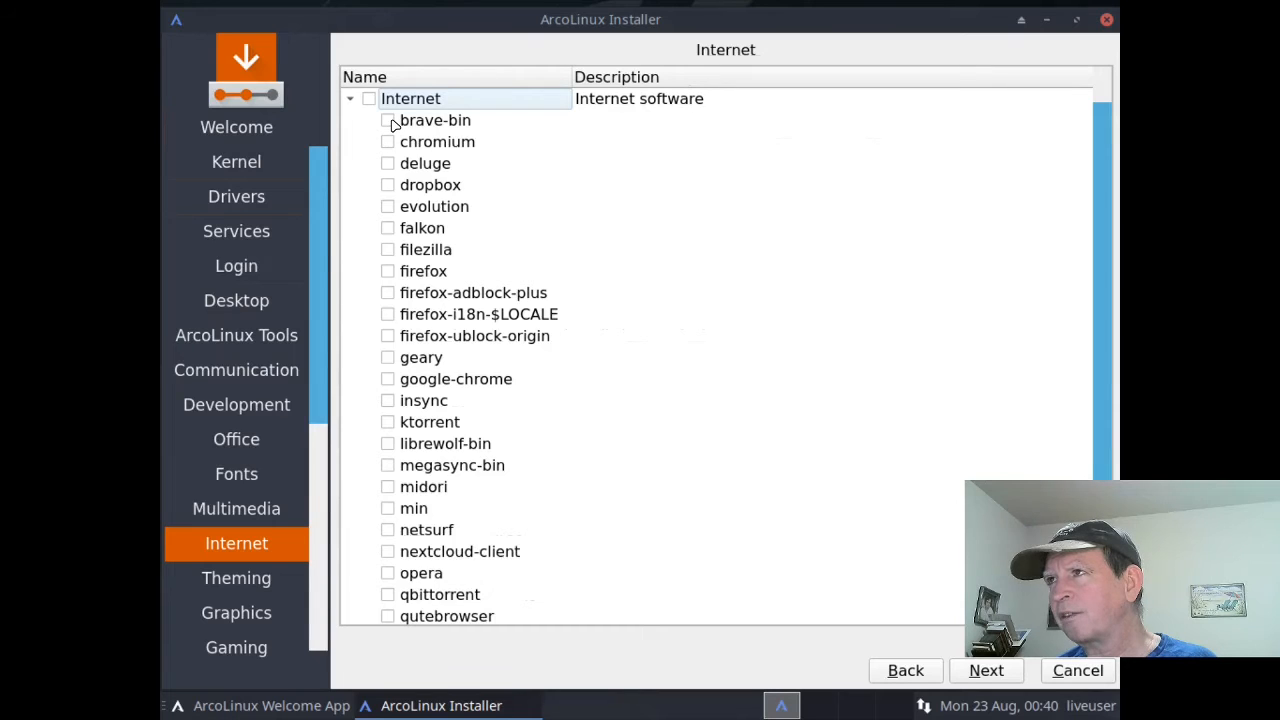
Step: Tick brave-bin and firefox under Internet, then advance to the Theming page
{"action": "left_click", "coordinate": [388, 120]}
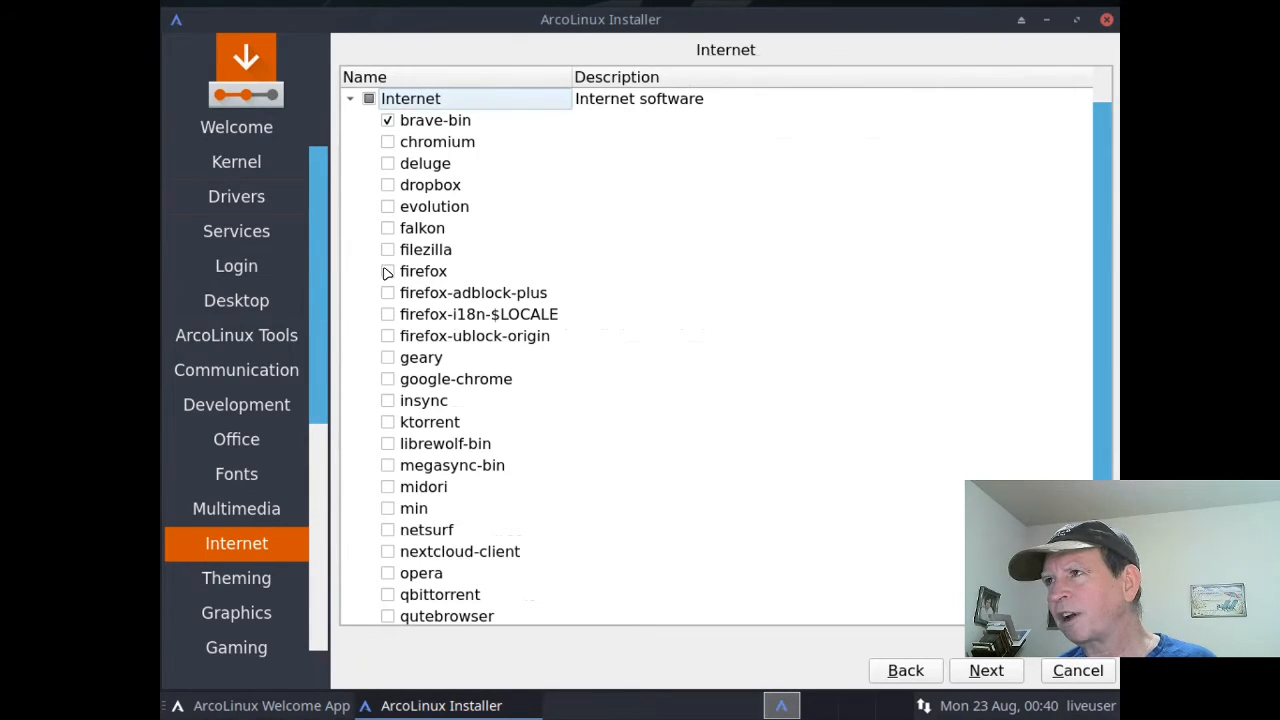
{"action": "left_click", "coordinate": [388, 271]}
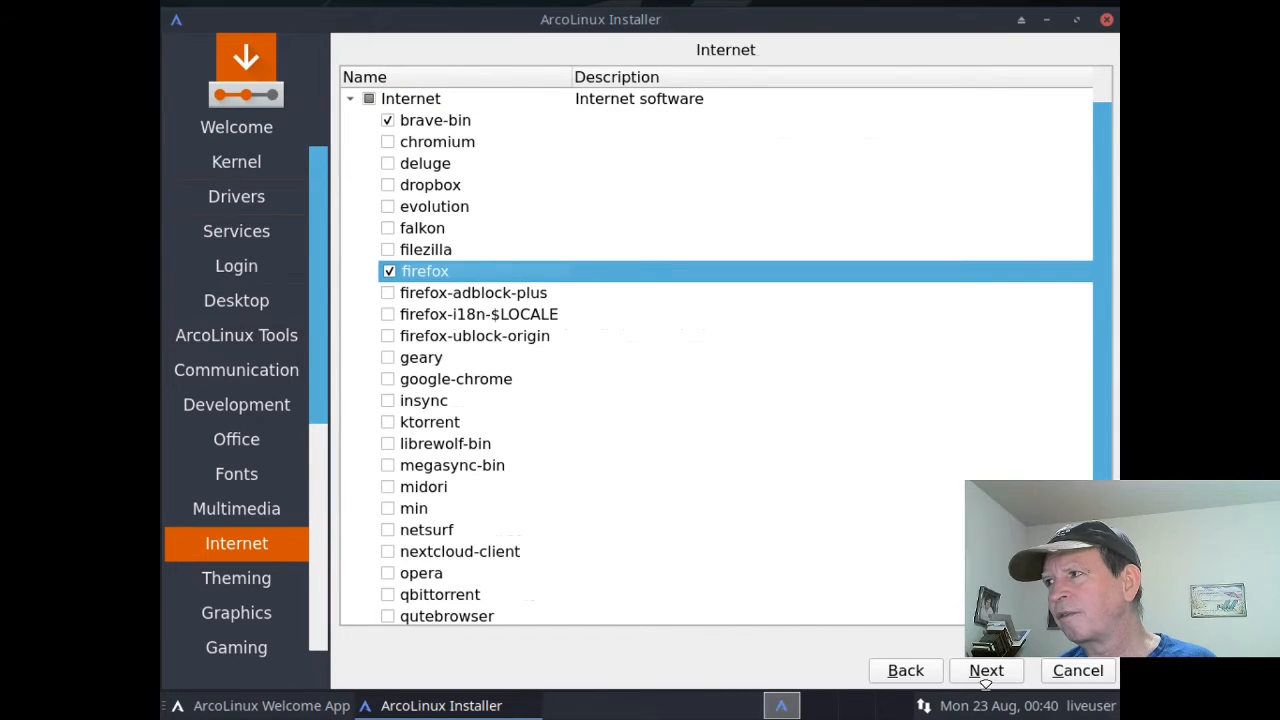
{"action": "left_click", "coordinate": [236, 578]}
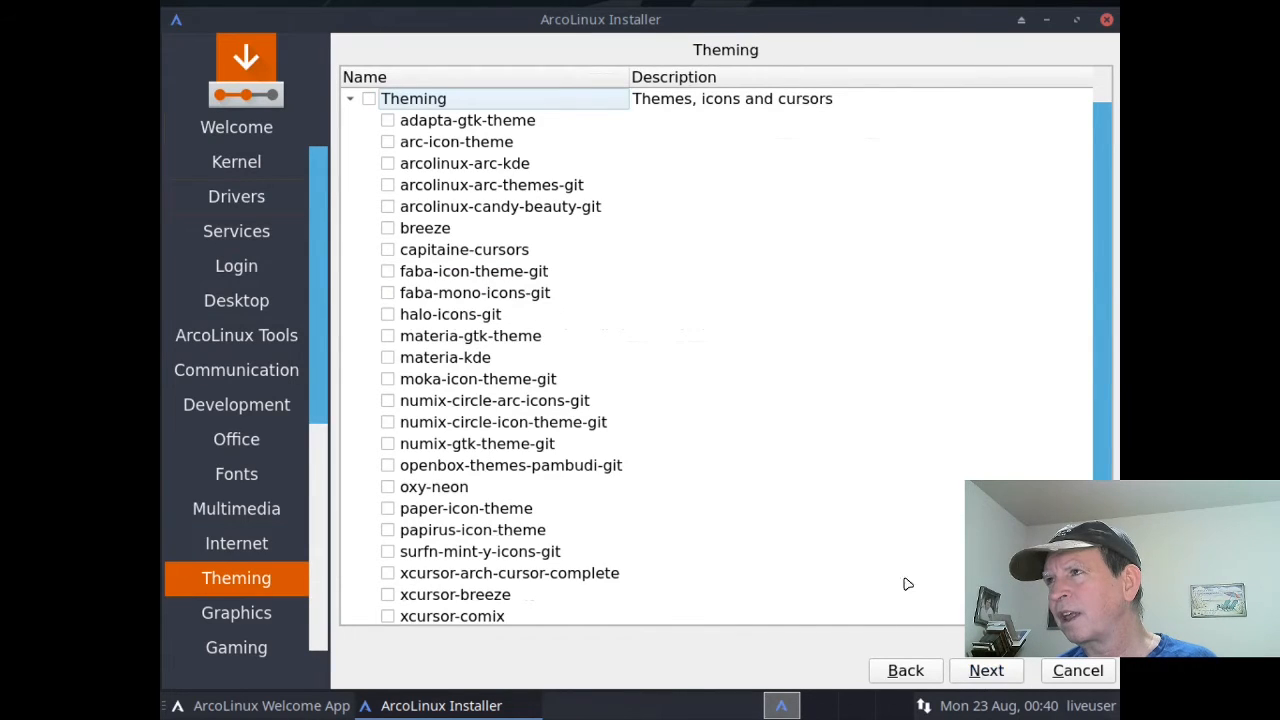
{"action": "mouse_move", "coordinate": [688, 335]}
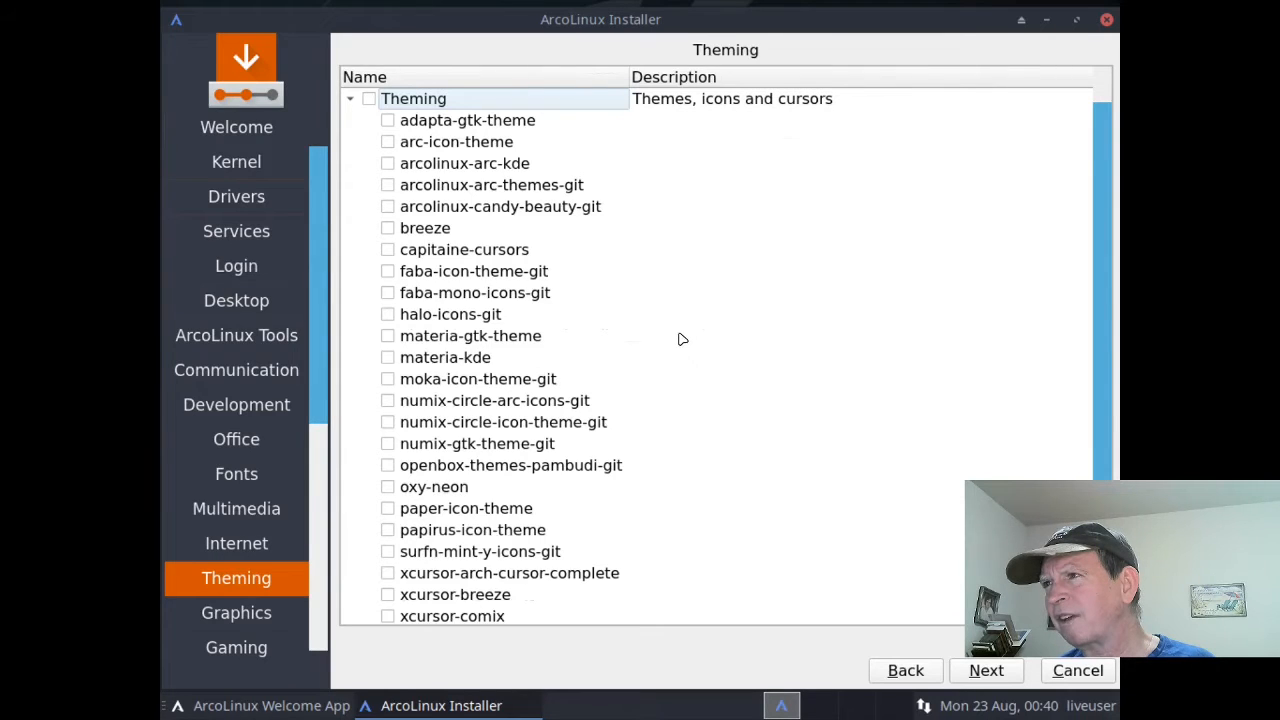
{"action": "mouse_move", "coordinate": [668, 359]}
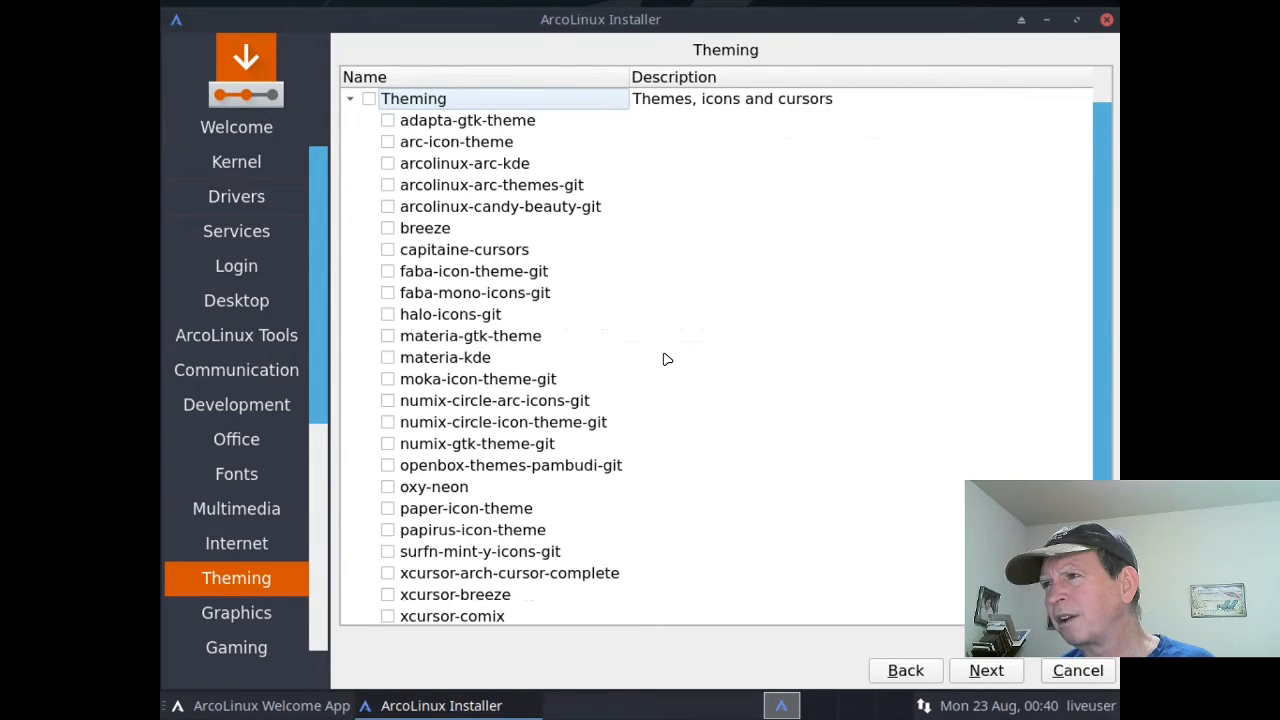
{"action": "mouse_move", "coordinate": [658, 376]}
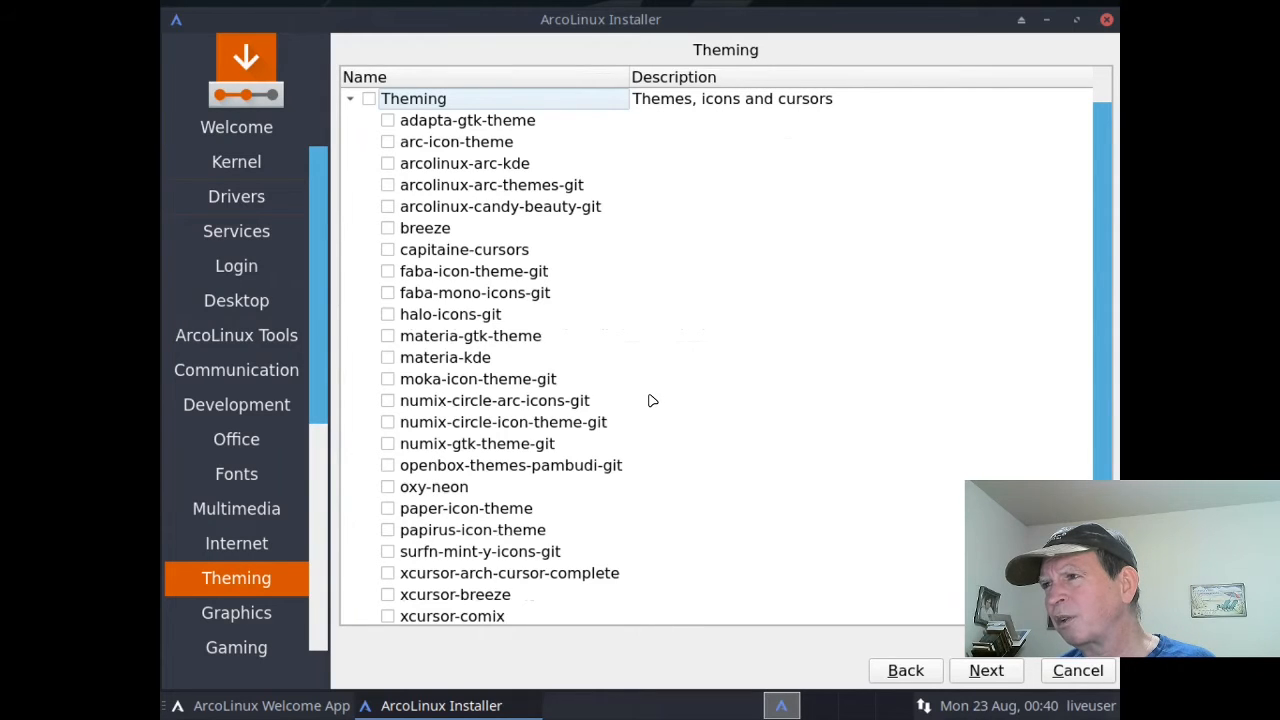
{"action": "mouse_move", "coordinate": [657, 420]}
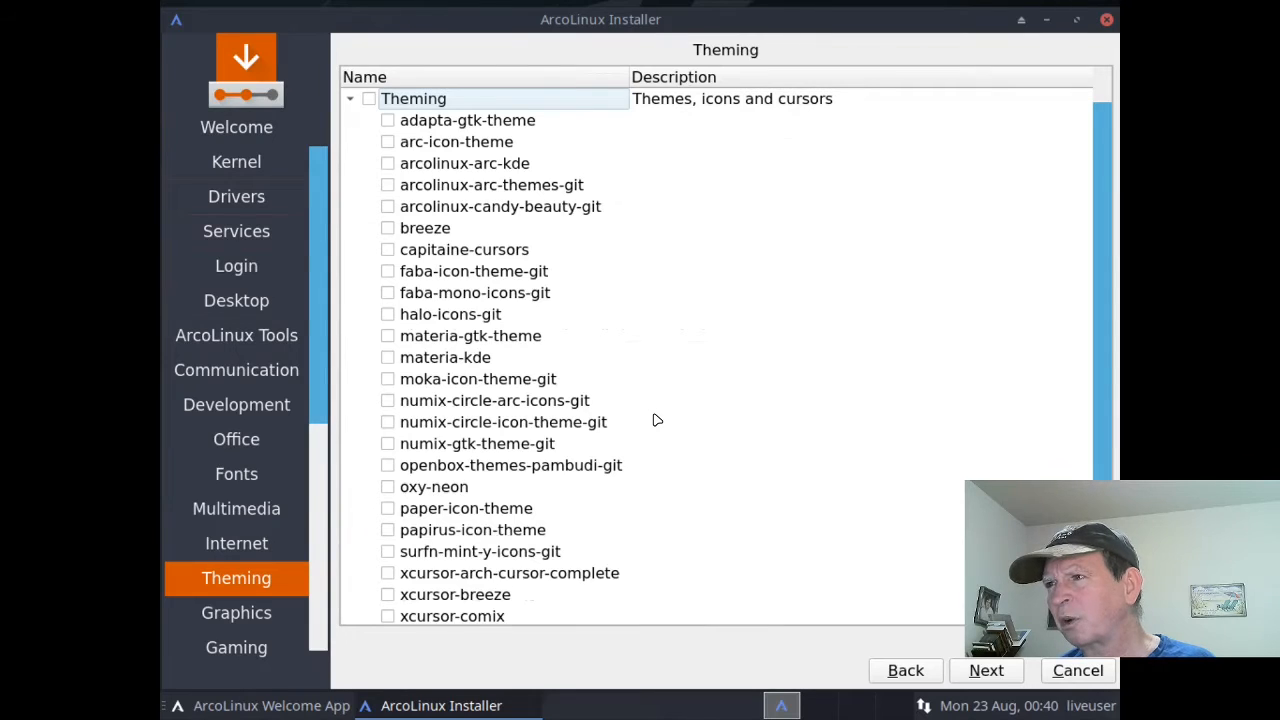
{"action": "mouse_move", "coordinate": [800, 538]}
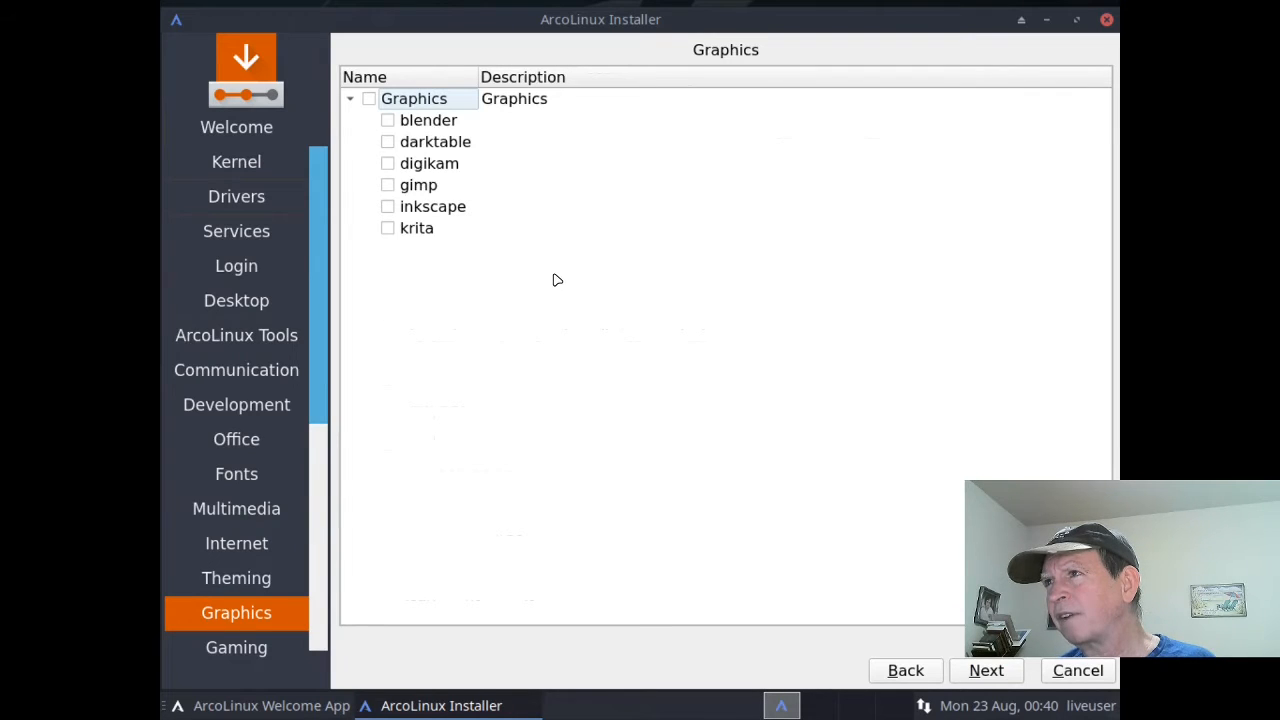
{"action": "mouse_move", "coordinate": [387, 211]}
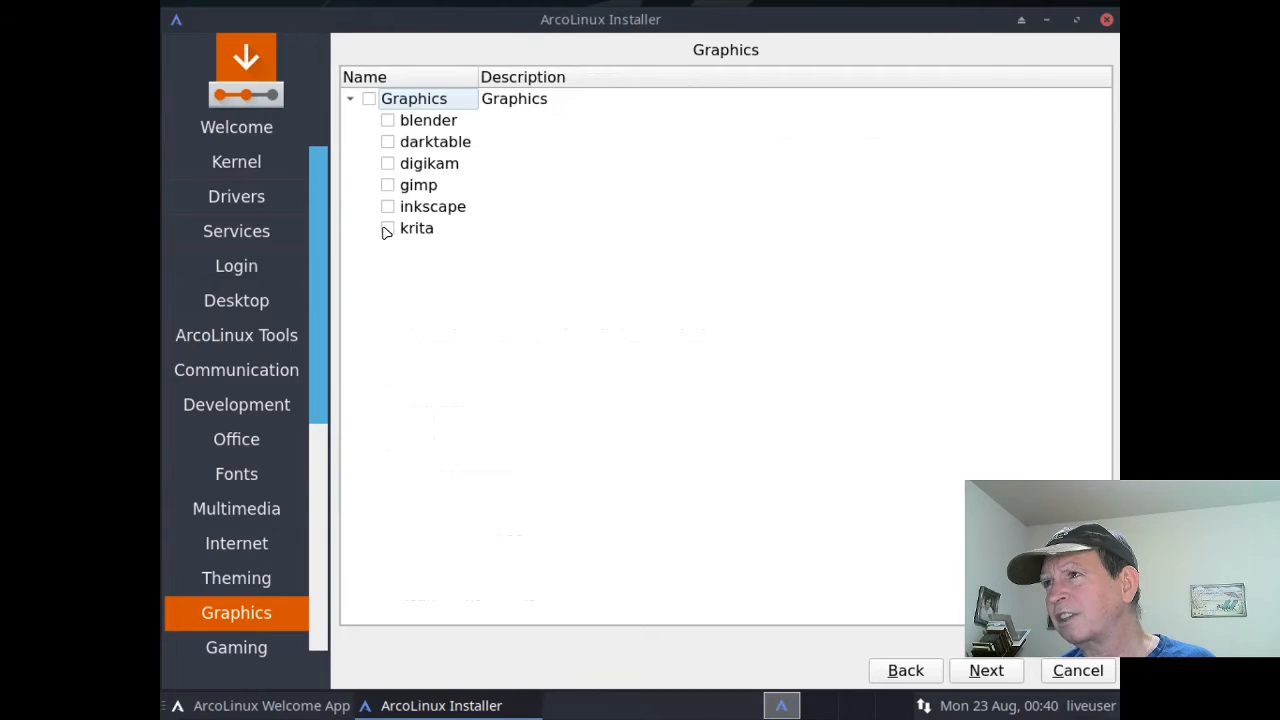
{"action": "mouse_move", "coordinate": [390, 187]}
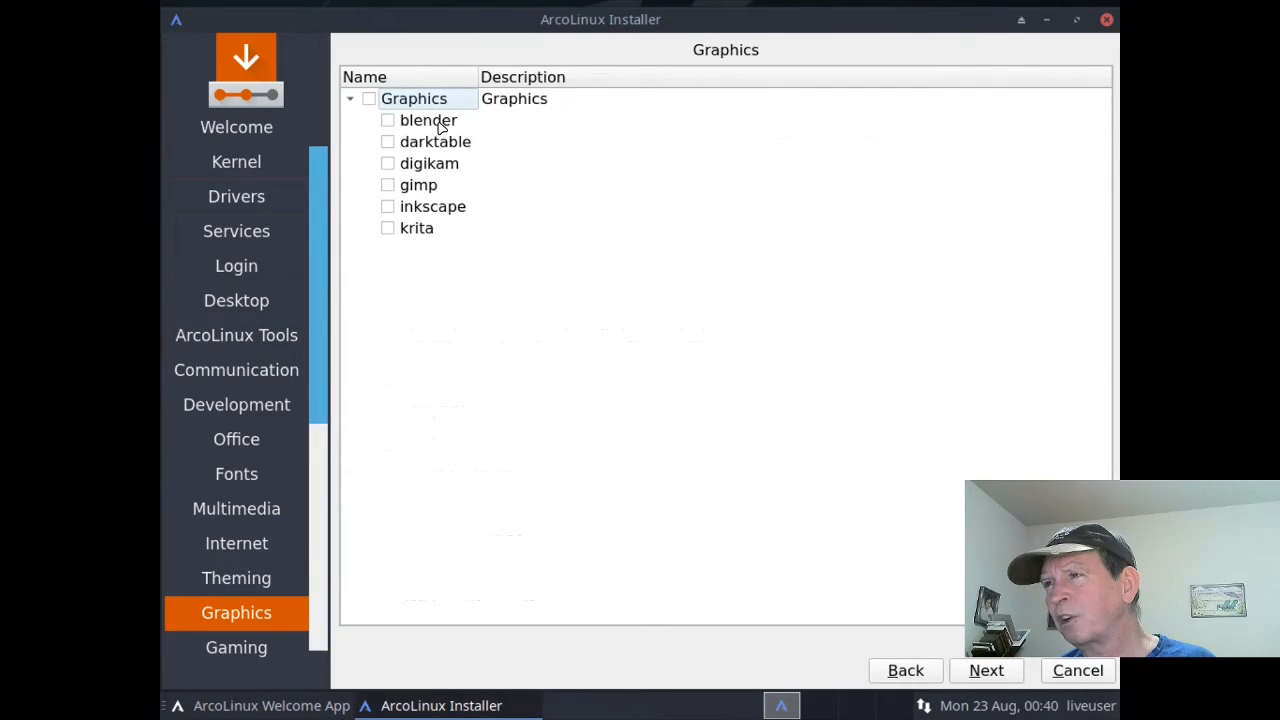
{"action": "mouse_move", "coordinate": [432, 167]}
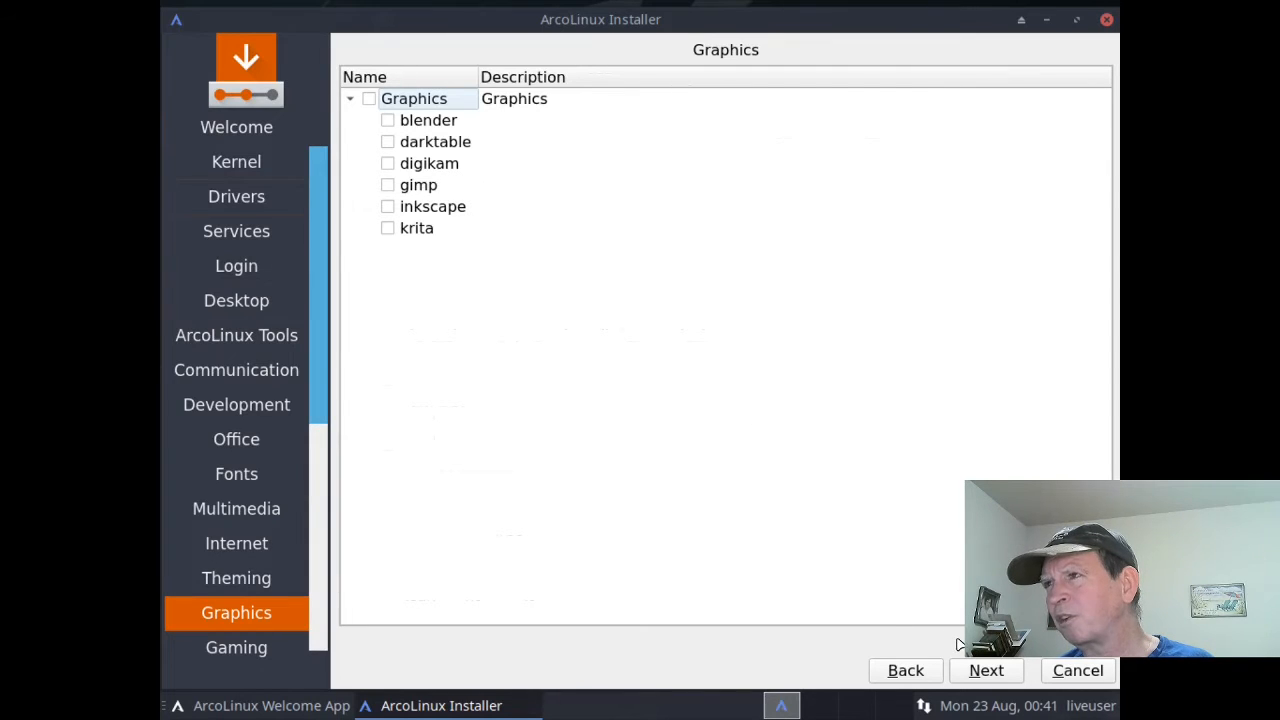
{"action": "mouse_move", "coordinate": [986, 670]}
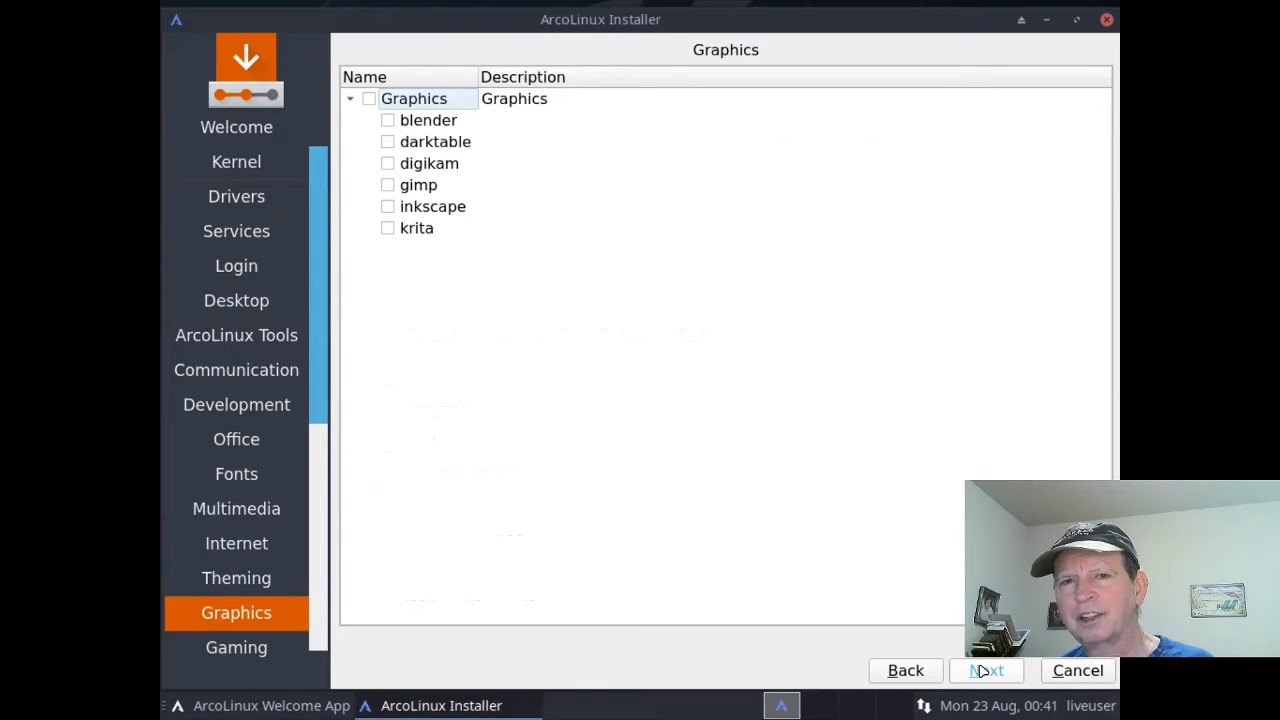
Step: Leave blender, darktable, digikam, gimp, inkscape and krita unchecked and continue to Gaming
{"action": "left_click", "coordinate": [236, 647]}
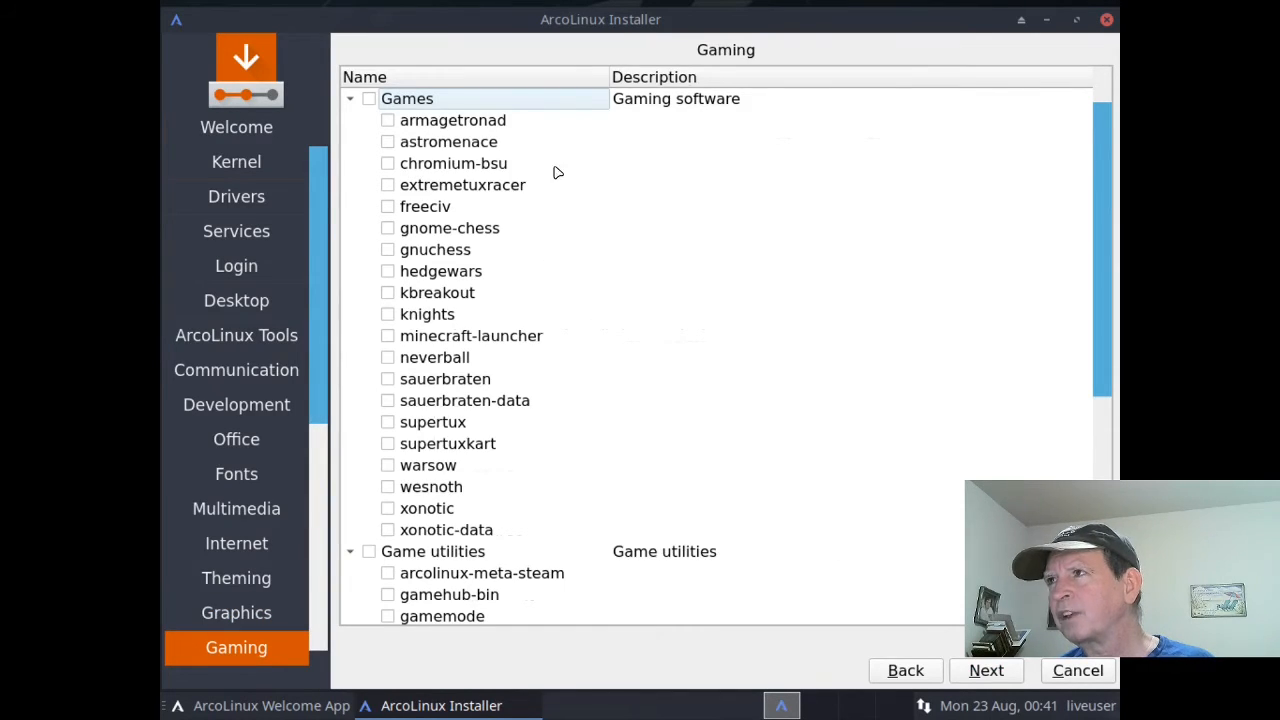
{"action": "mouse_move", "coordinate": [548, 515]}
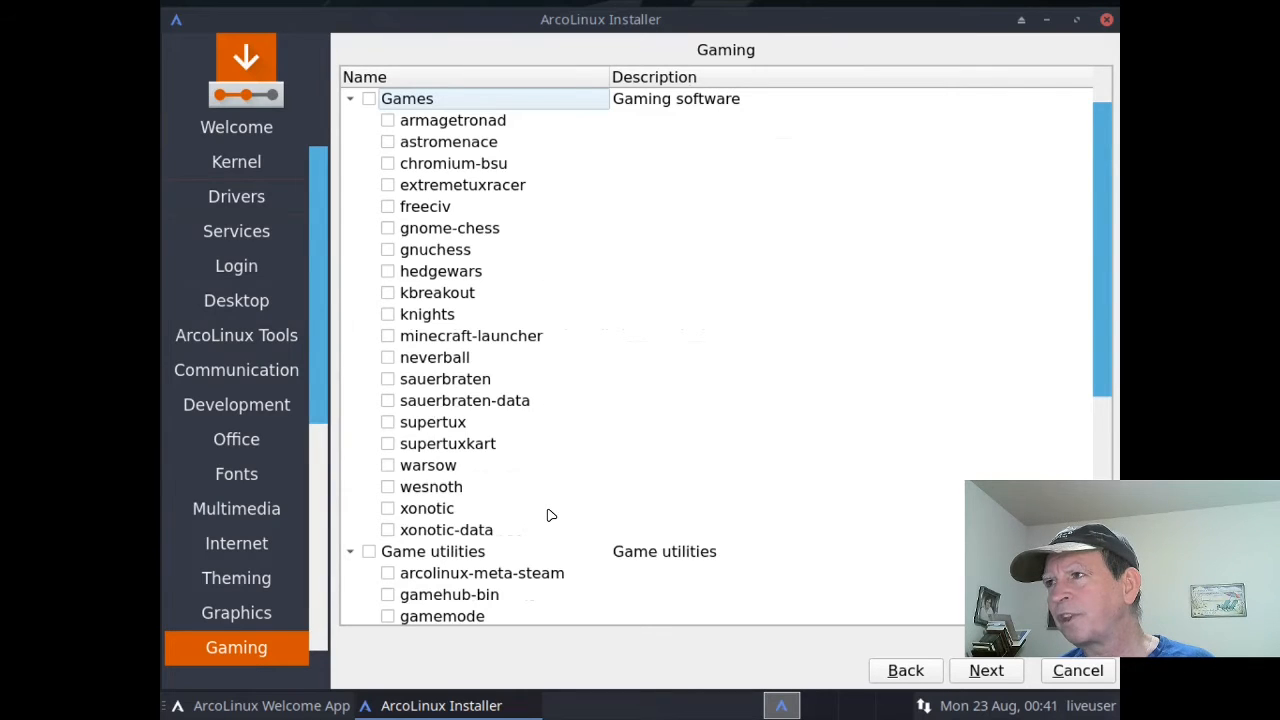
{"action": "mouse_move", "coordinate": [947, 470]}
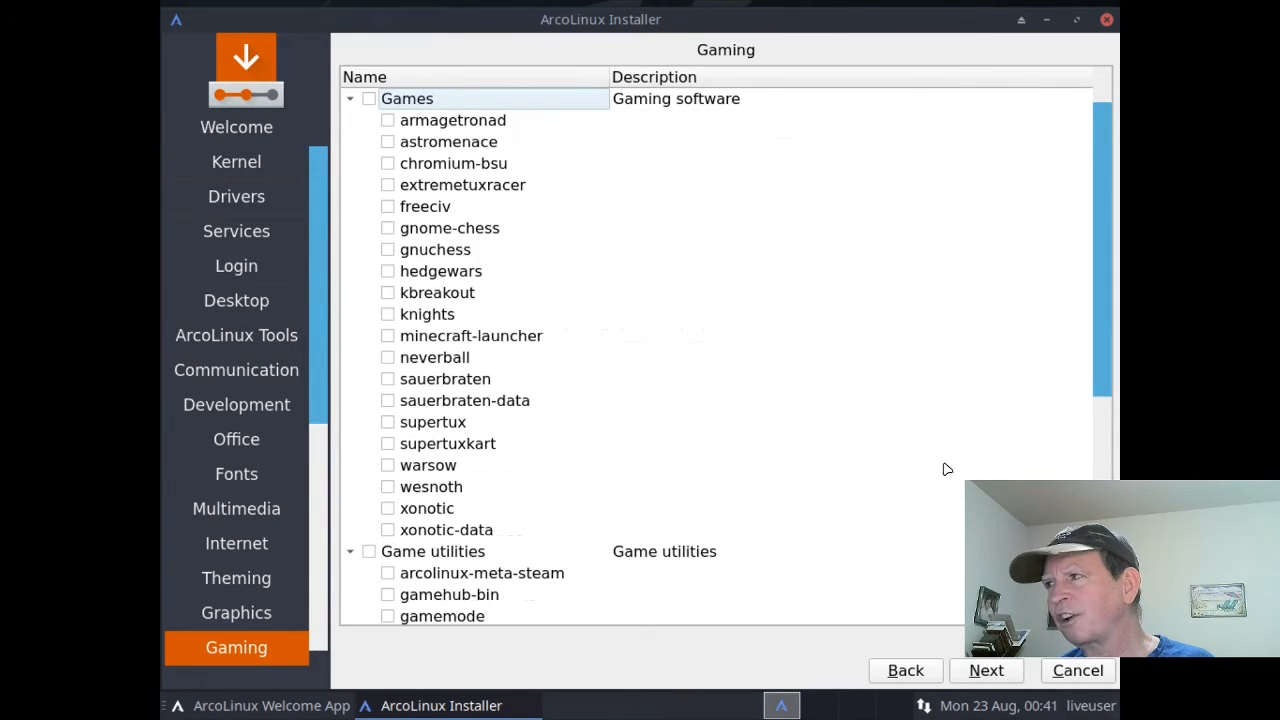
Step: Scroll the Gaming list down to Game utilities, leaving everything unticked
{"action": "scroll", "scroll_direction": "down", "scroll_amount": 3}
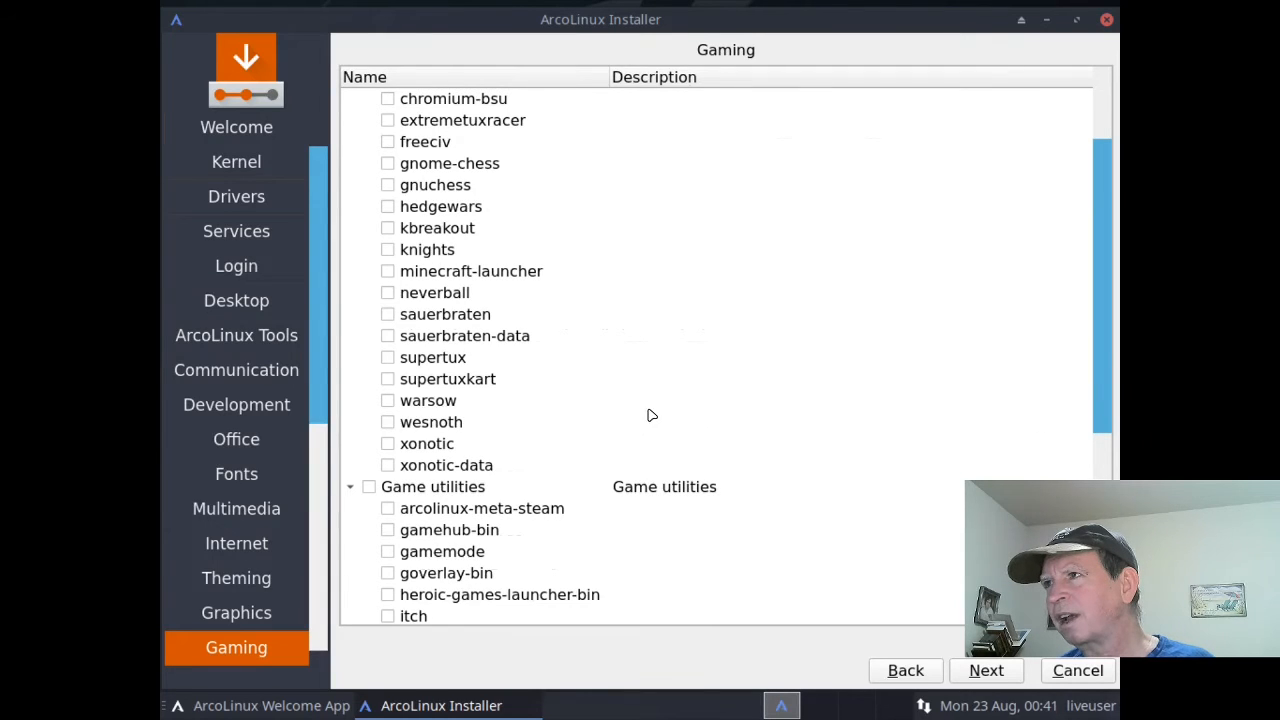
{"action": "mouse_move", "coordinate": [587, 400]}
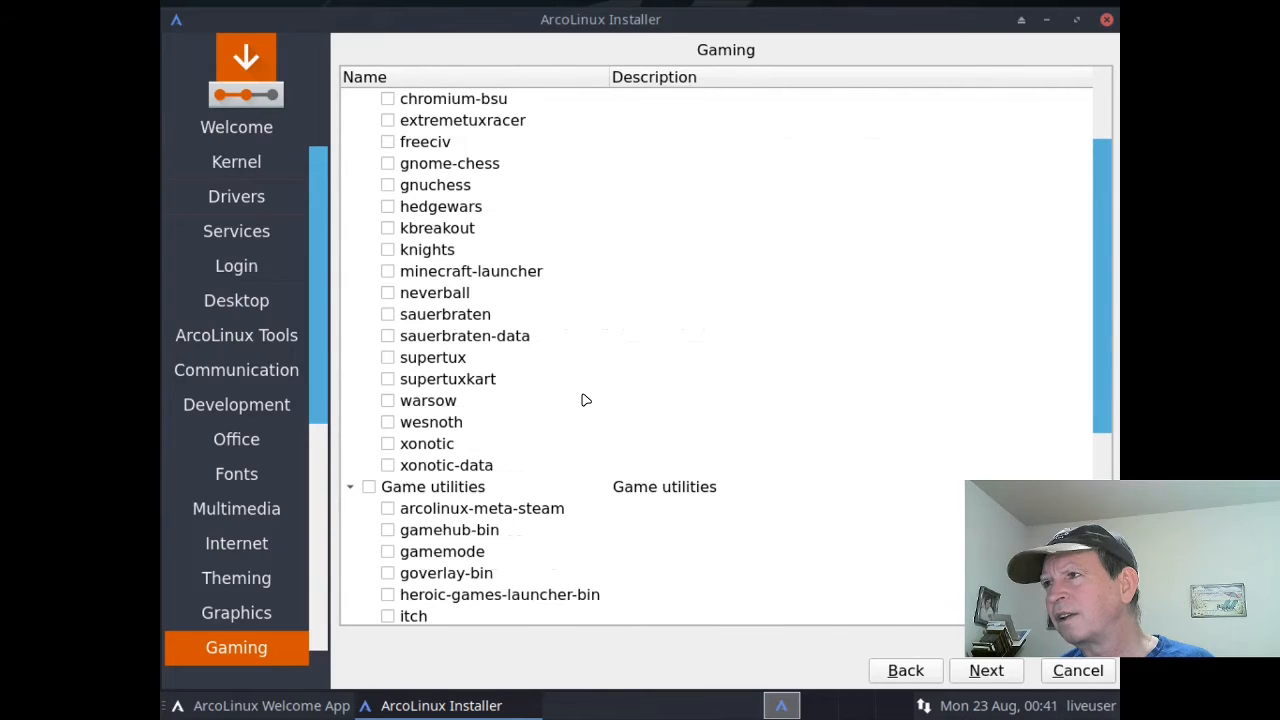
{"action": "mouse_move", "coordinate": [1107, 370]}
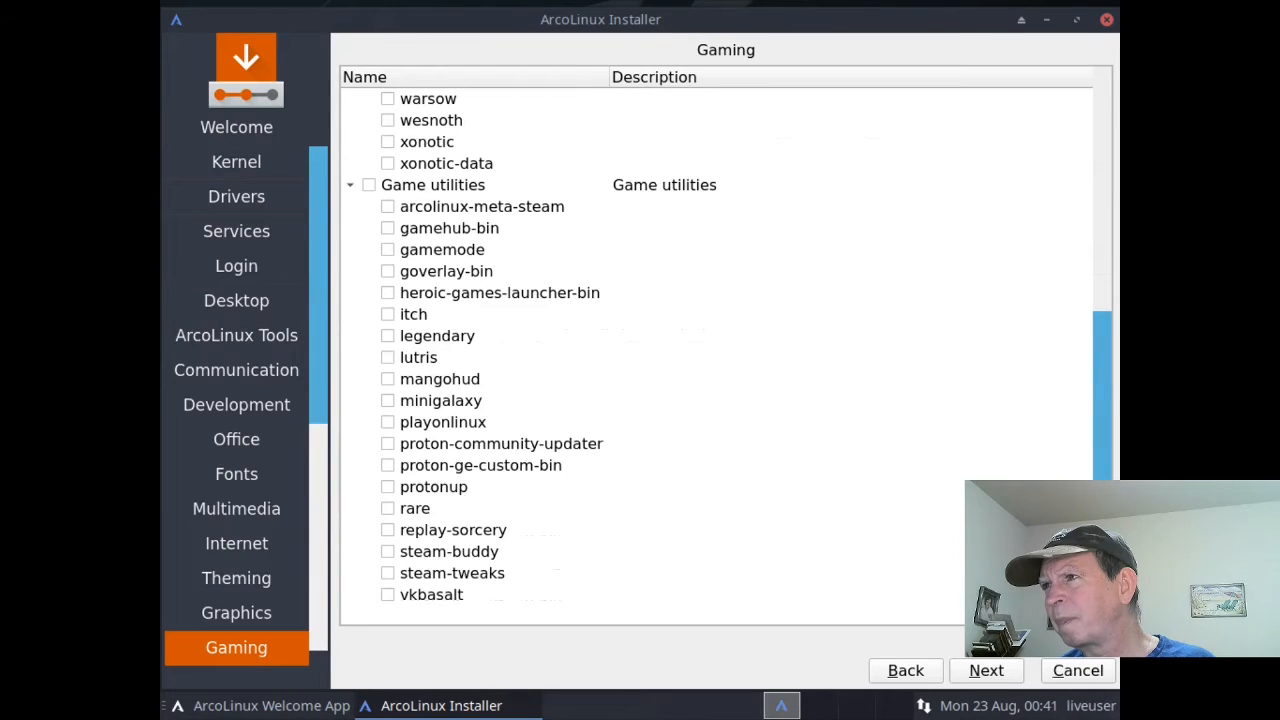
{"action": "mouse_move", "coordinate": [668, 514]}
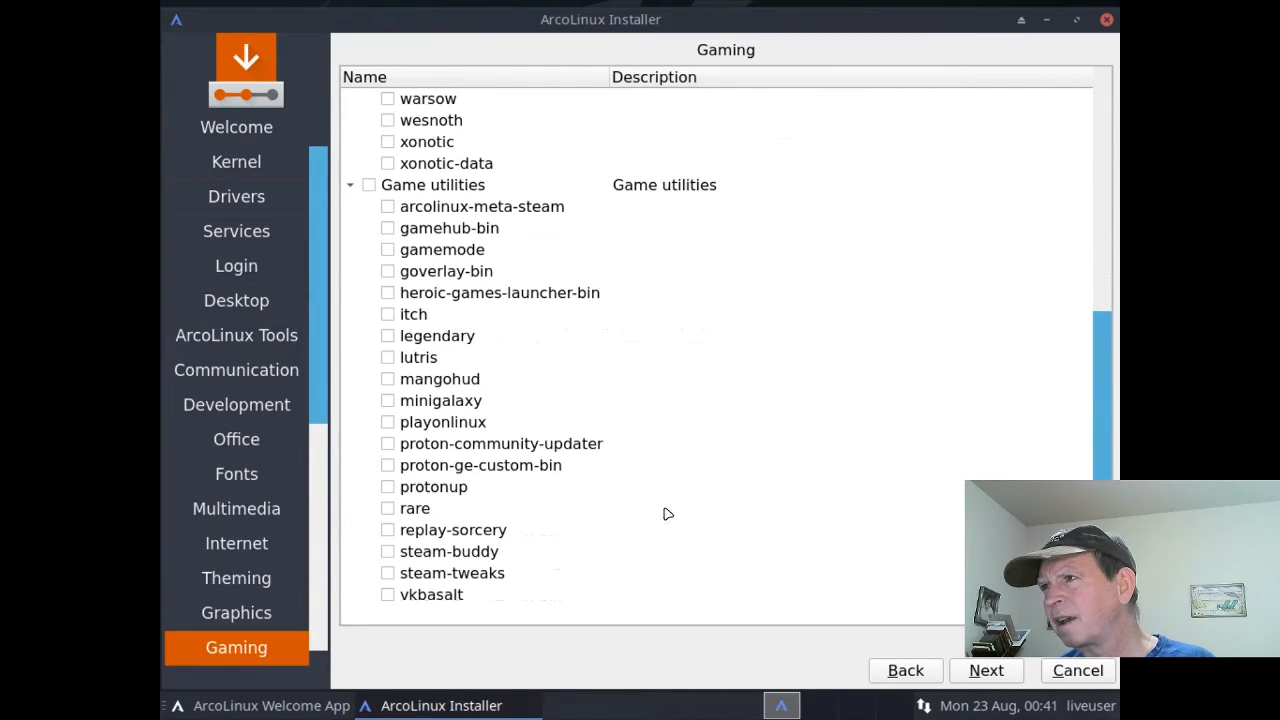
{"action": "mouse_move", "coordinate": [518, 516]}
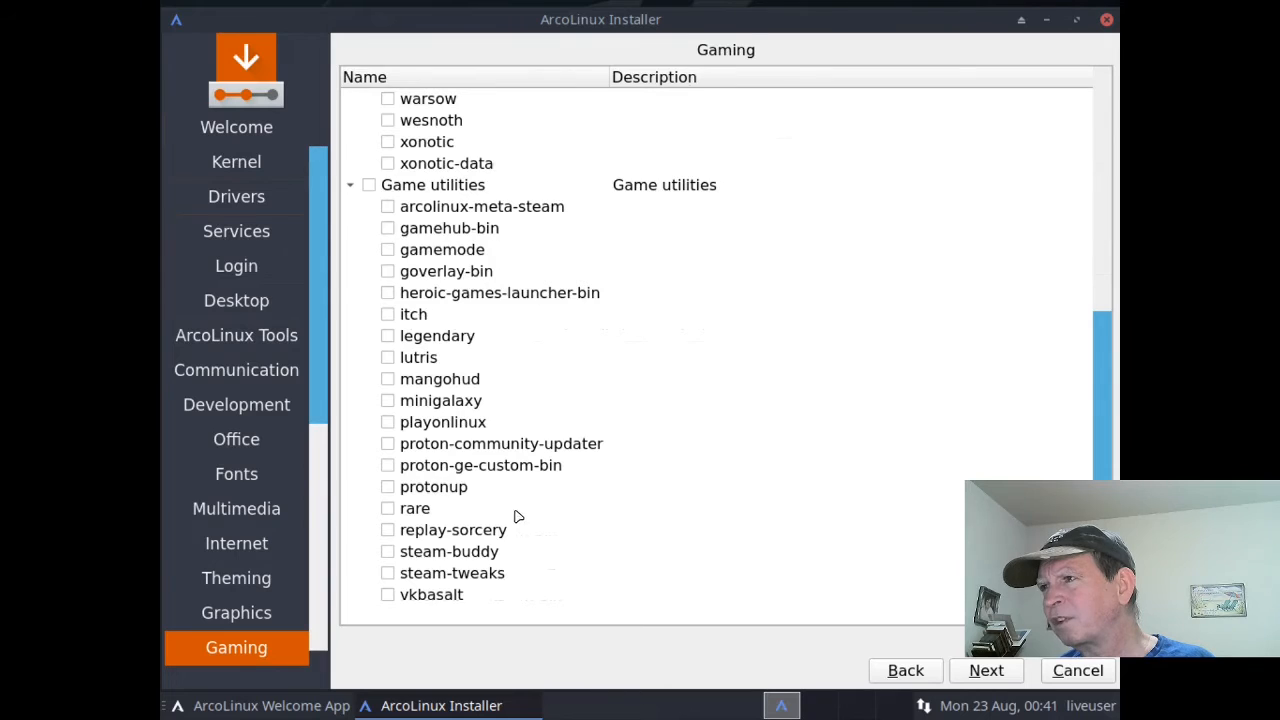
{"action": "mouse_move", "coordinate": [397, 547]}
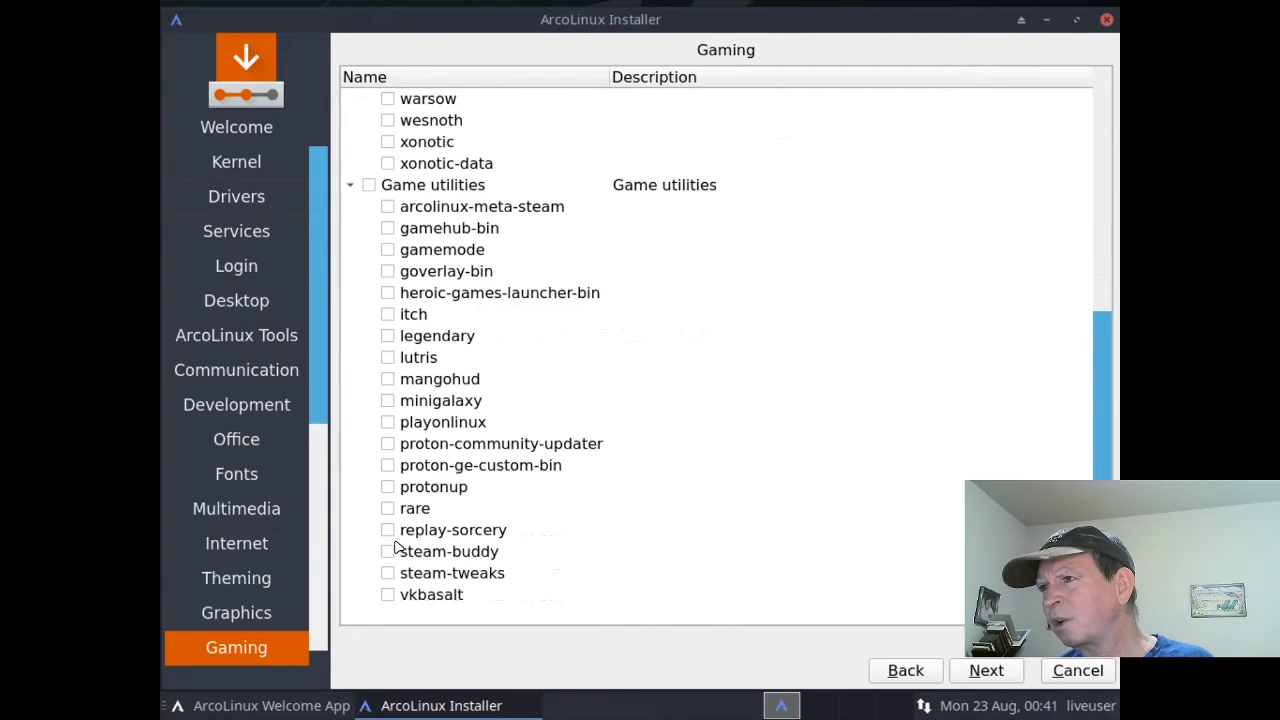
{"action": "mouse_move", "coordinate": [390, 437]}
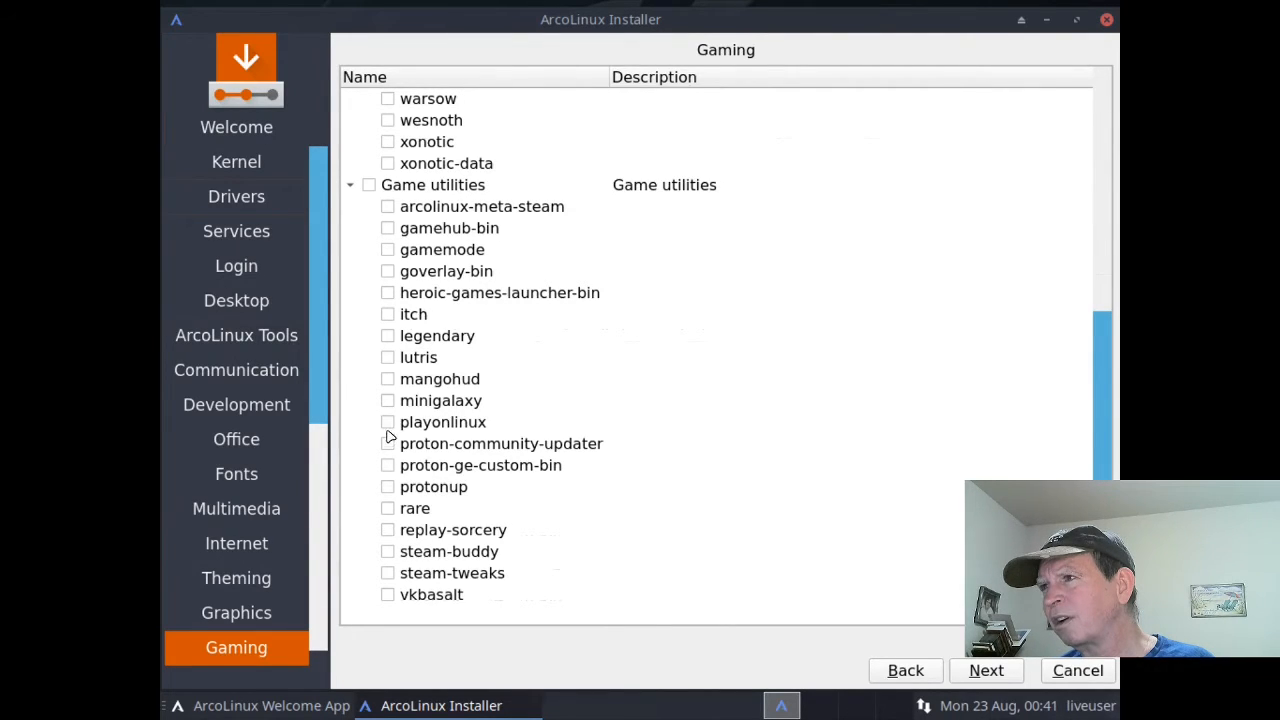
{"action": "mouse_move", "coordinate": [391, 268]}
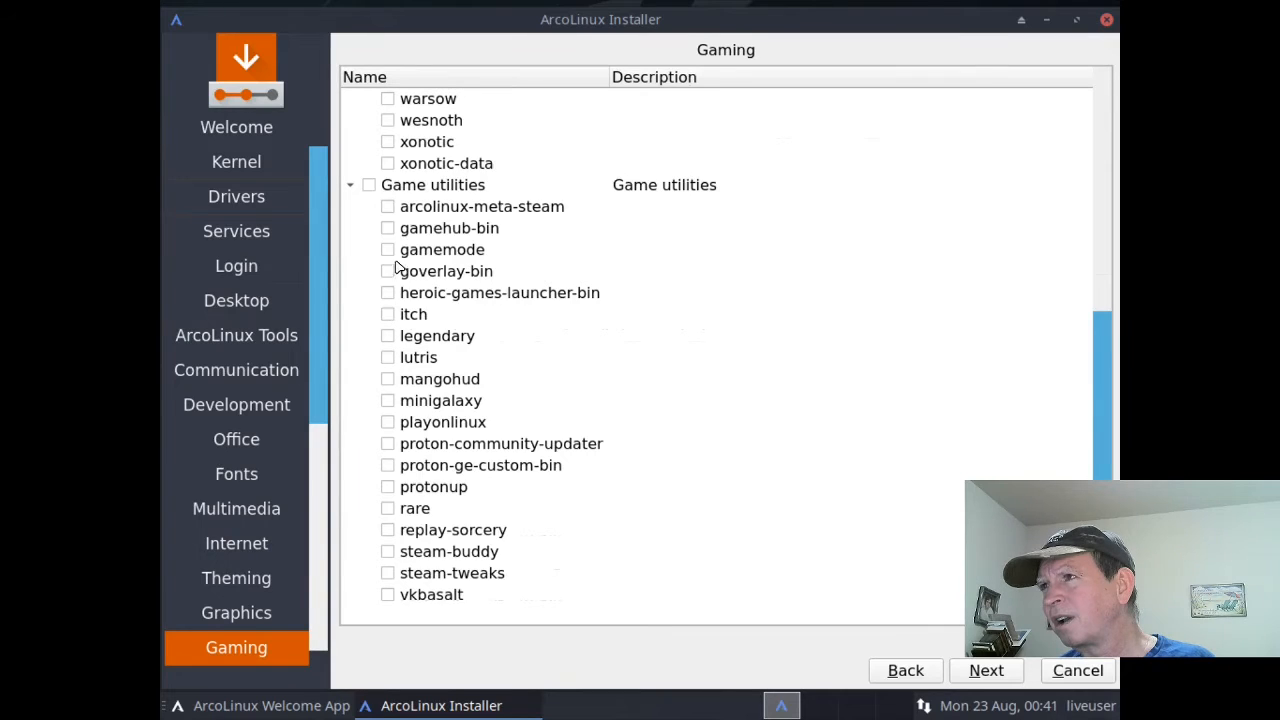
{"action": "mouse_move", "coordinate": [392, 212]}
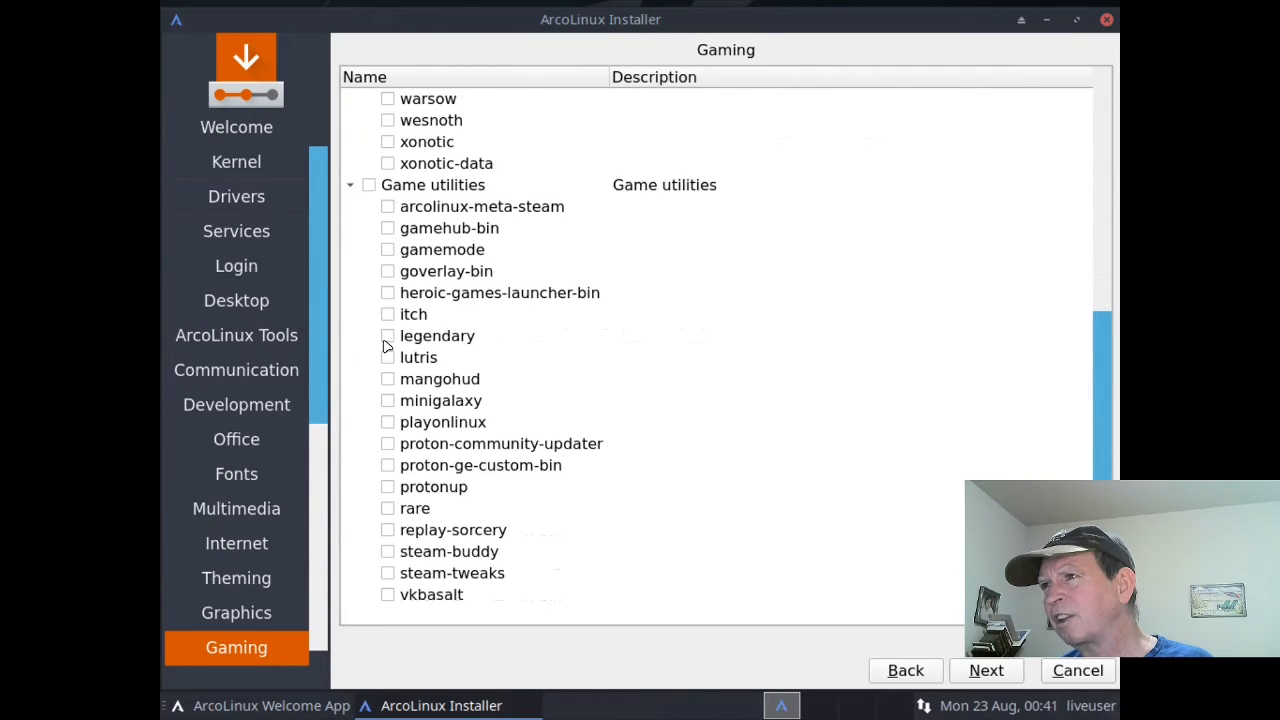
{"action": "mouse_move", "coordinate": [388, 560]}
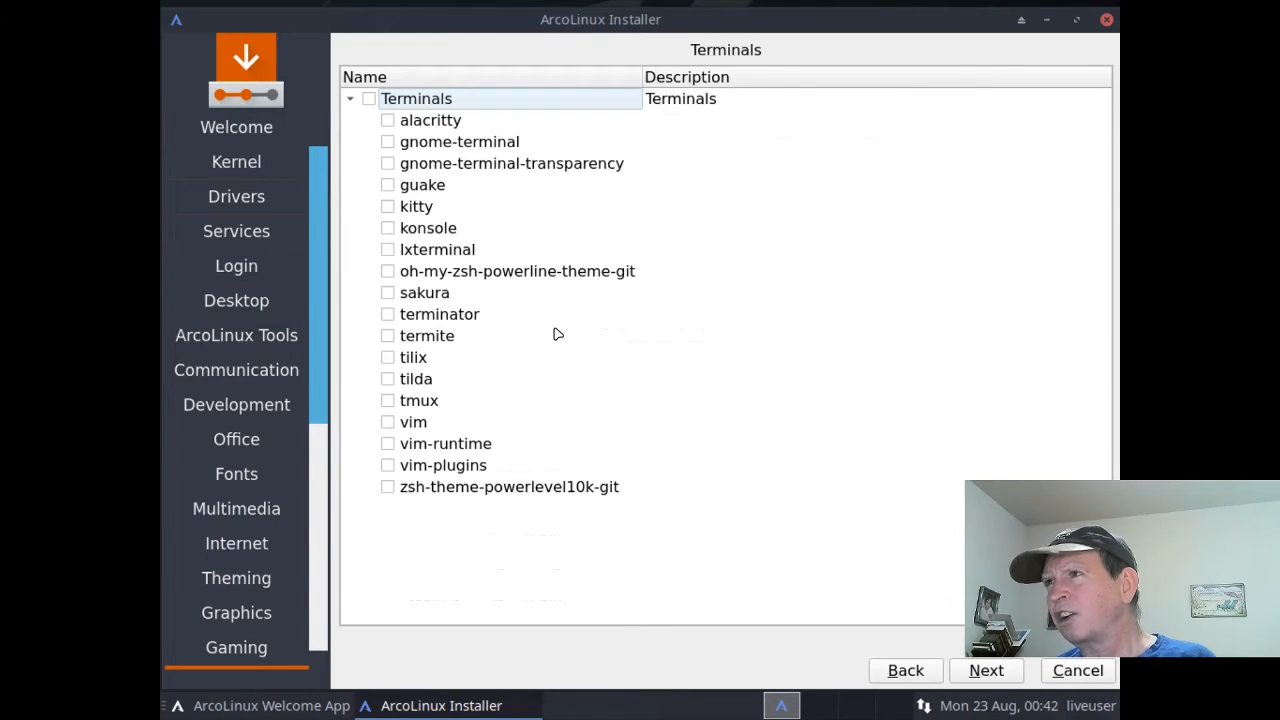
{"action": "mouse_move", "coordinate": [437, 130]}
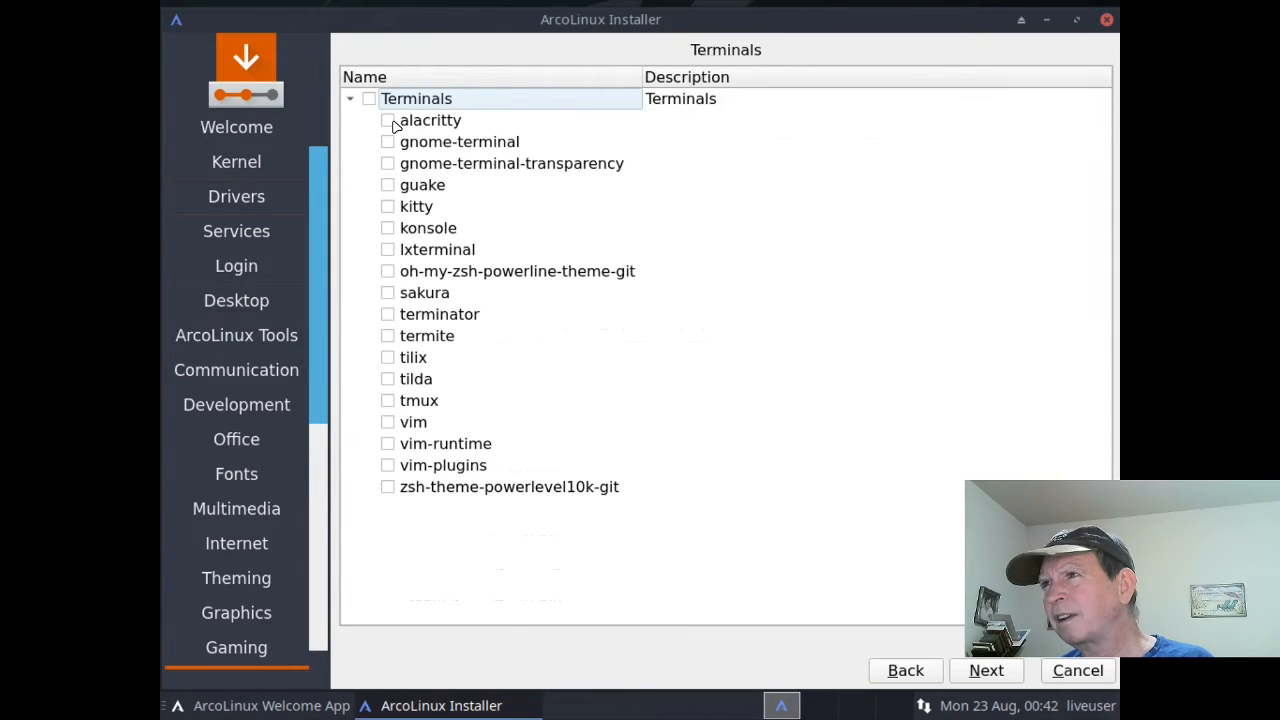
Step: Tick alacritty and kitty under Terminals and proceed to the Filemanagers list
{"action": "left_click", "coordinate": [388, 120]}
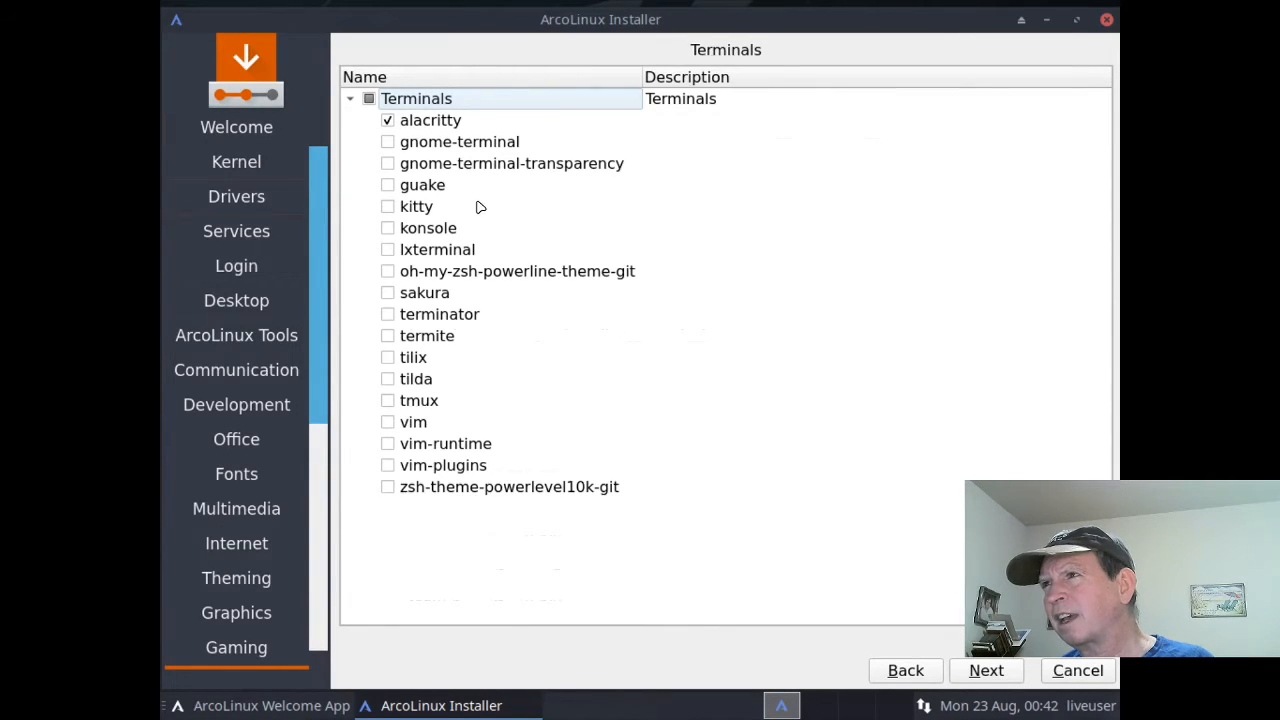
{"action": "mouse_move", "coordinate": [393, 206]}
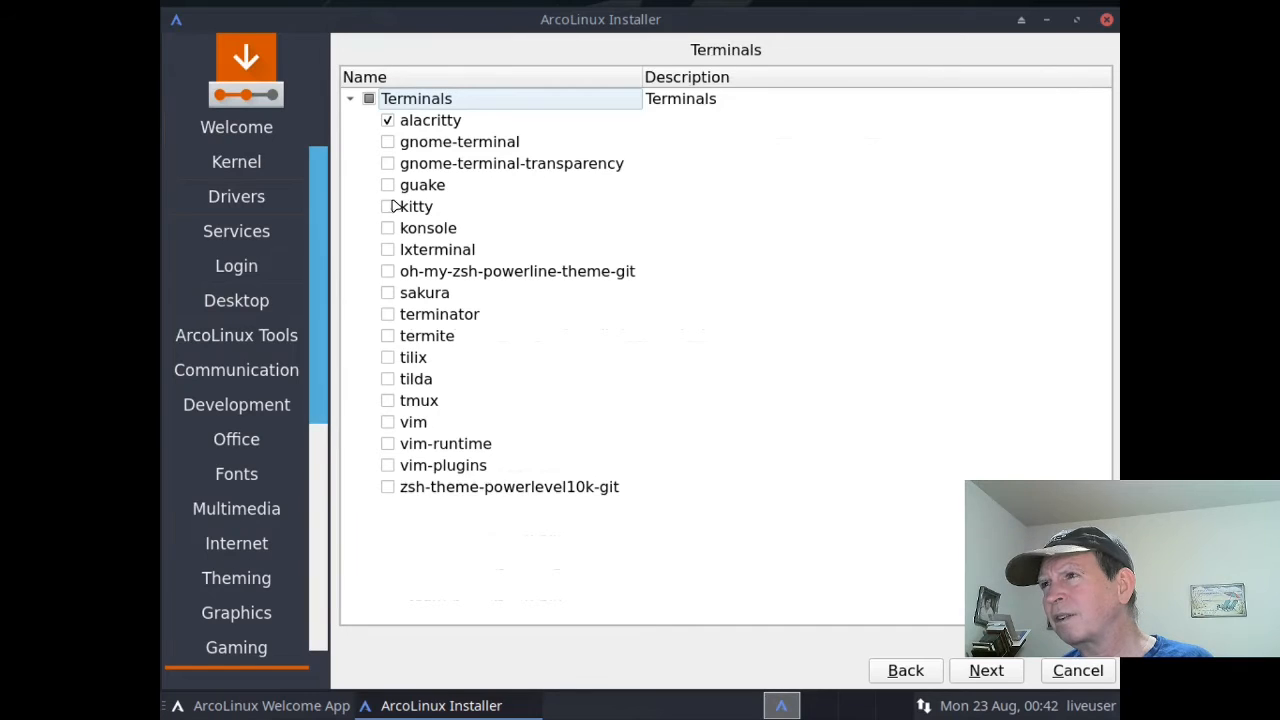
{"action": "left_click", "coordinate": [388, 206]}
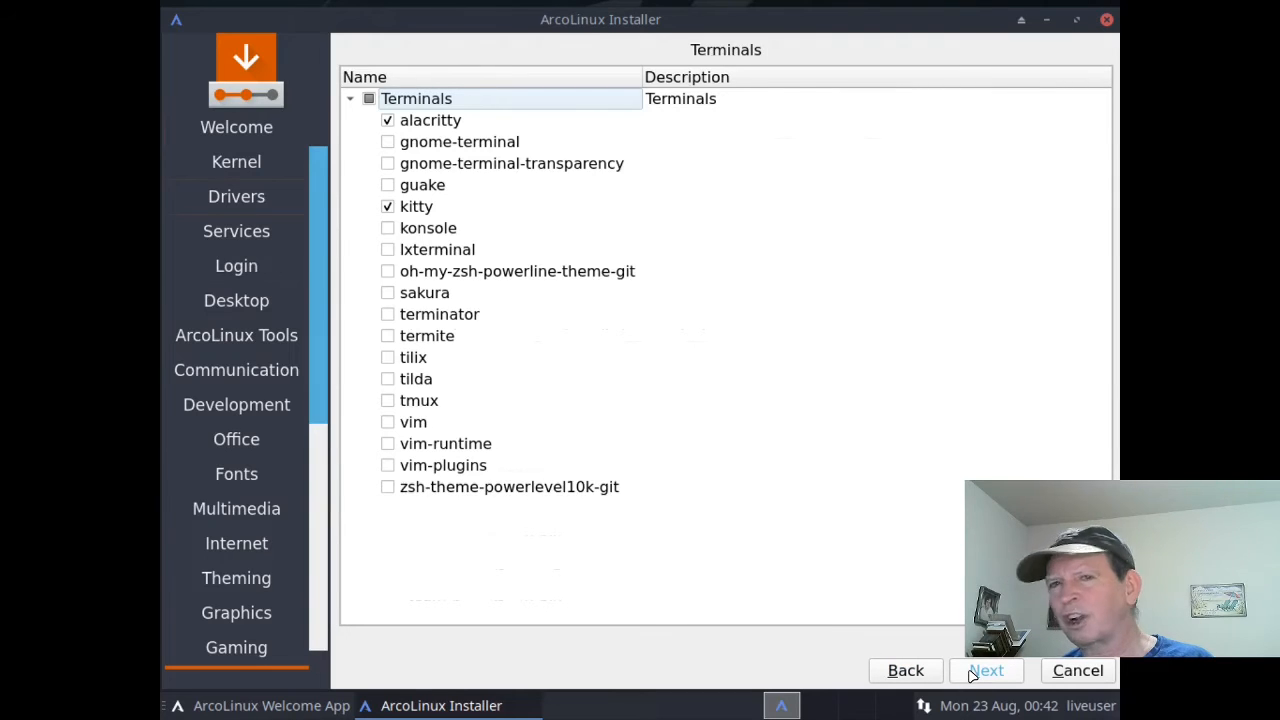
{"action": "left_click", "coordinate": [986, 670]}
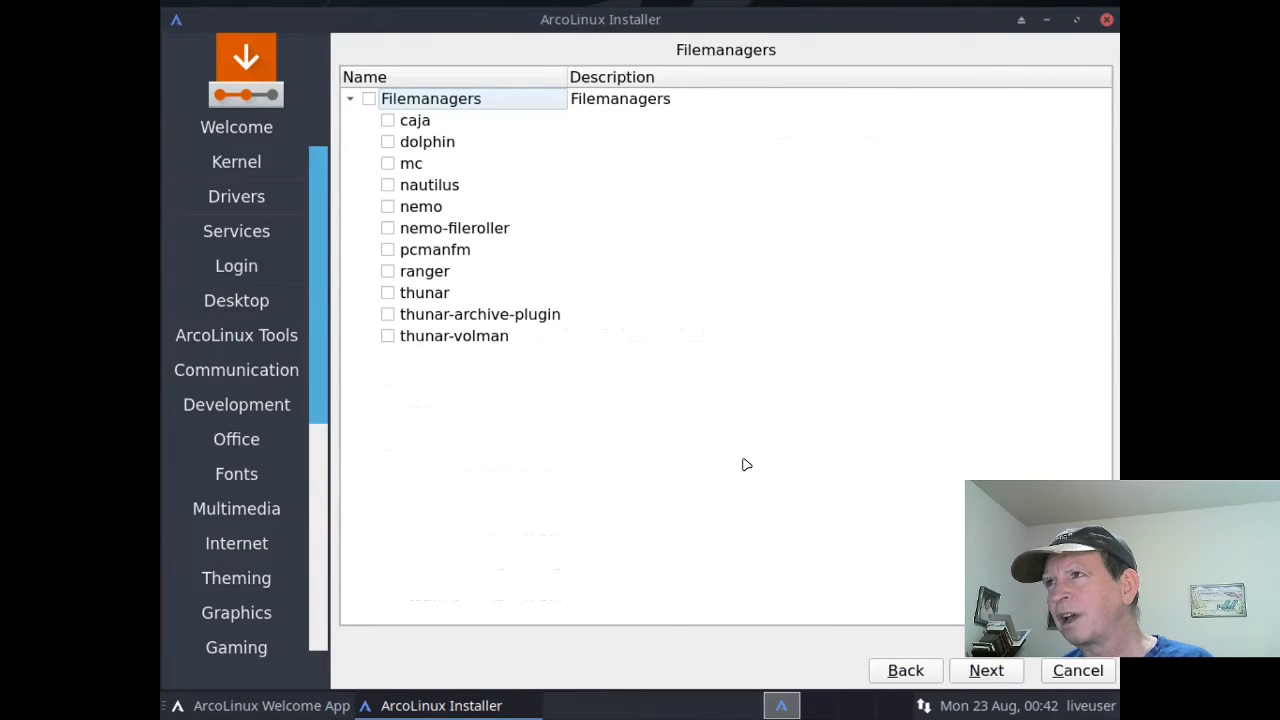
Step: Tick nemo and nemo-fileroller in the Filemanagers package list
{"action": "left_click", "coordinate": [421, 206]}
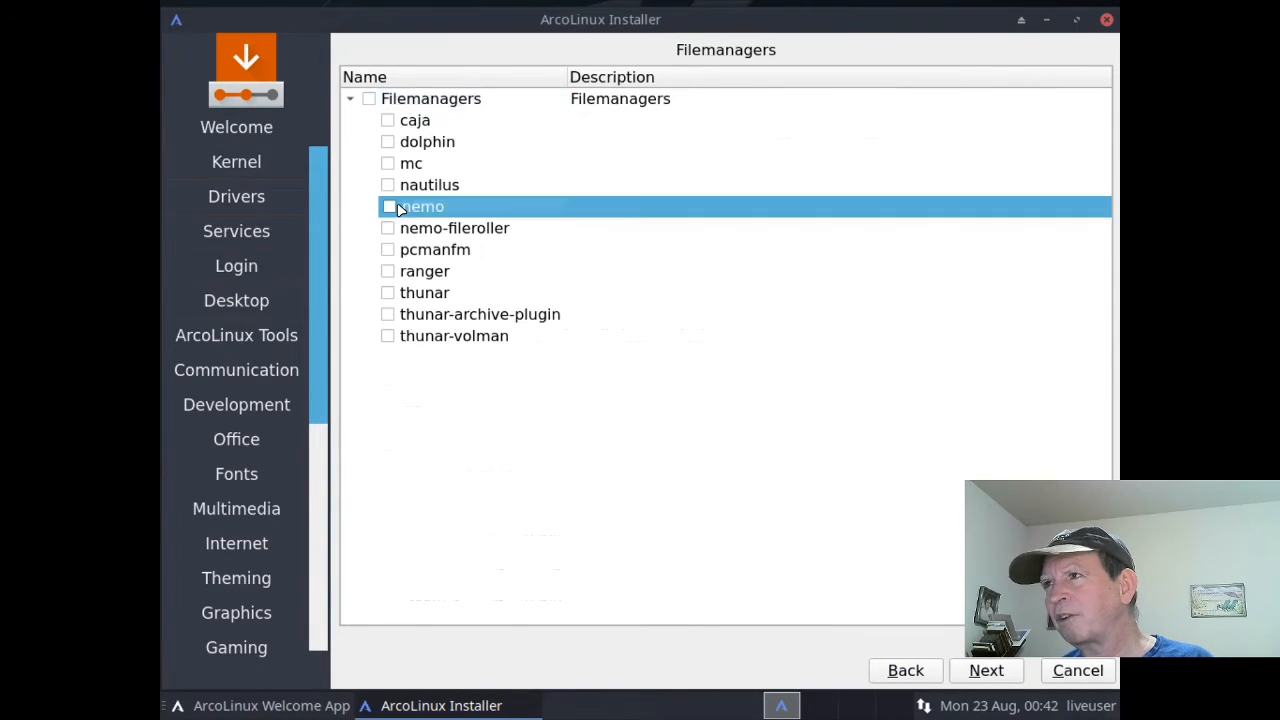
{"action": "left_click", "coordinate": [388, 206]}
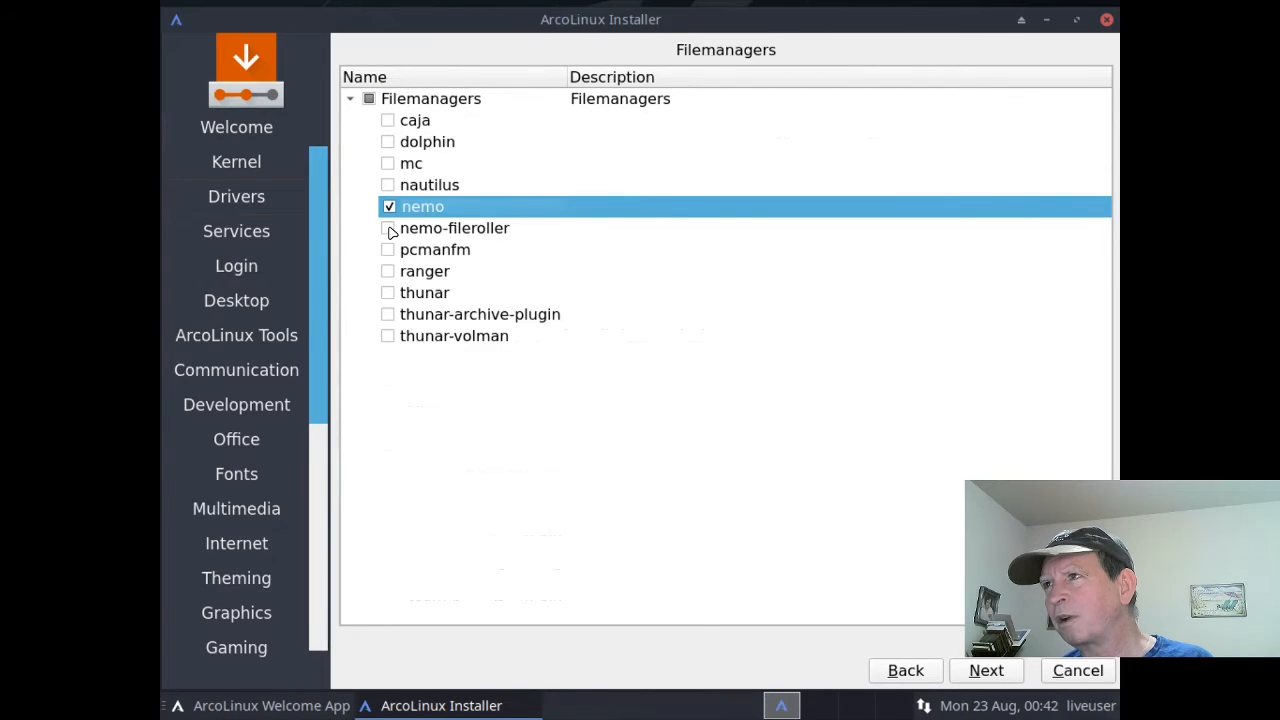
{"action": "left_click", "coordinate": [388, 228]}
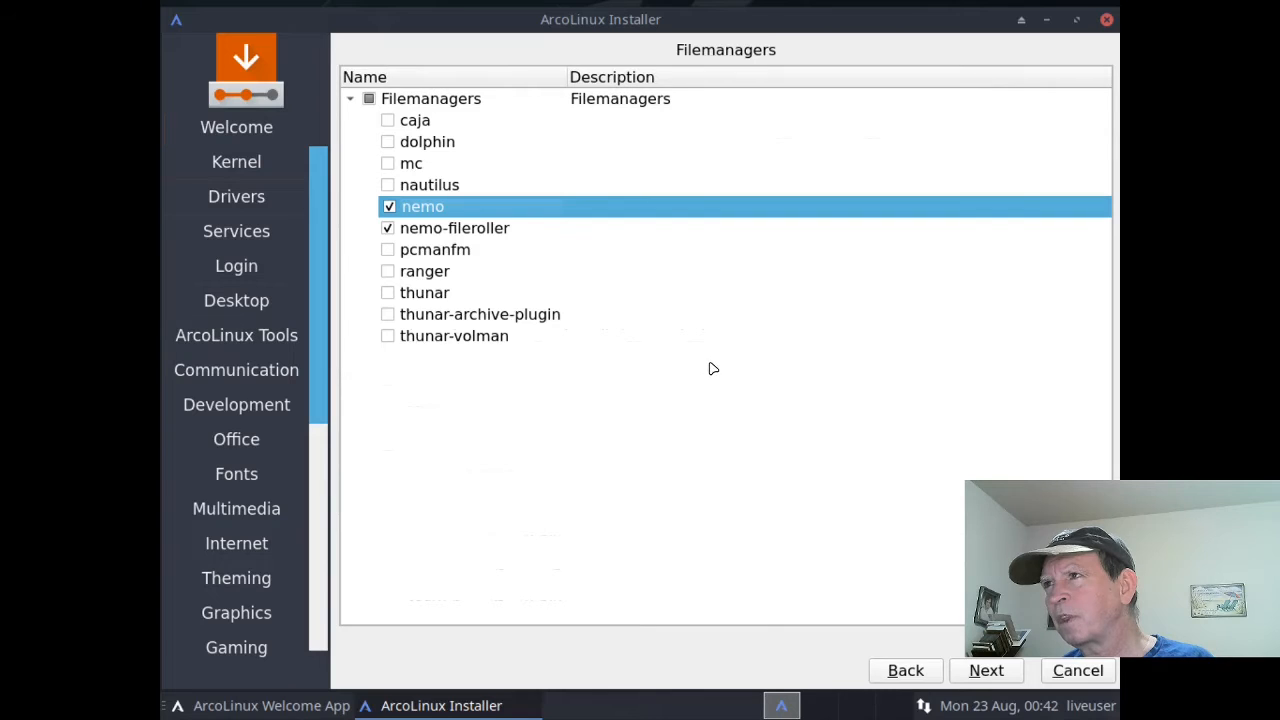
{"action": "mouse_move", "coordinate": [420, 157]}
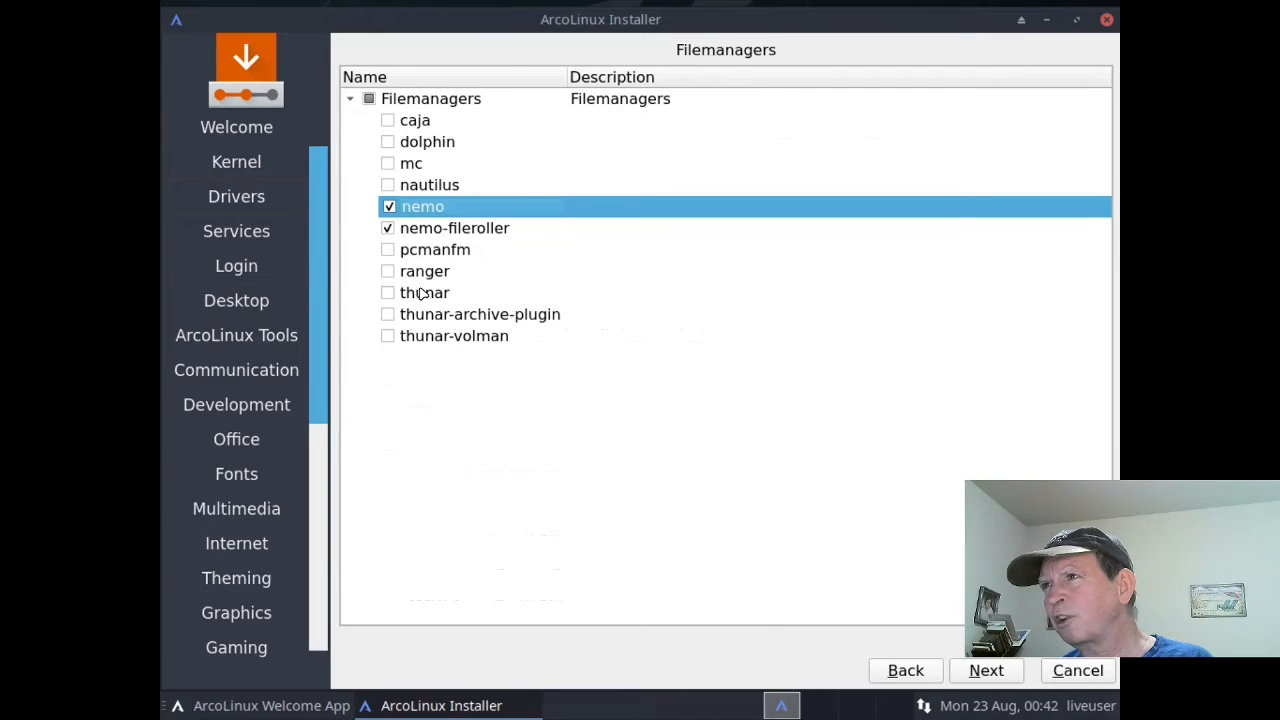
{"action": "mouse_move", "coordinate": [422, 255]}
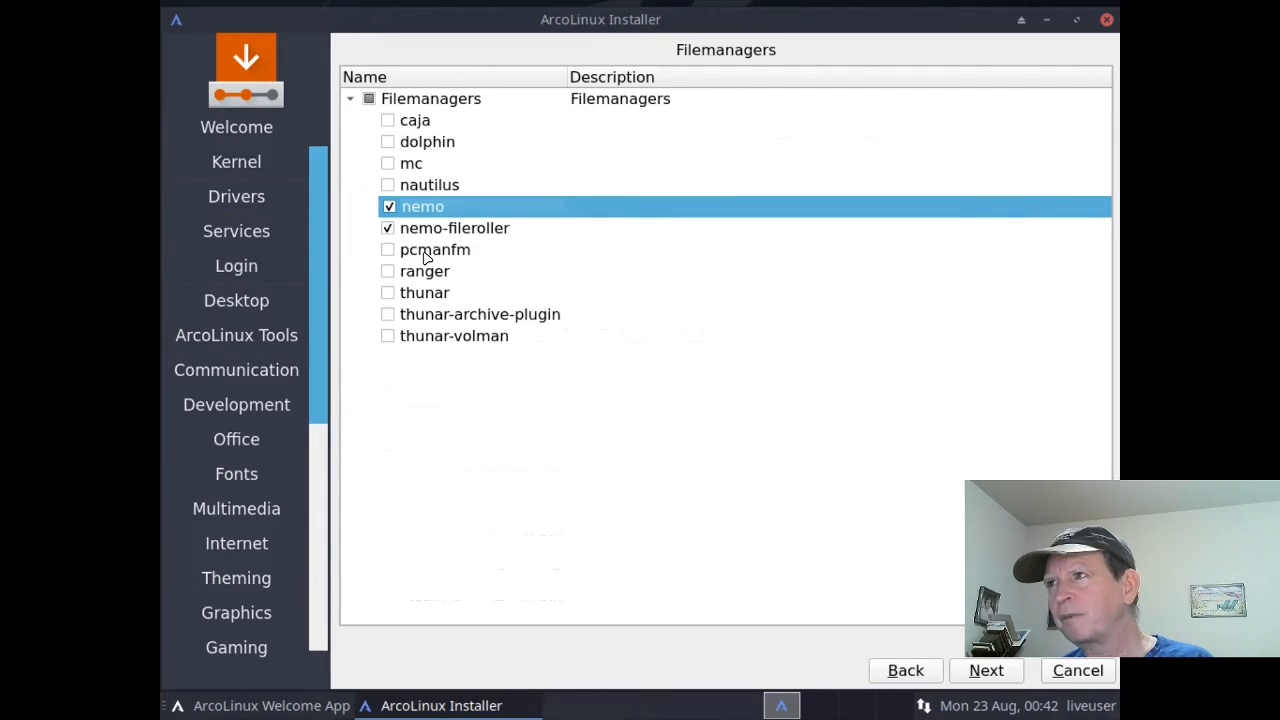
{"action": "mouse_move", "coordinate": [468, 265]}
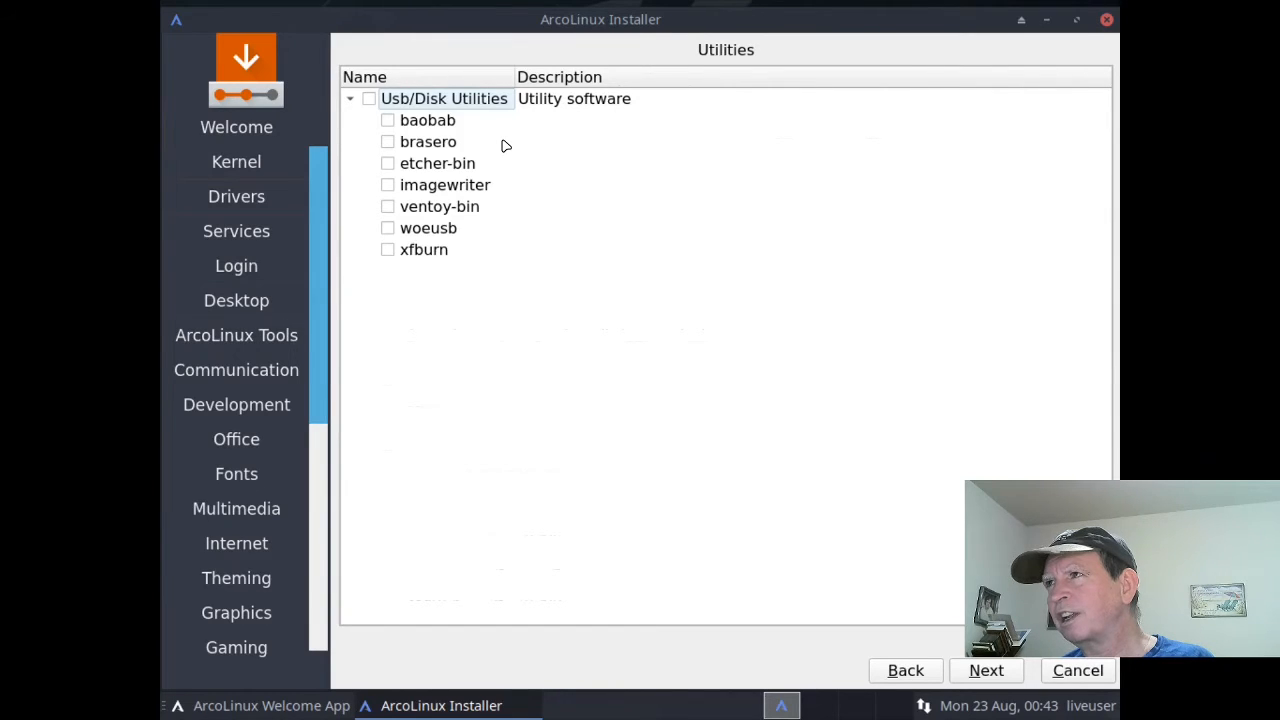
{"action": "mouse_move", "coordinate": [489, 199]}
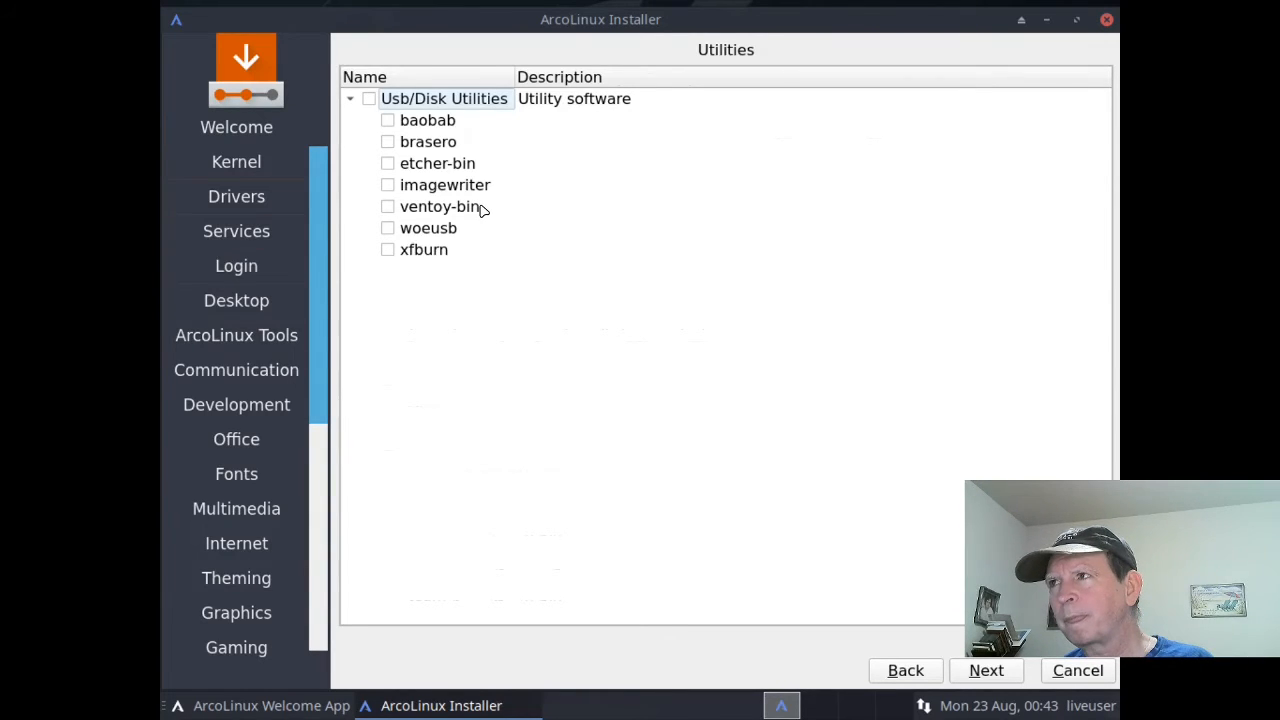
{"action": "mouse_move", "coordinate": [473, 230]}
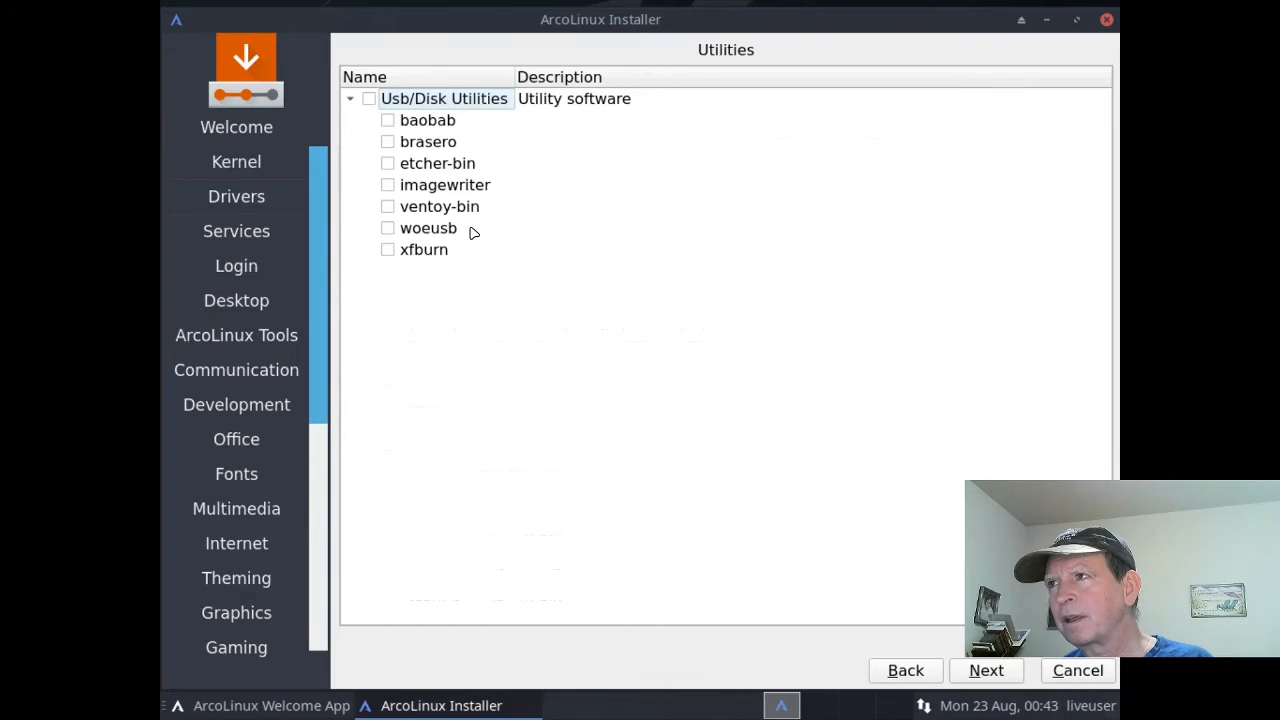
{"action": "mouse_move", "coordinate": [487, 172]}
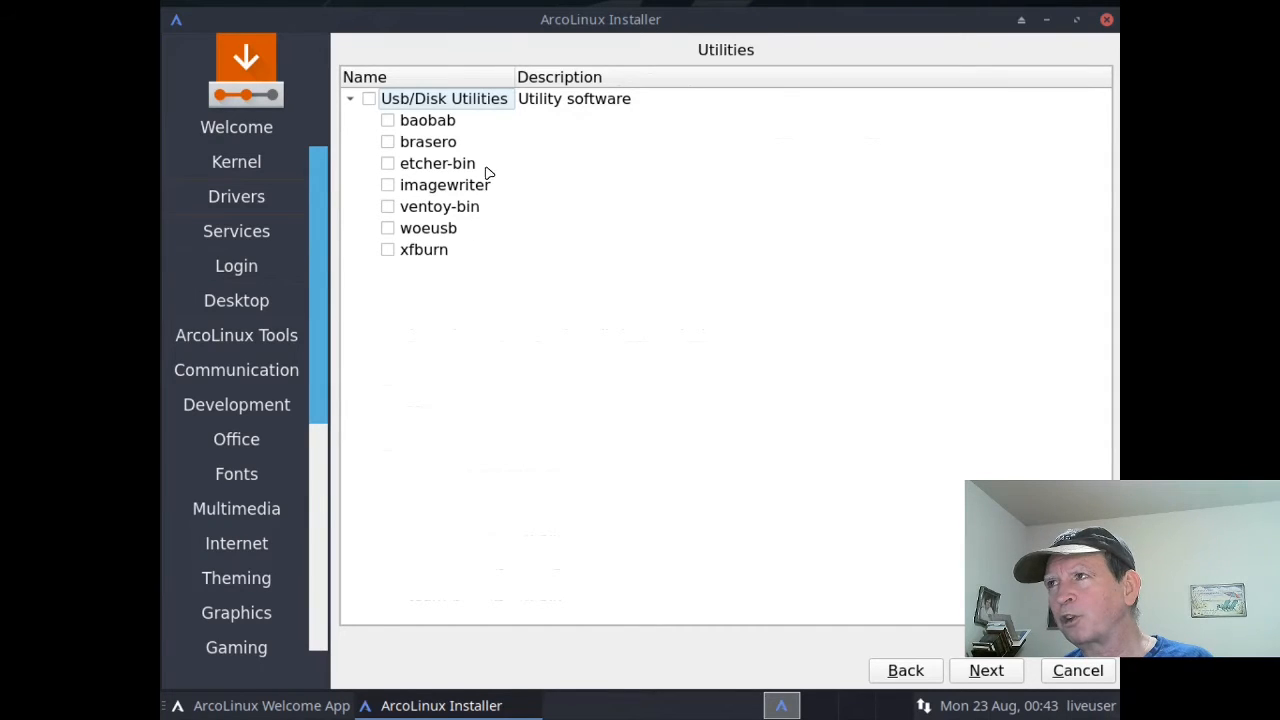
{"action": "mouse_move", "coordinate": [483, 146]}
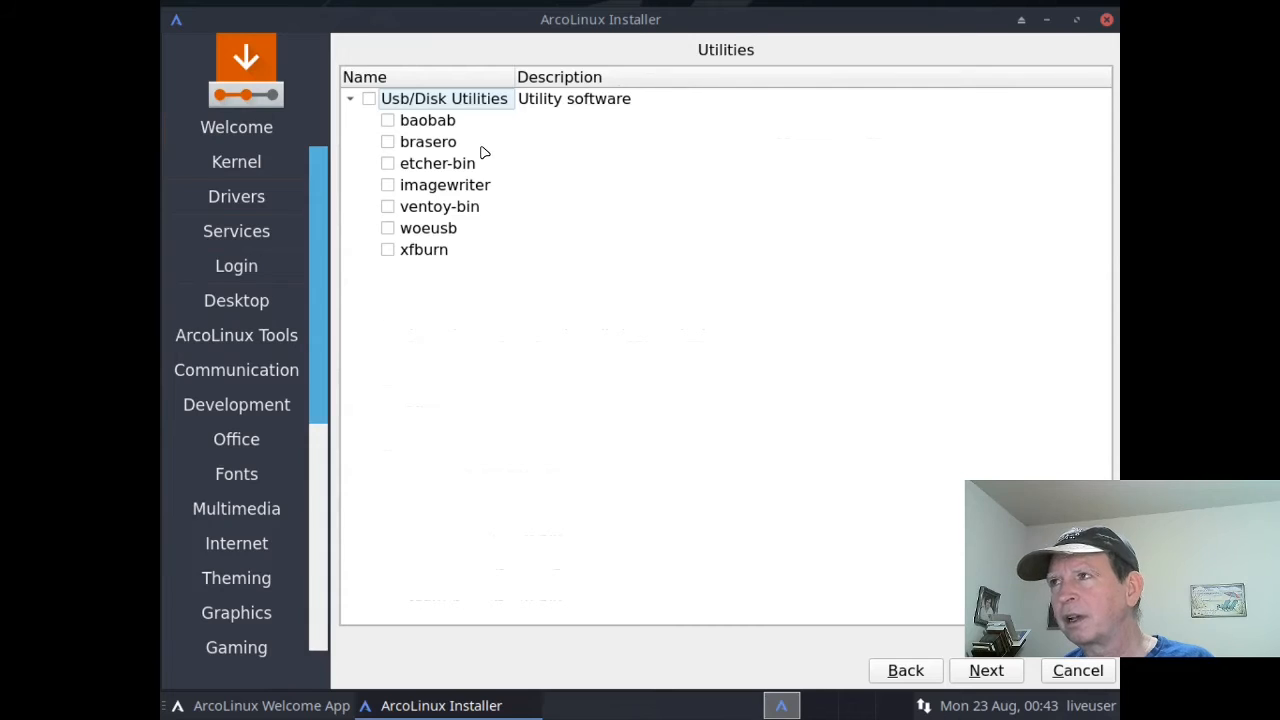
{"action": "mouse_move", "coordinate": [490, 177]}
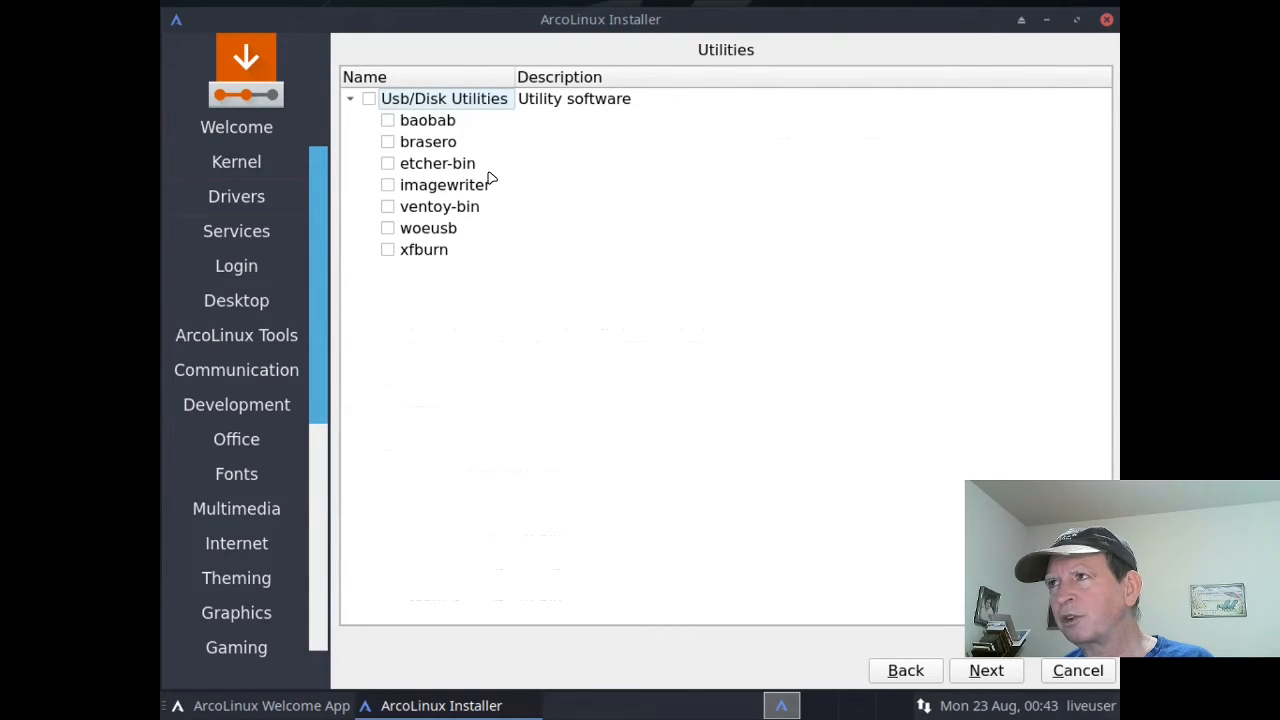
{"action": "mouse_move", "coordinate": [484, 220]}
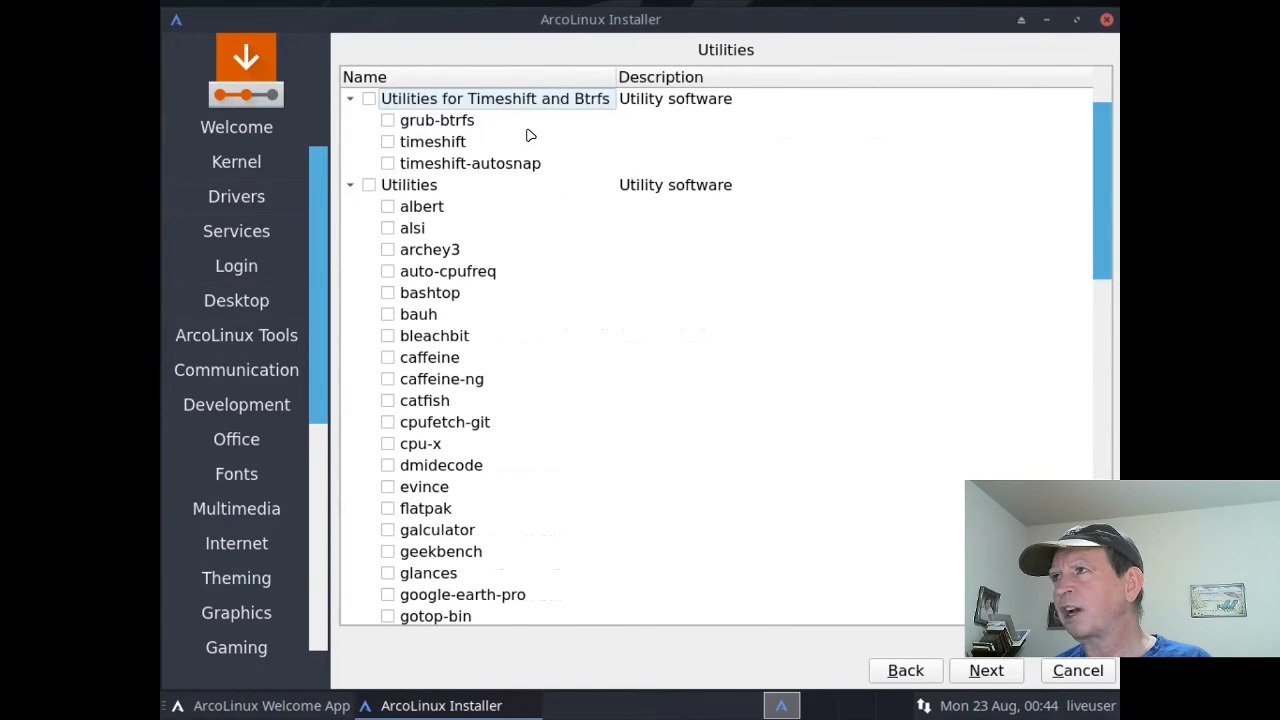
{"action": "mouse_move", "coordinate": [505, 122]}
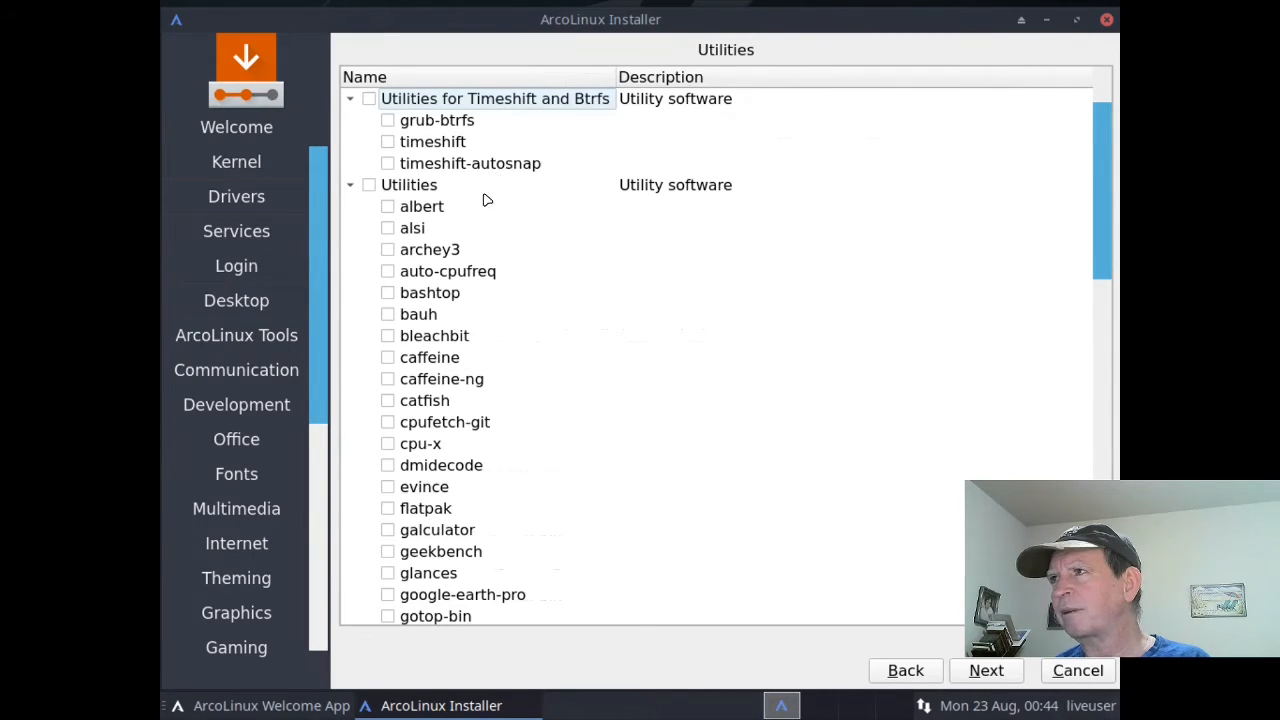
{"action": "mouse_move", "coordinate": [531, 316]}
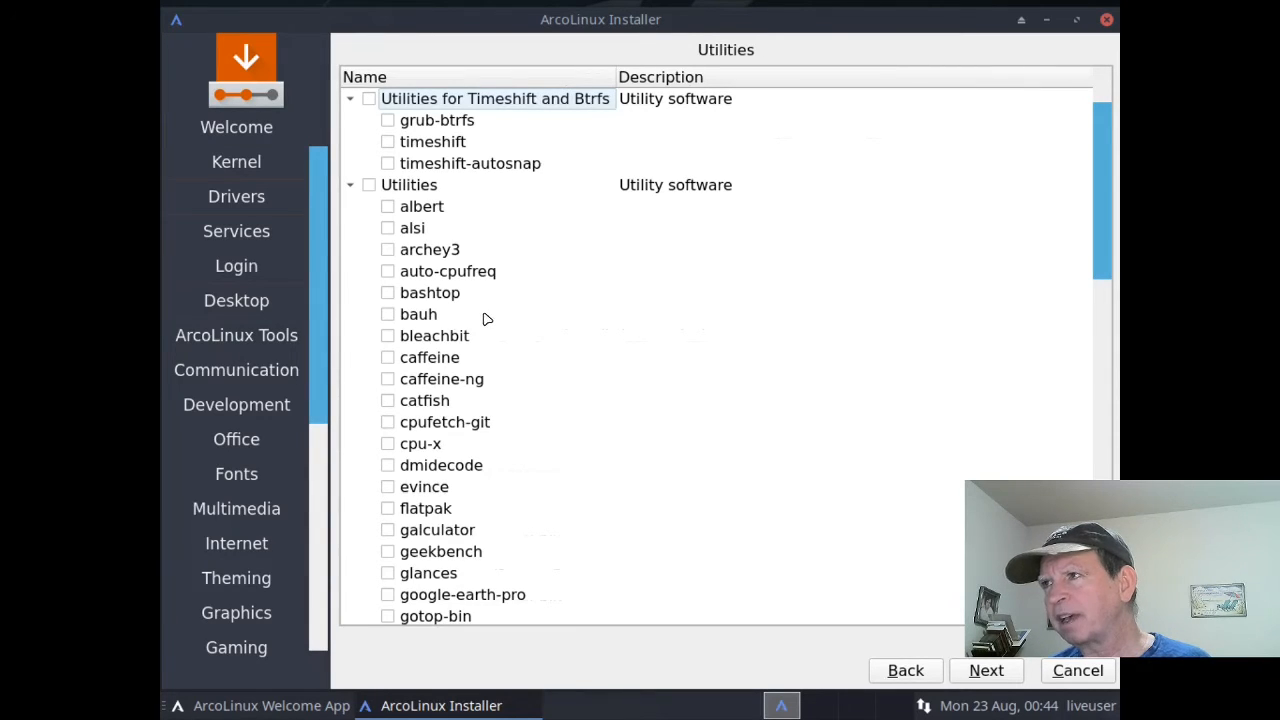
{"action": "mouse_move", "coordinate": [490, 335]}
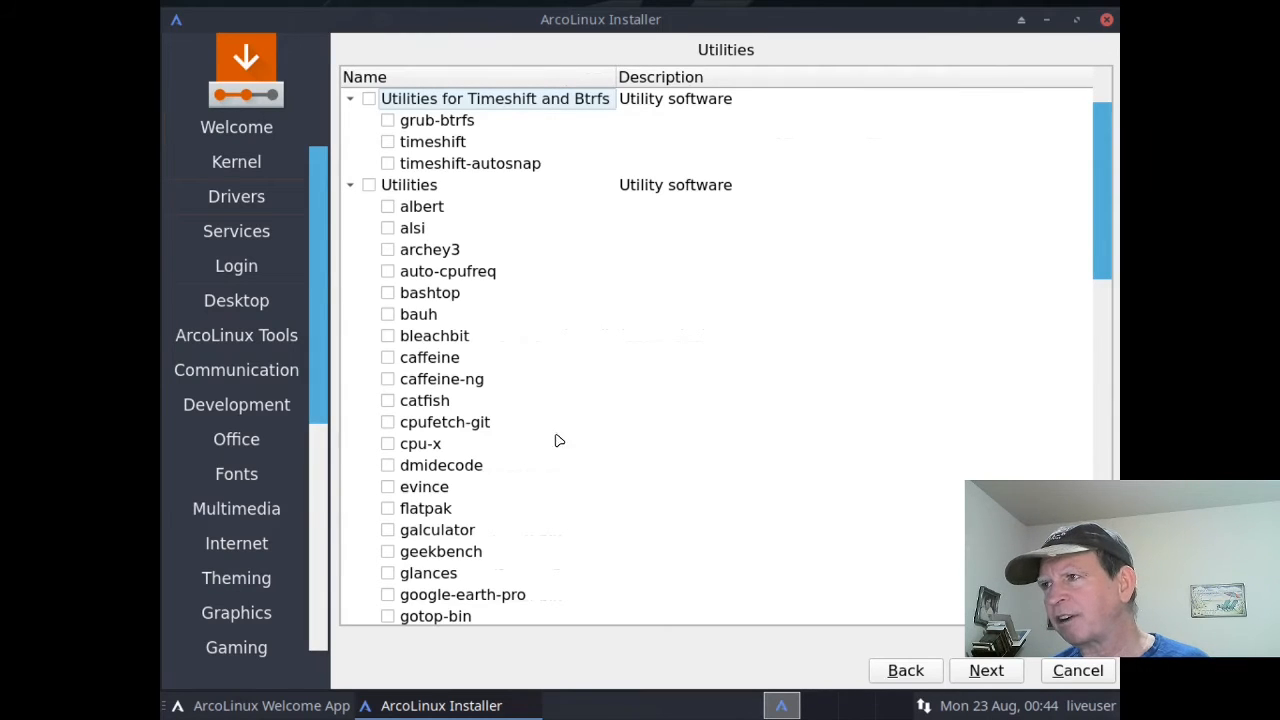
{"action": "mouse_move", "coordinate": [700, 454]}
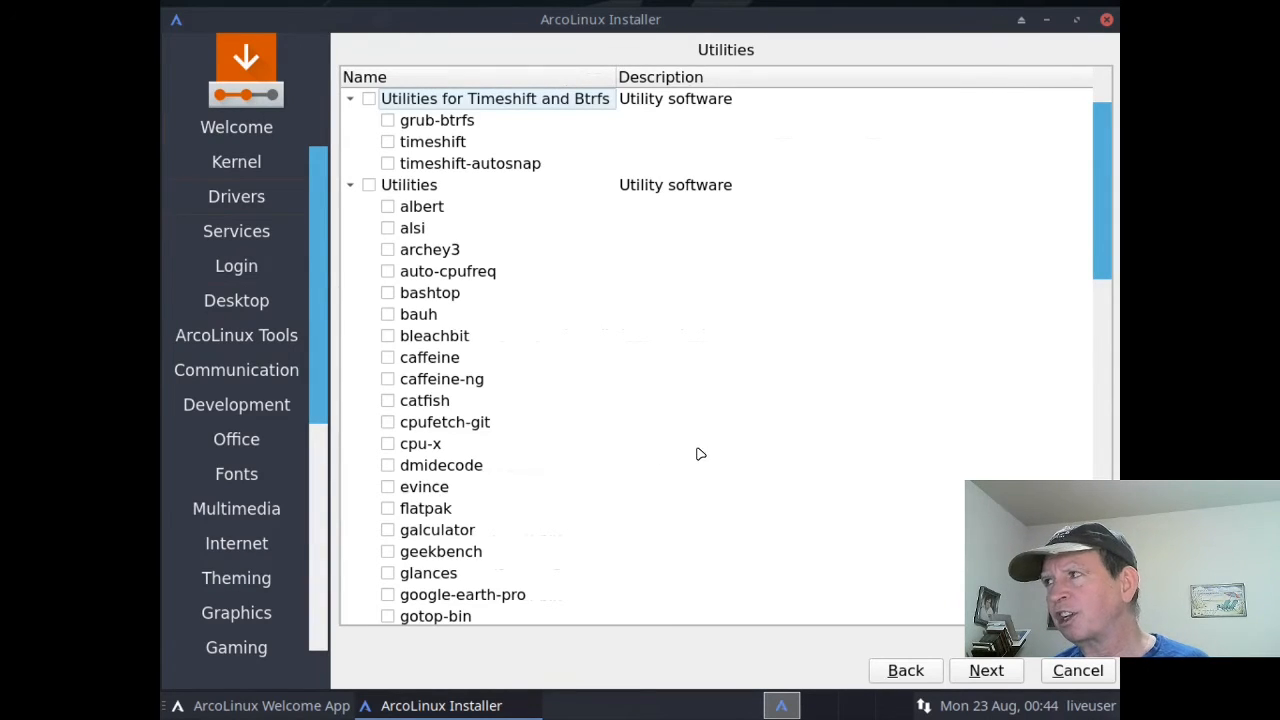
Step: Scroll through Utilities without ticking anything and advance to the Applications list
{"action": "scroll", "scroll_direction": "down", "scroll_amount": 3}
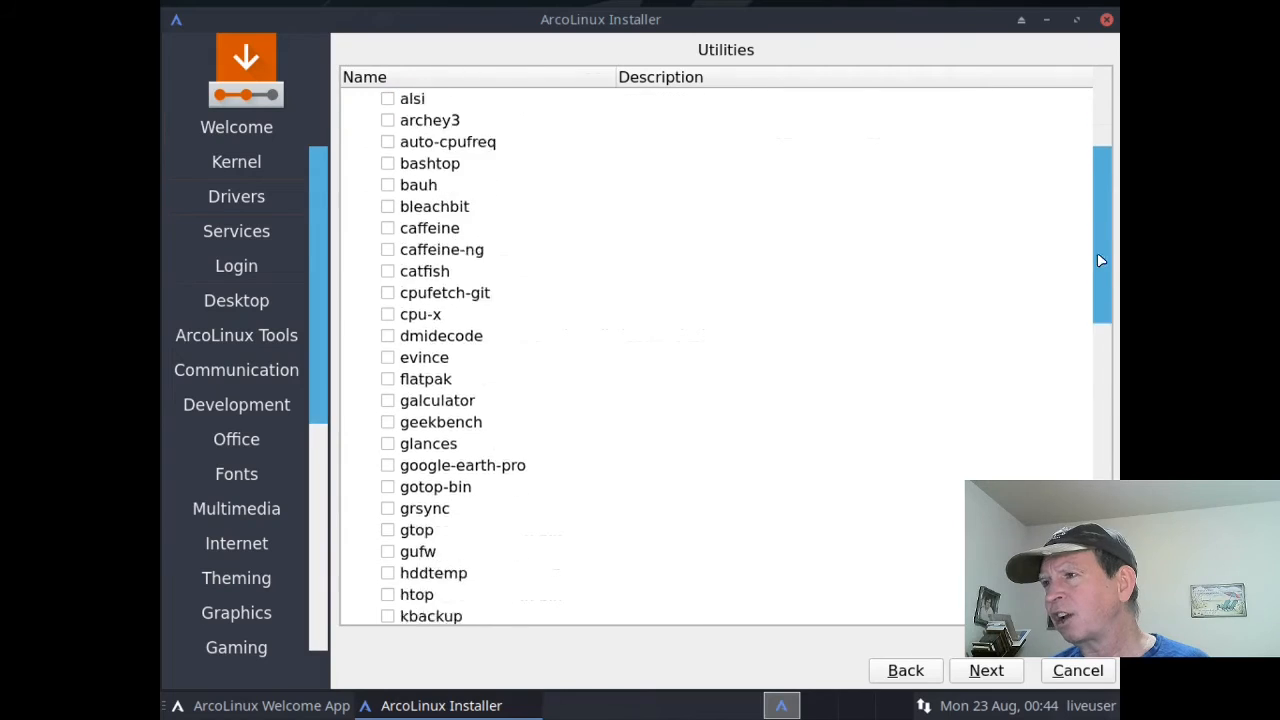
{"action": "scroll", "scroll_direction": "down", "scroll_amount": 3}
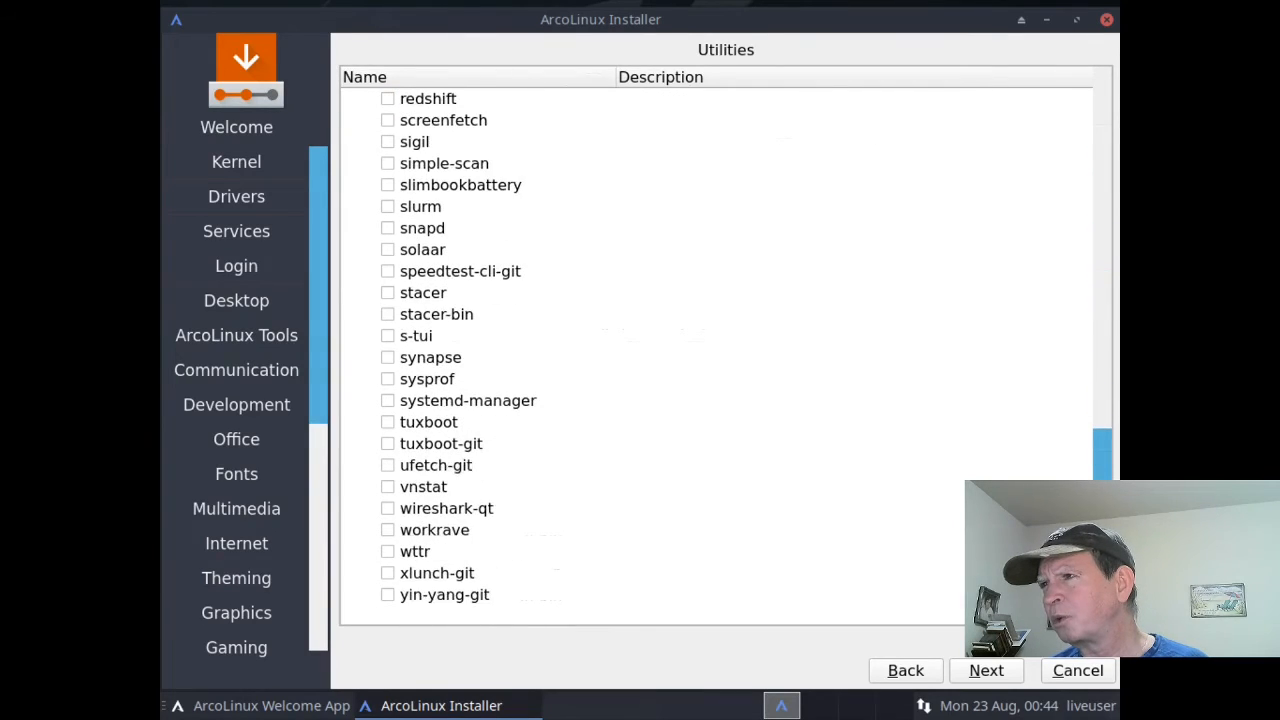
{"action": "mouse_move", "coordinate": [877, 502]}
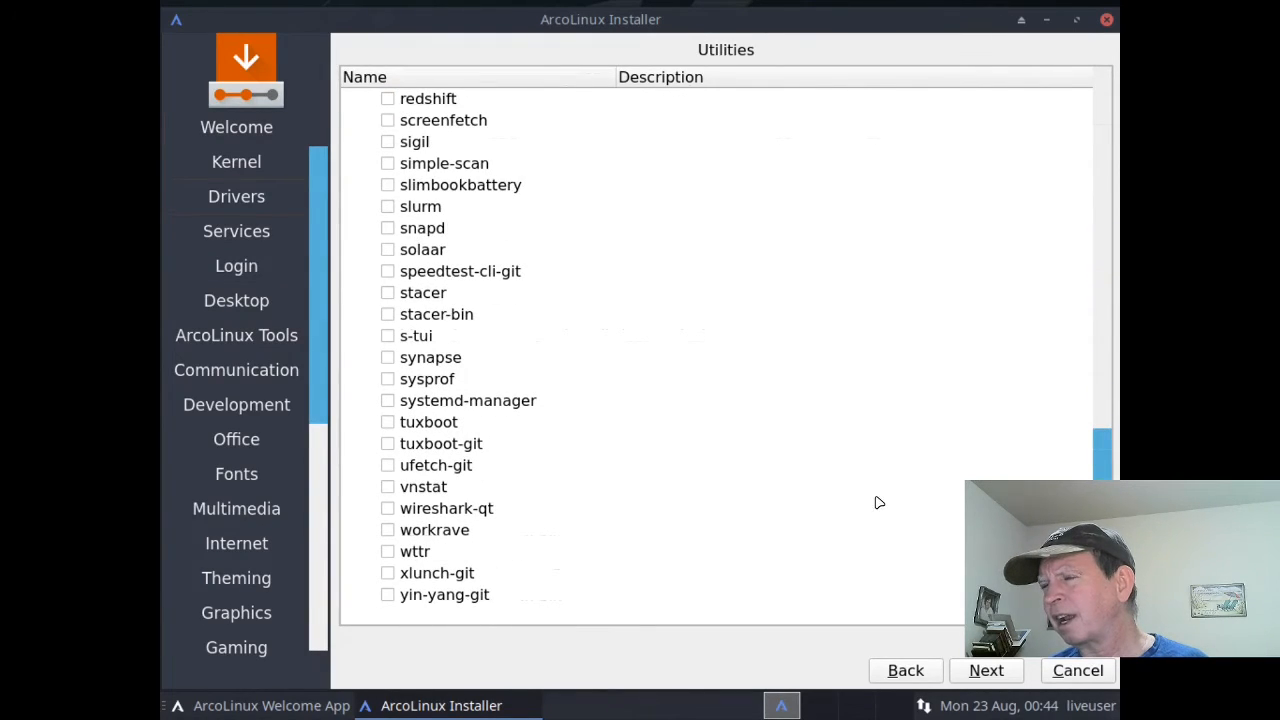
{"action": "mouse_move", "coordinate": [483, 622]}
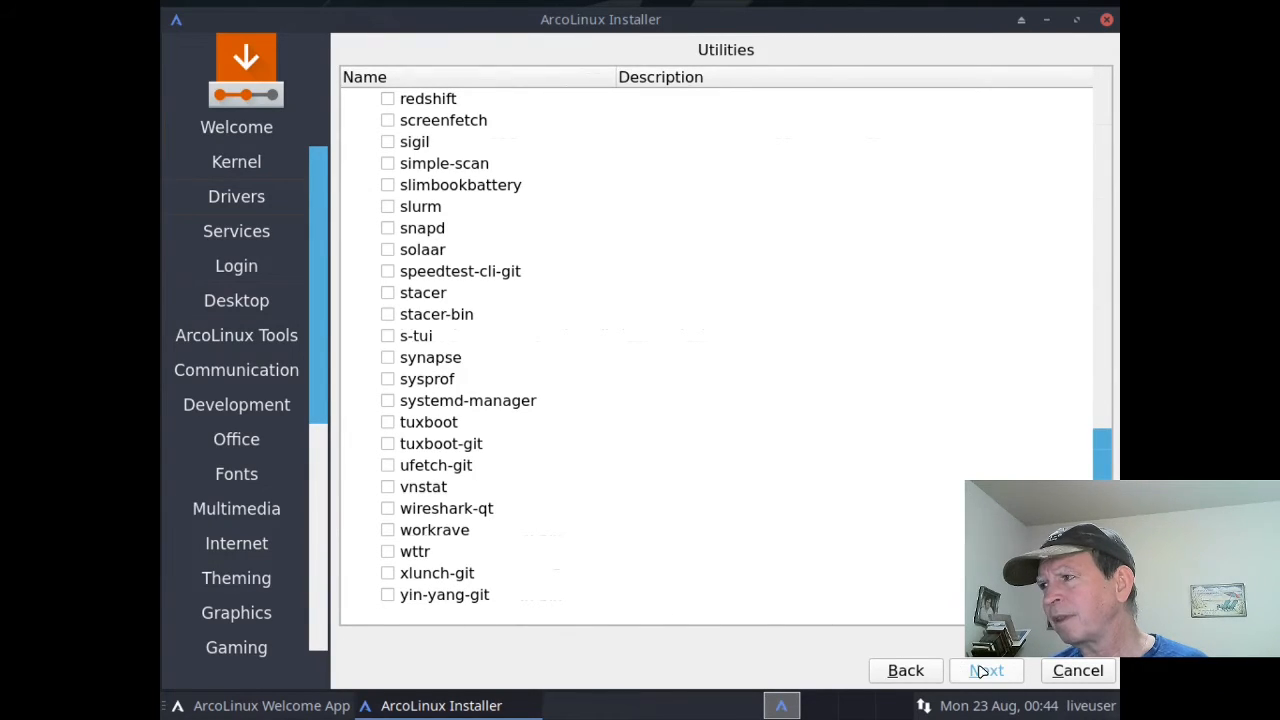
{"action": "left_click", "coordinate": [985, 670]}
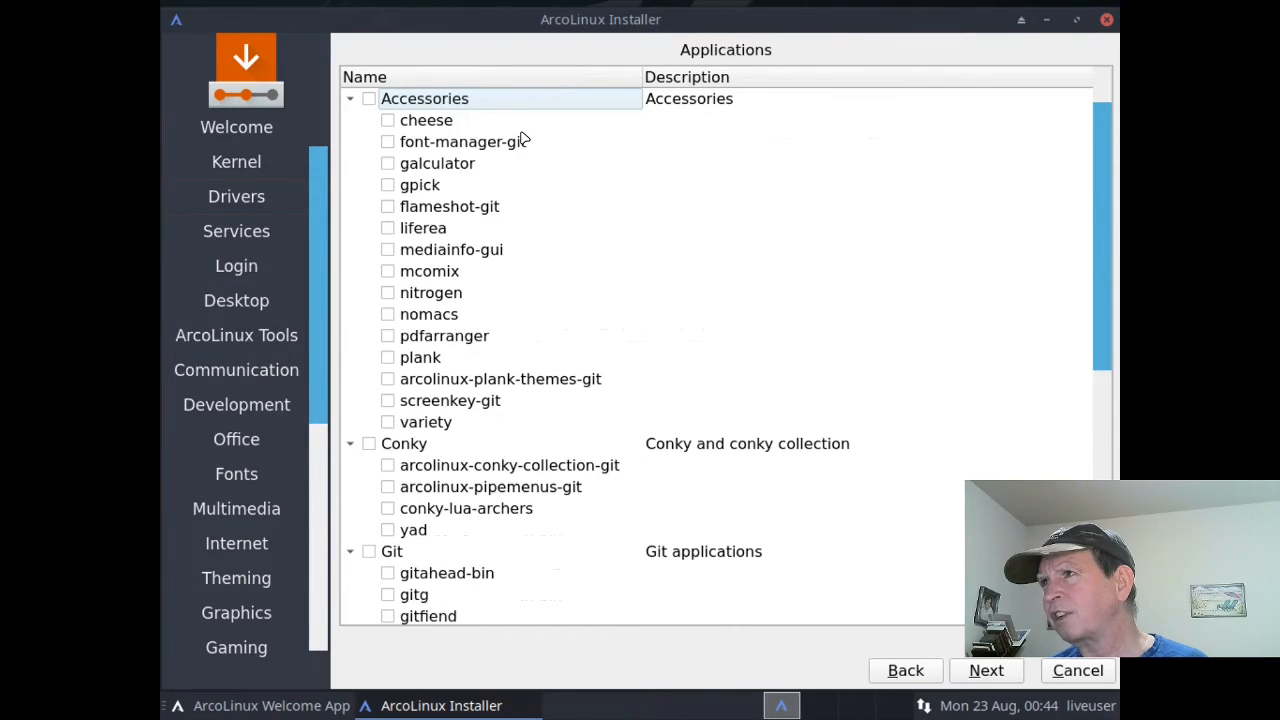
{"action": "mouse_move", "coordinate": [500, 314]}
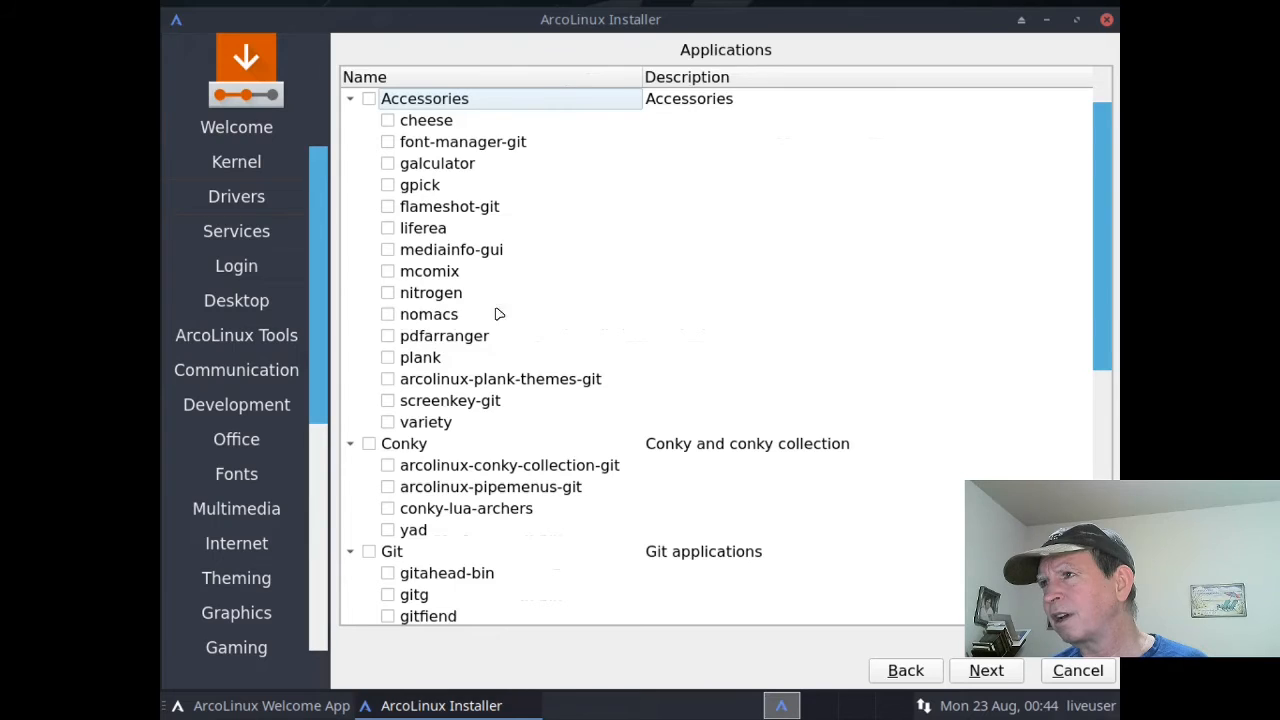
Step: Tick nitrogen under Accessories and scroll the Applications list down to Zsh
{"action": "left_click", "coordinate": [387, 292]}
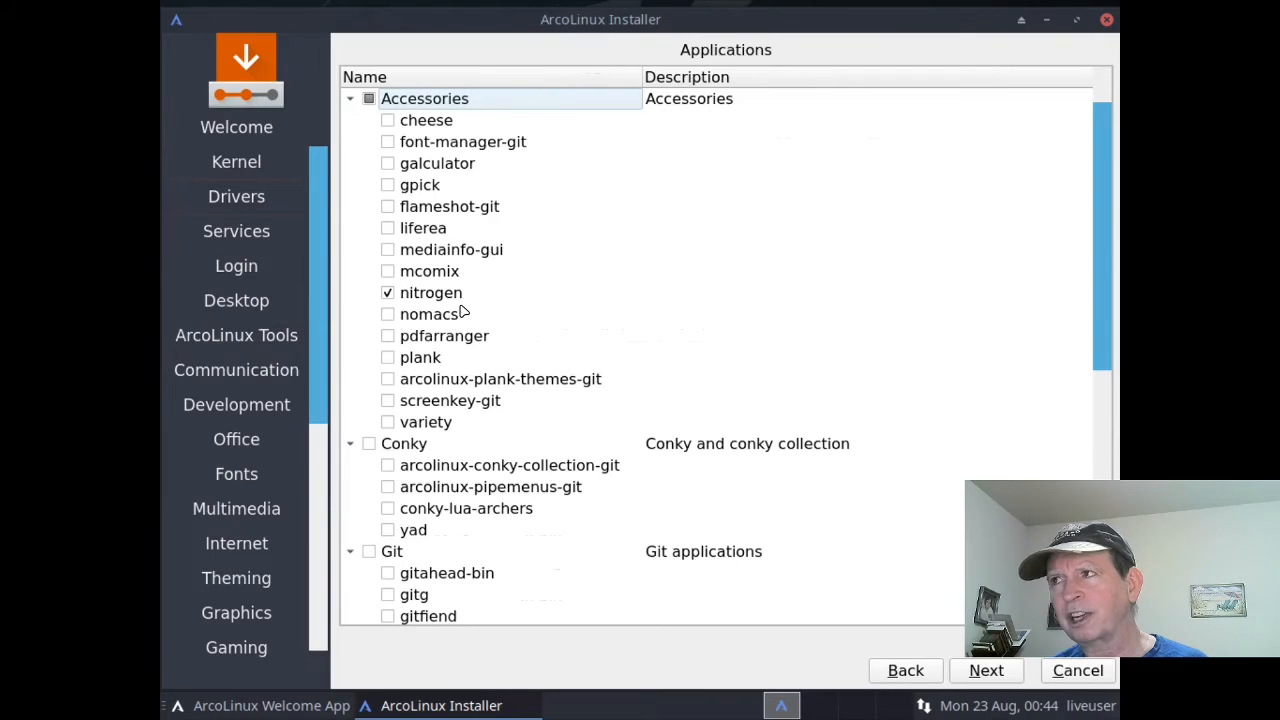
{"action": "mouse_move", "coordinate": [490, 309]}
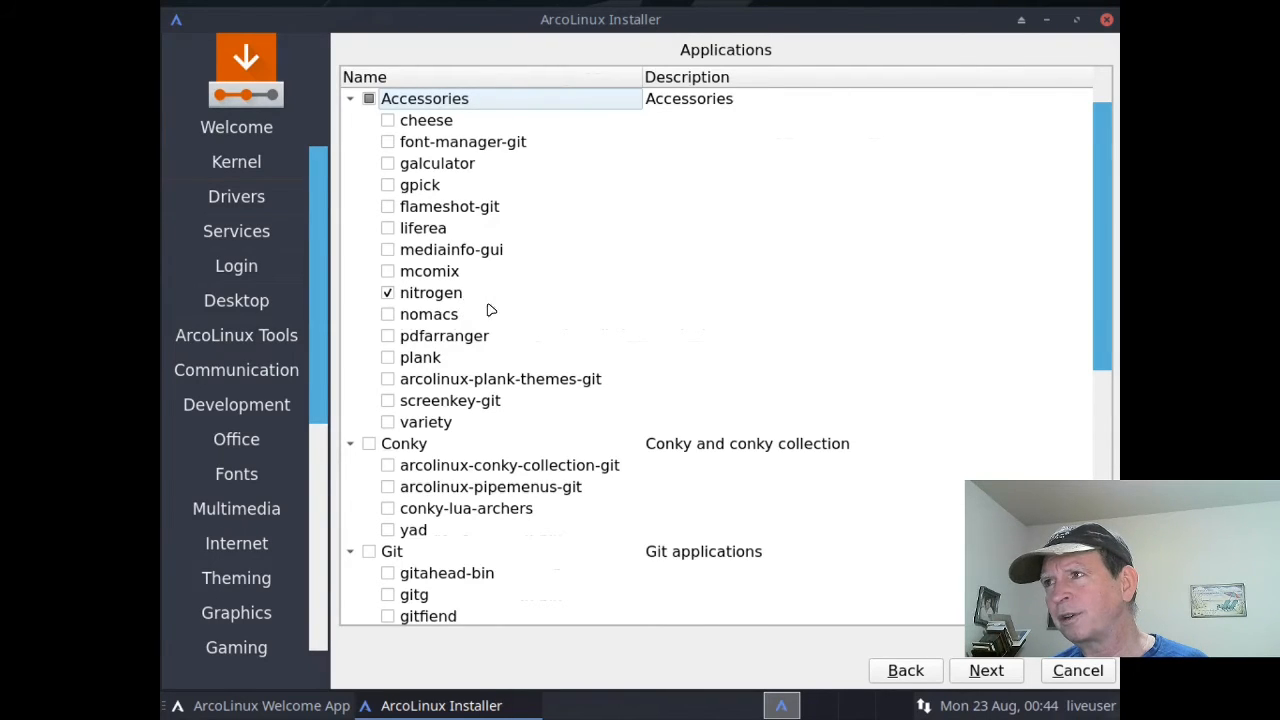
{"action": "mouse_move", "coordinate": [1085, 287]}
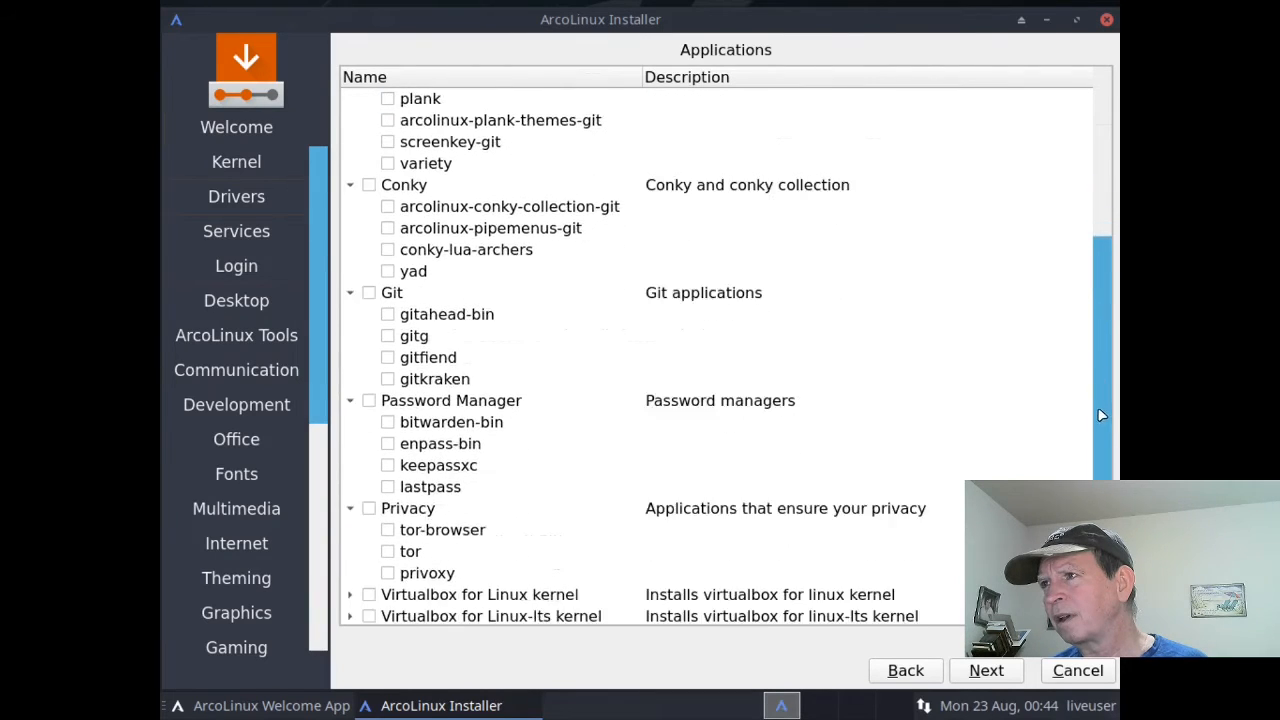
{"action": "scroll", "scroll_direction": "down", "scroll_amount": 3}
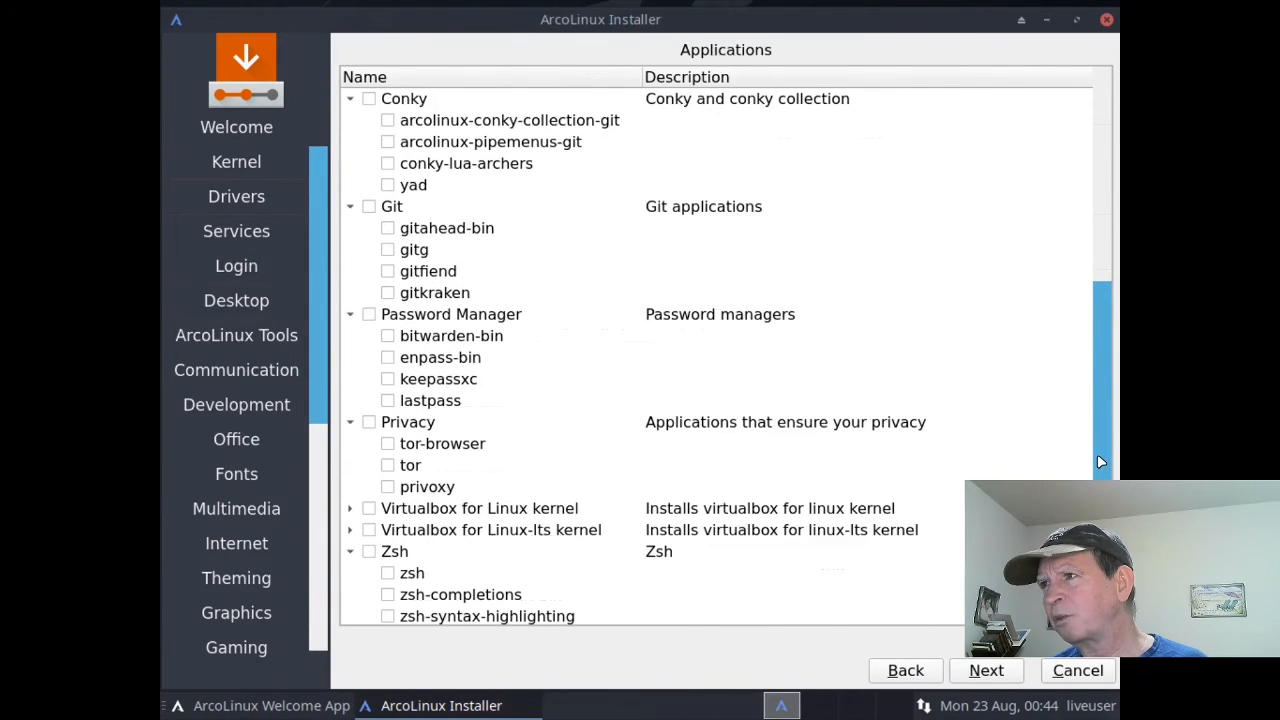
{"action": "mouse_move", "coordinate": [490, 467]}
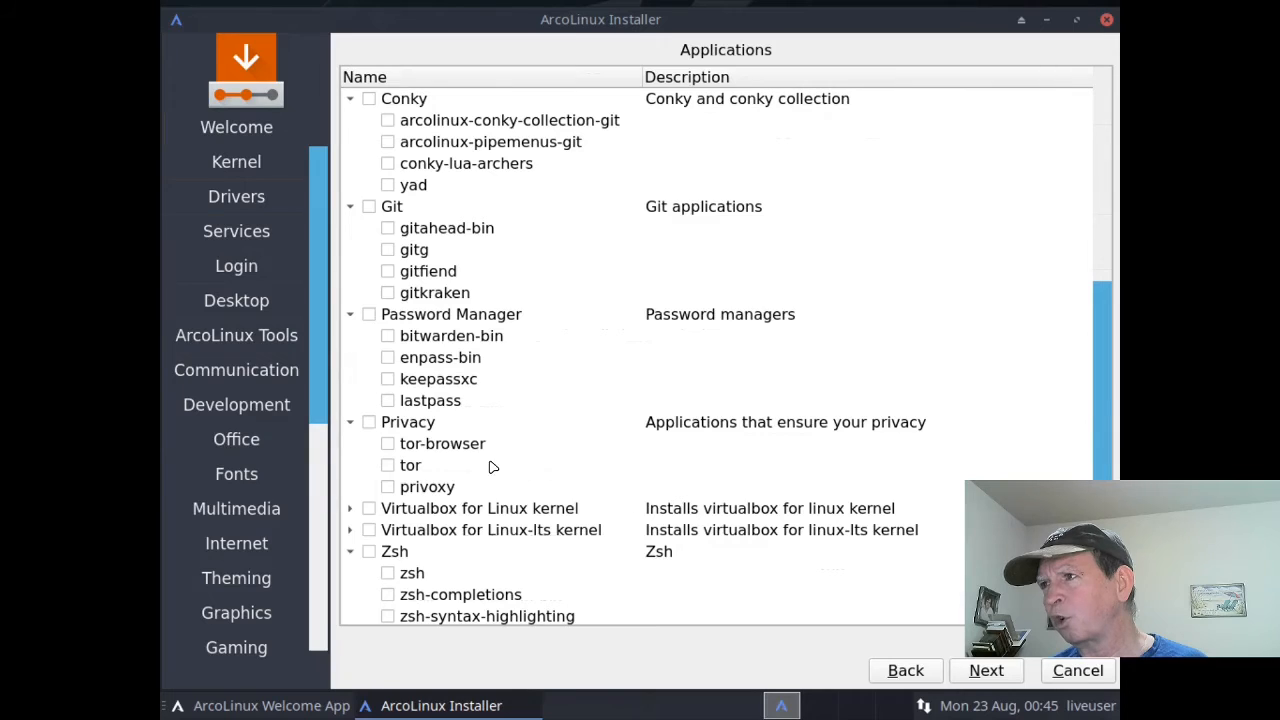
{"action": "mouse_move", "coordinate": [447, 475]}
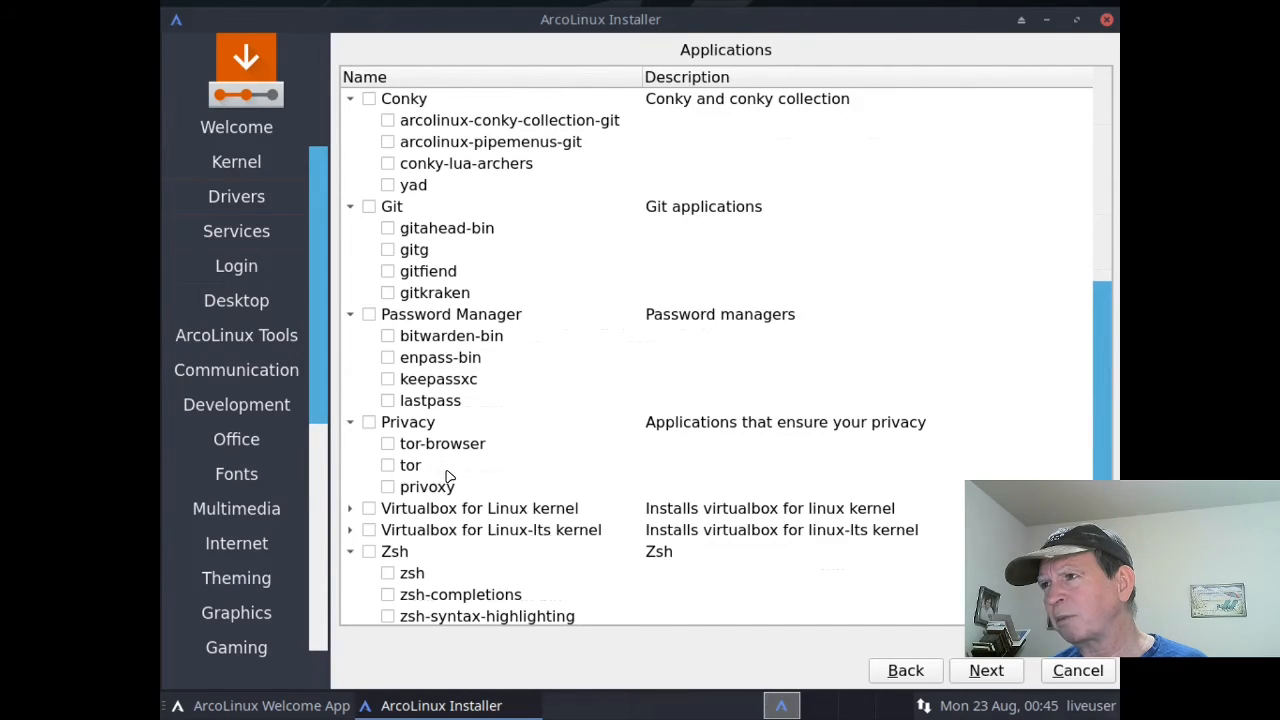
{"action": "mouse_move", "coordinate": [580, 513]}
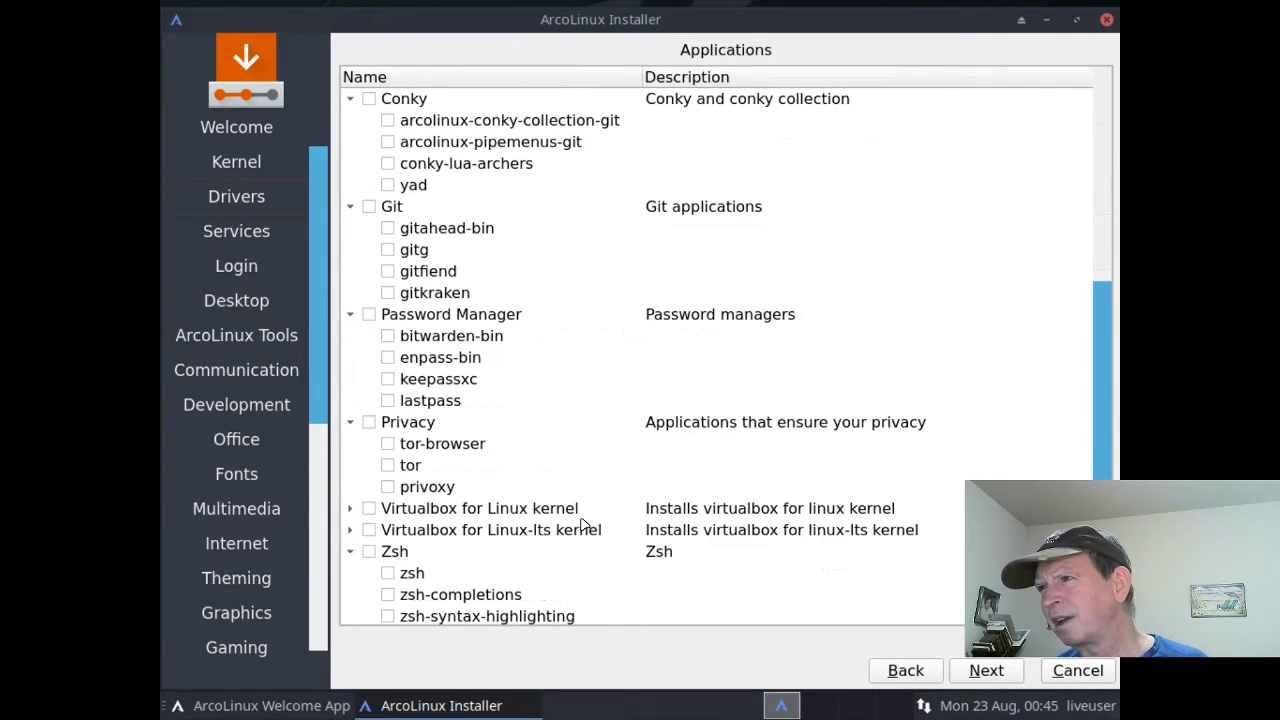
{"action": "mouse_move", "coordinate": [530, 525]}
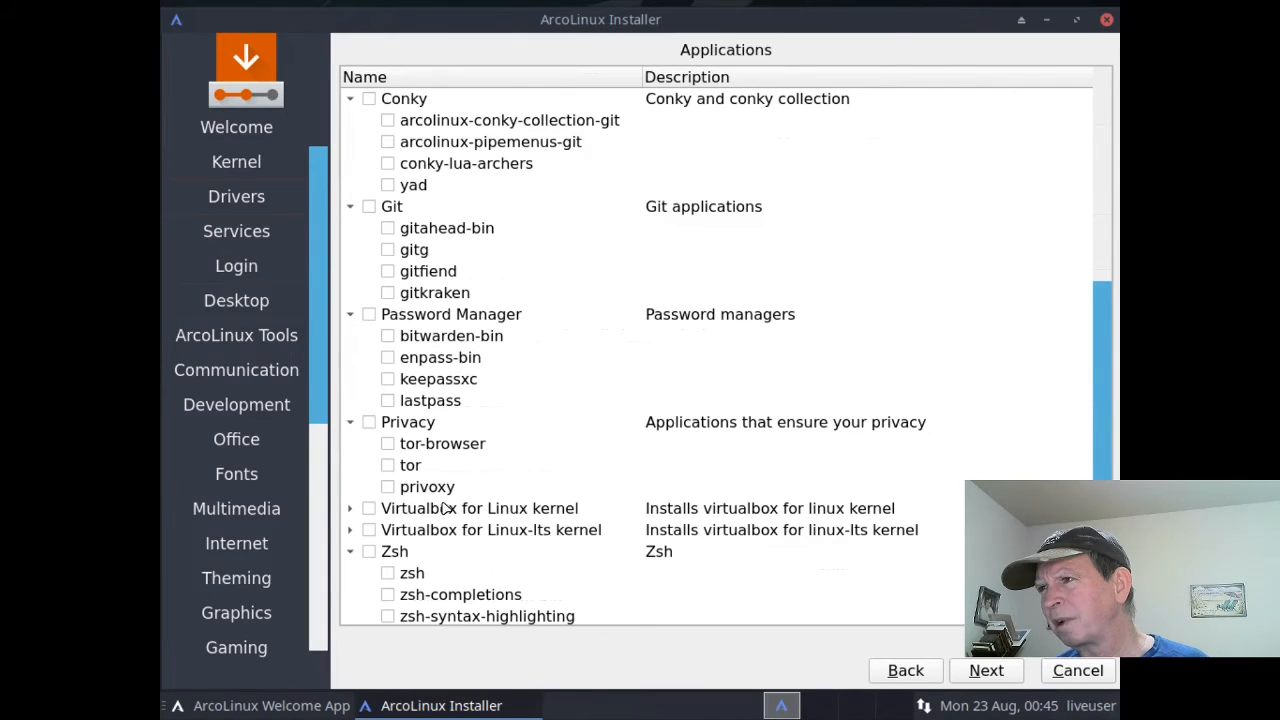
{"action": "mouse_move", "coordinate": [1105, 448]}
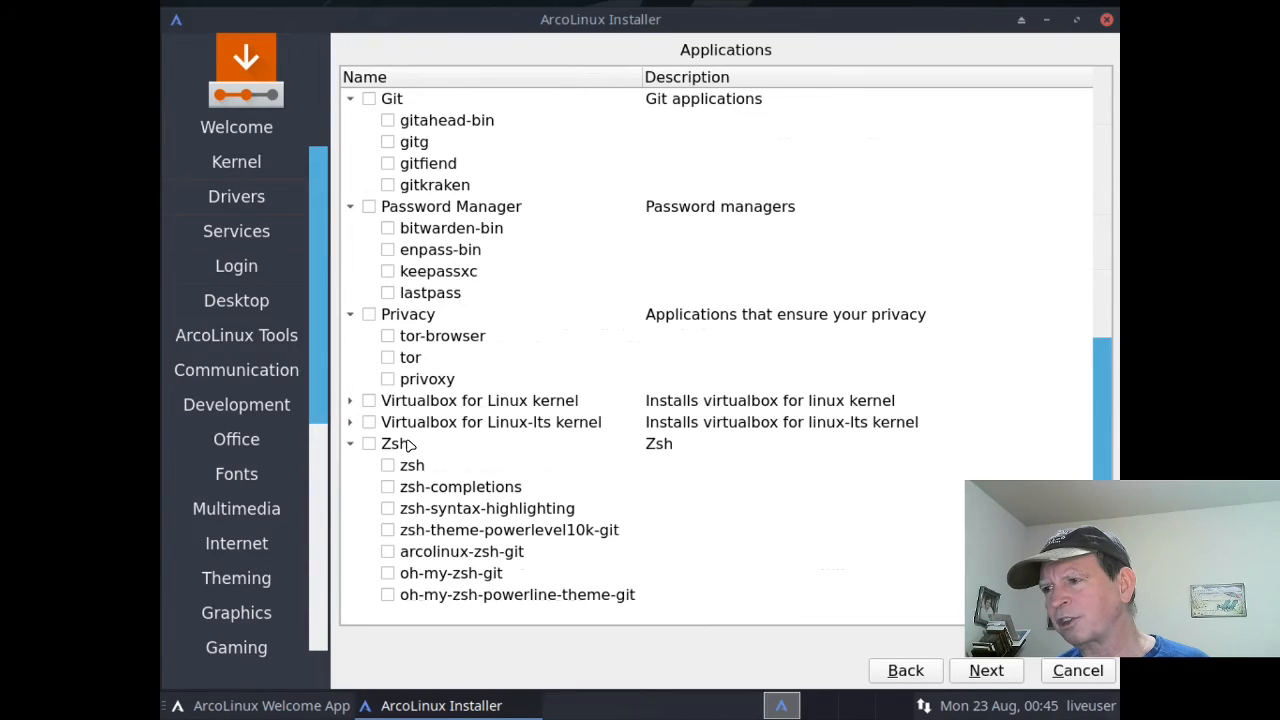
{"action": "mouse_move", "coordinate": [515, 470]}
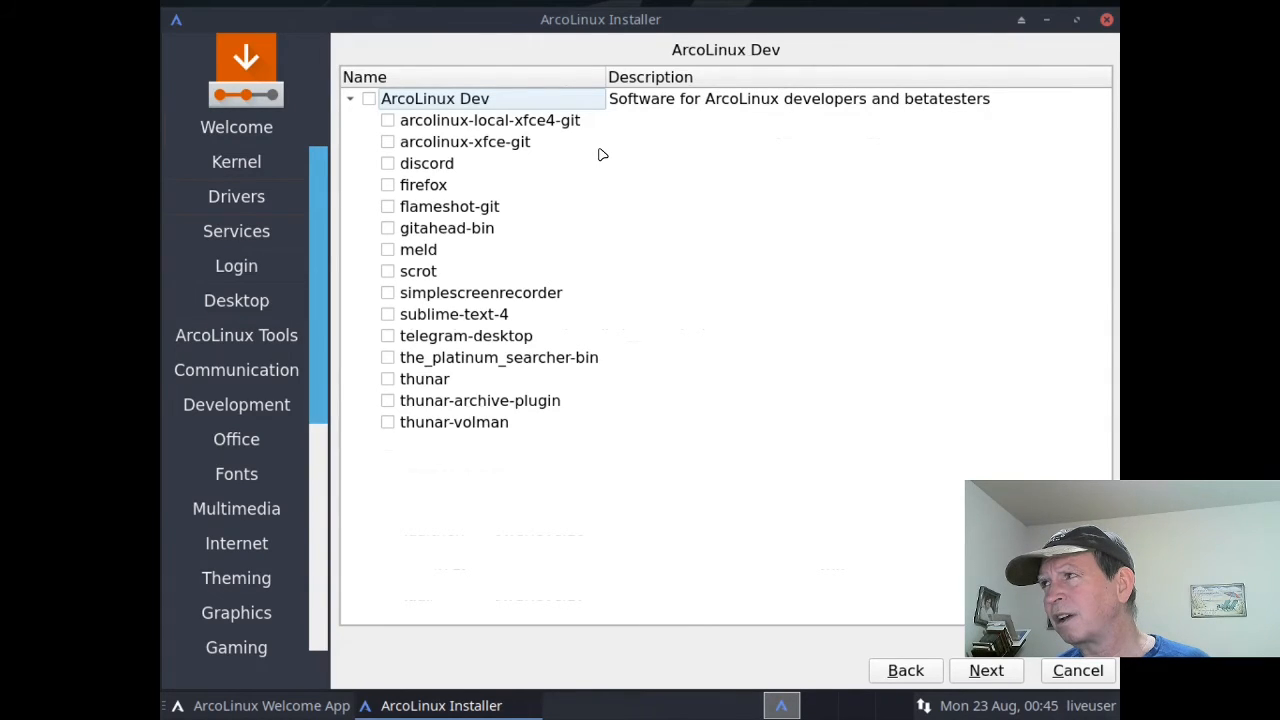
{"action": "mouse_move", "coordinate": [896, 148]}
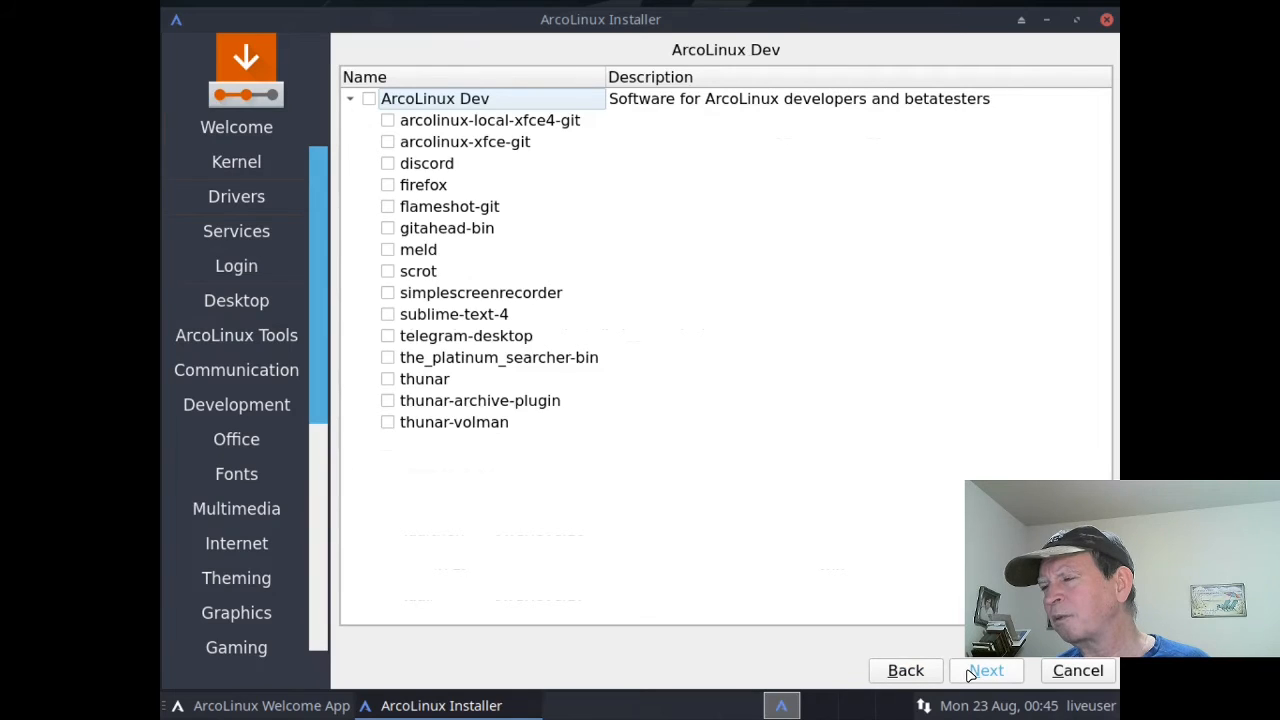
Step: Pass the ArcoLinux Dev list with nothing ticked, reaching the America/Denver location step
{"action": "left_click", "coordinate": [986, 670]}
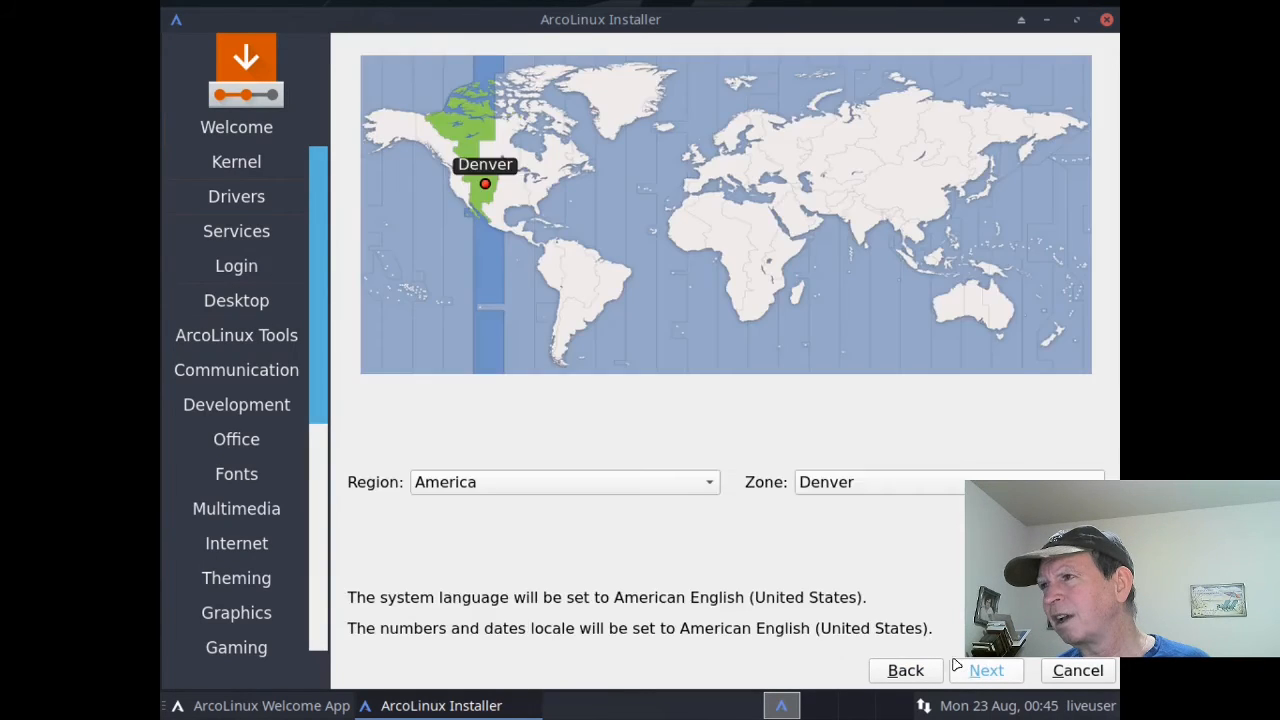
{"action": "mouse_move", "coordinate": [517, 570]}
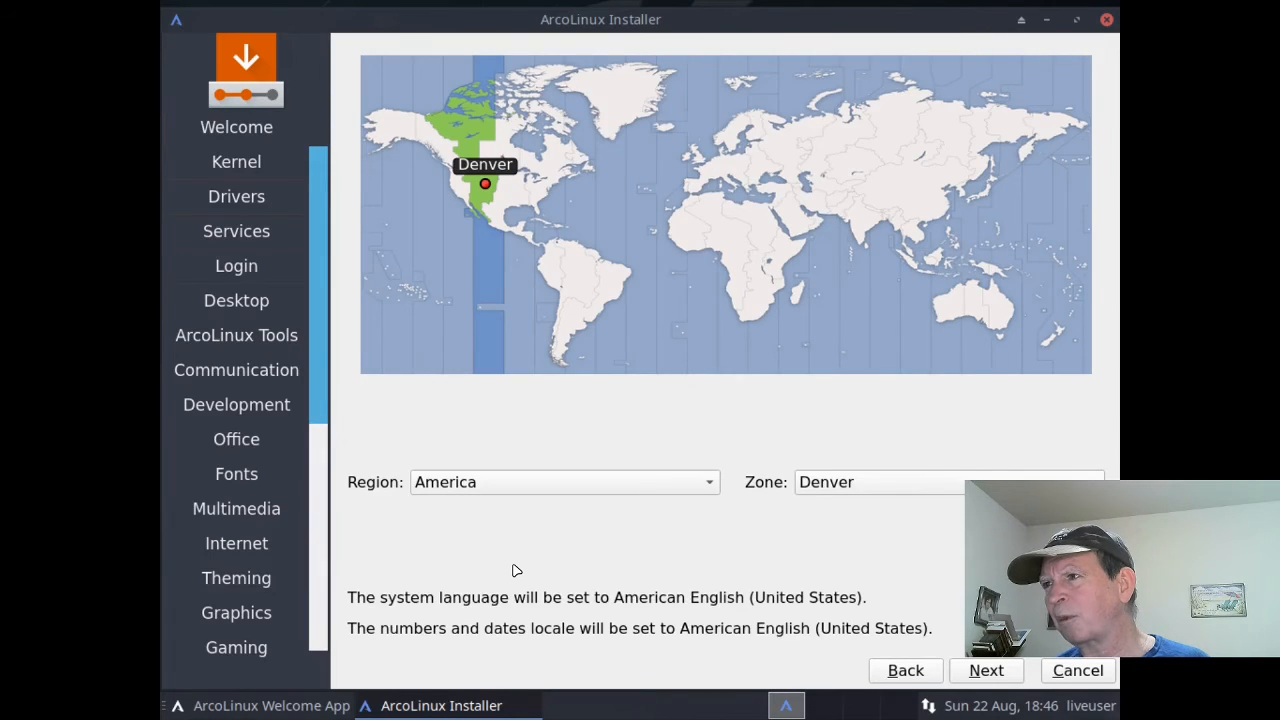
{"action": "mouse_move", "coordinate": [673, 533]}
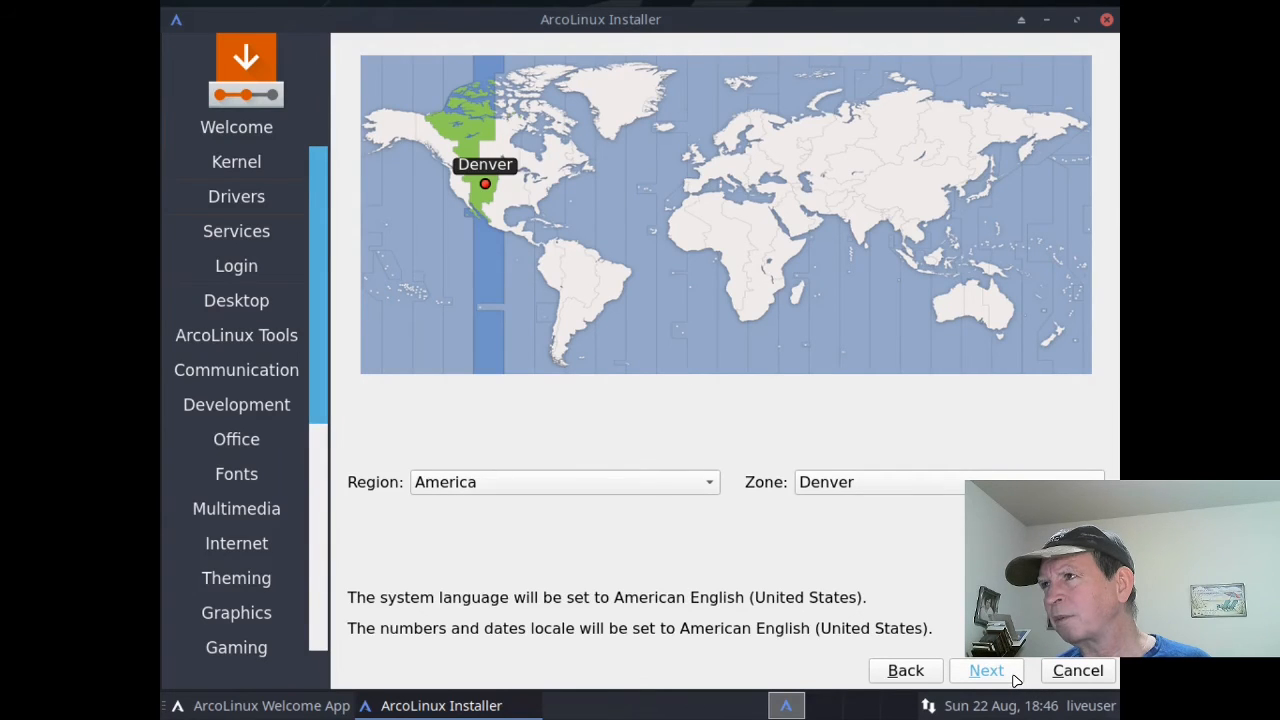
Step: Keep Region America and Zone Denver and continue to the keyboard layout step
{"action": "left_click", "coordinate": [985, 670]}
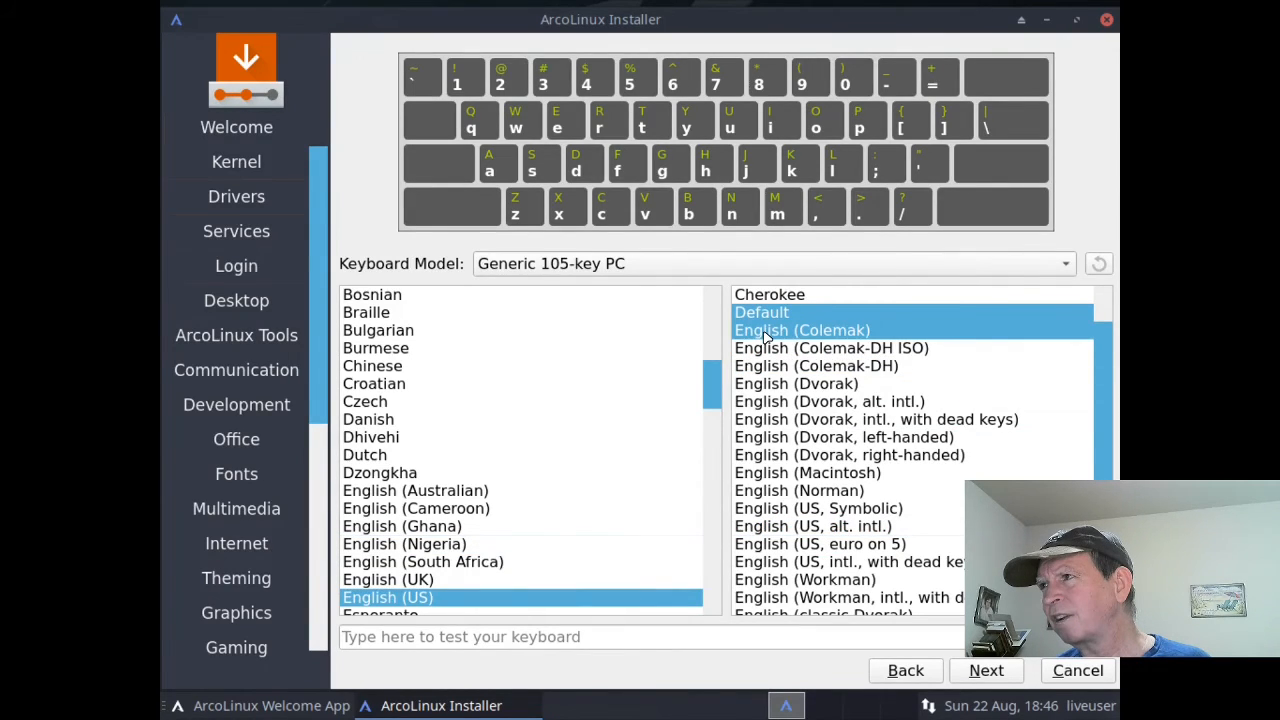
Step: Select the Default English (US) keyboard variant and proceed to partitioning
{"action": "left_click", "coordinate": [761, 312]}
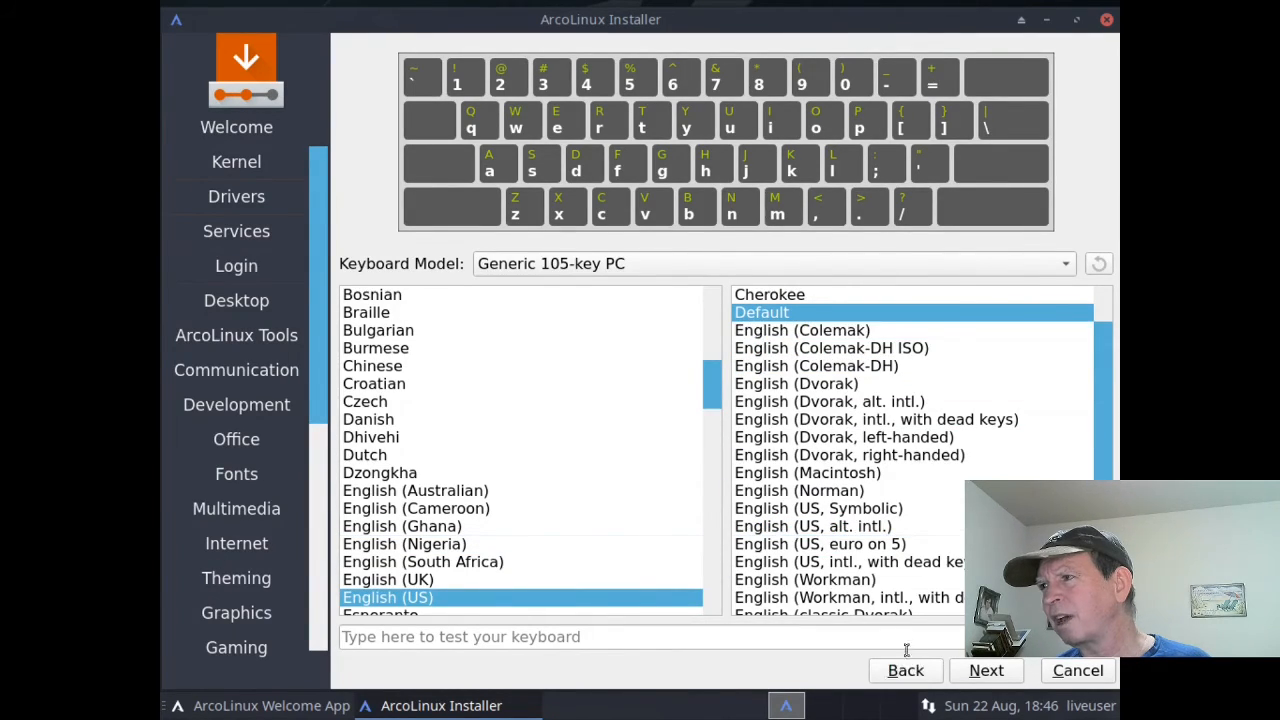
{"action": "left_click", "coordinate": [640, 637]}
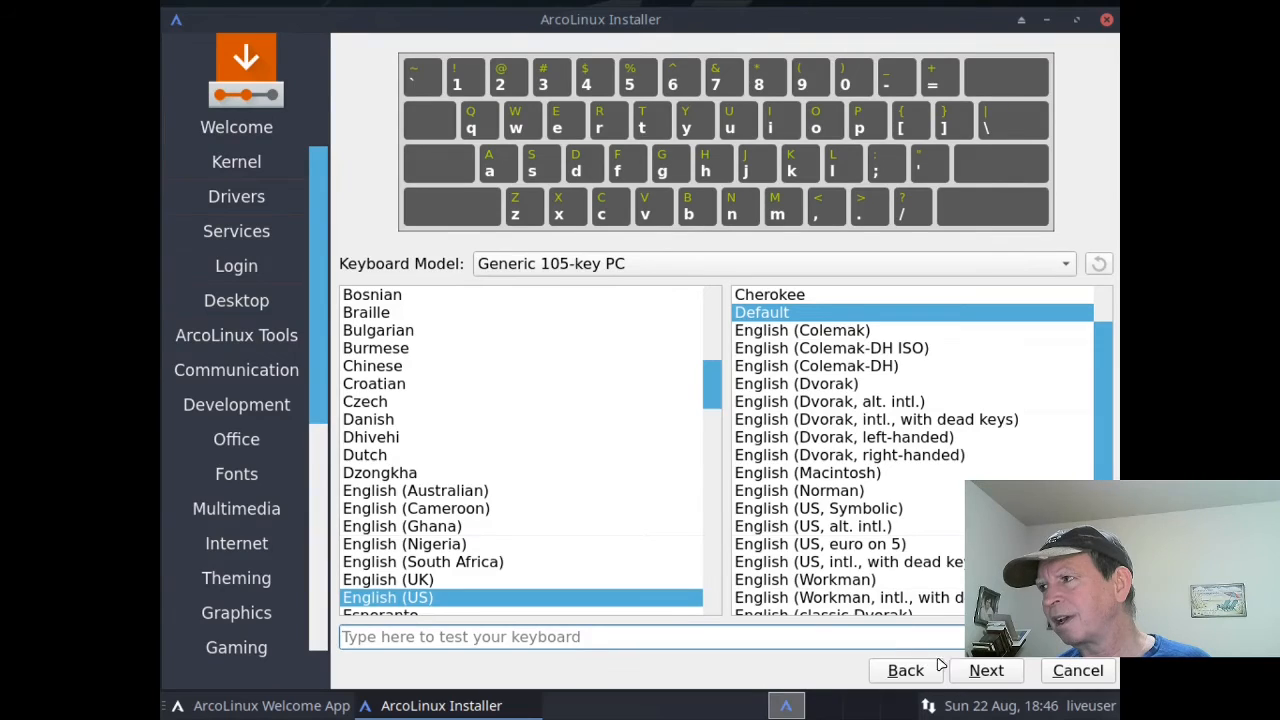
{"action": "mouse_move", "coordinate": [986, 670]}
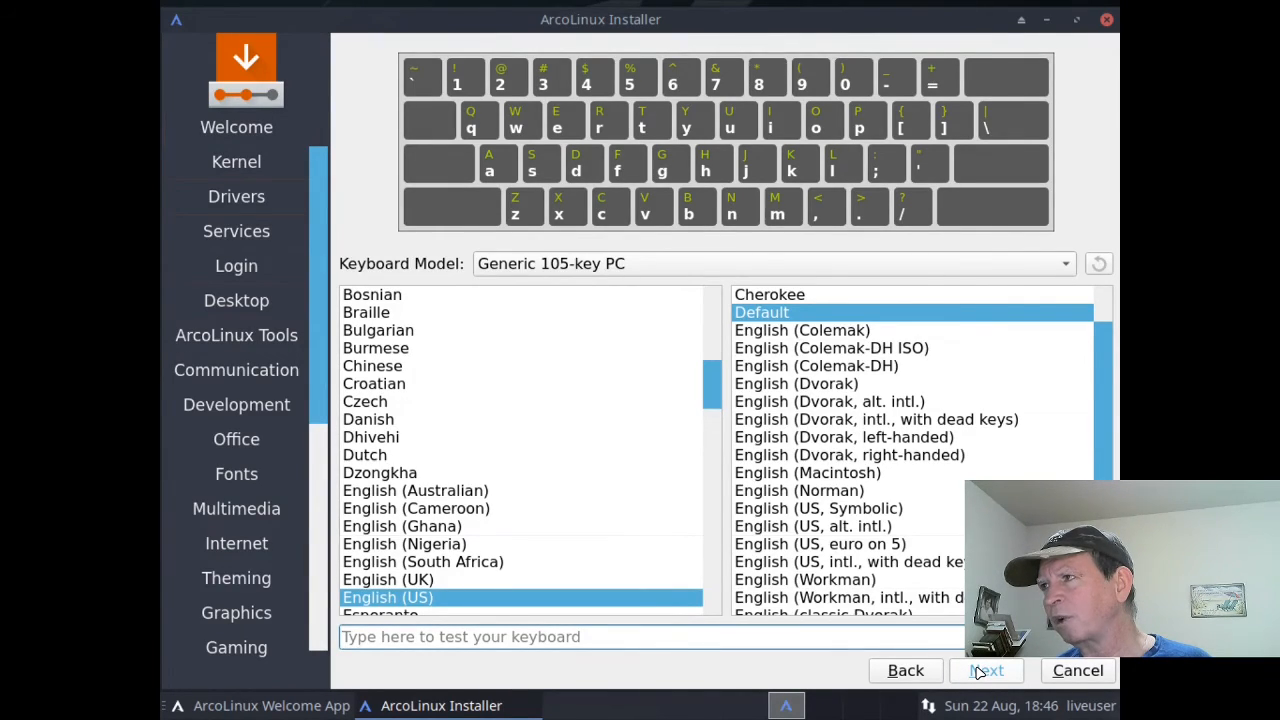
{"action": "left_click", "coordinate": [985, 670]}
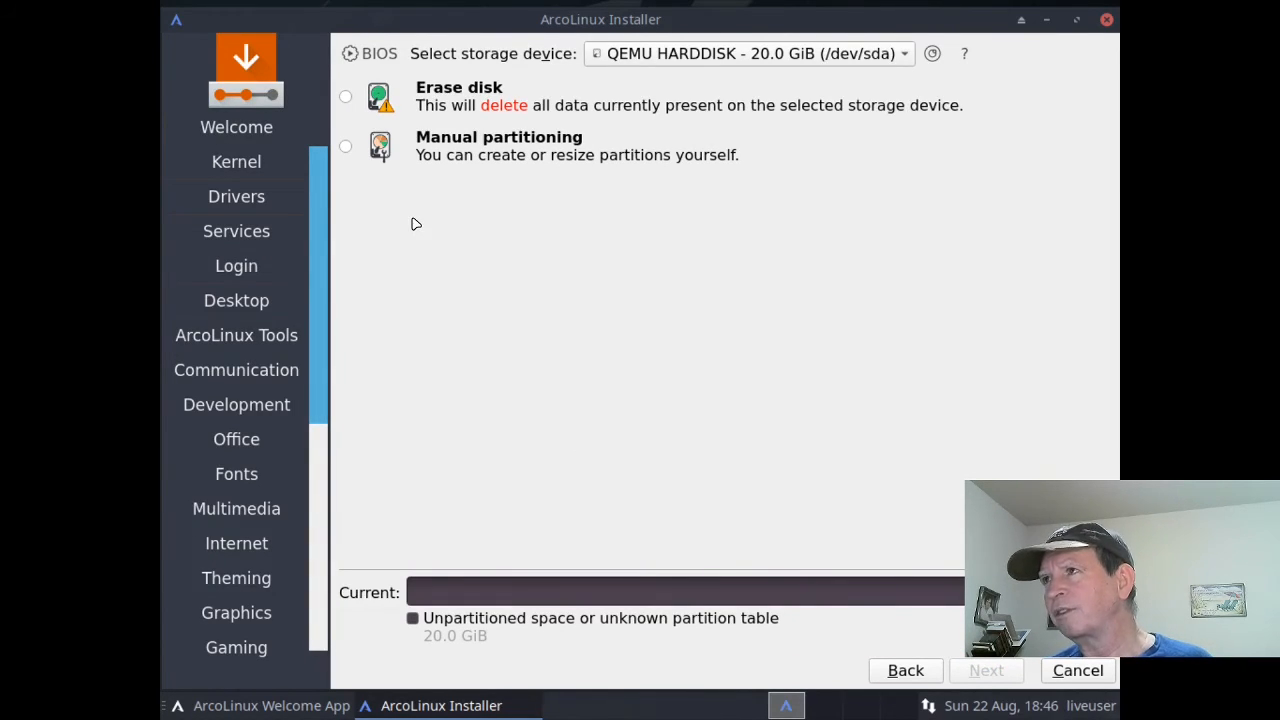
{"action": "mouse_move", "coordinate": [512, 143]}
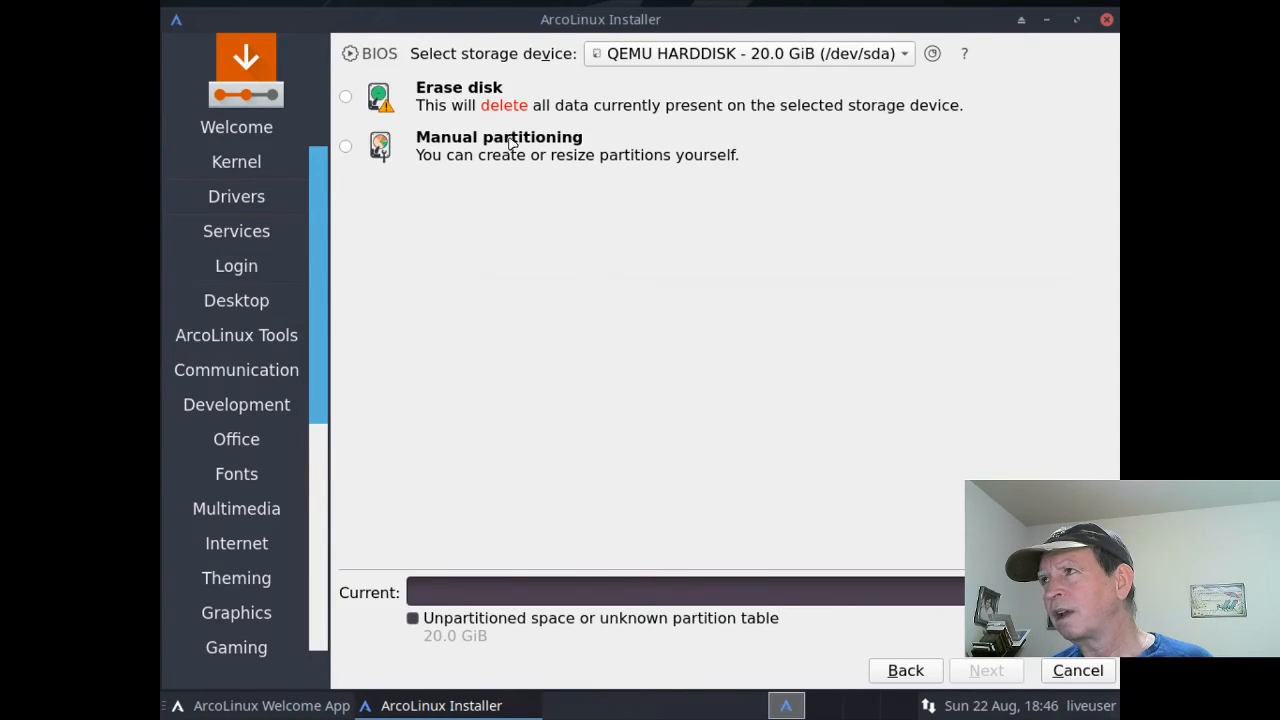
{"action": "mouse_move", "coordinate": [835, 85]}
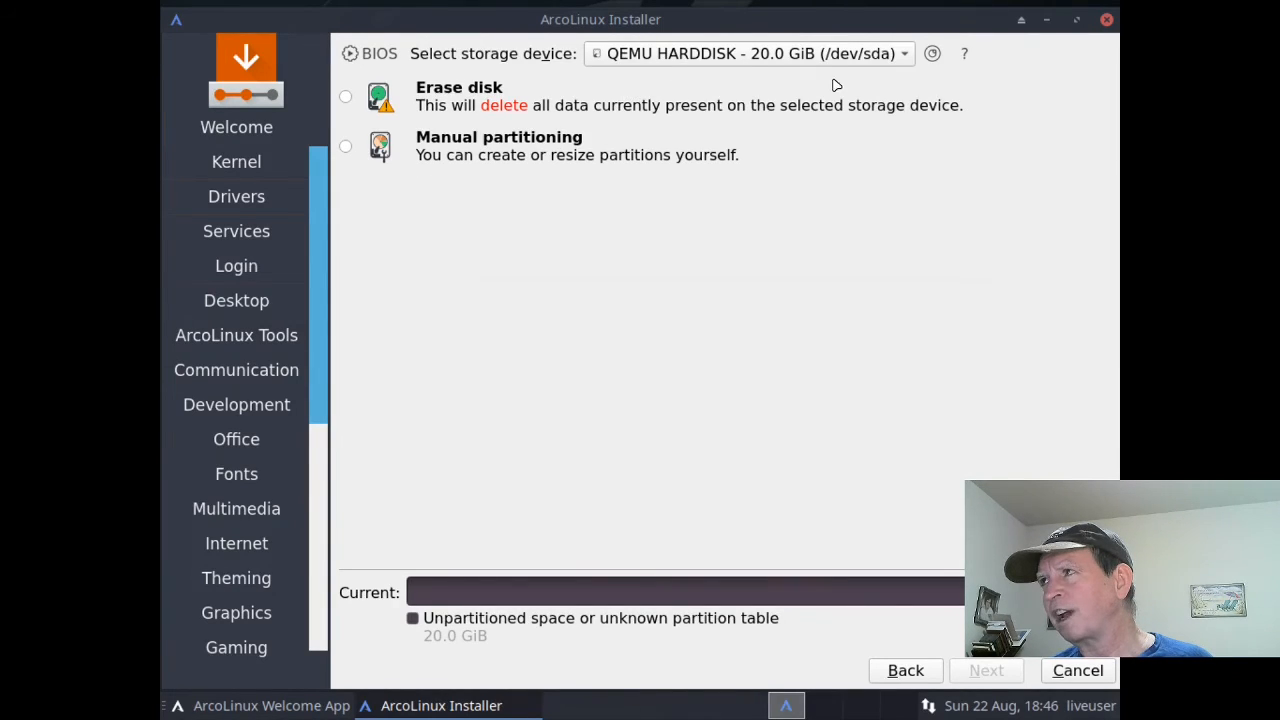
Step: Choose Erase disk with Swap to file on ext4 for the 20 GiB disk and continue
{"action": "left_click", "coordinate": [745, 53]}
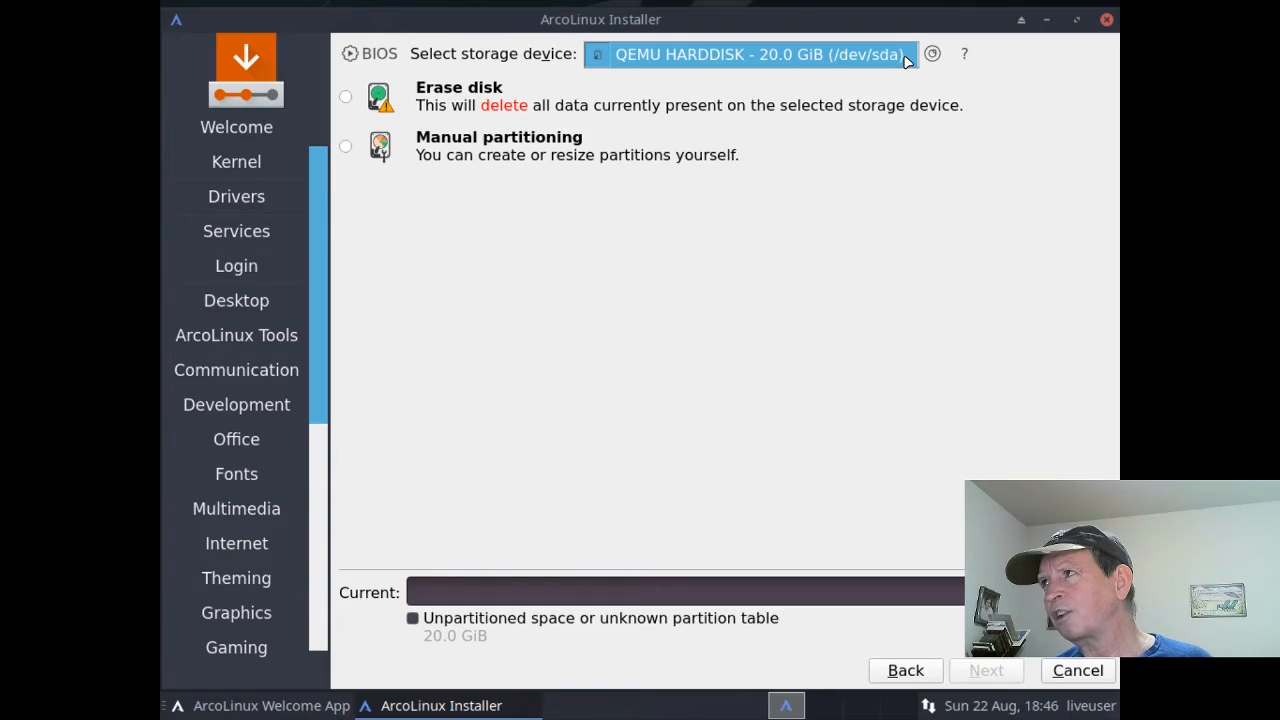
{"action": "mouse_move", "coordinate": [895, 95]}
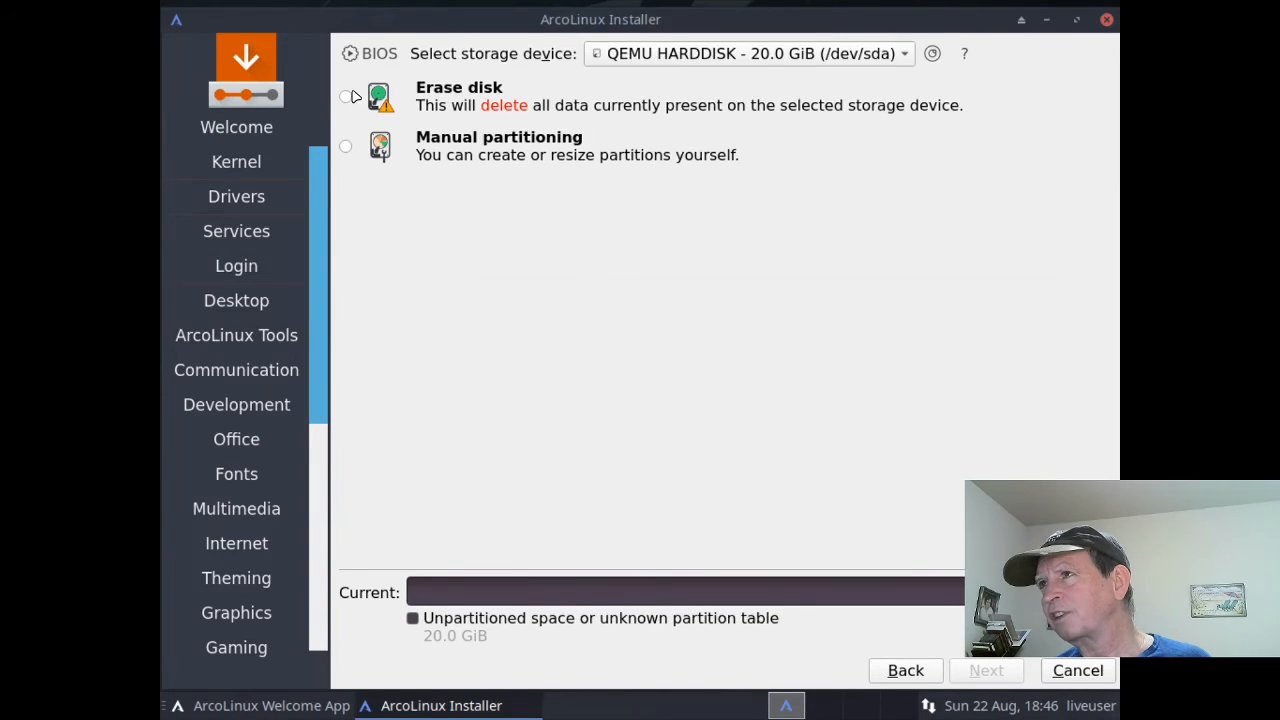
{"action": "left_click", "coordinate": [345, 96]}
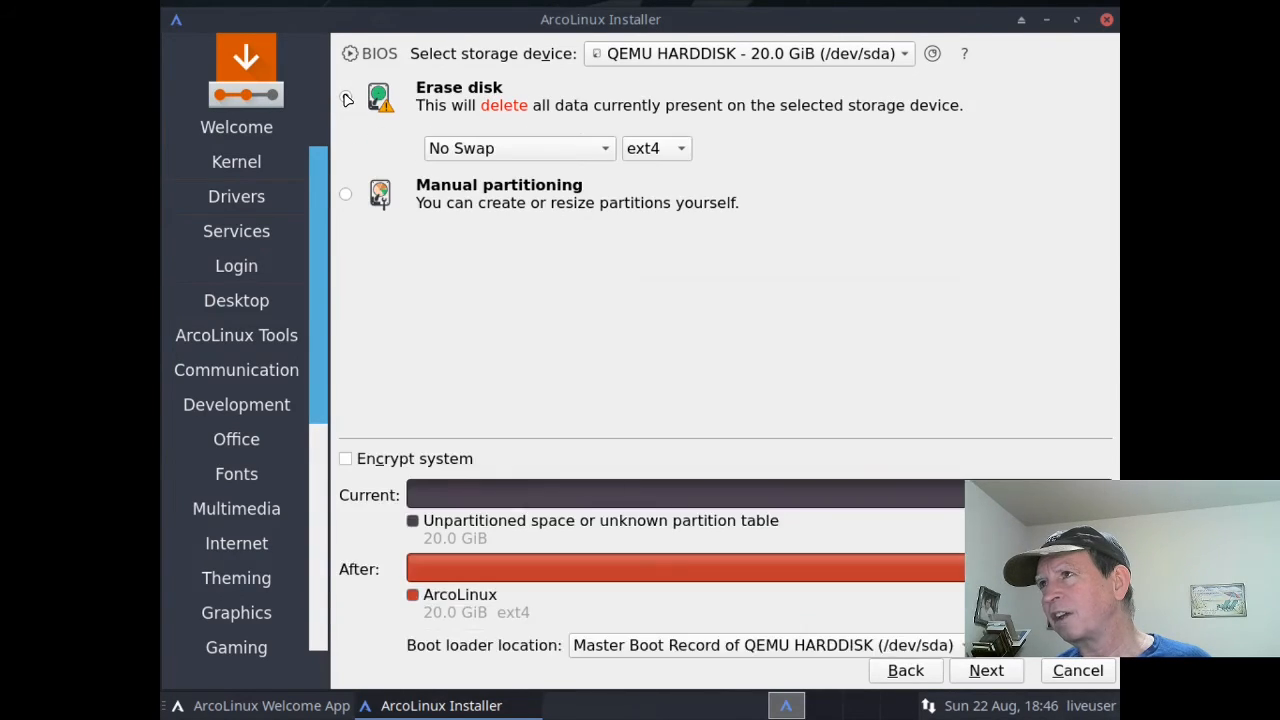
{"action": "left_click", "coordinate": [345, 96]}
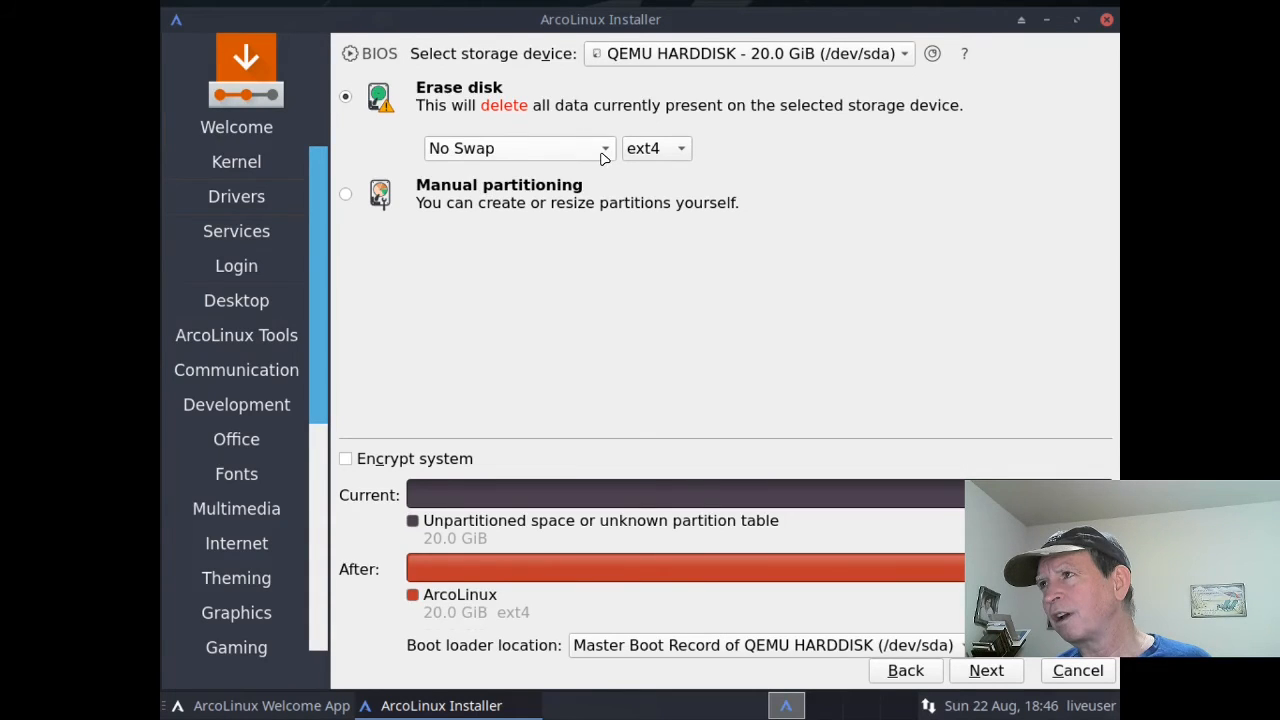
{"action": "left_click", "coordinate": [518, 148]}
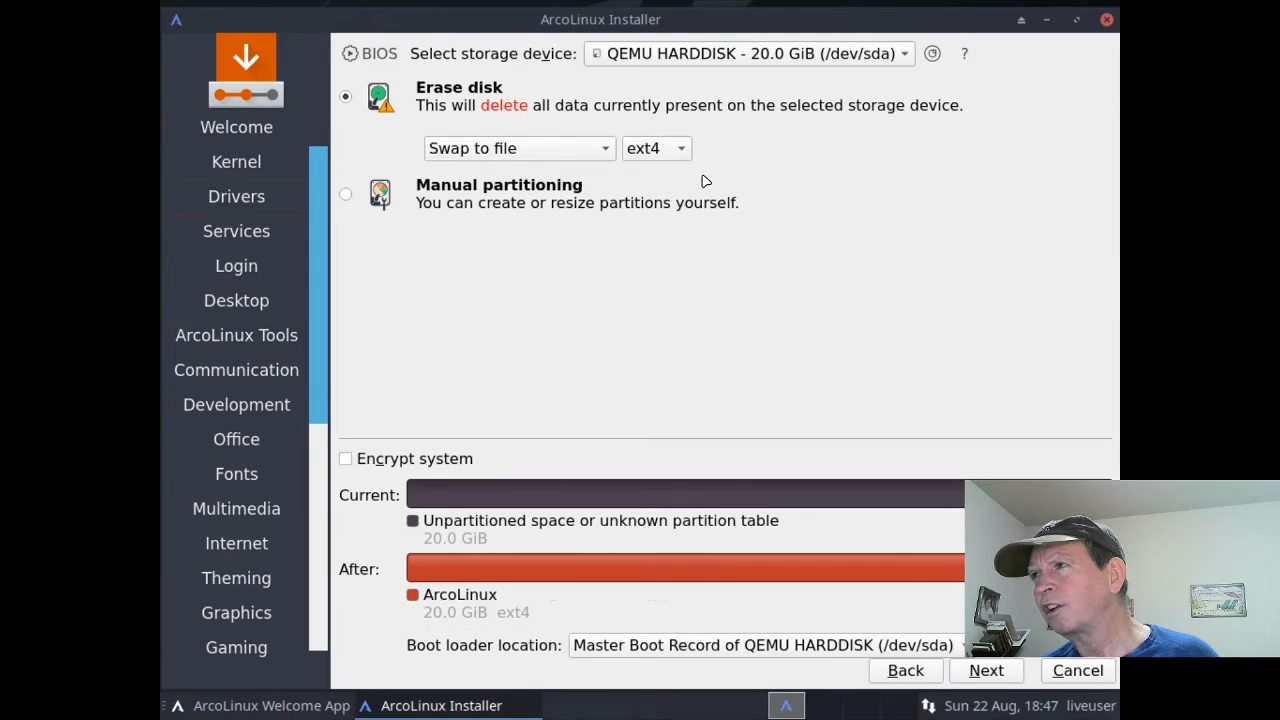
{"action": "mouse_move", "coordinate": [675, 200]}
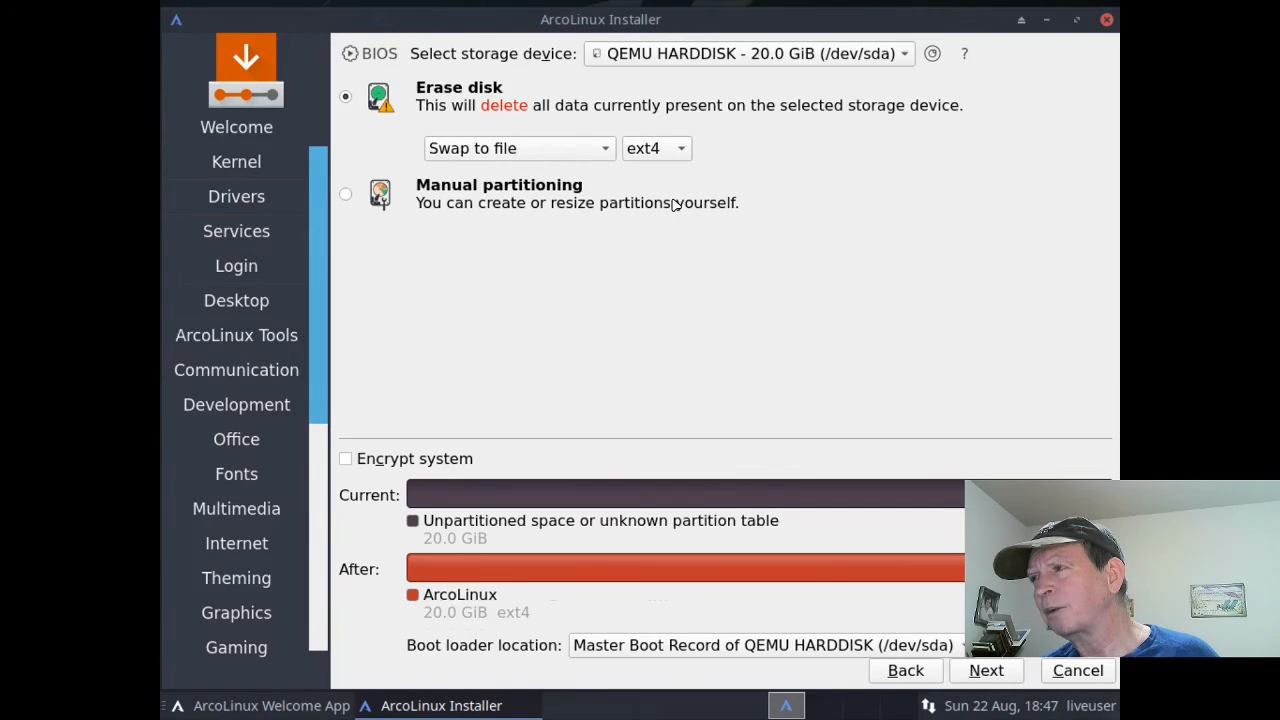
{"action": "mouse_move", "coordinate": [730, 307]}
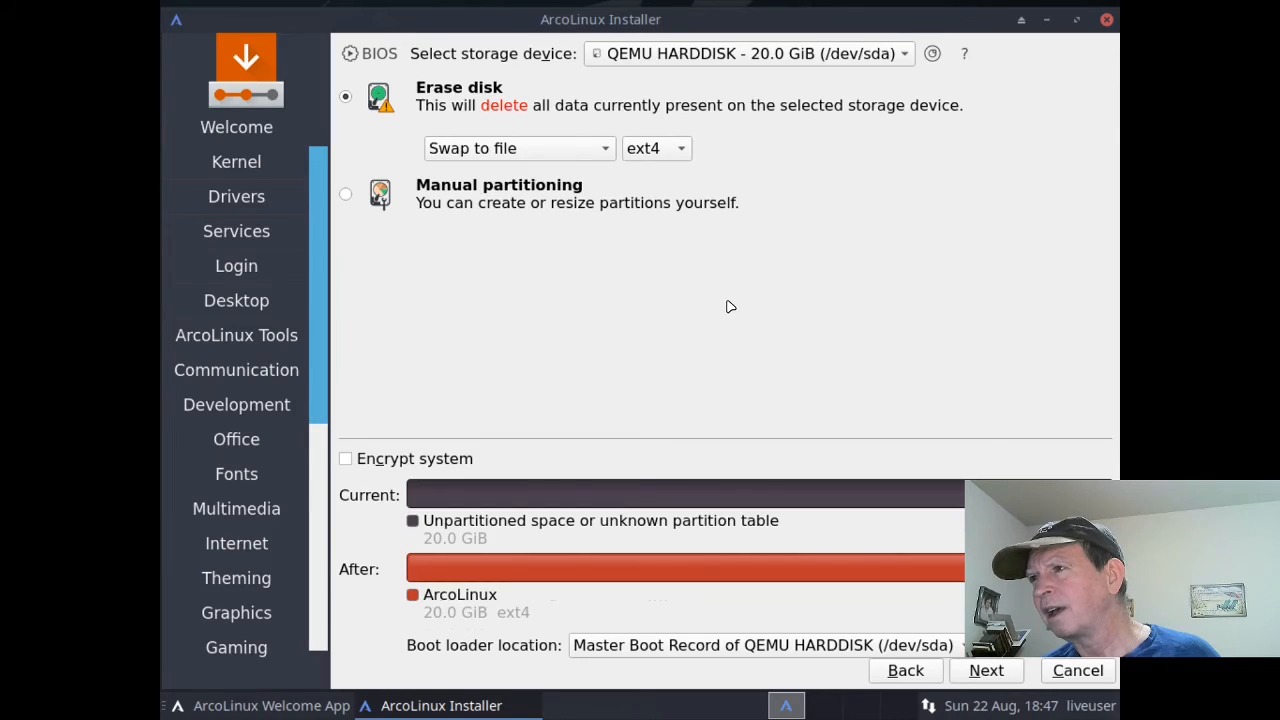
{"action": "mouse_move", "coordinate": [537, 516]}
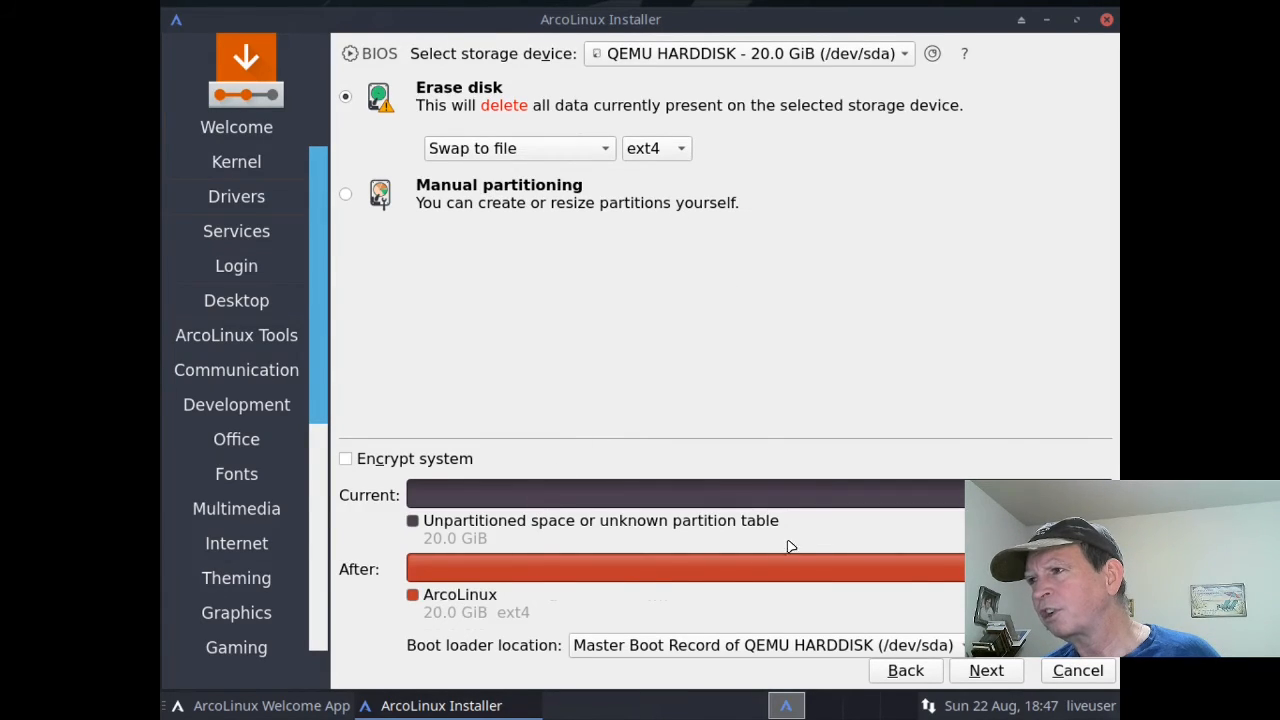
{"action": "mouse_move", "coordinate": [743, 590]}
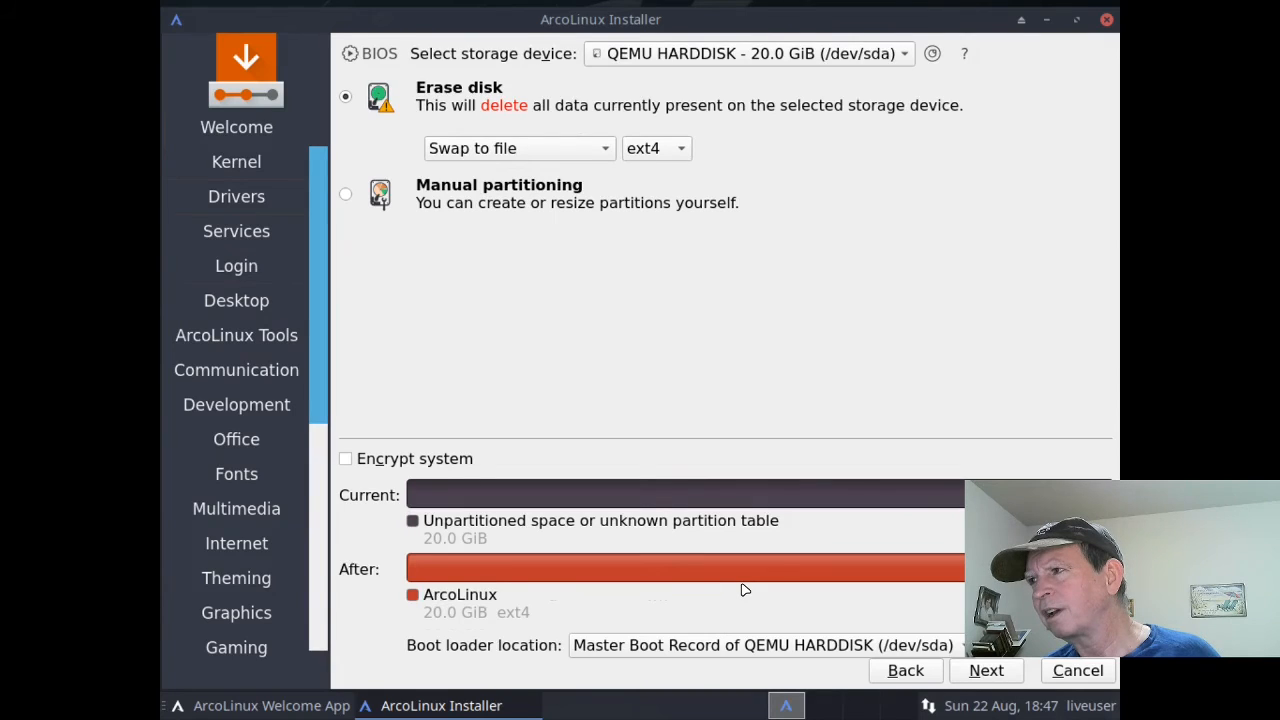
{"action": "mouse_move", "coordinate": [738, 638]}
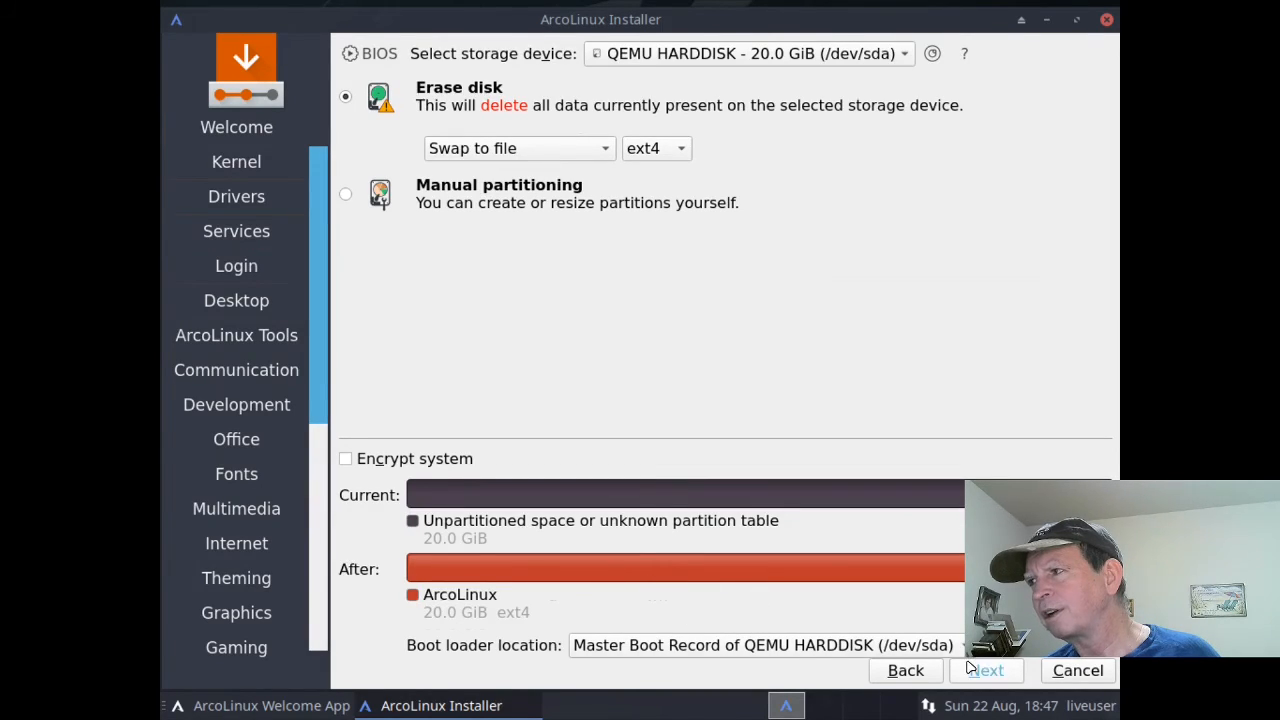
{"action": "left_click", "coordinate": [986, 670]}
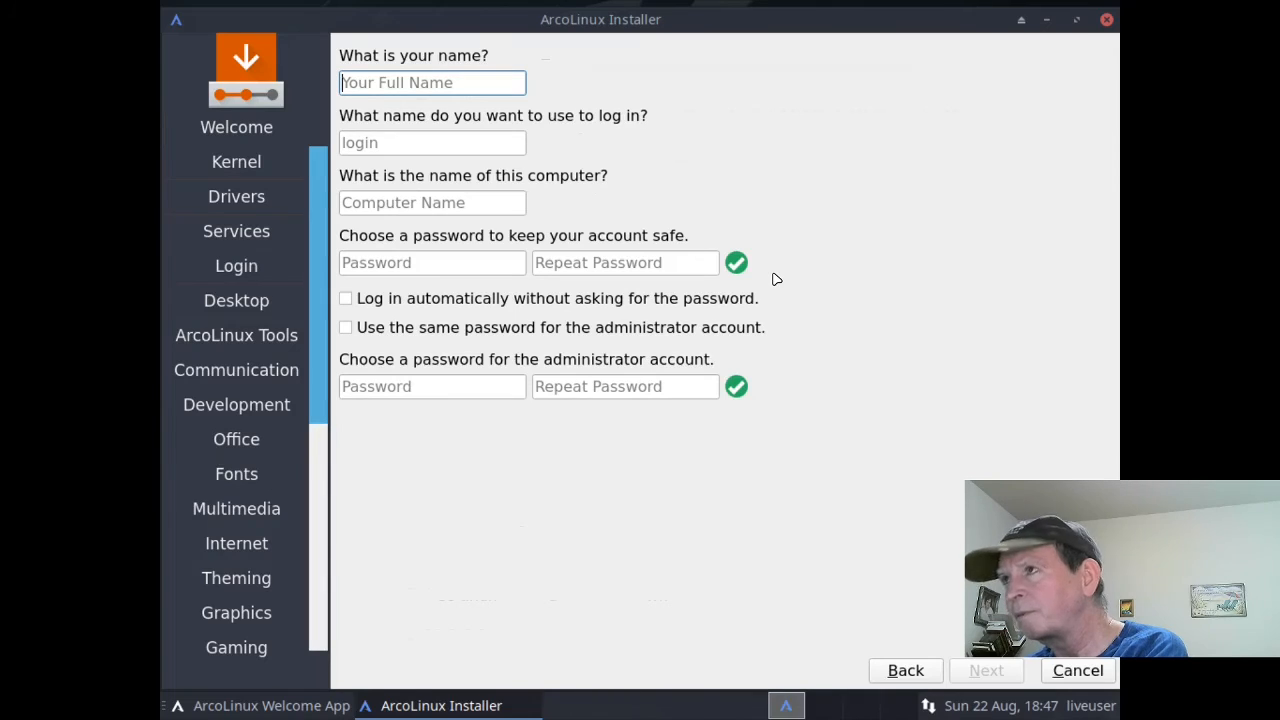
{"action": "type", "text": "R"}
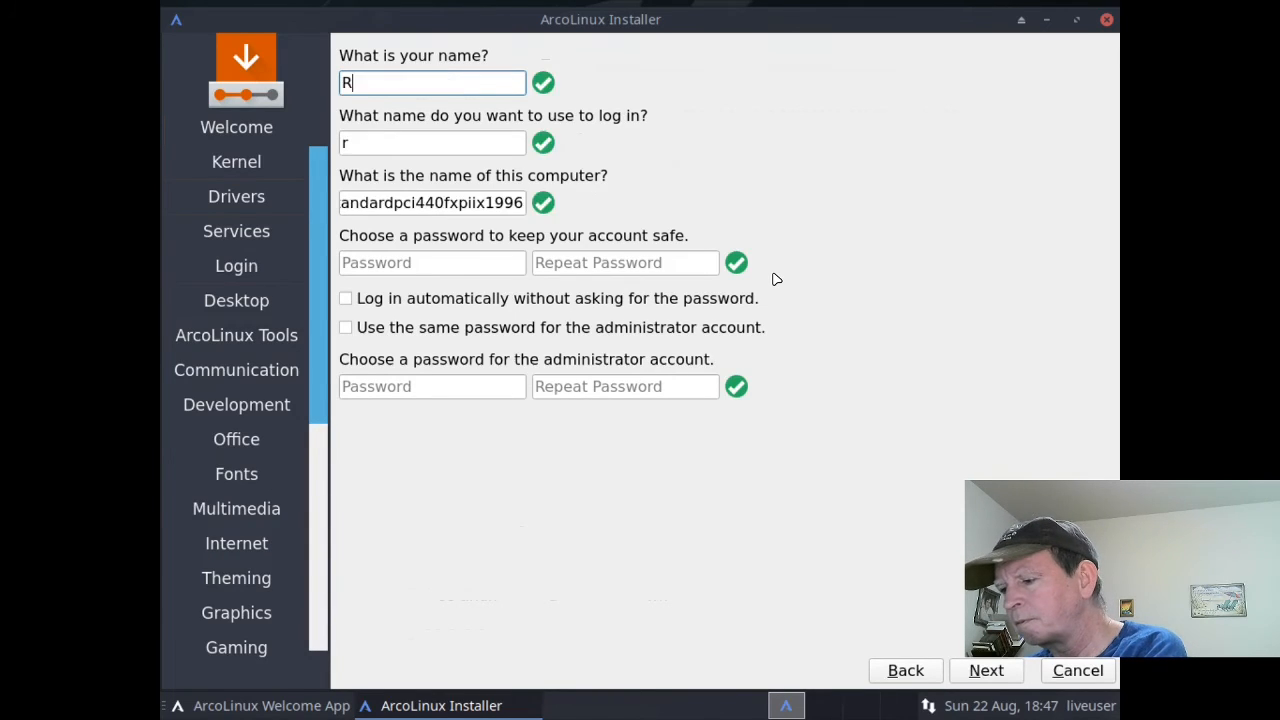
{"action": "type", "text": "ck"}
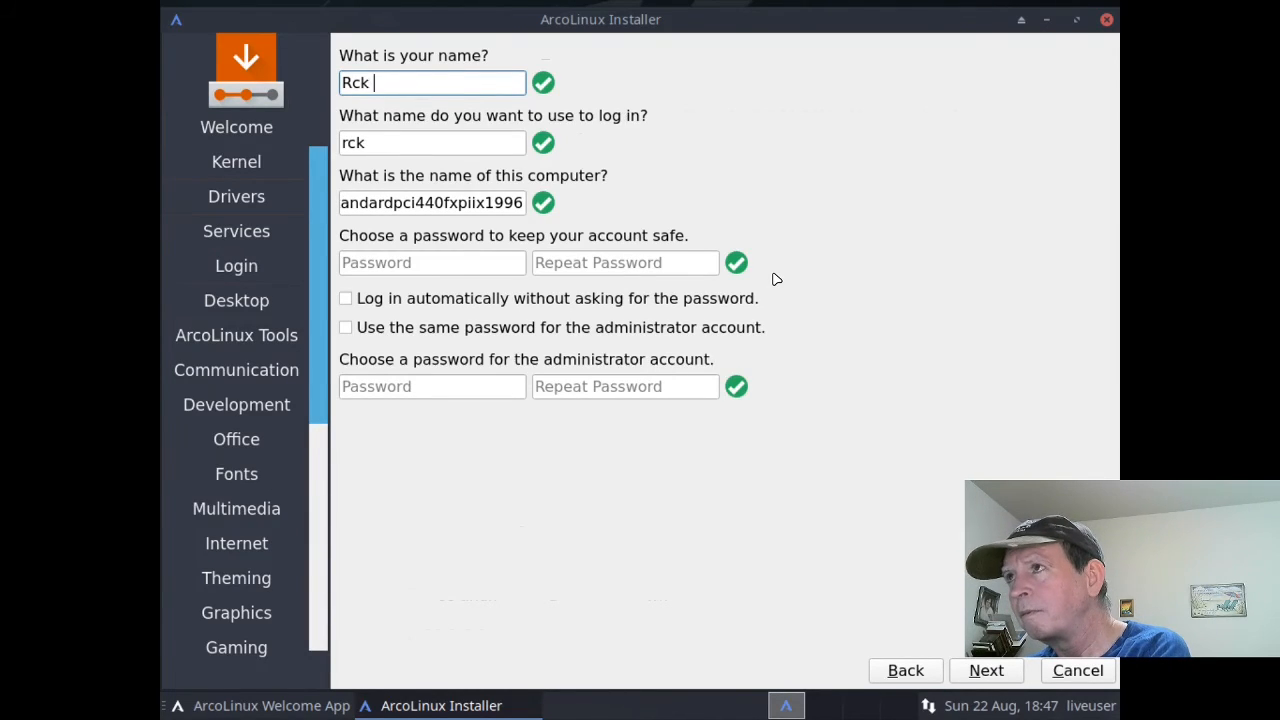
{"action": "key", "text": "BackSpace"}
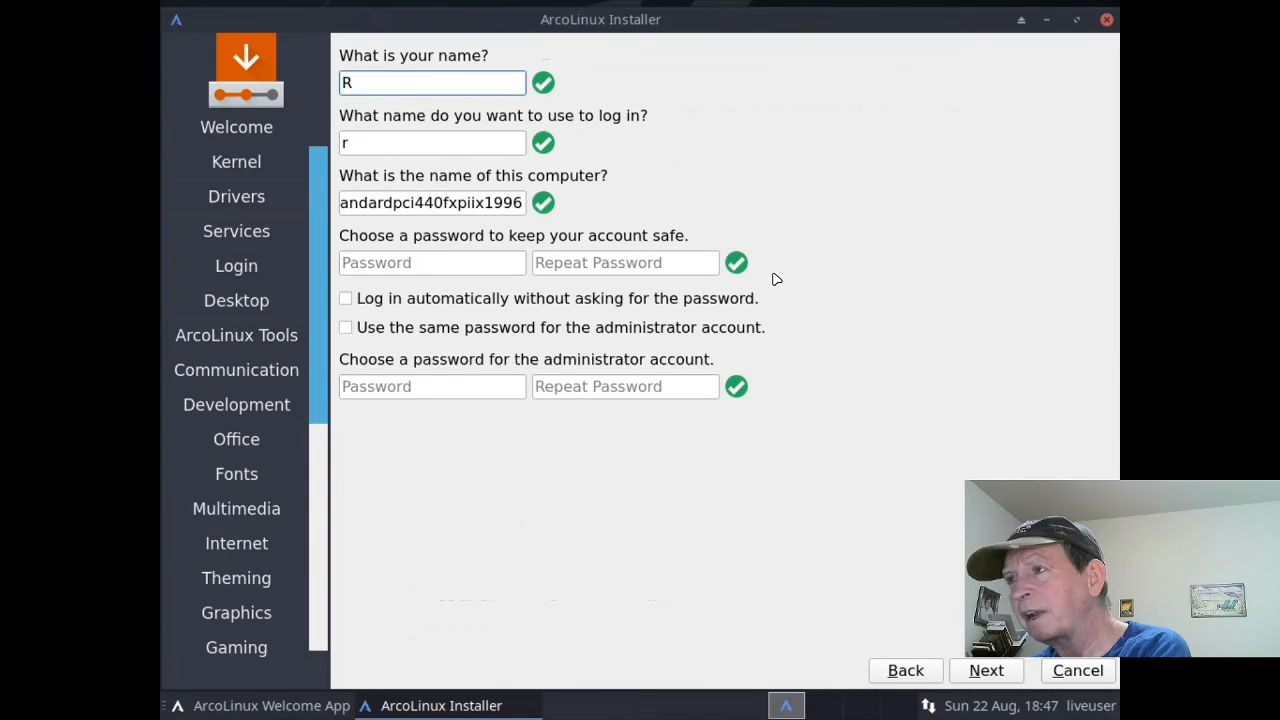
{"action": "type", "text": "ick"}
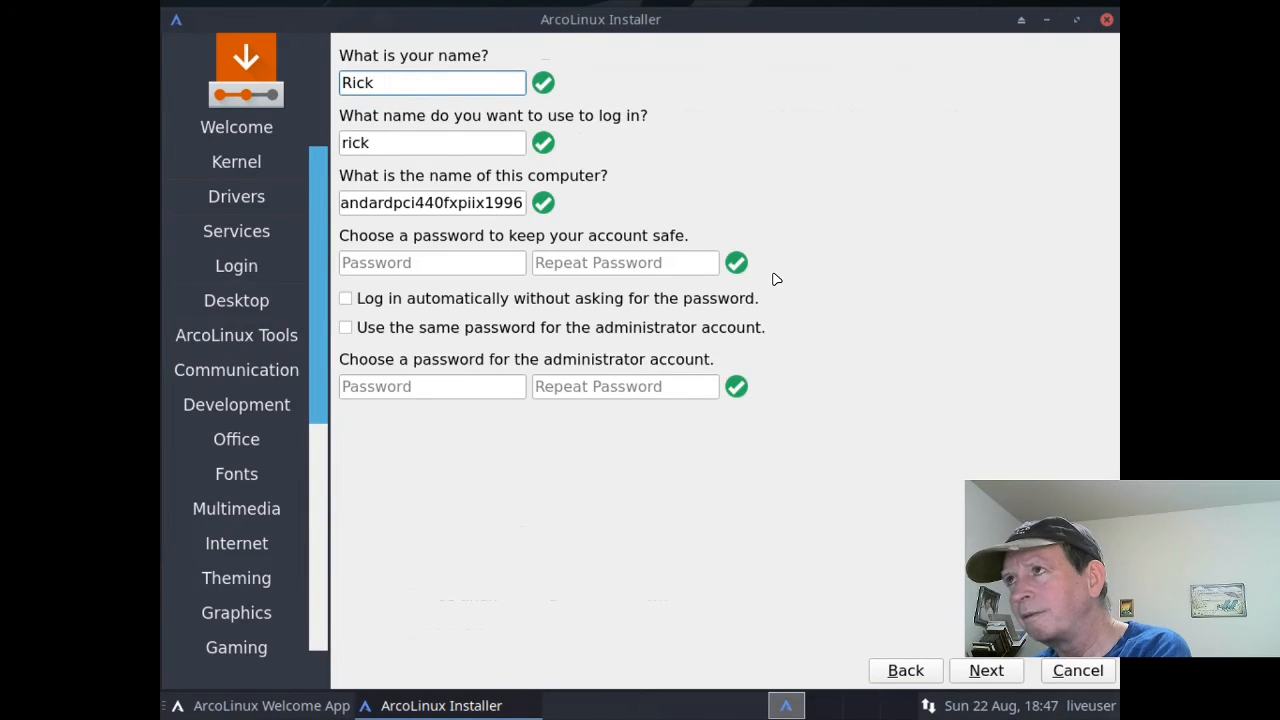
{"action": "type", "text": "Copple"}
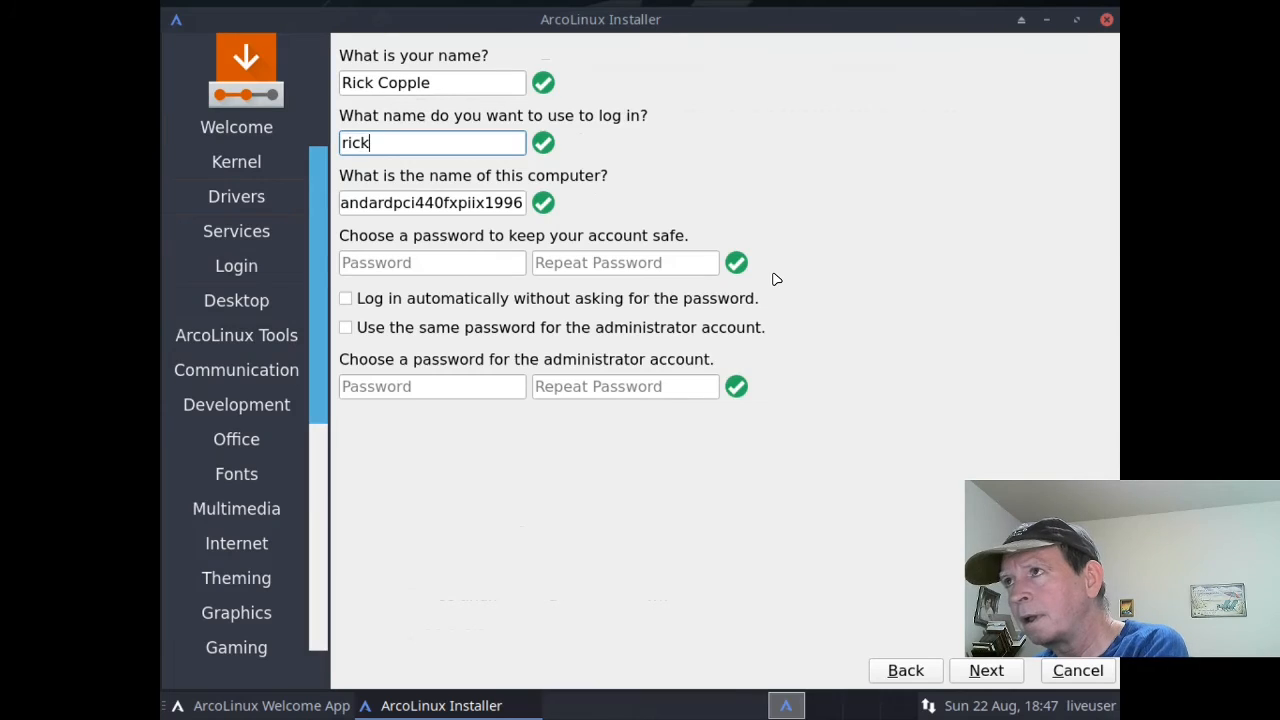
{"action": "type", "text": "a"}
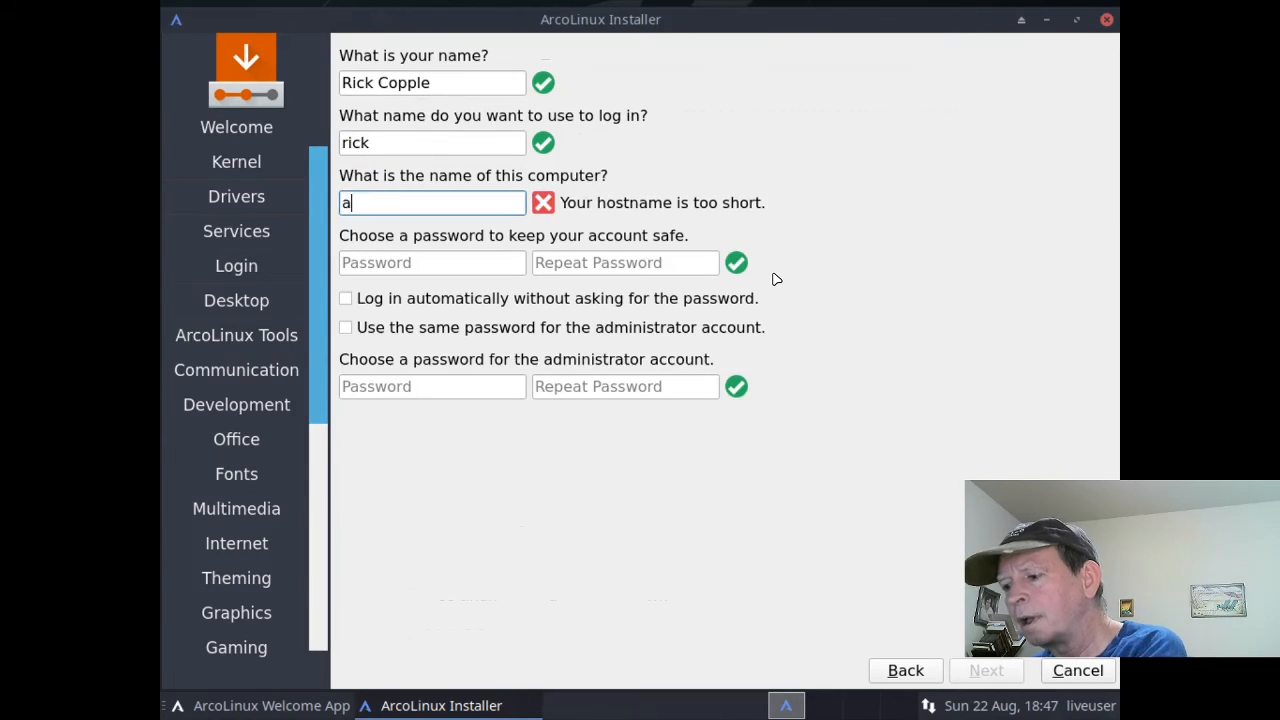
{"action": "type", "text": "rcolinux"}
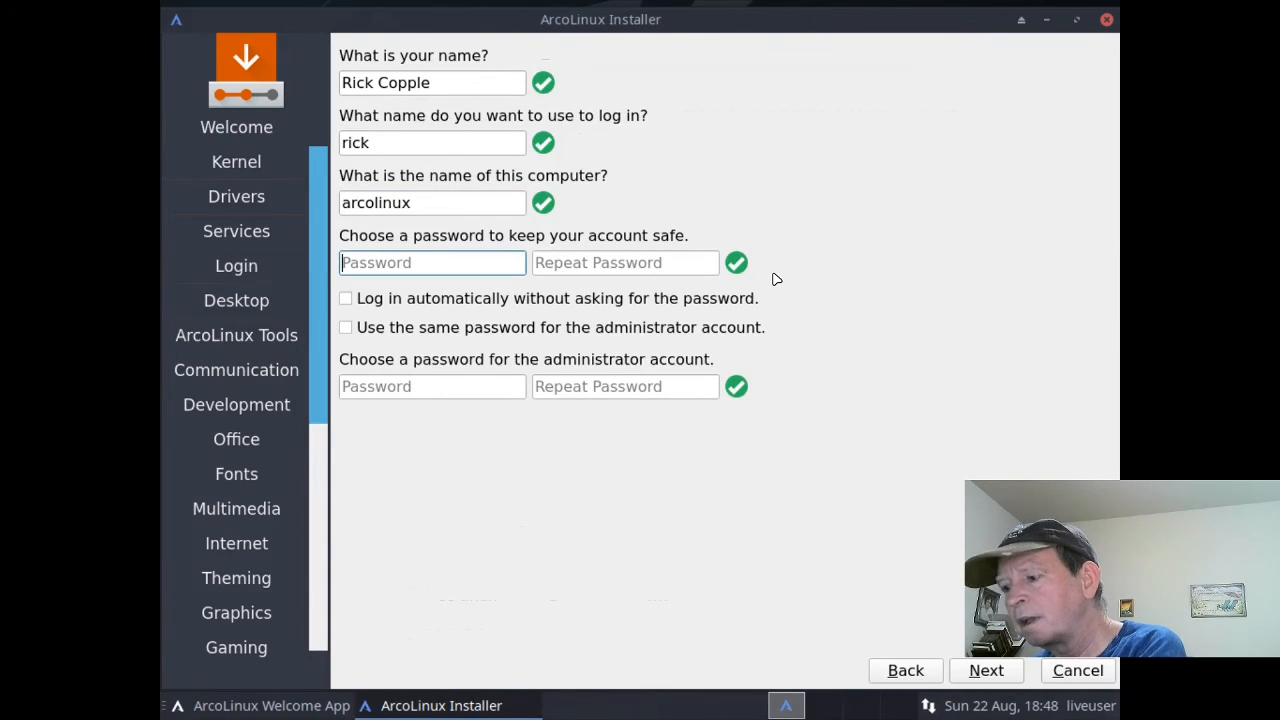
Step: Set the password, reuse it for the administrator account, and continue to the overview
{"action": "type", "text": "••"}
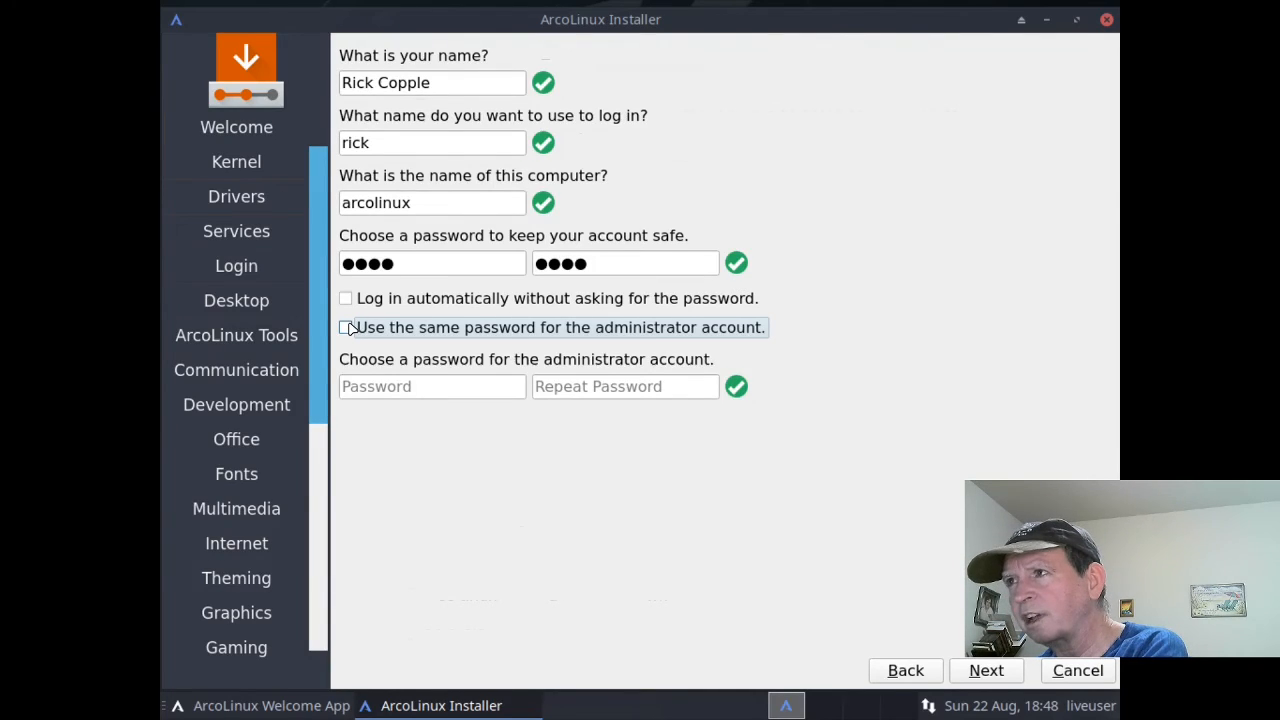
{"action": "left_click", "coordinate": [345, 327]}
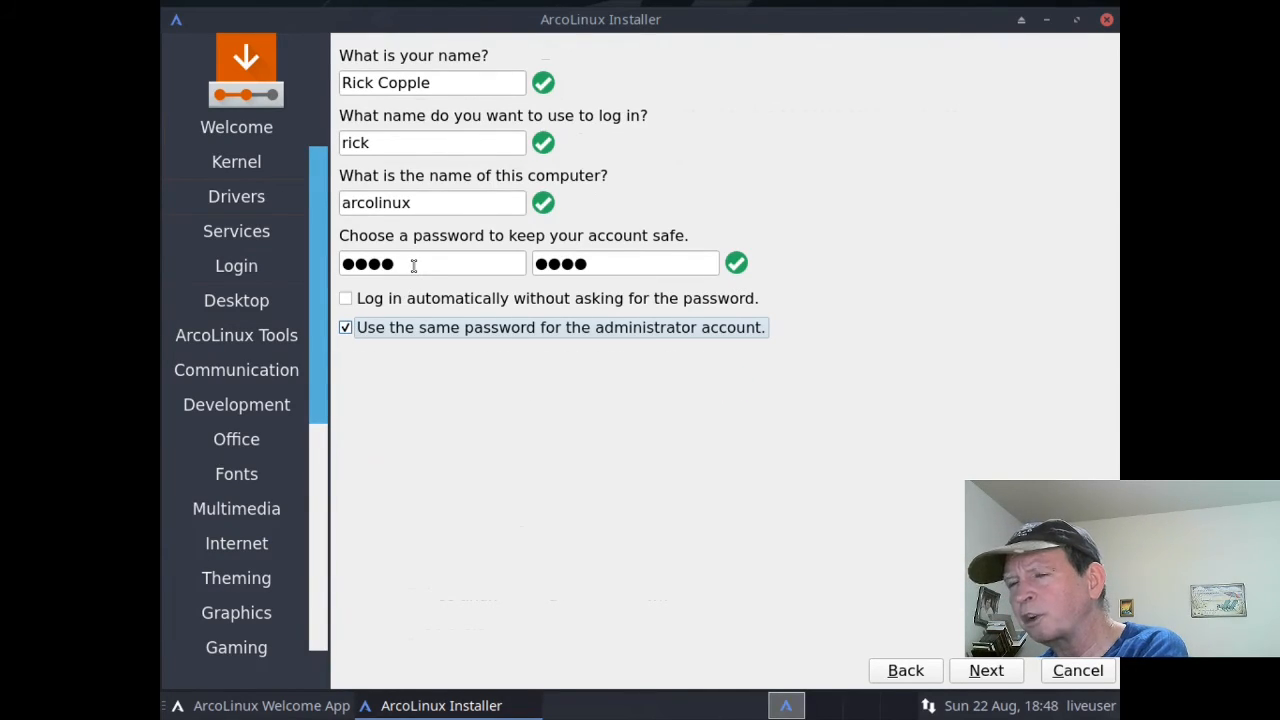
{"action": "mouse_move", "coordinate": [432, 263]}
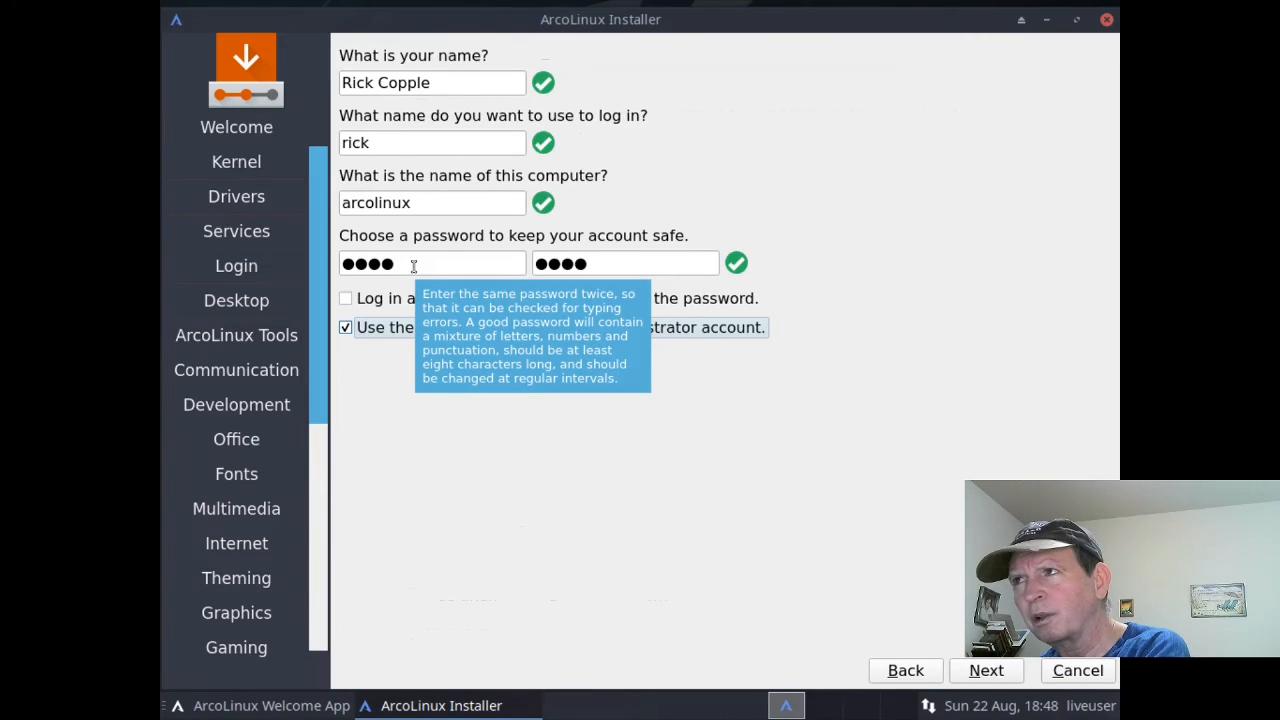
{"action": "mouse_move", "coordinate": [463, 365]}
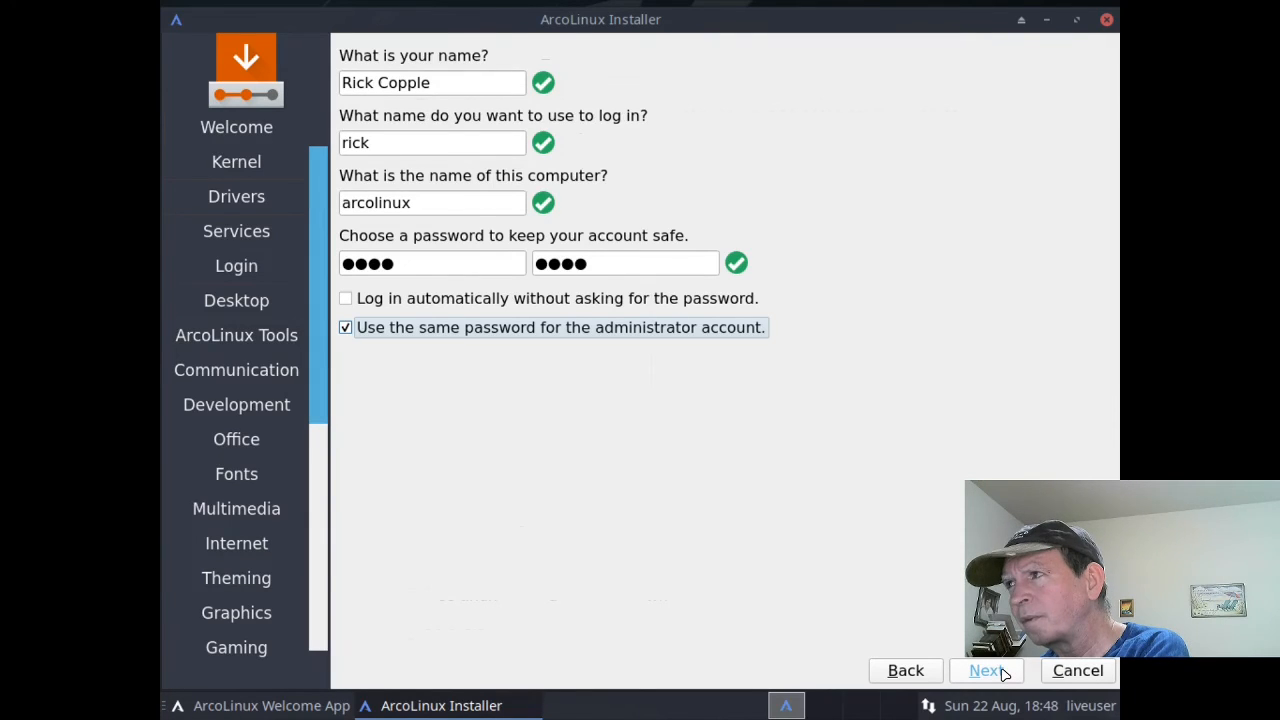
{"action": "left_click", "coordinate": [985, 670]}
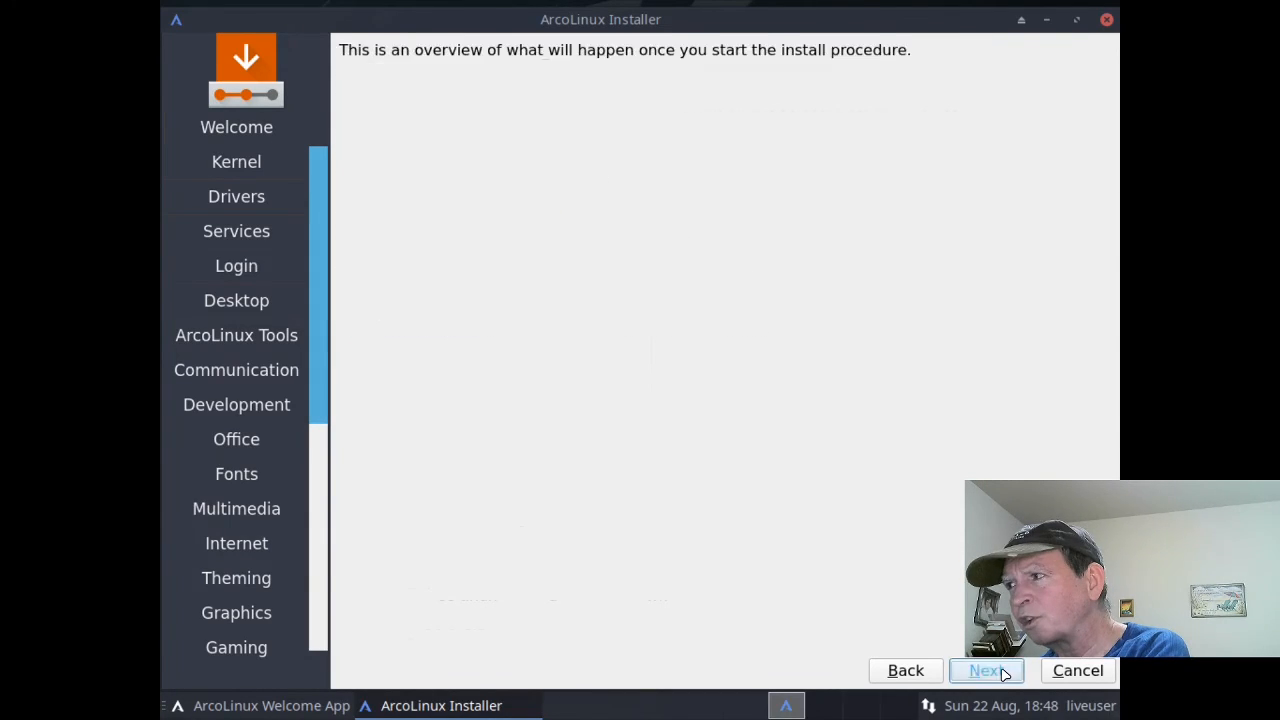
{"action": "left_click", "coordinate": [985, 670]}
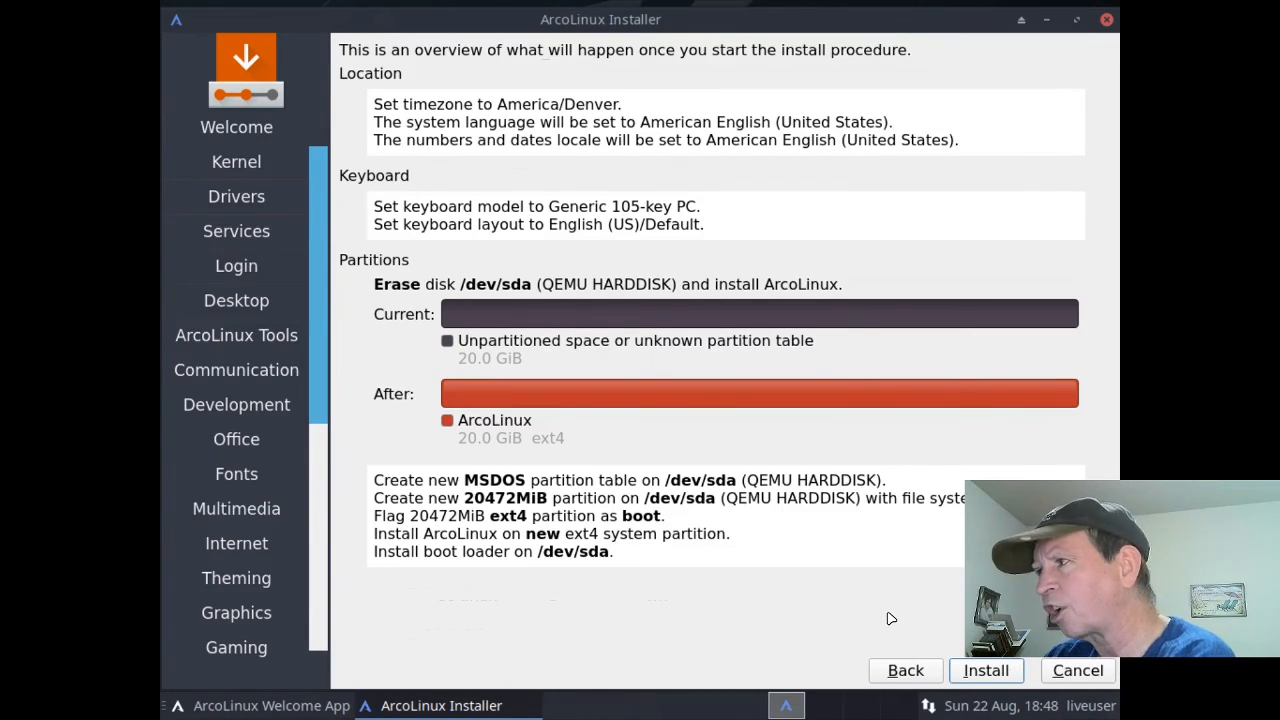
{"action": "mouse_move", "coordinate": [766, 422]}
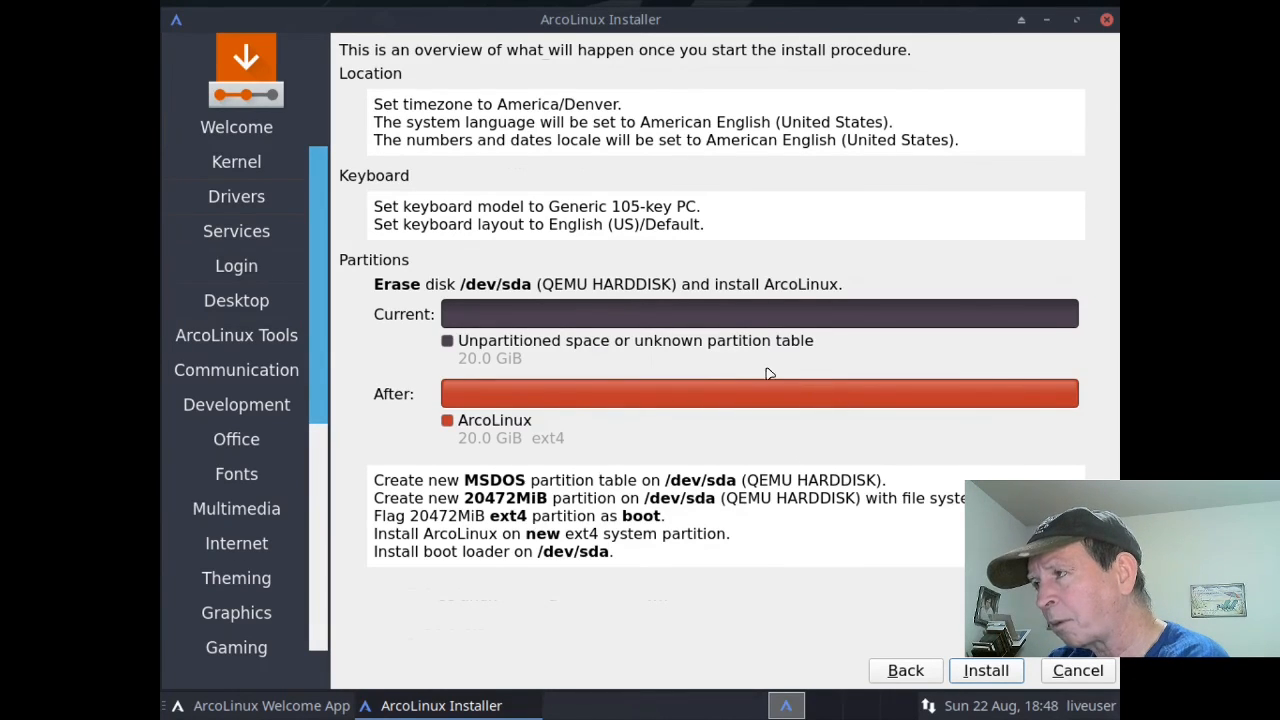
{"action": "mouse_move", "coordinate": [818, 413]}
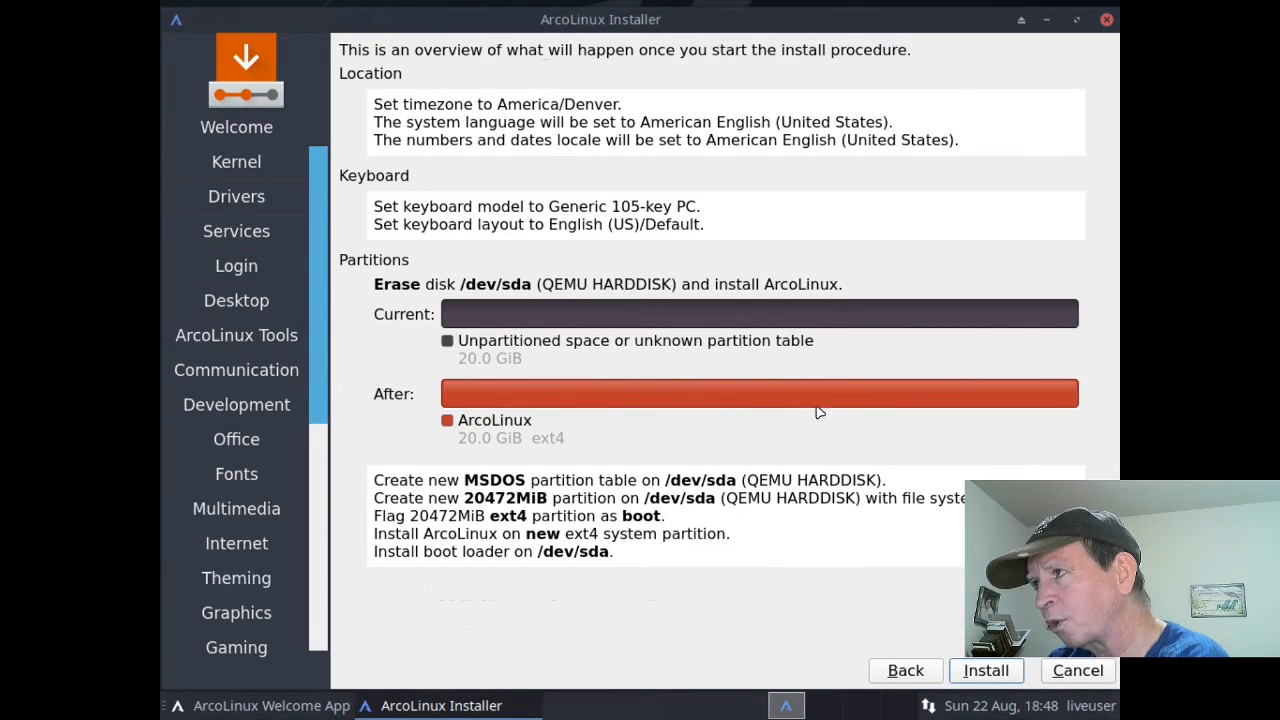
{"action": "mouse_move", "coordinate": [603, 414]}
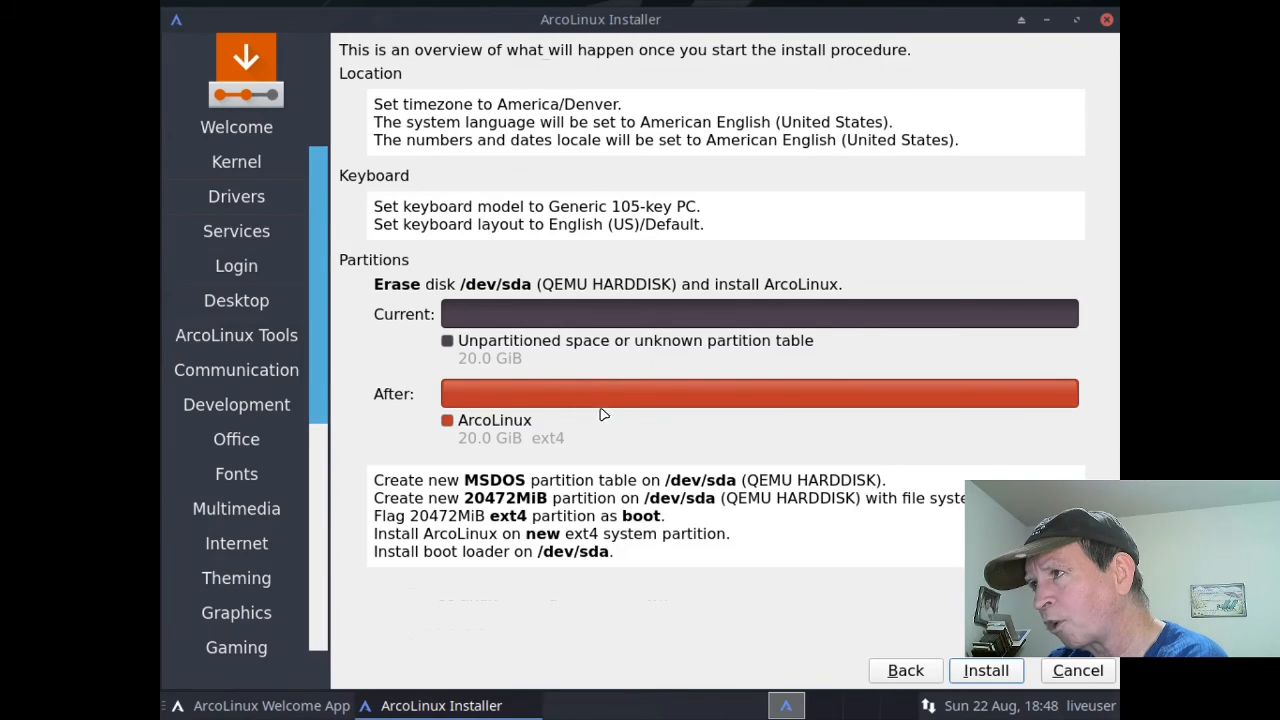
{"action": "mouse_move", "coordinate": [711, 430]}
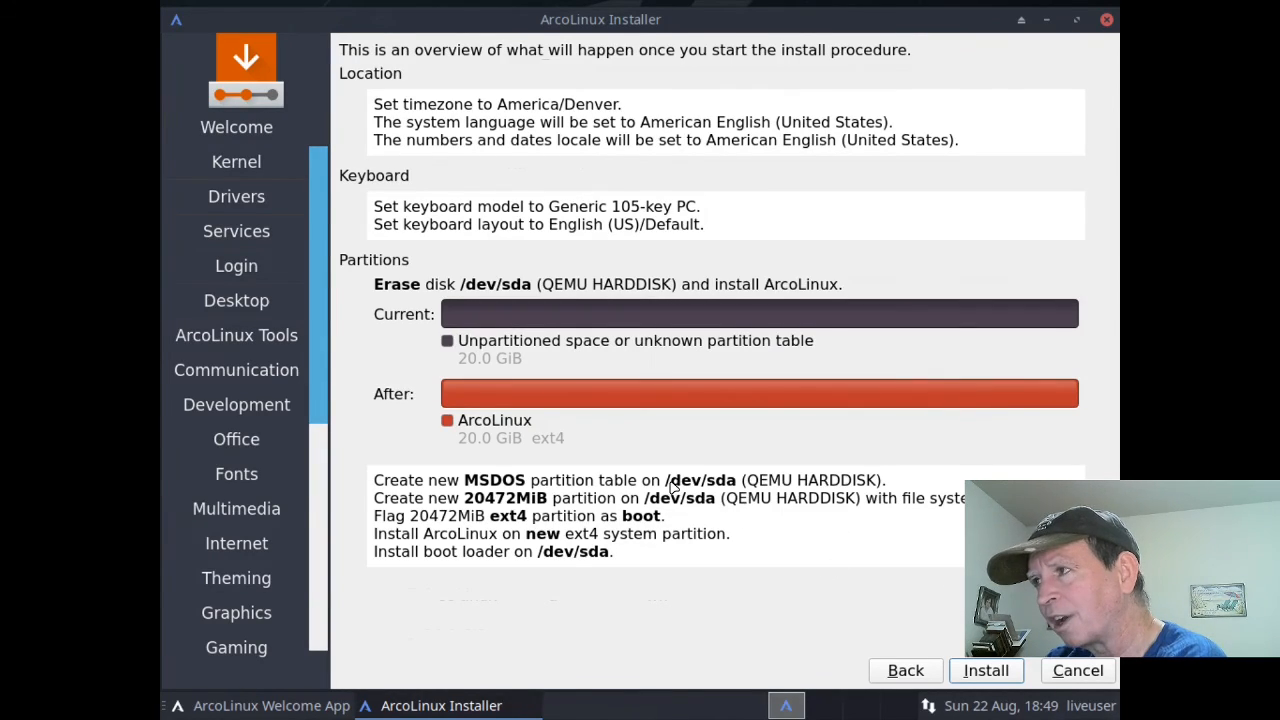
{"action": "mouse_move", "coordinate": [620, 271]}
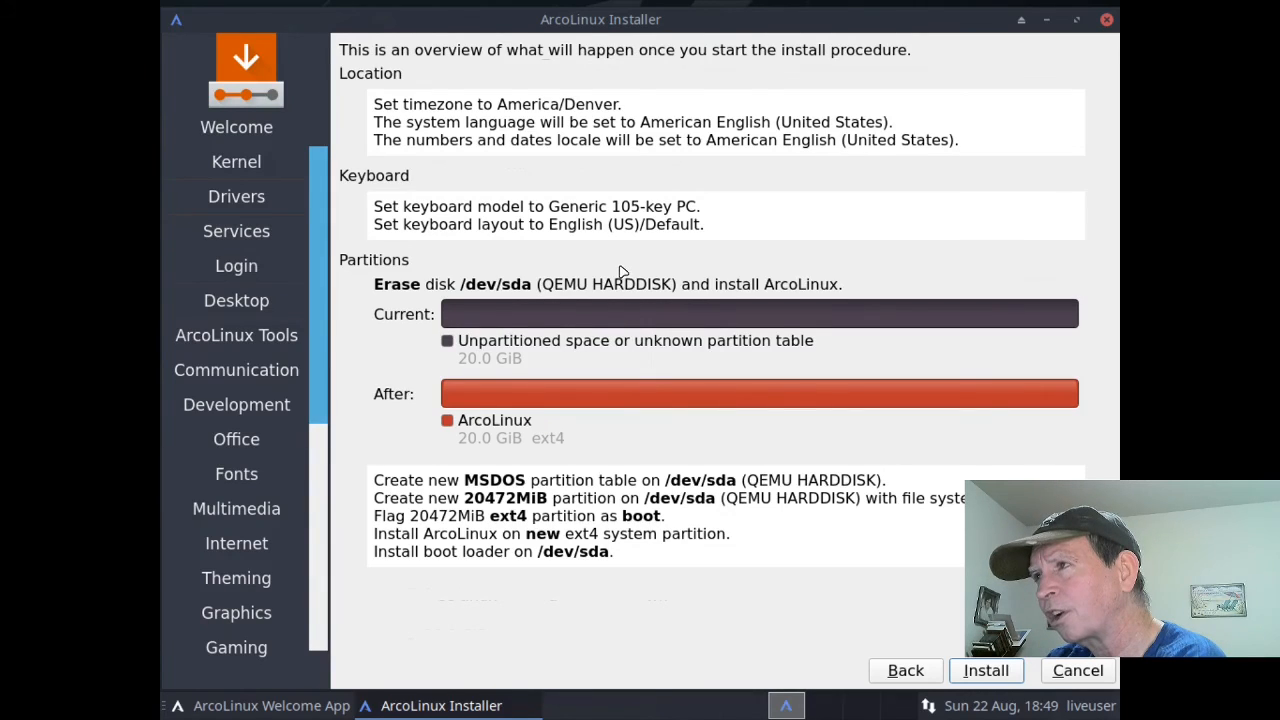
{"action": "mouse_move", "coordinate": [745, 200]}
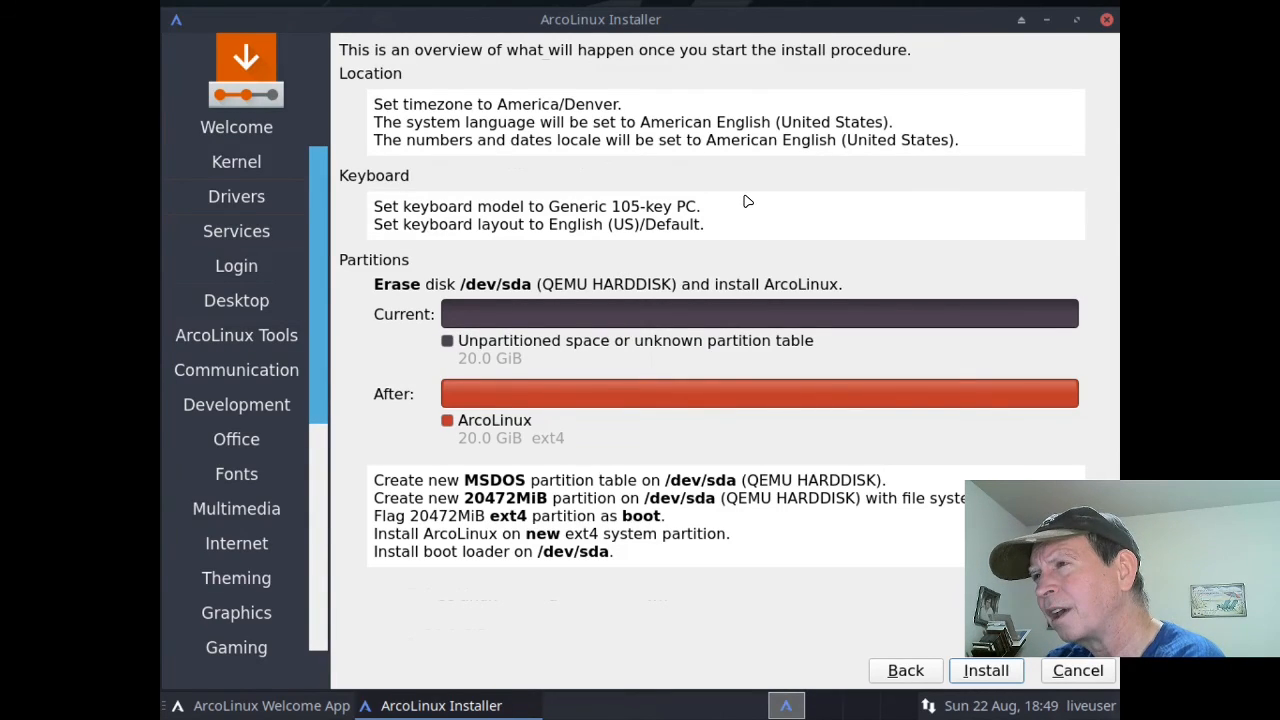
{"action": "mouse_move", "coordinate": [745, 217]}
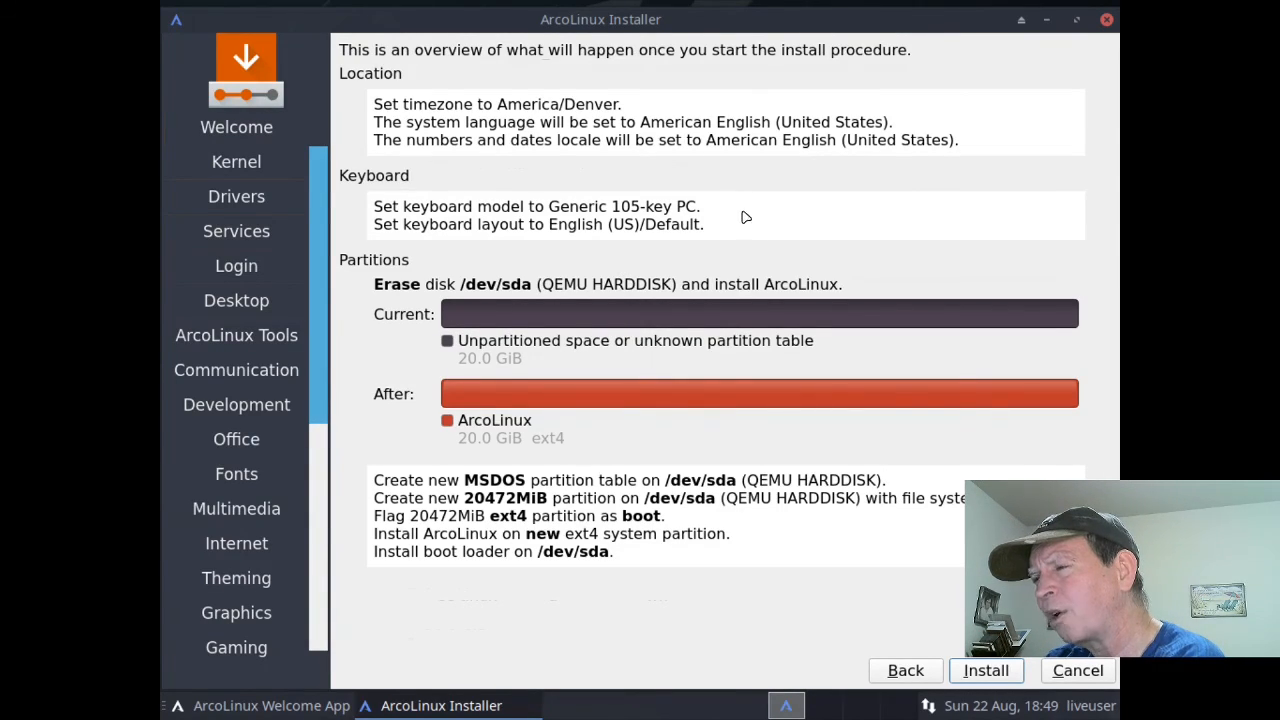
{"action": "mouse_move", "coordinate": [940, 578]}
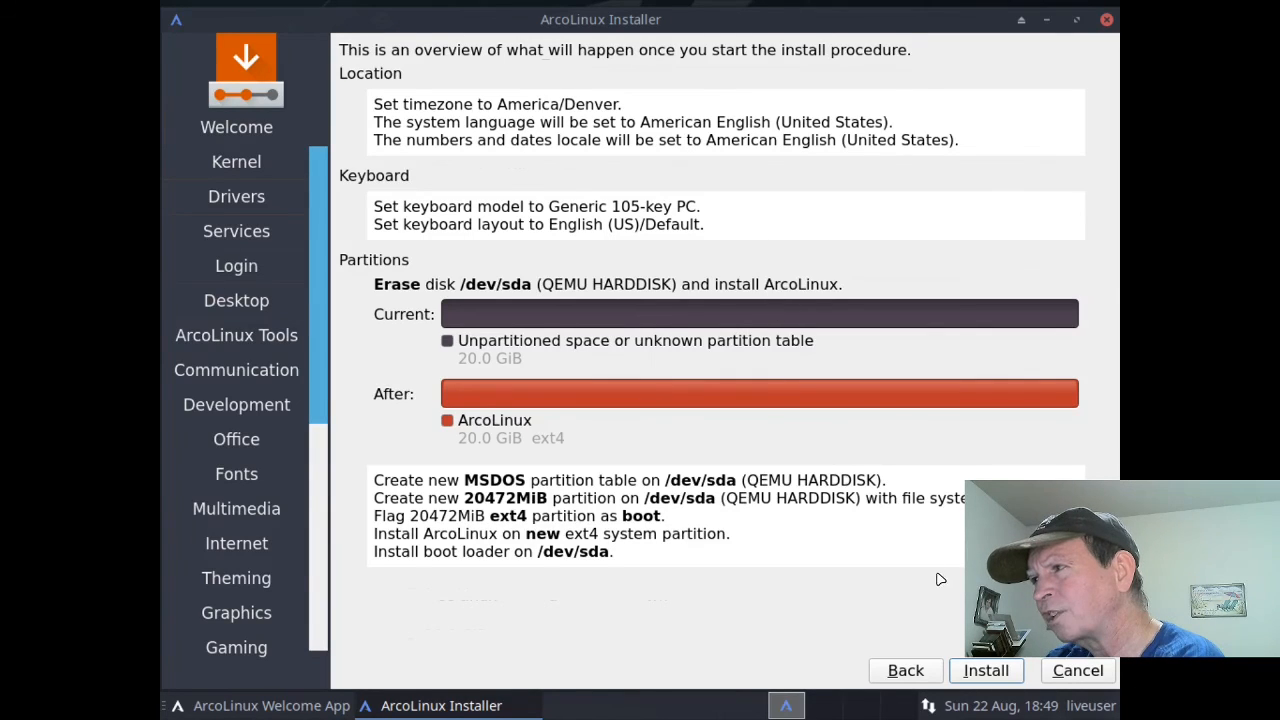